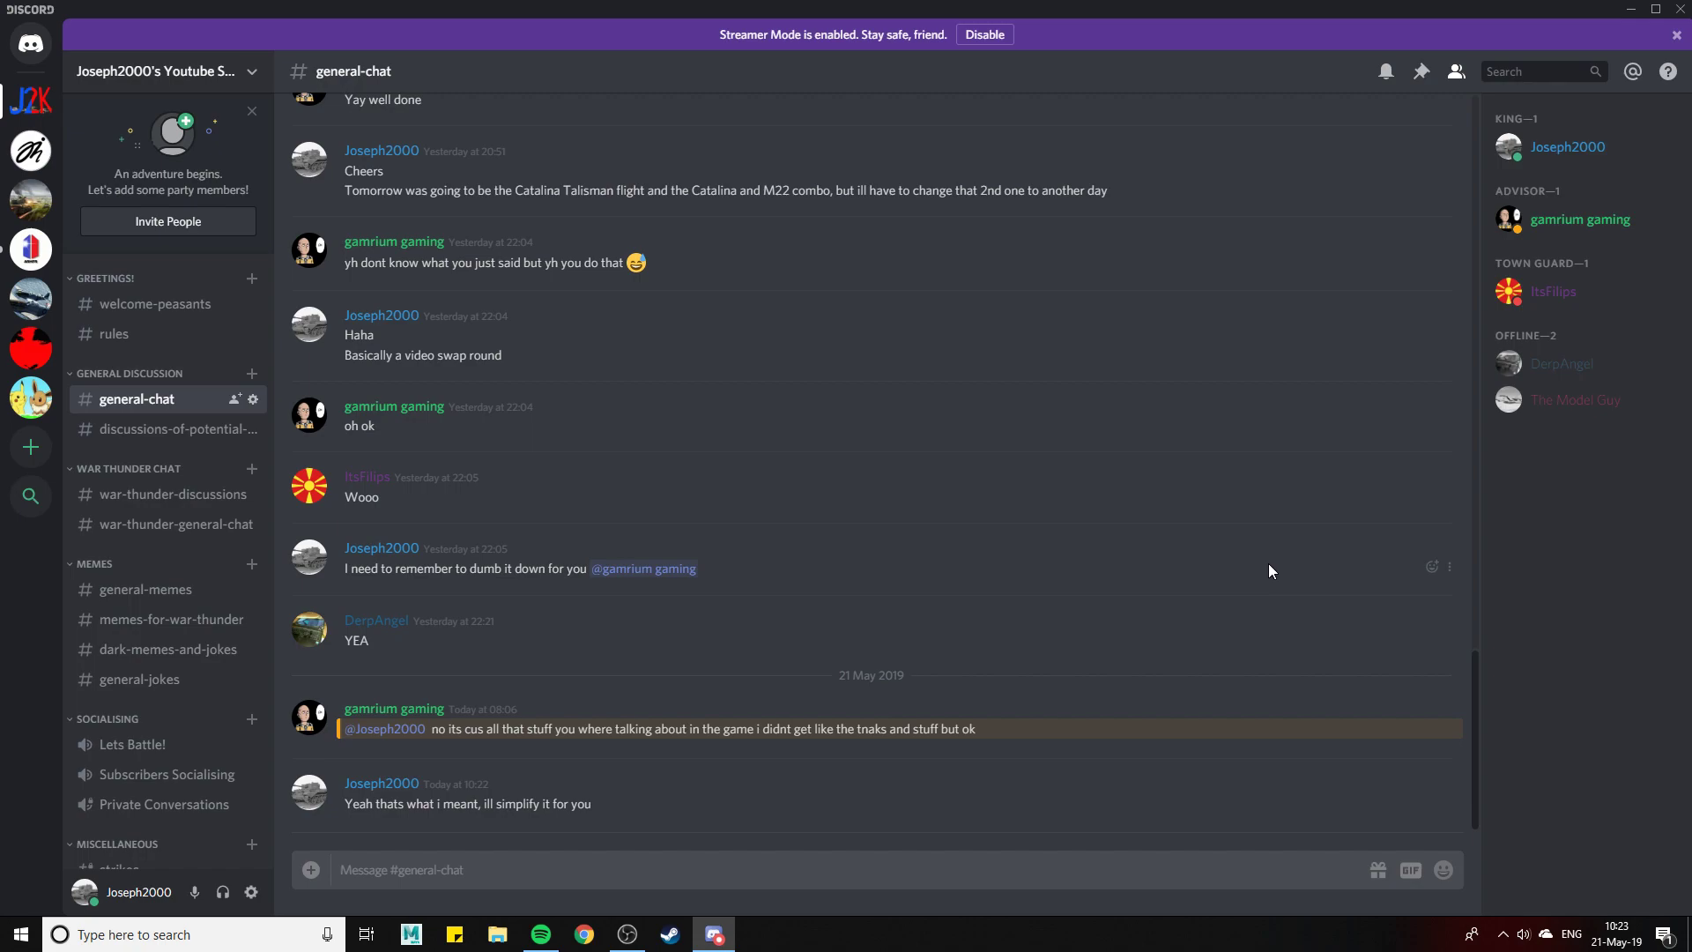
{"action": "mouse_move", "coordinate": [1193, 61]}
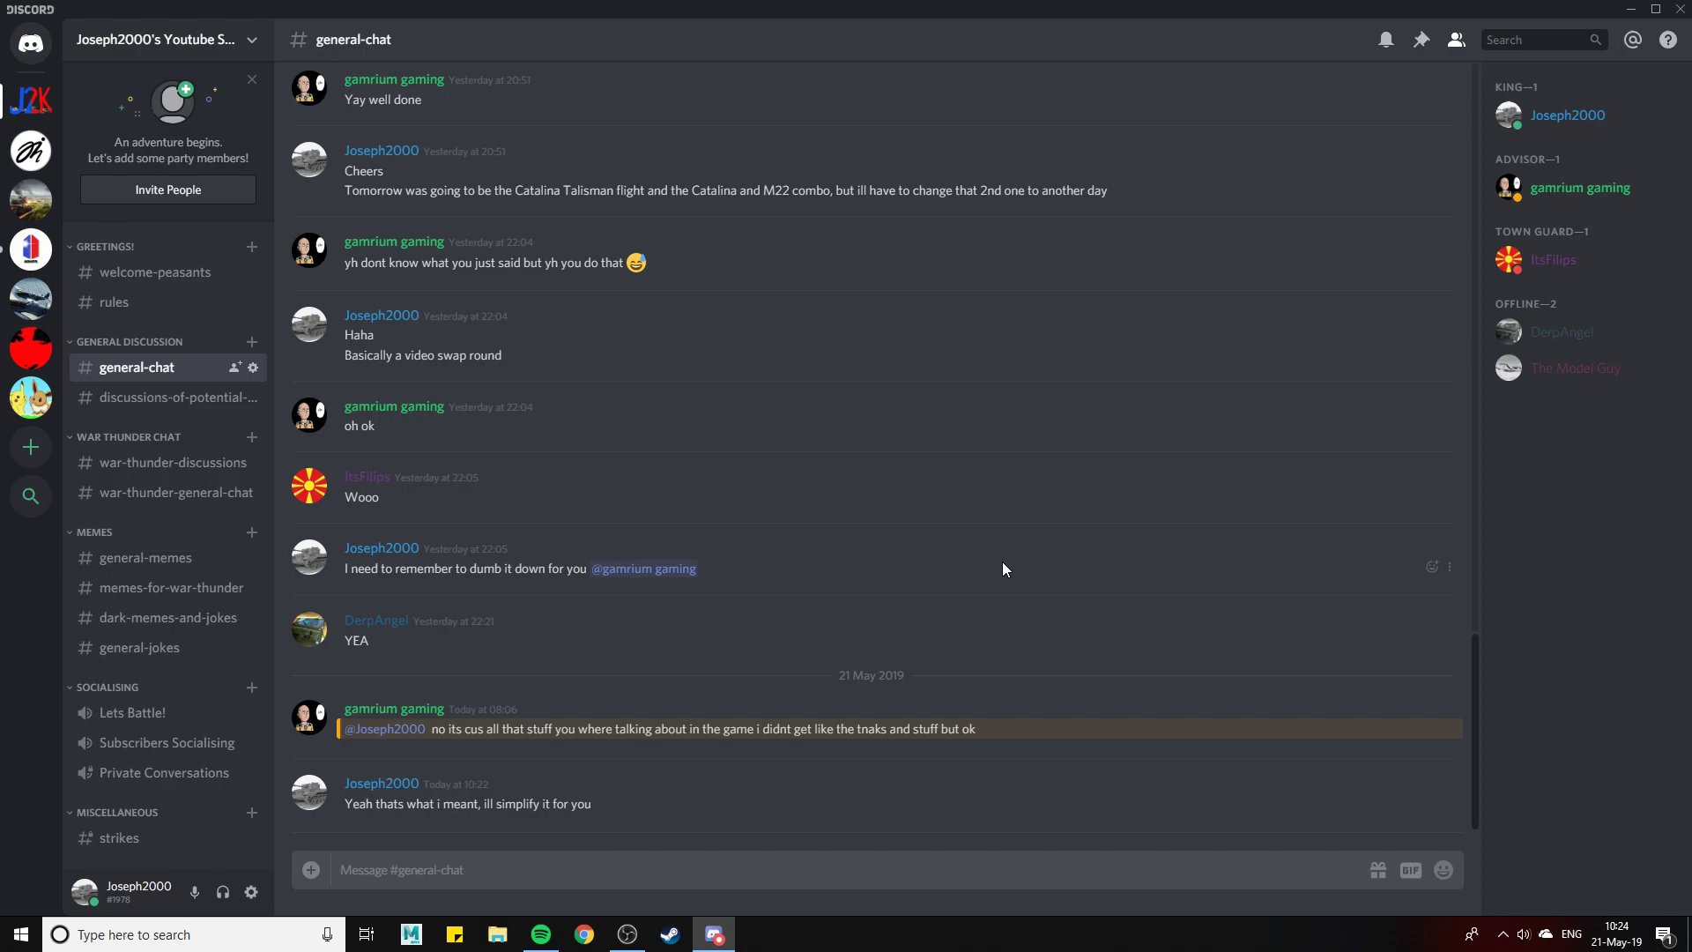
Open #welcome-peasants to view the welcome guide, greeting post and member join notices
{"action": "left_click", "coordinate": [154, 270]}
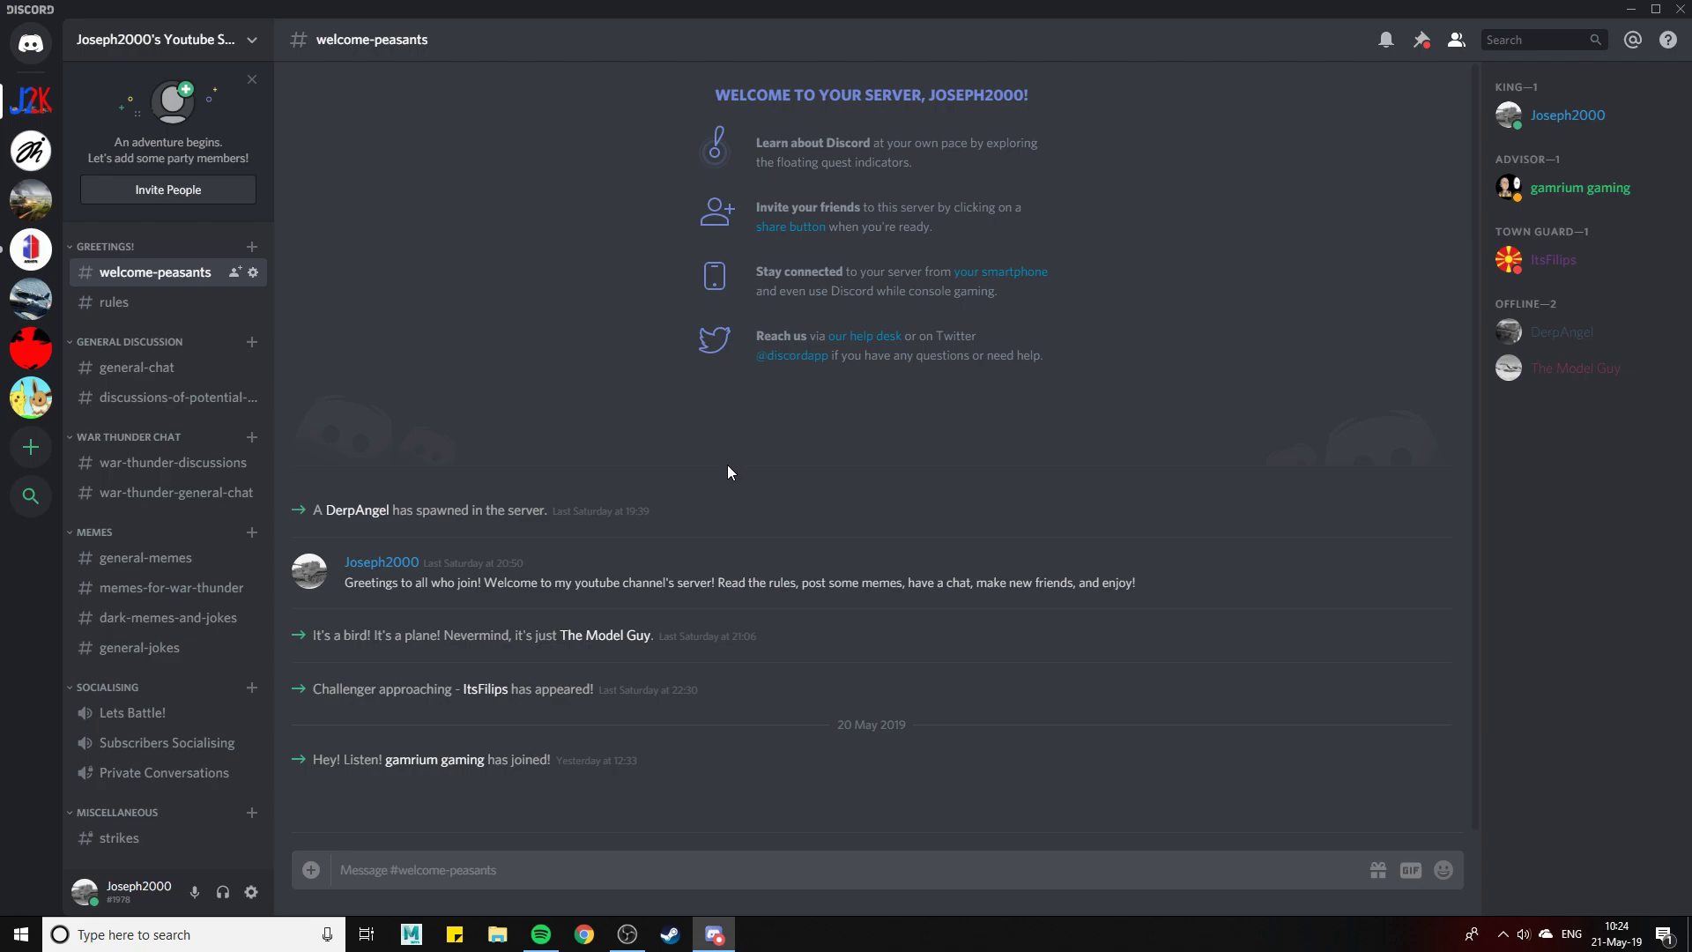
{"action": "mouse_move", "coordinate": [114, 303]}
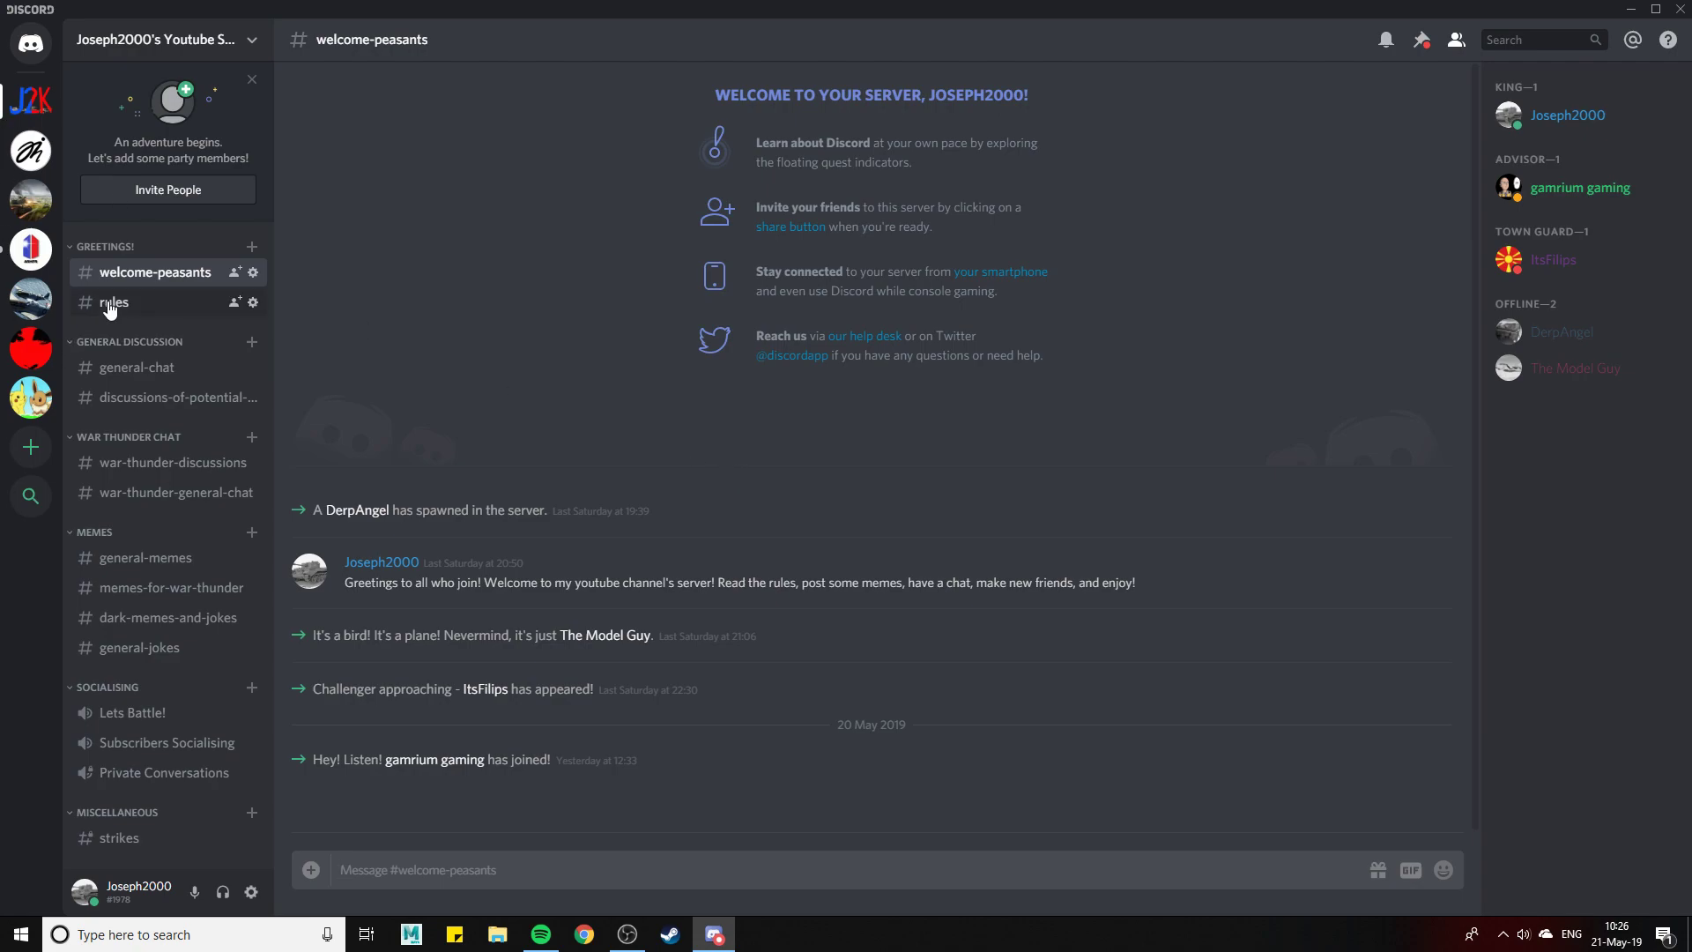
Open #rules listing Rules 1 through 10 and maximize the Discord window
{"action": "left_click", "coordinate": [113, 302]}
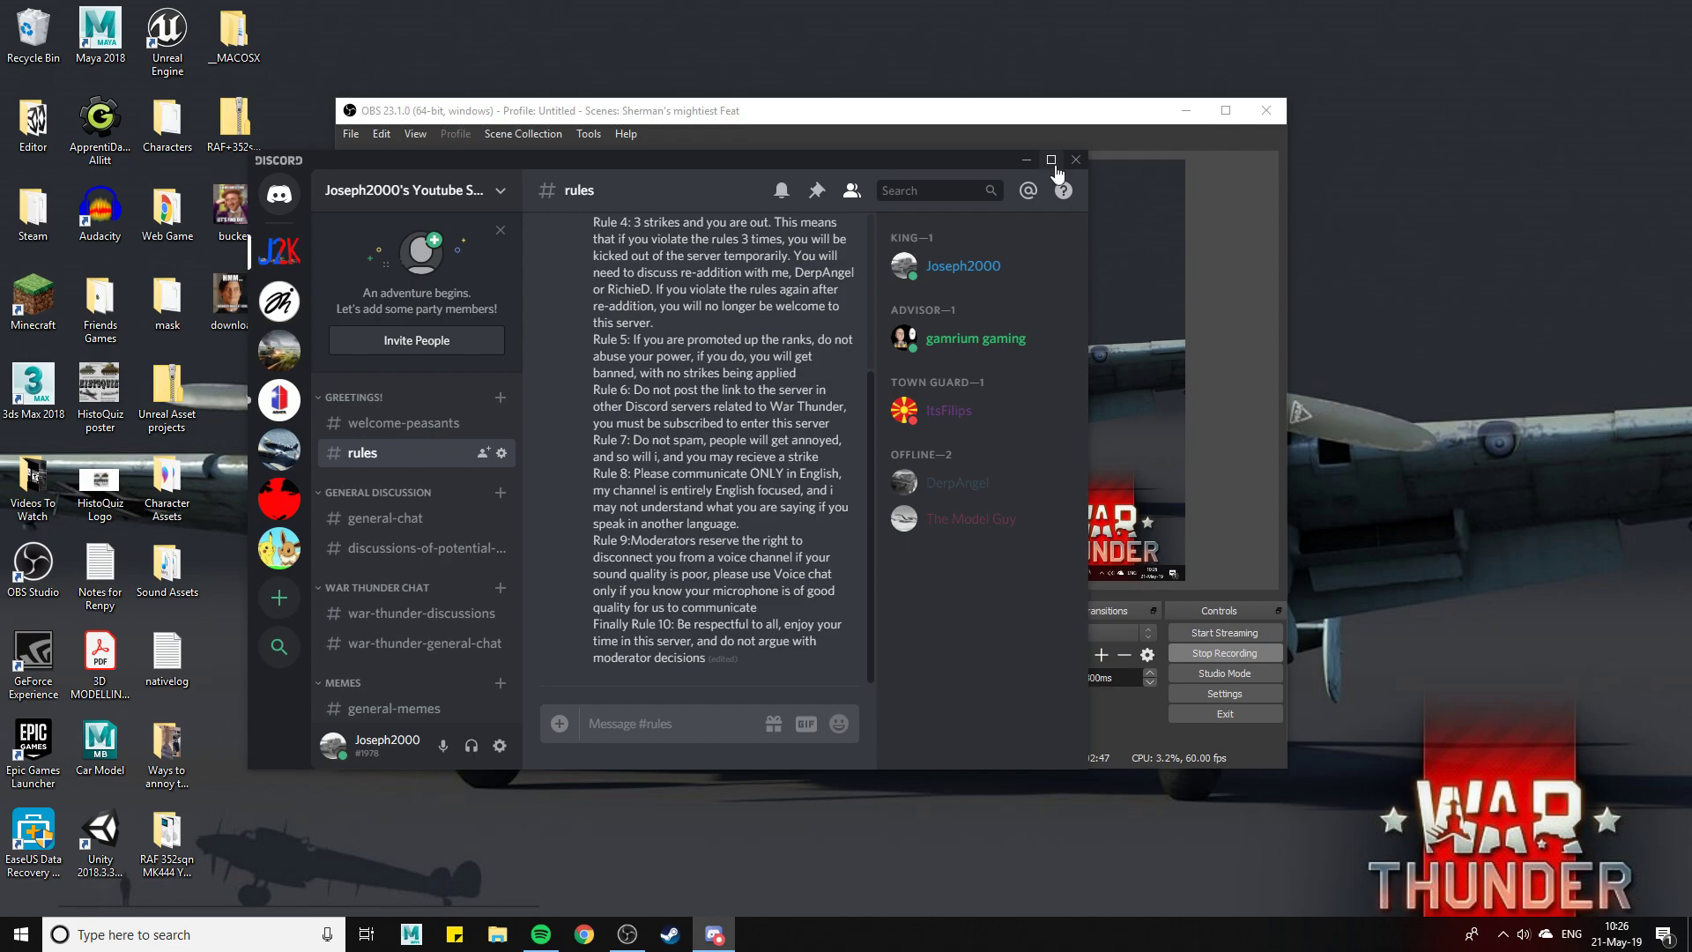
{"action": "left_click", "coordinate": [1049, 159]}
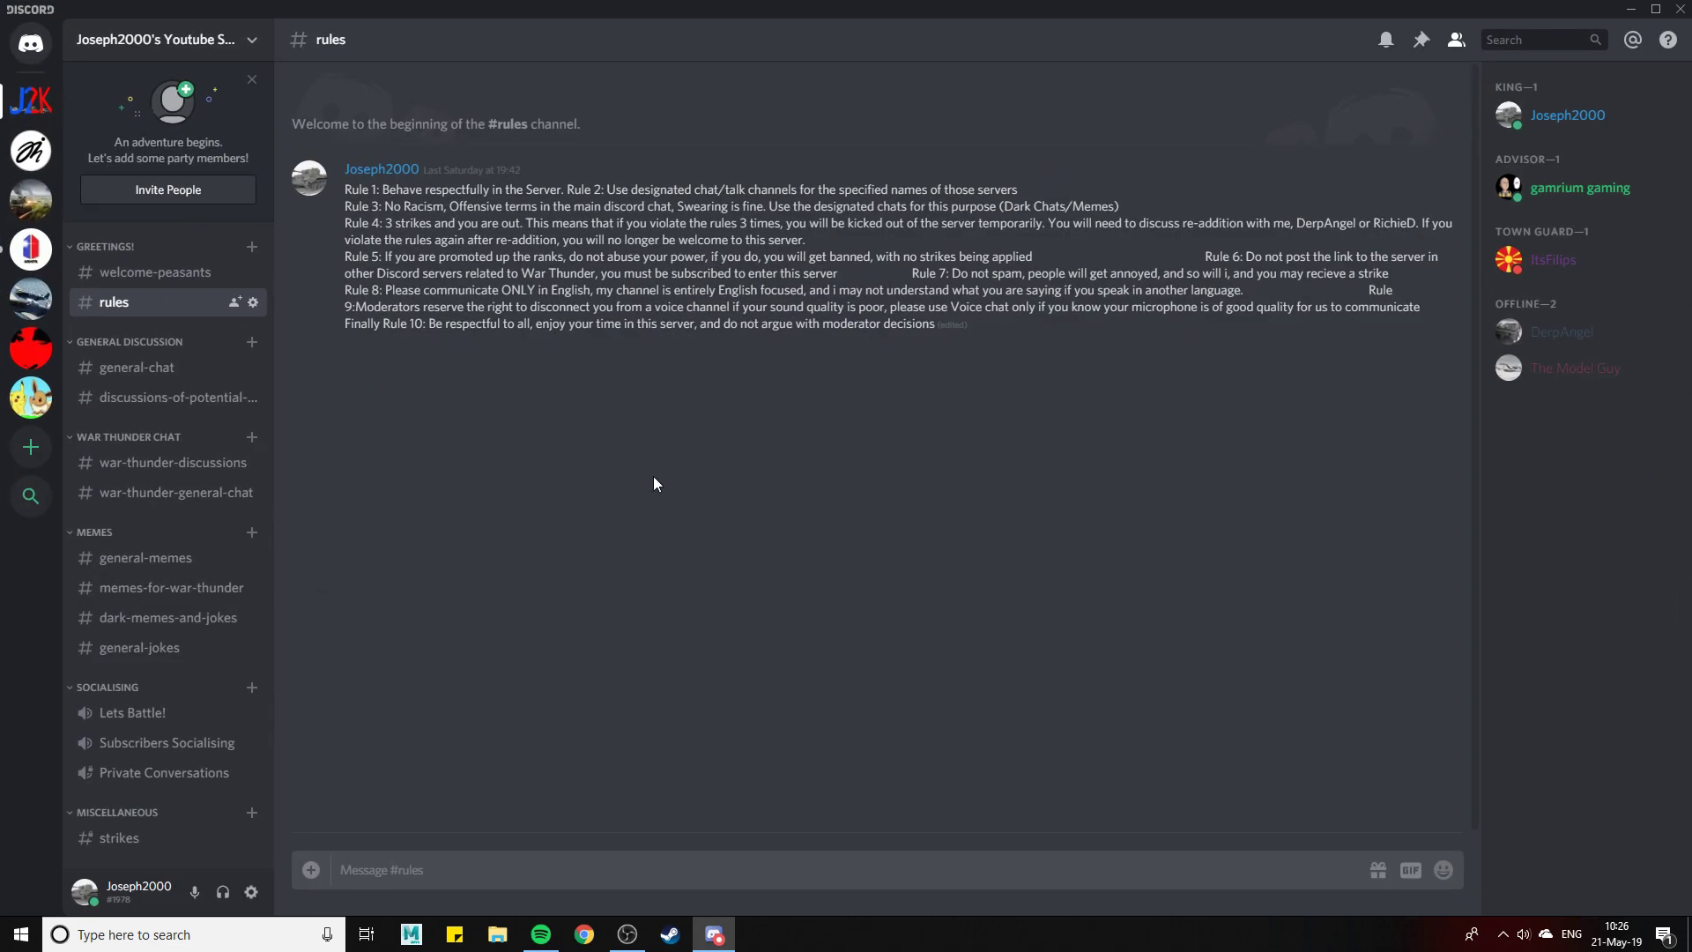
{"action": "mouse_move", "coordinate": [780, 550]}
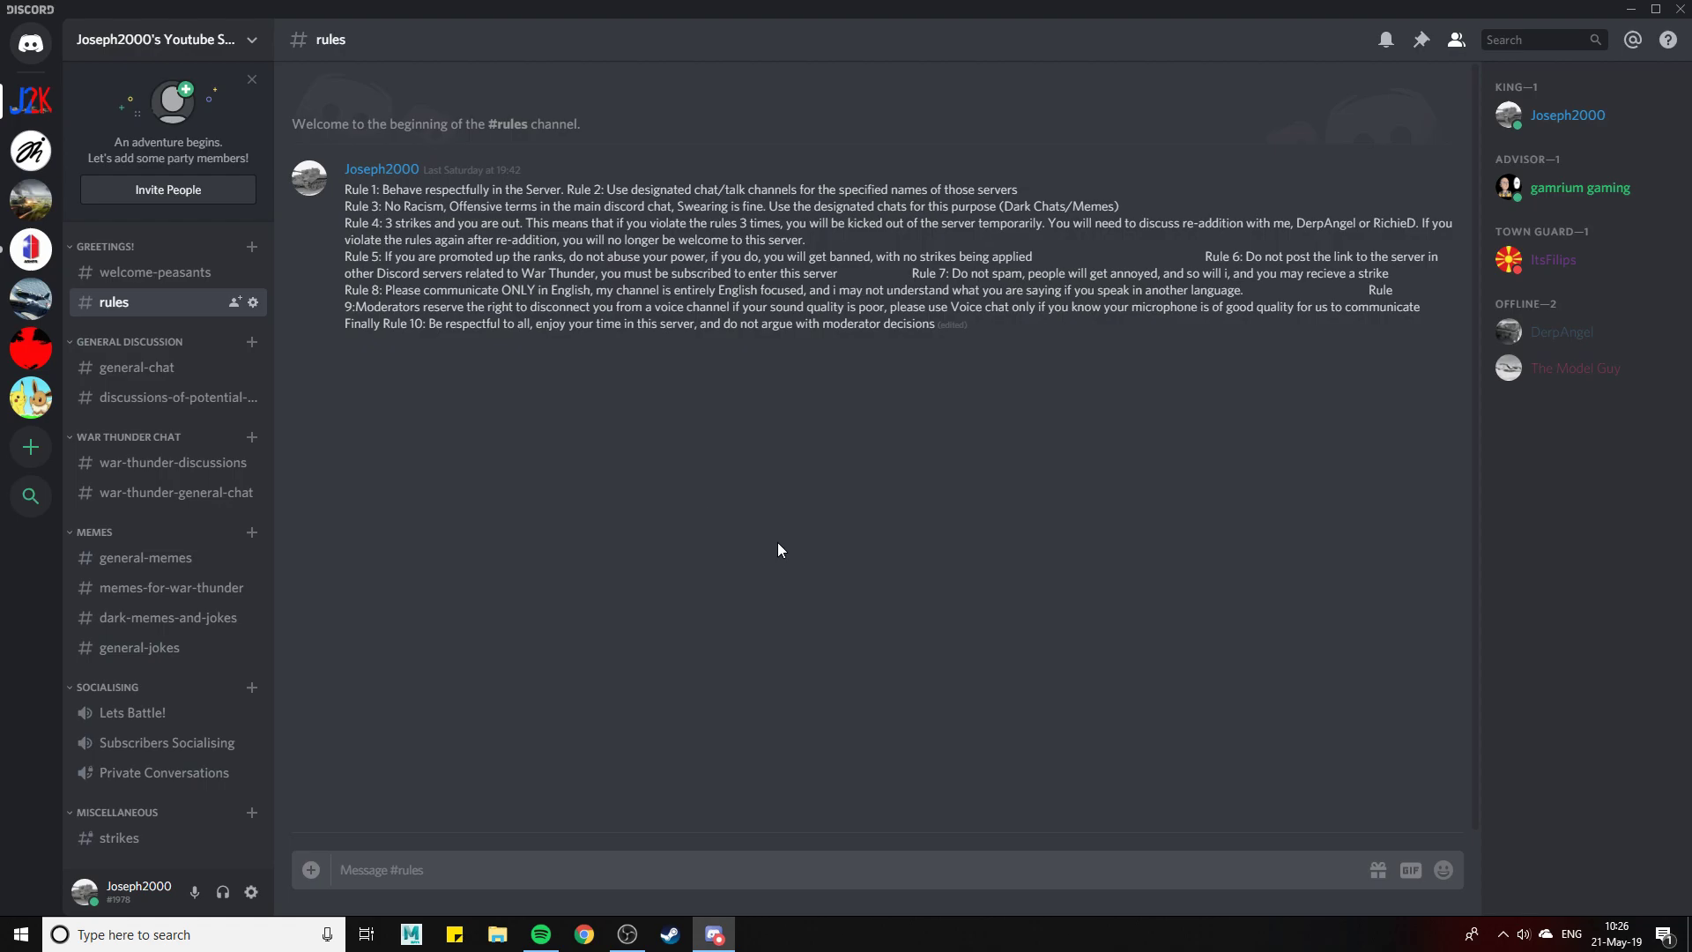
Open #general-chat, scroll up through older messages, then back to 21 May 2019
{"action": "left_click", "coordinate": [135, 367]}
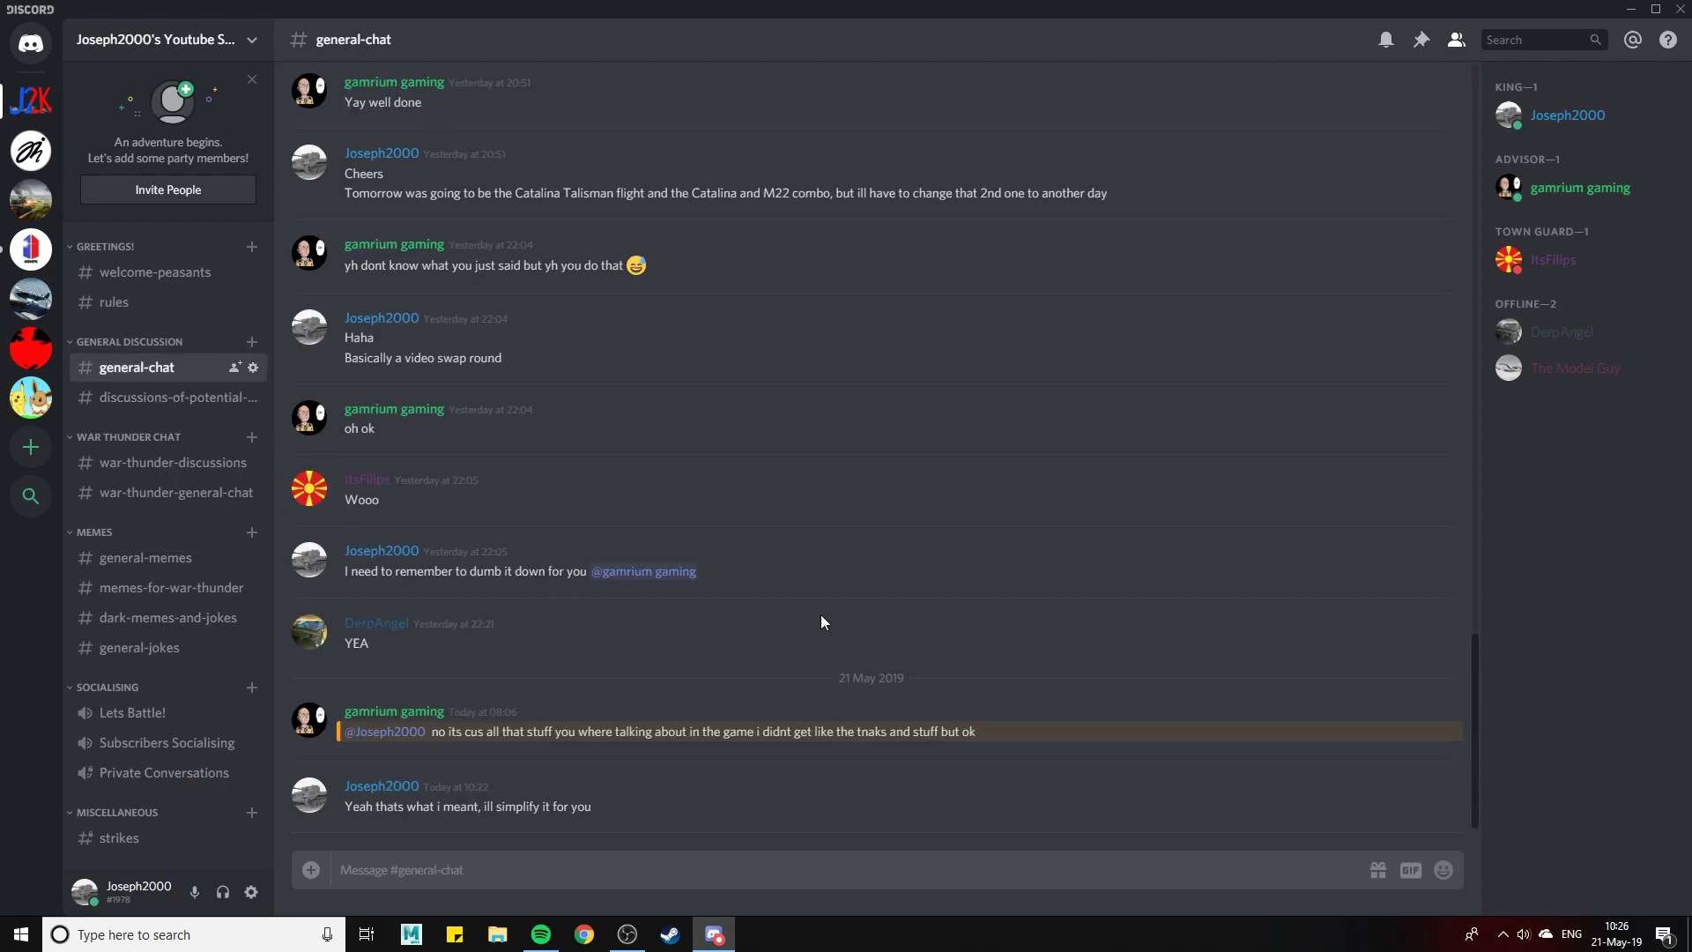
{"action": "scroll", "scroll_direction": "up", "scroll_amount": 3}
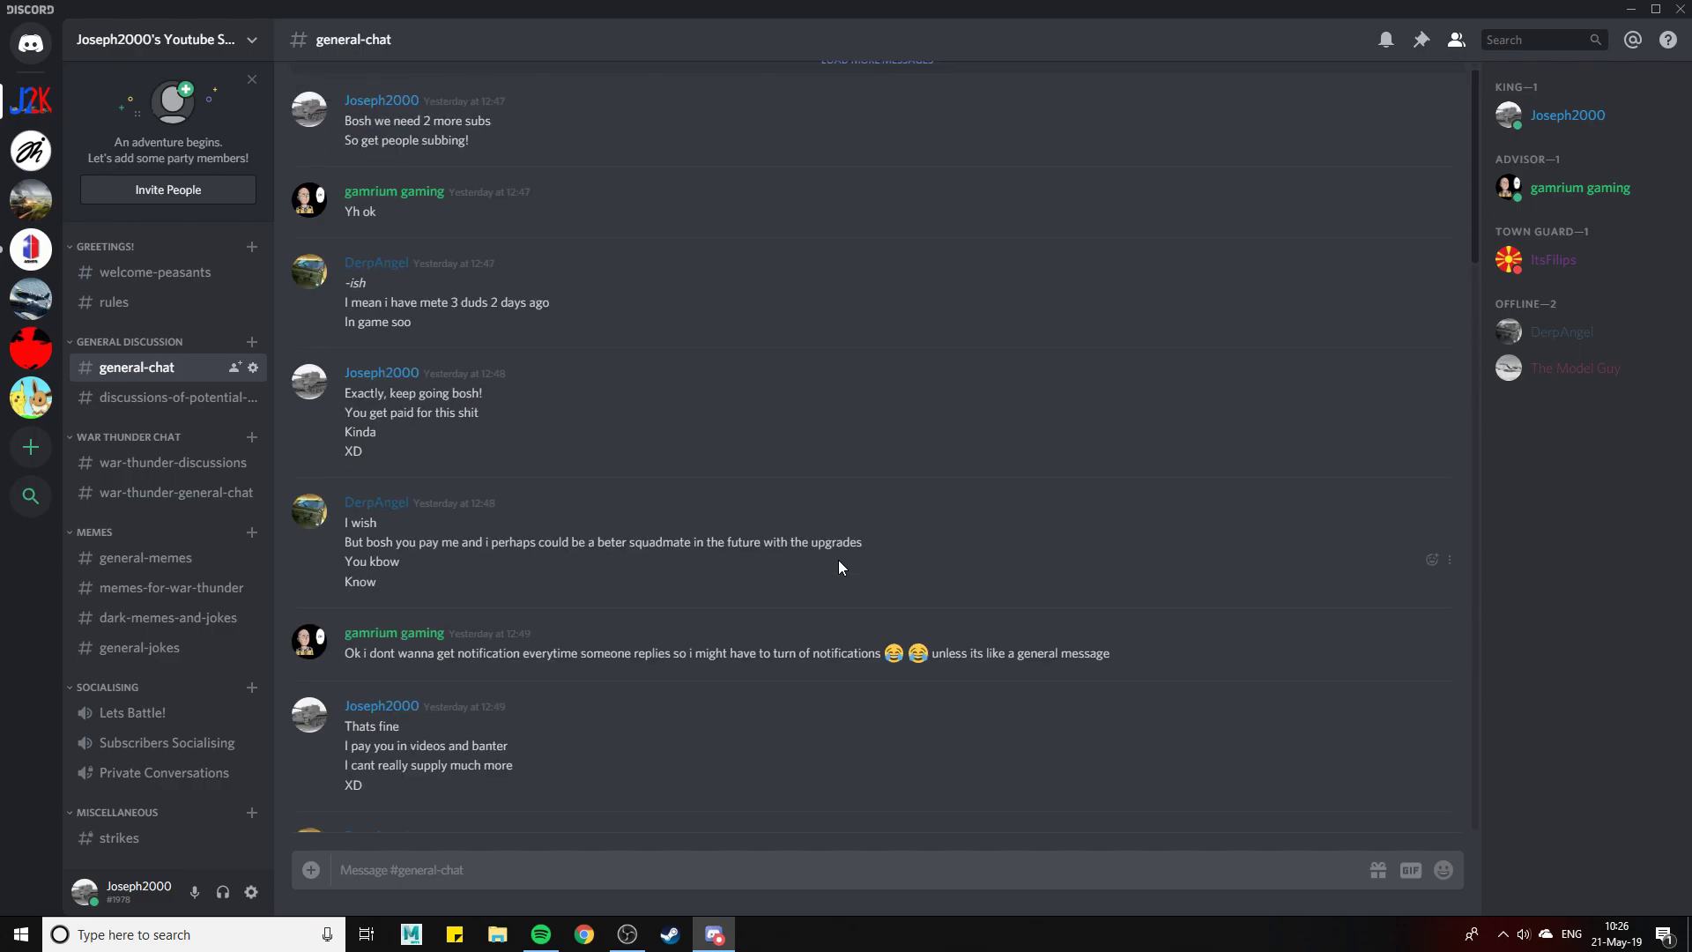
{"action": "scroll", "scroll_direction": "up", "scroll_amount": 3}
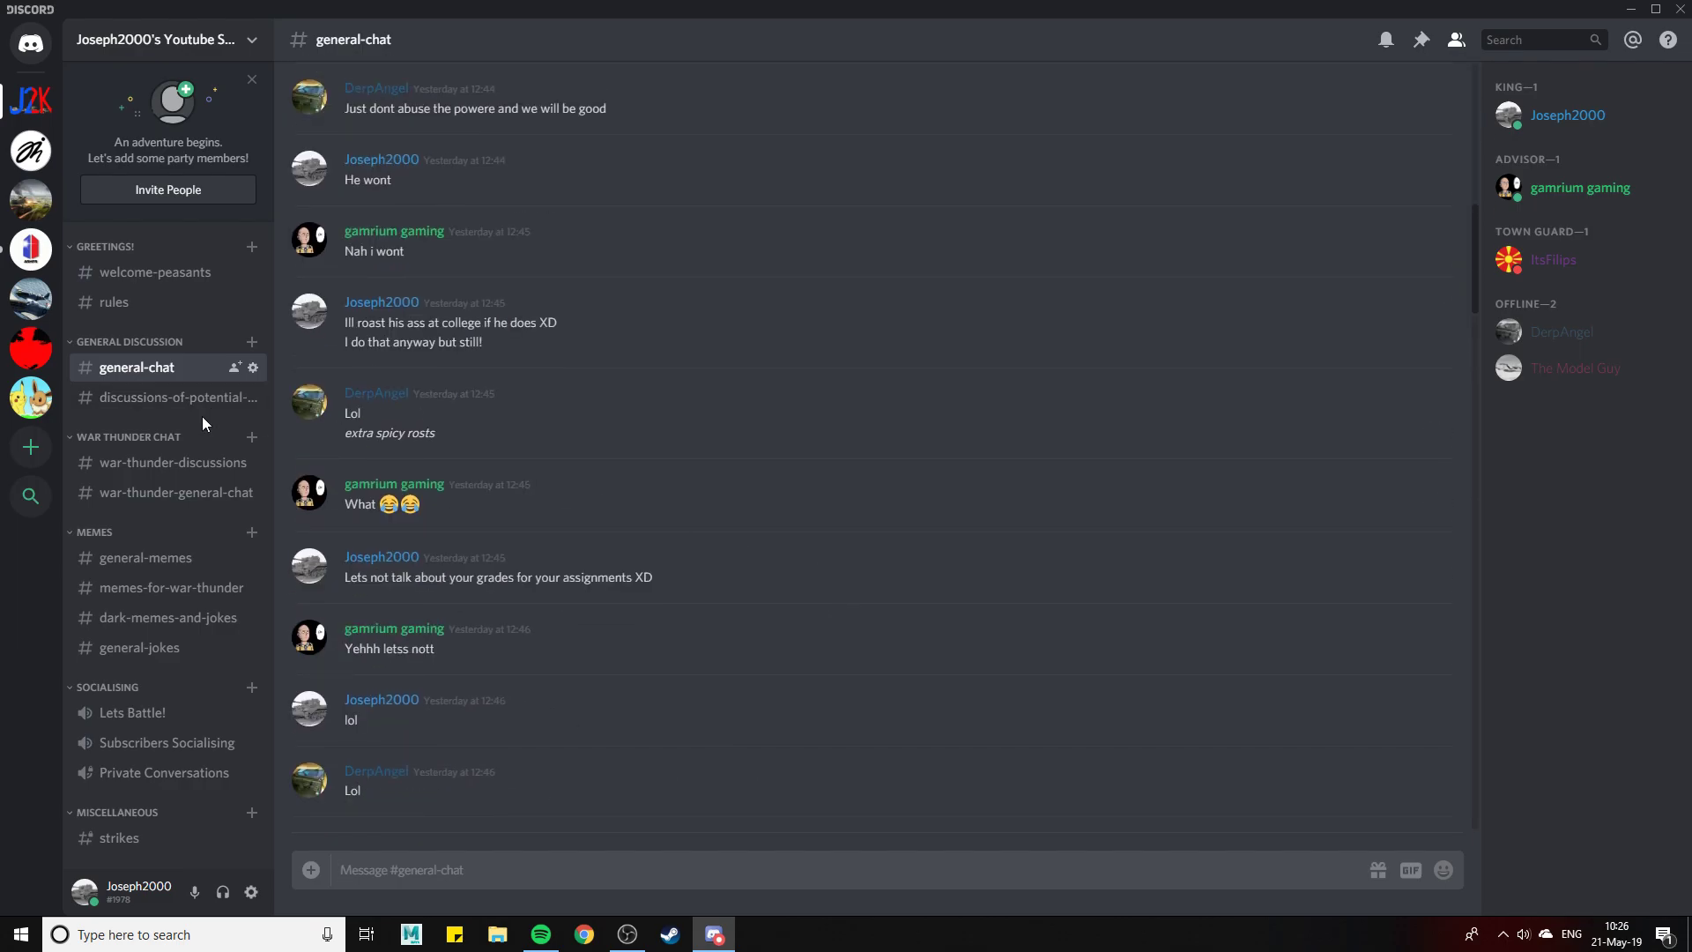
{"action": "mouse_move", "coordinate": [213, 423]}
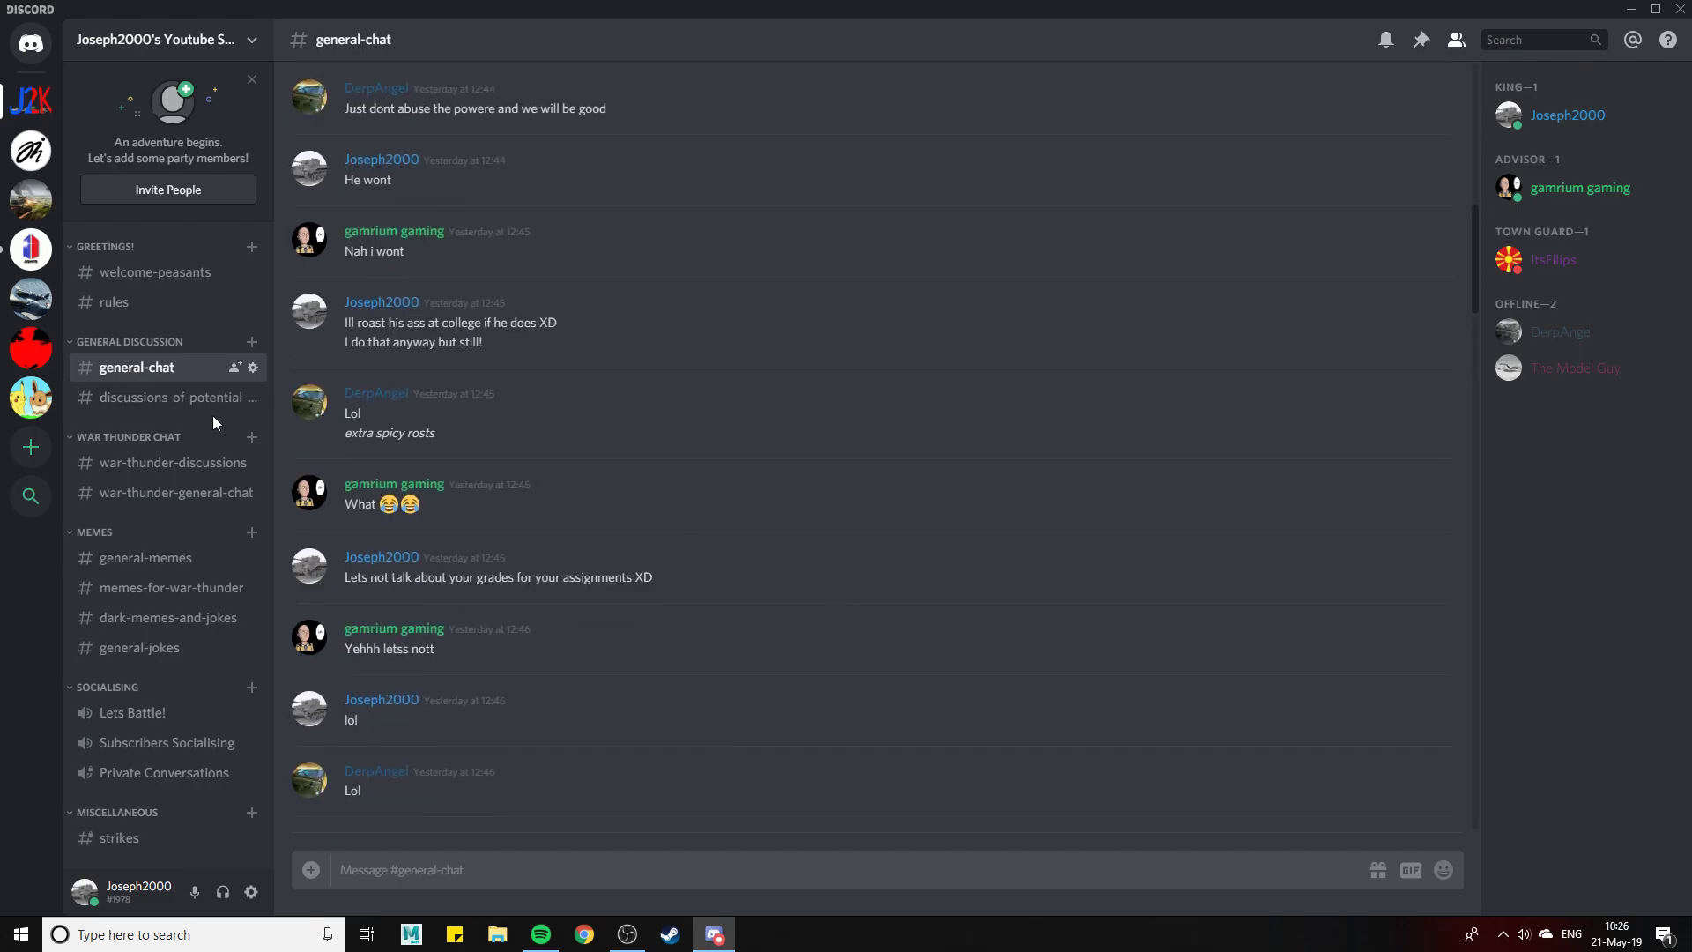
{"action": "mouse_move", "coordinate": [114, 302]}
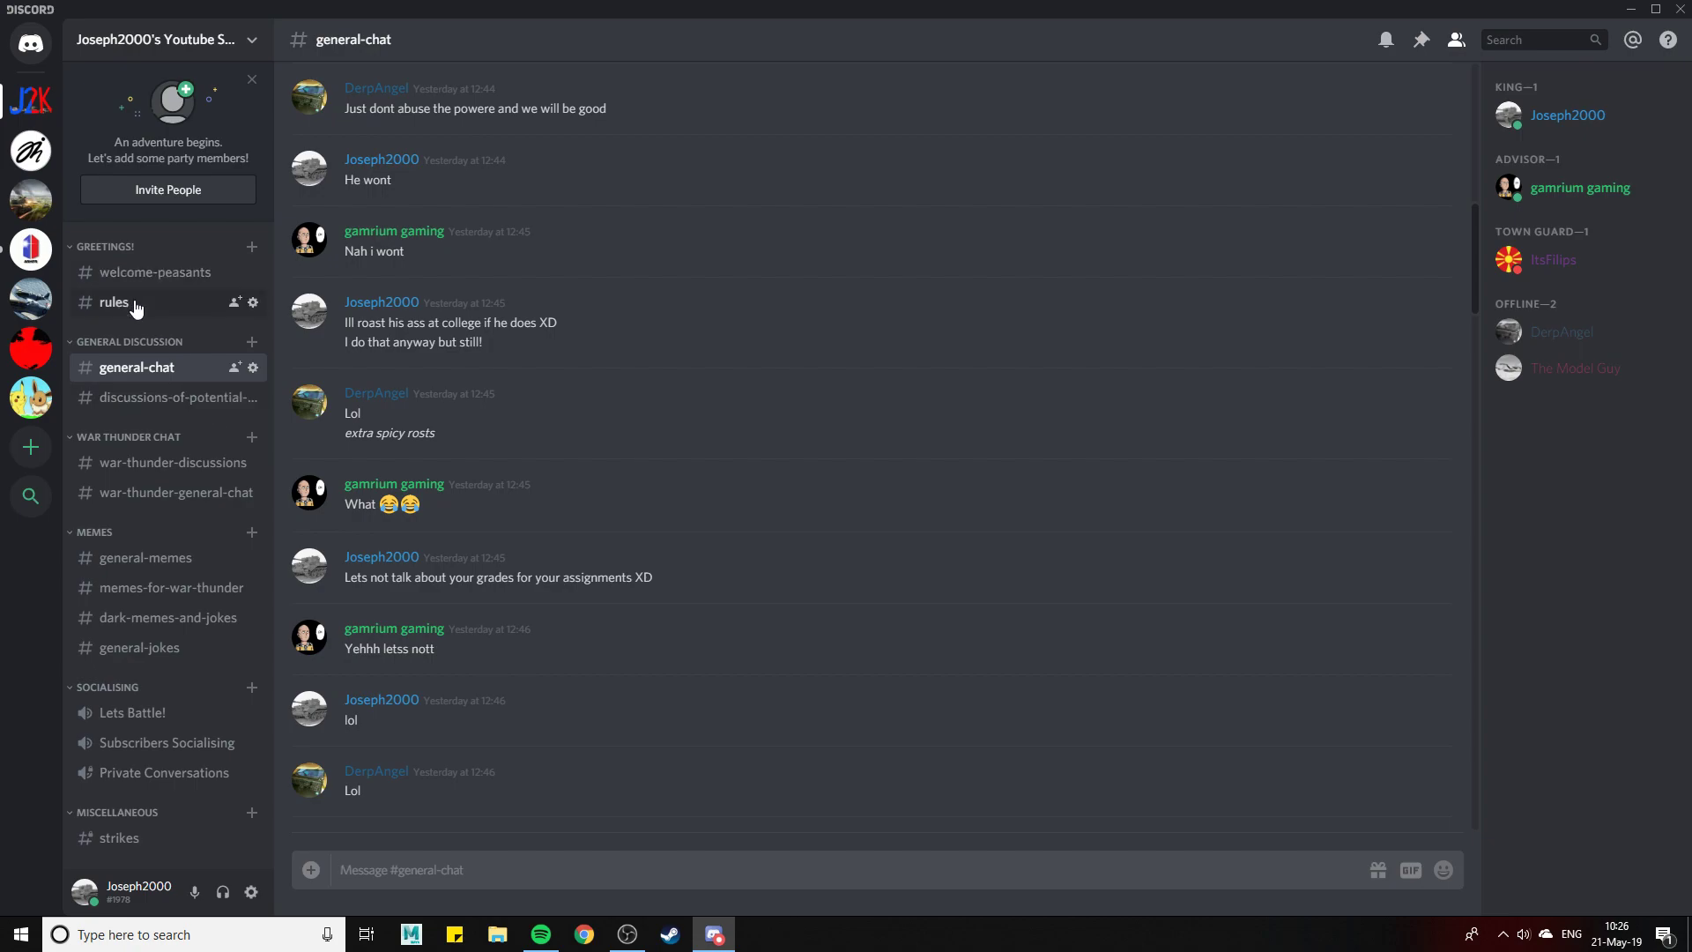
{"action": "mouse_move", "coordinate": [152, 294]}
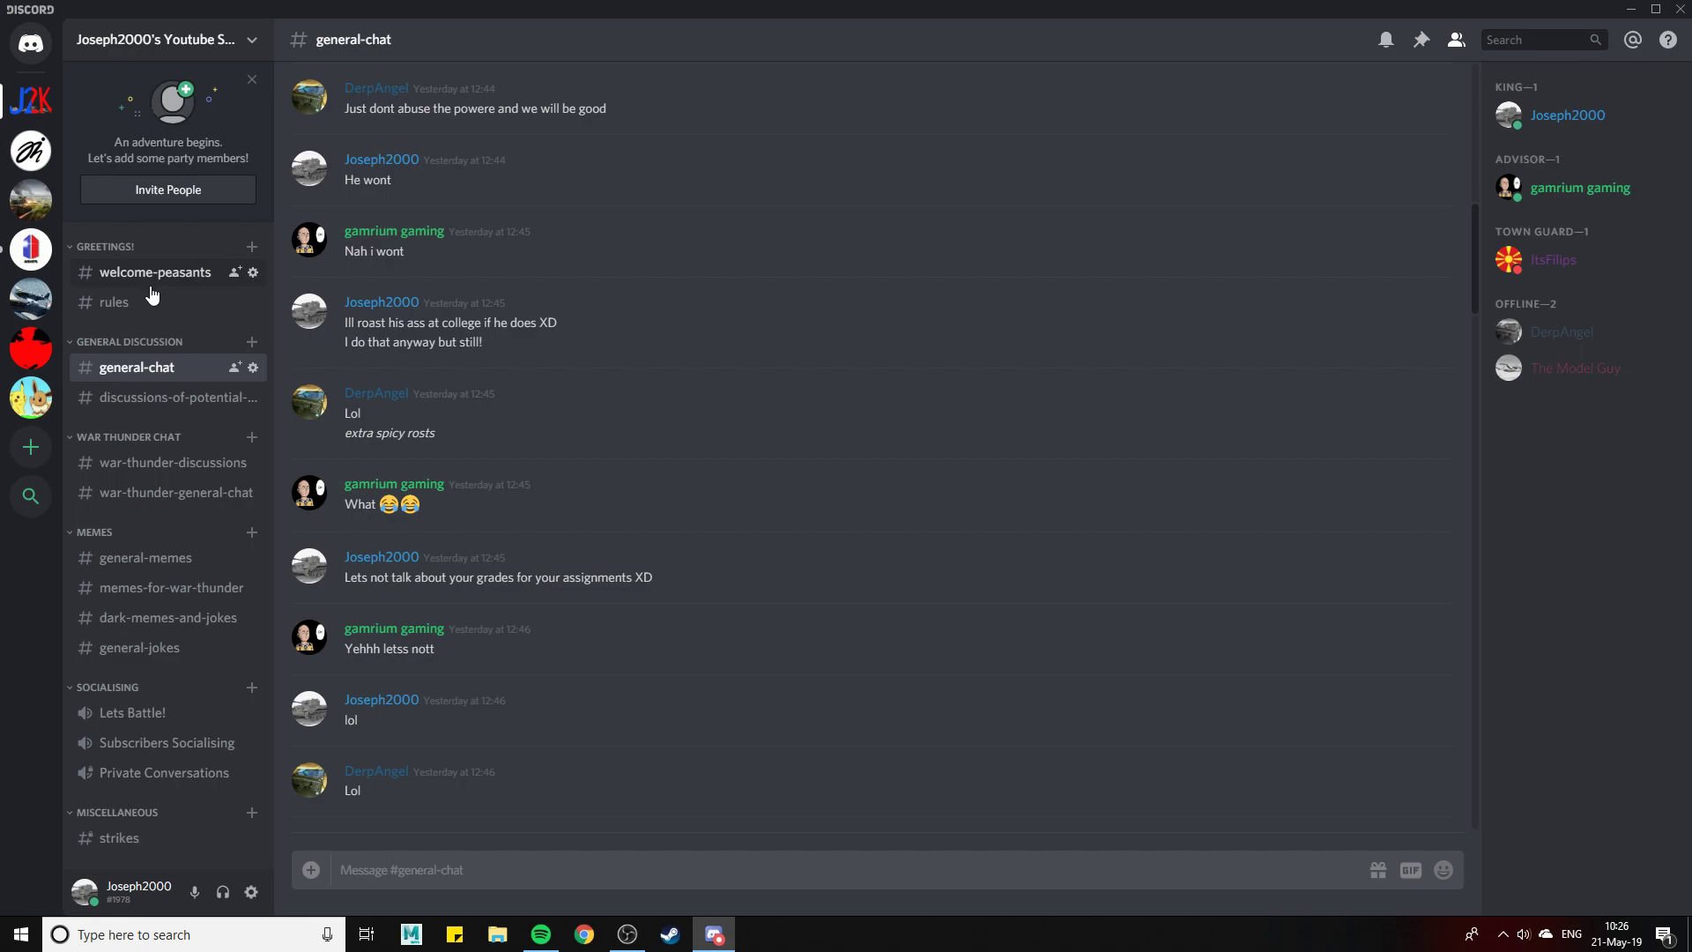
{"action": "mouse_move", "coordinate": [114, 302]}
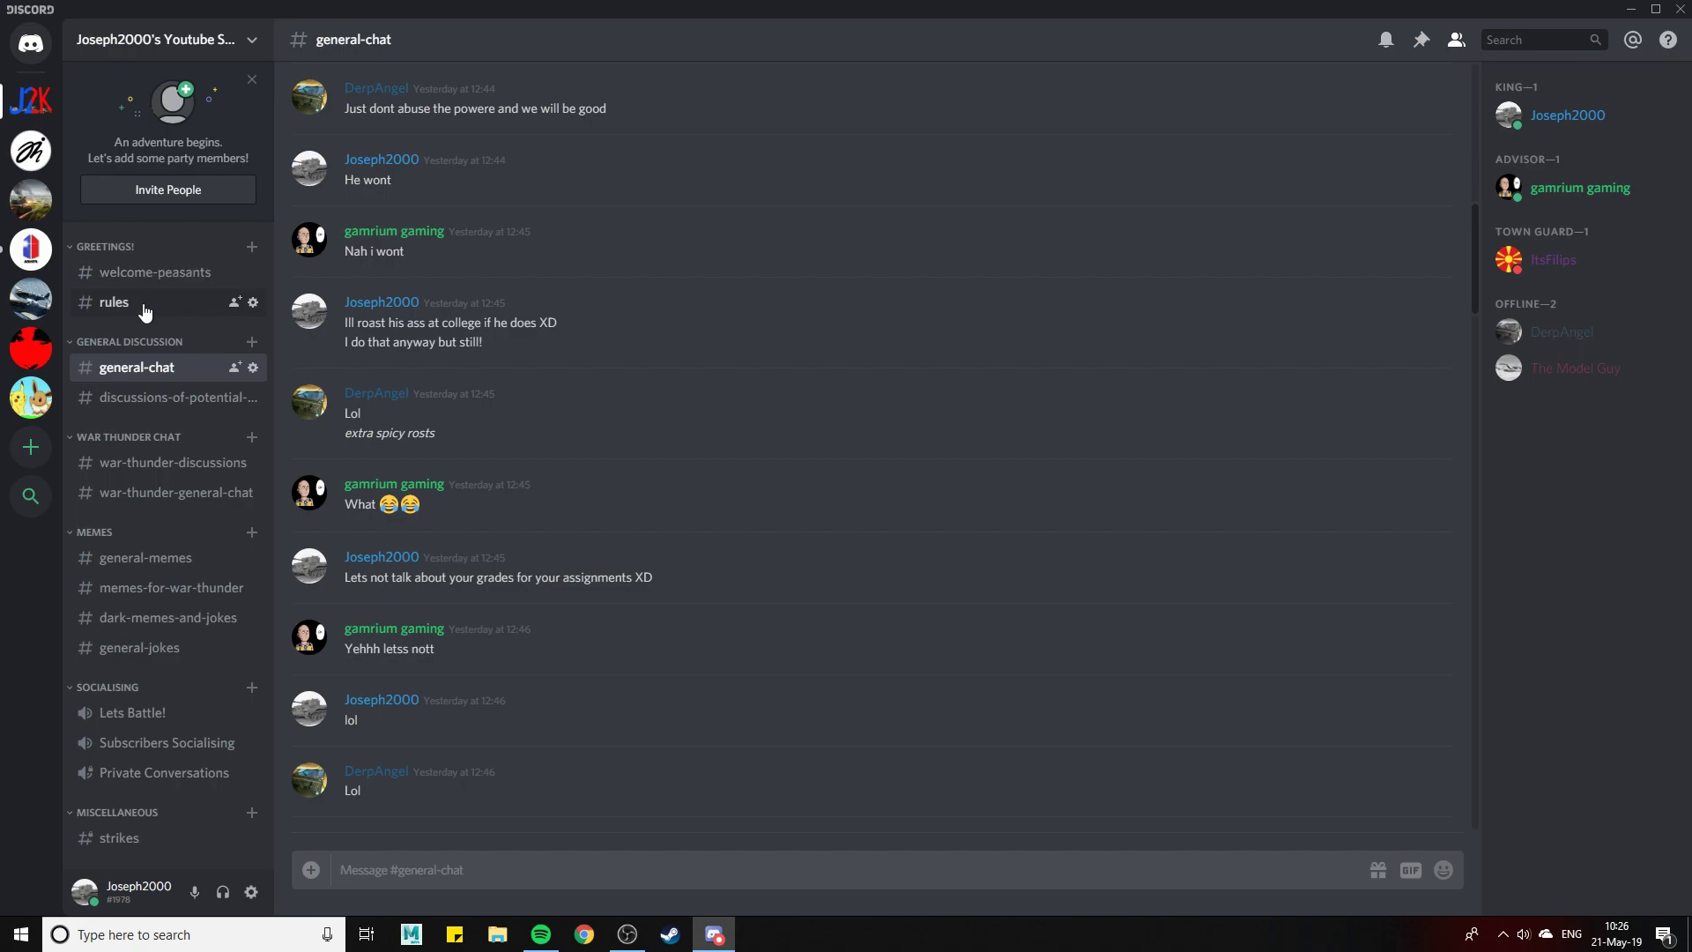
{"action": "mouse_move", "coordinate": [153, 322]}
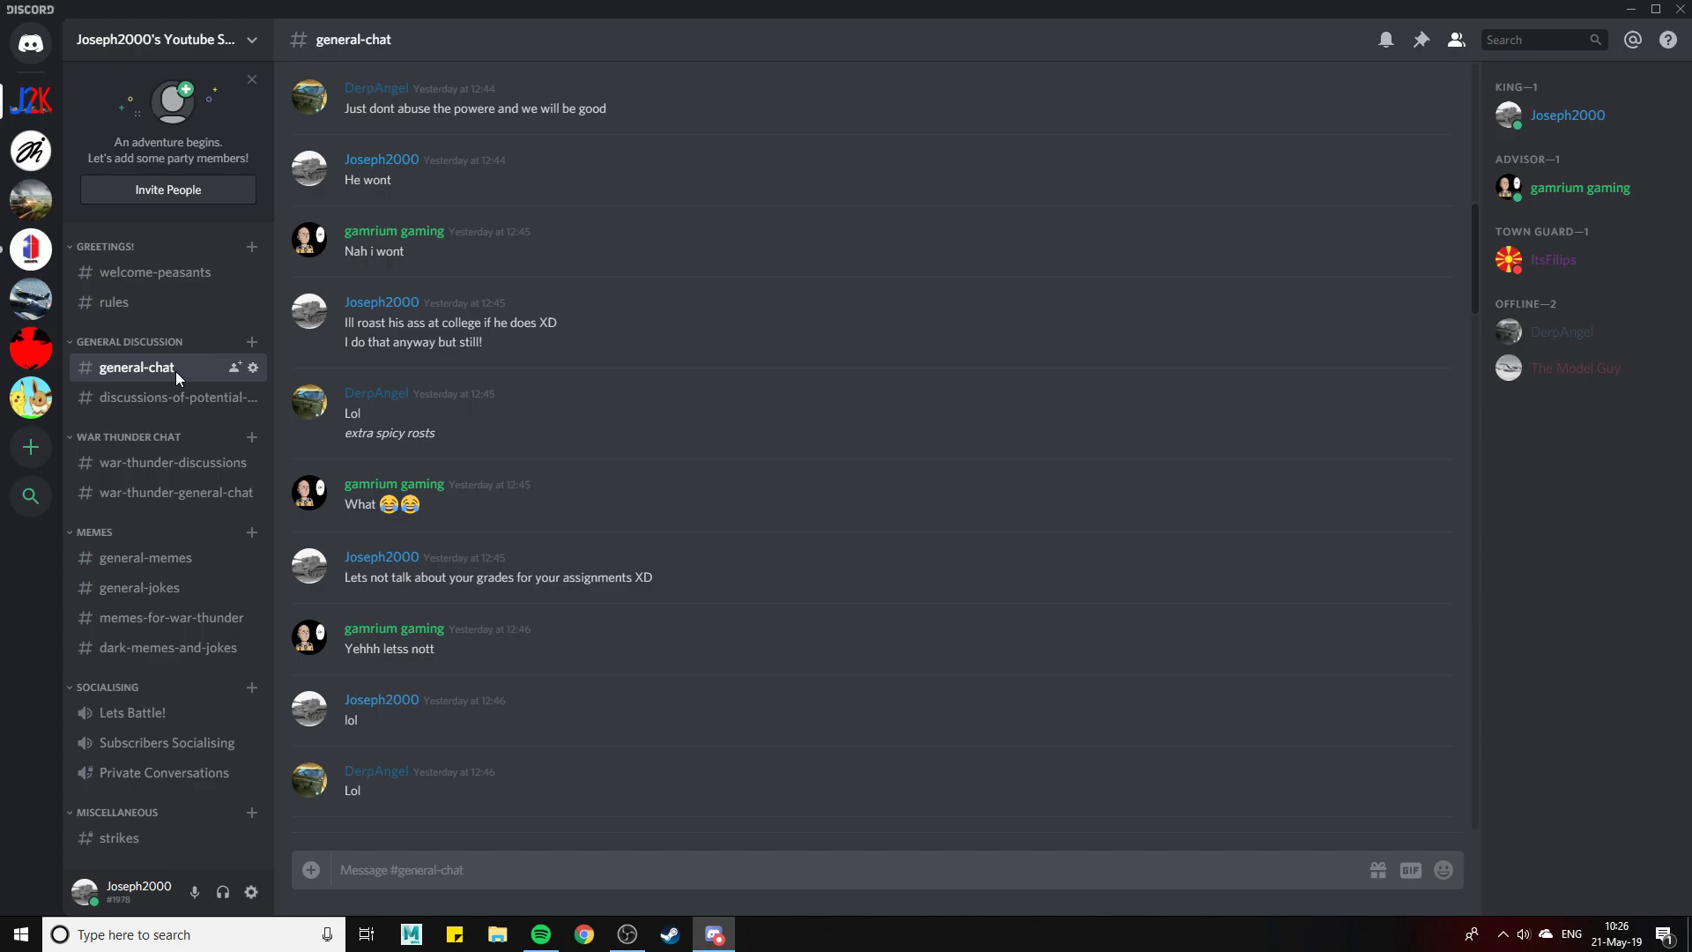
{"action": "scroll", "scroll_direction": "up", "scroll_amount": 3}
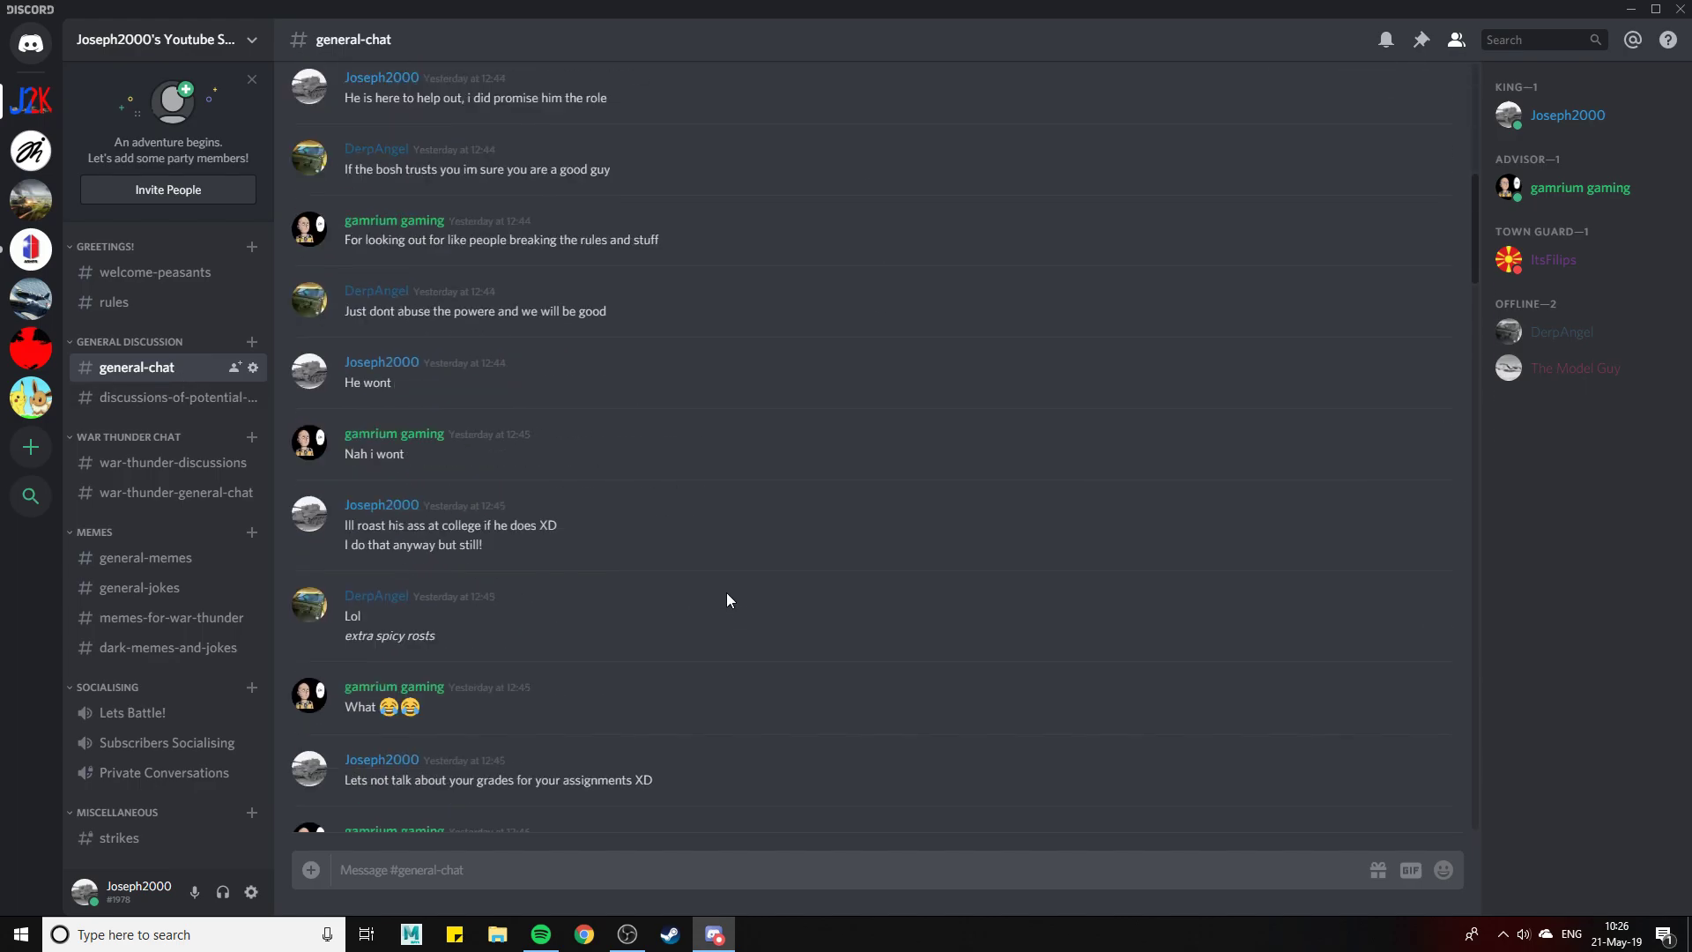
{"action": "scroll", "scroll_direction": "down", "scroll_amount": 3}
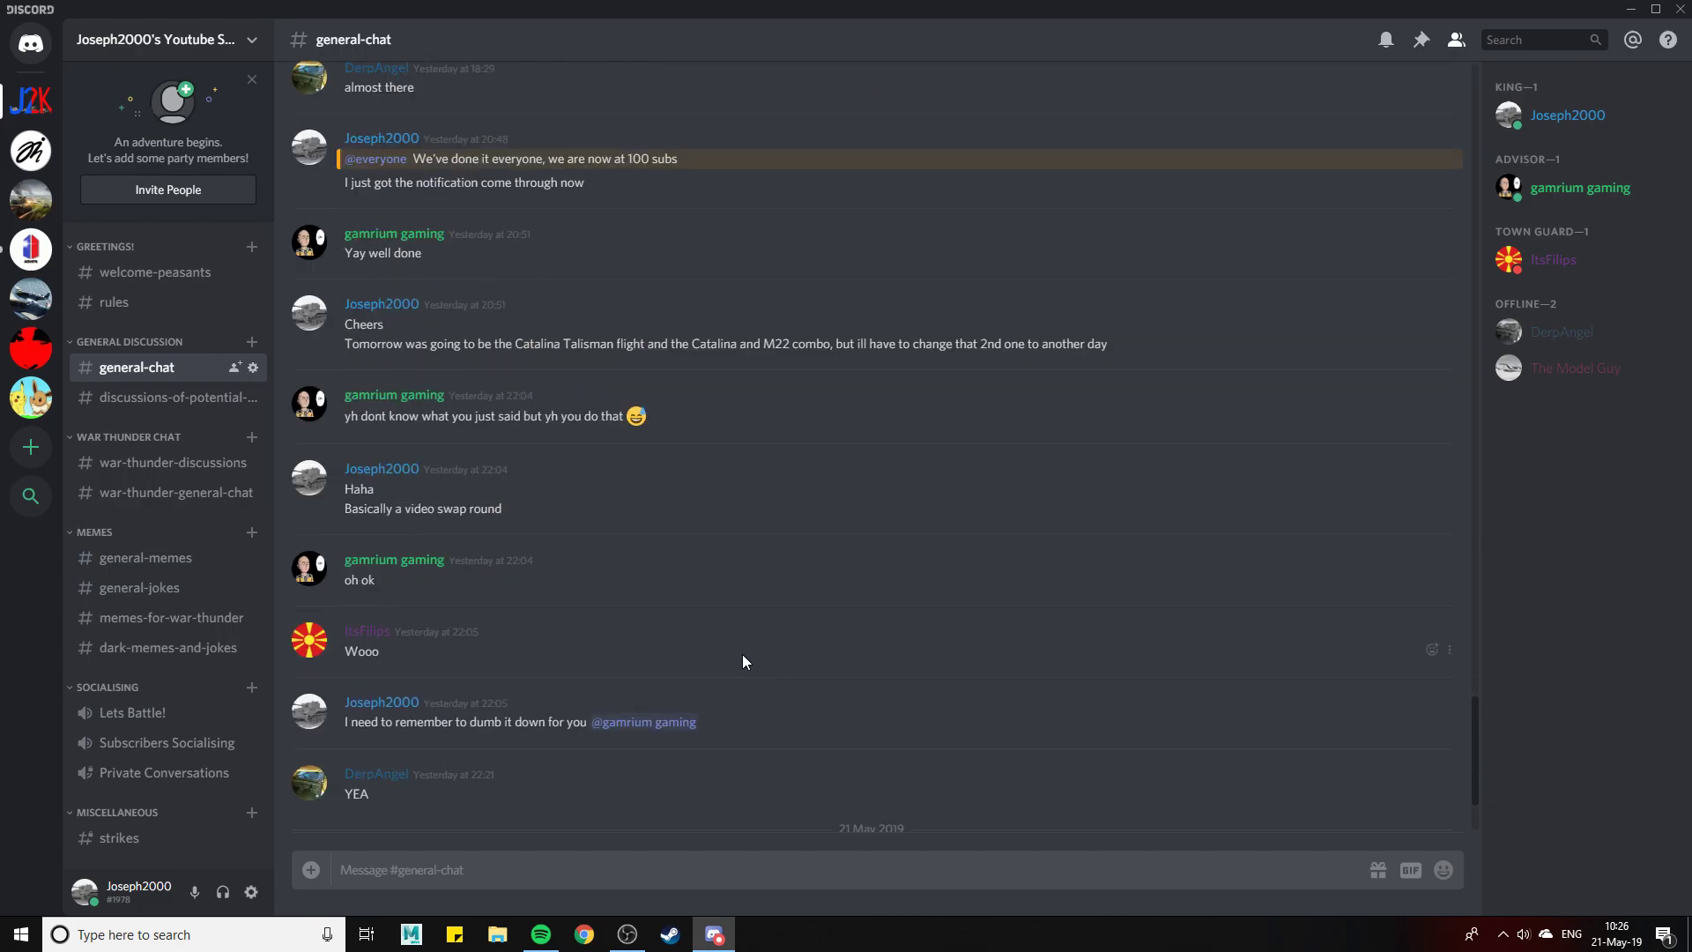
{"action": "scroll", "scroll_direction": "down", "scroll_amount": 3}
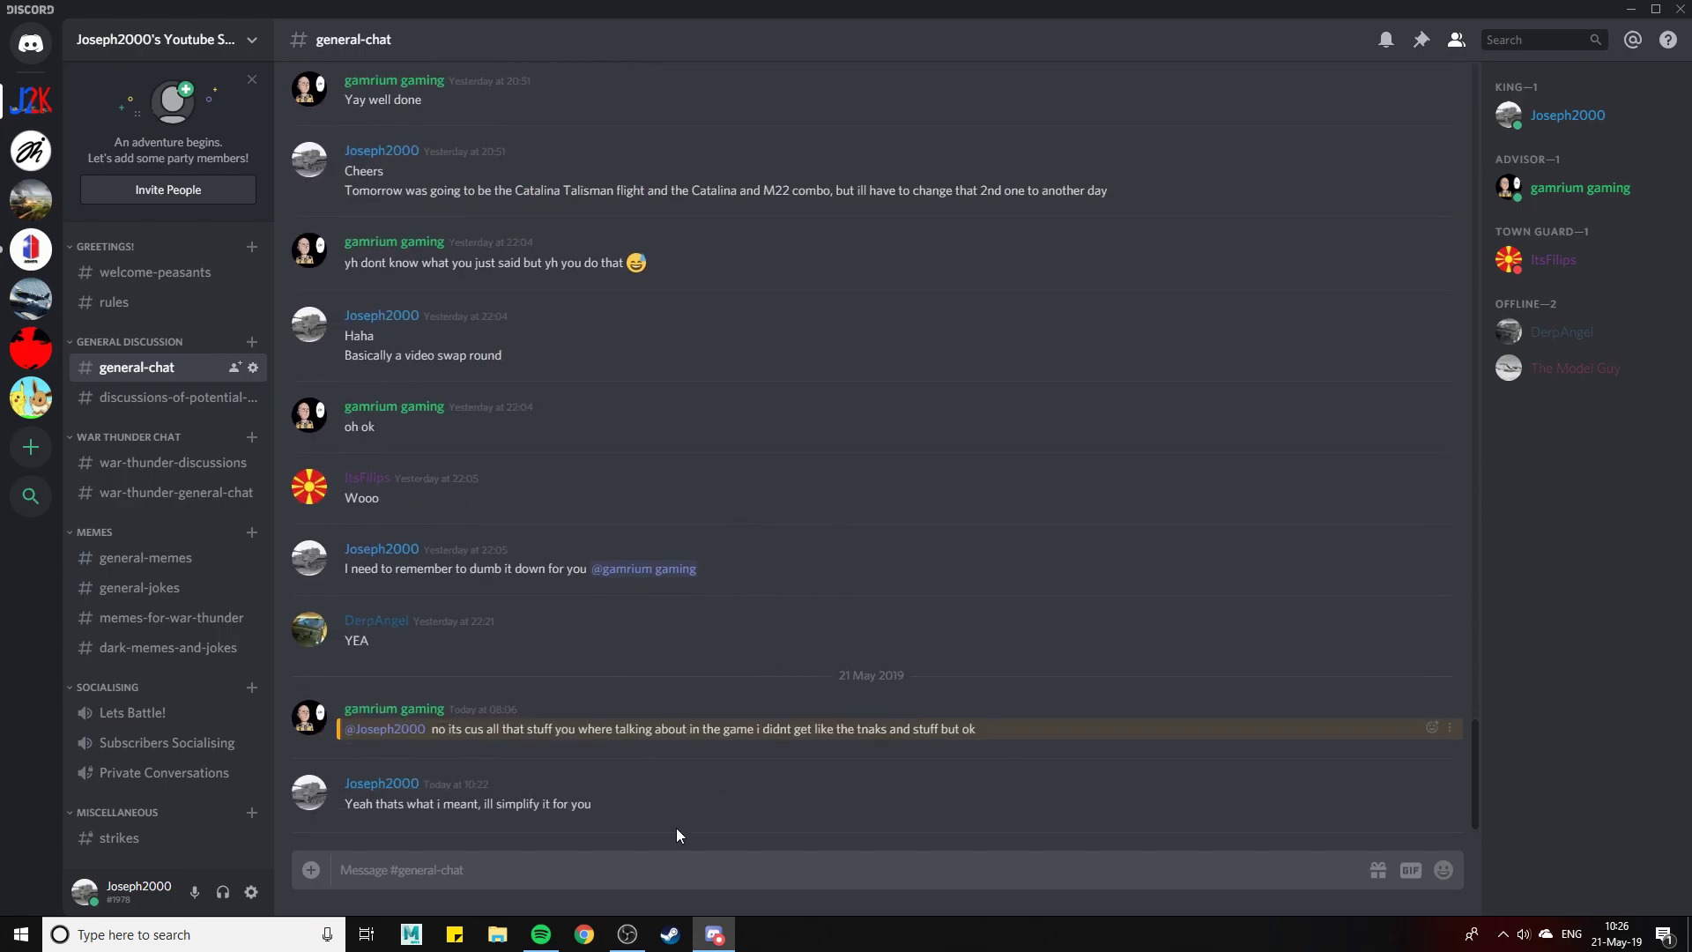
{"action": "mouse_move", "coordinate": [903, 386]}
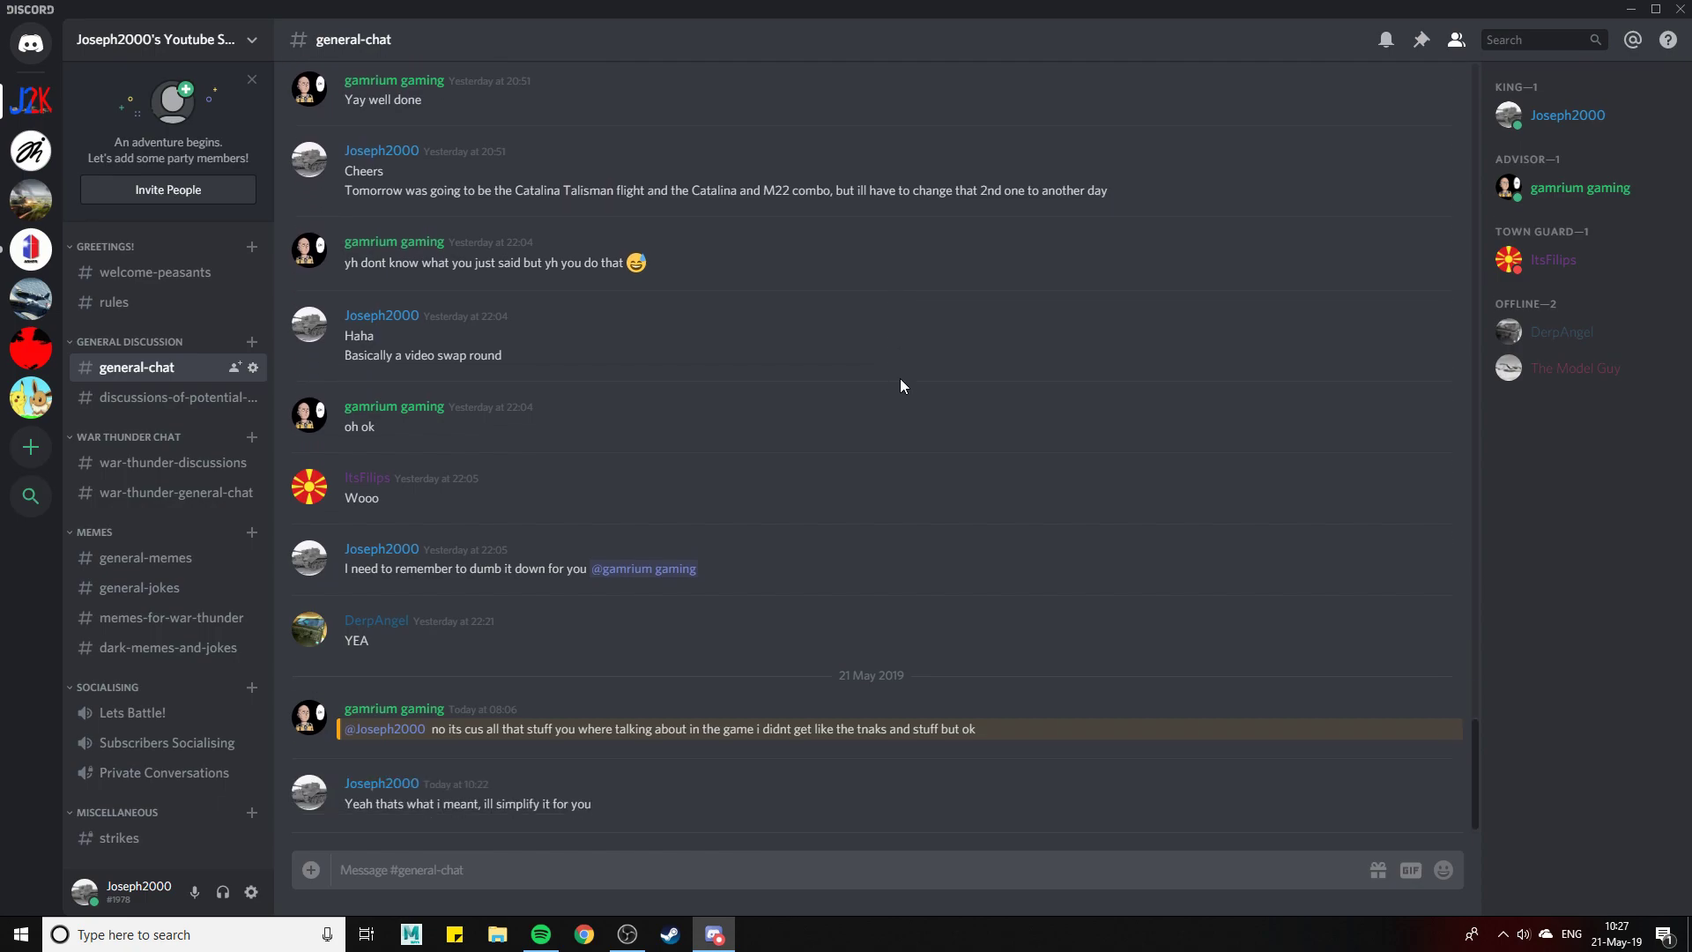
{"action": "mouse_move", "coordinate": [118, 838]}
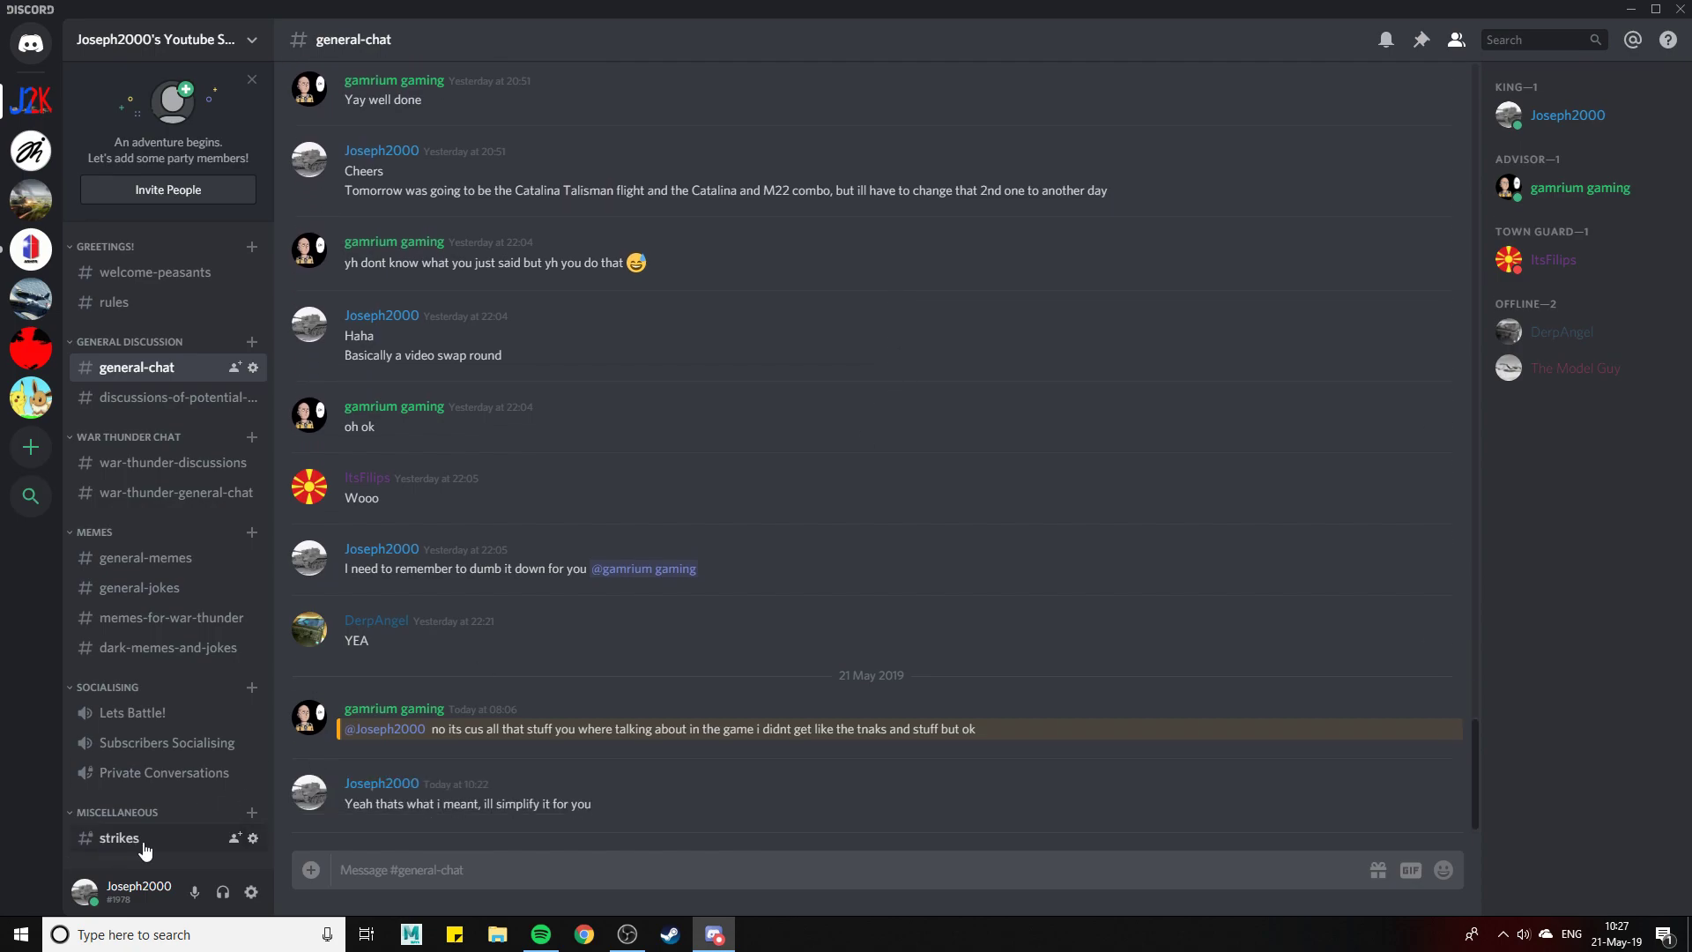
{"action": "mouse_move", "coordinate": [146, 302]}
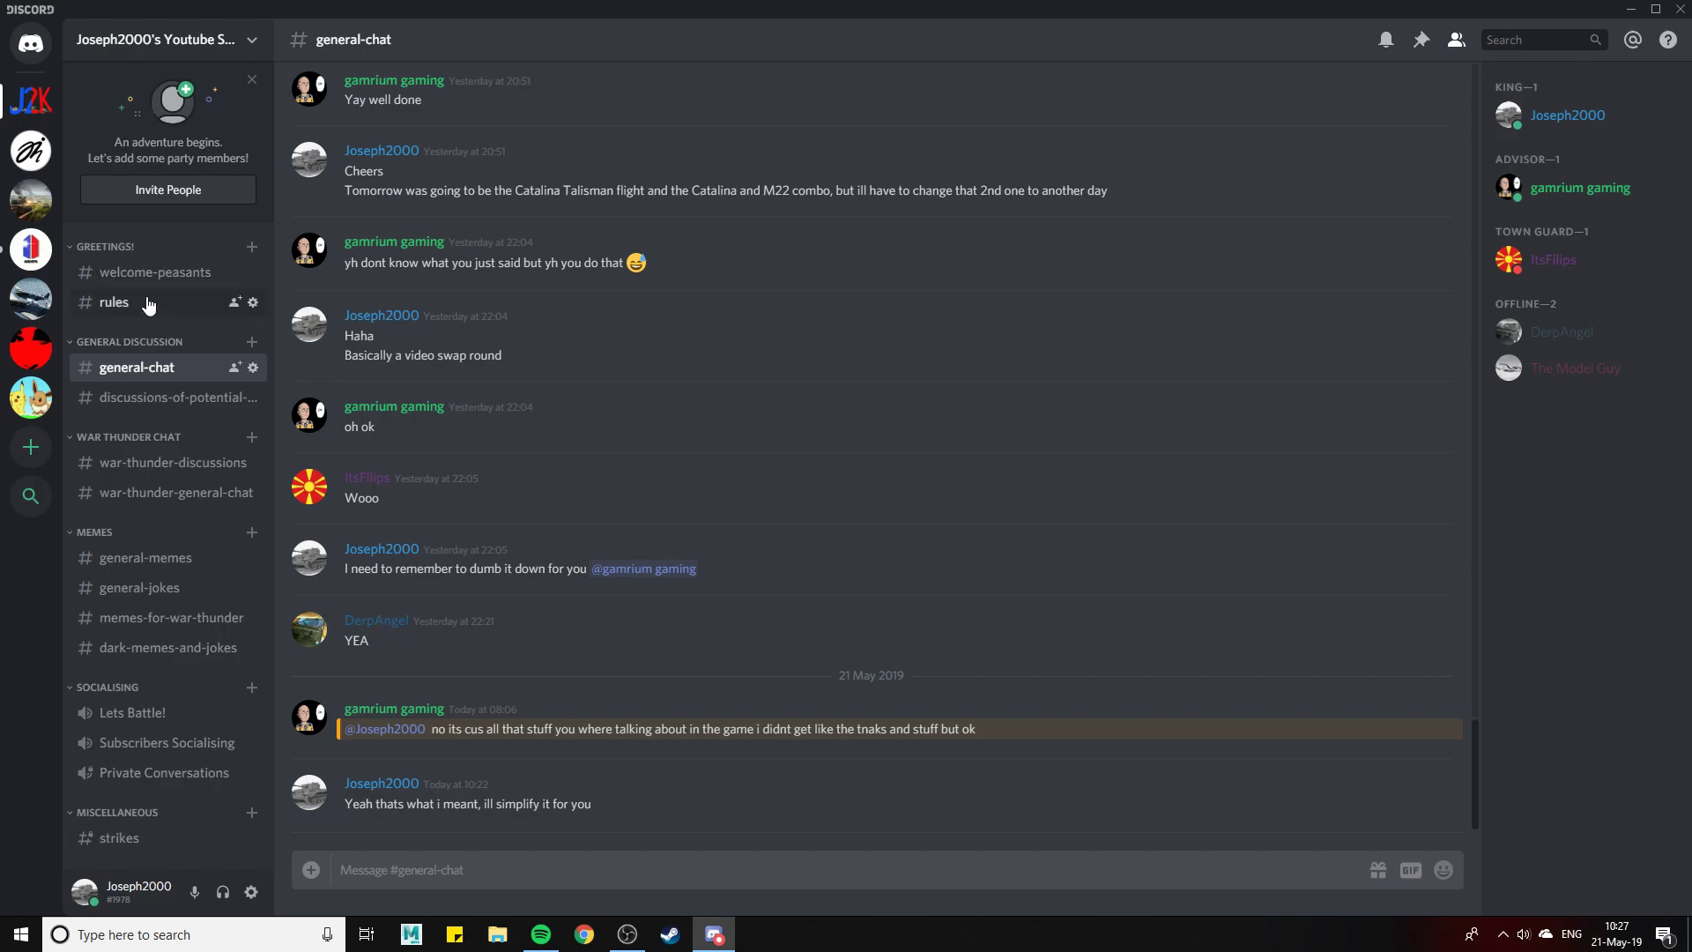
{"action": "mouse_move", "coordinate": [153, 311]}
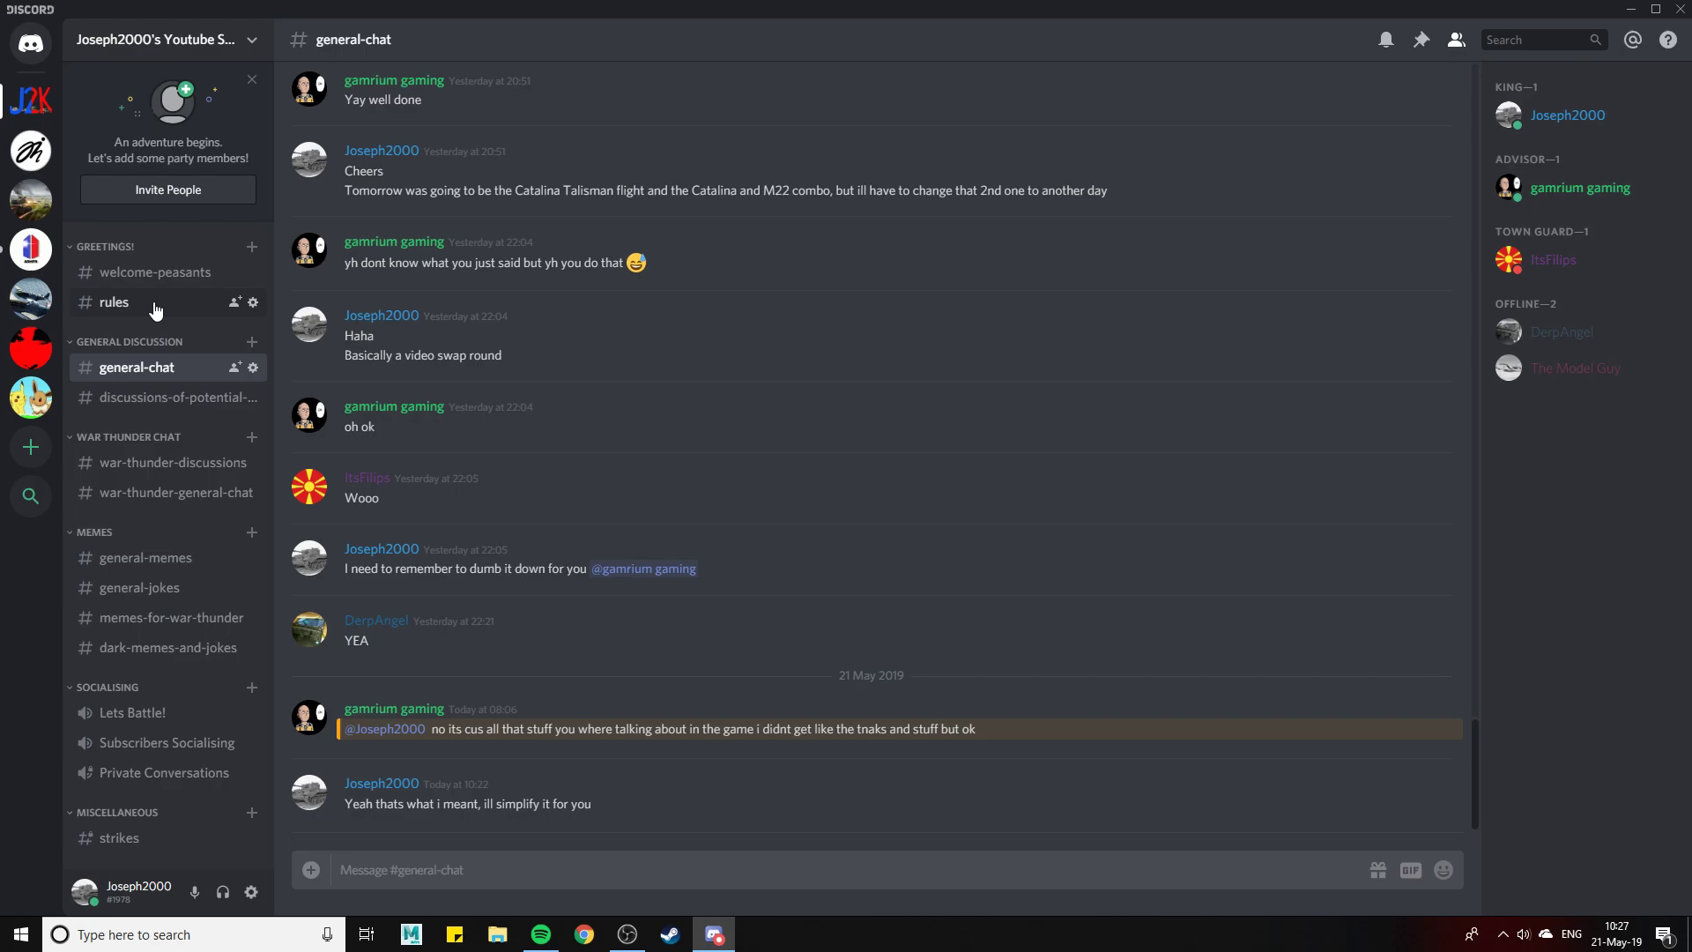
{"action": "mouse_move", "coordinate": [148, 337]}
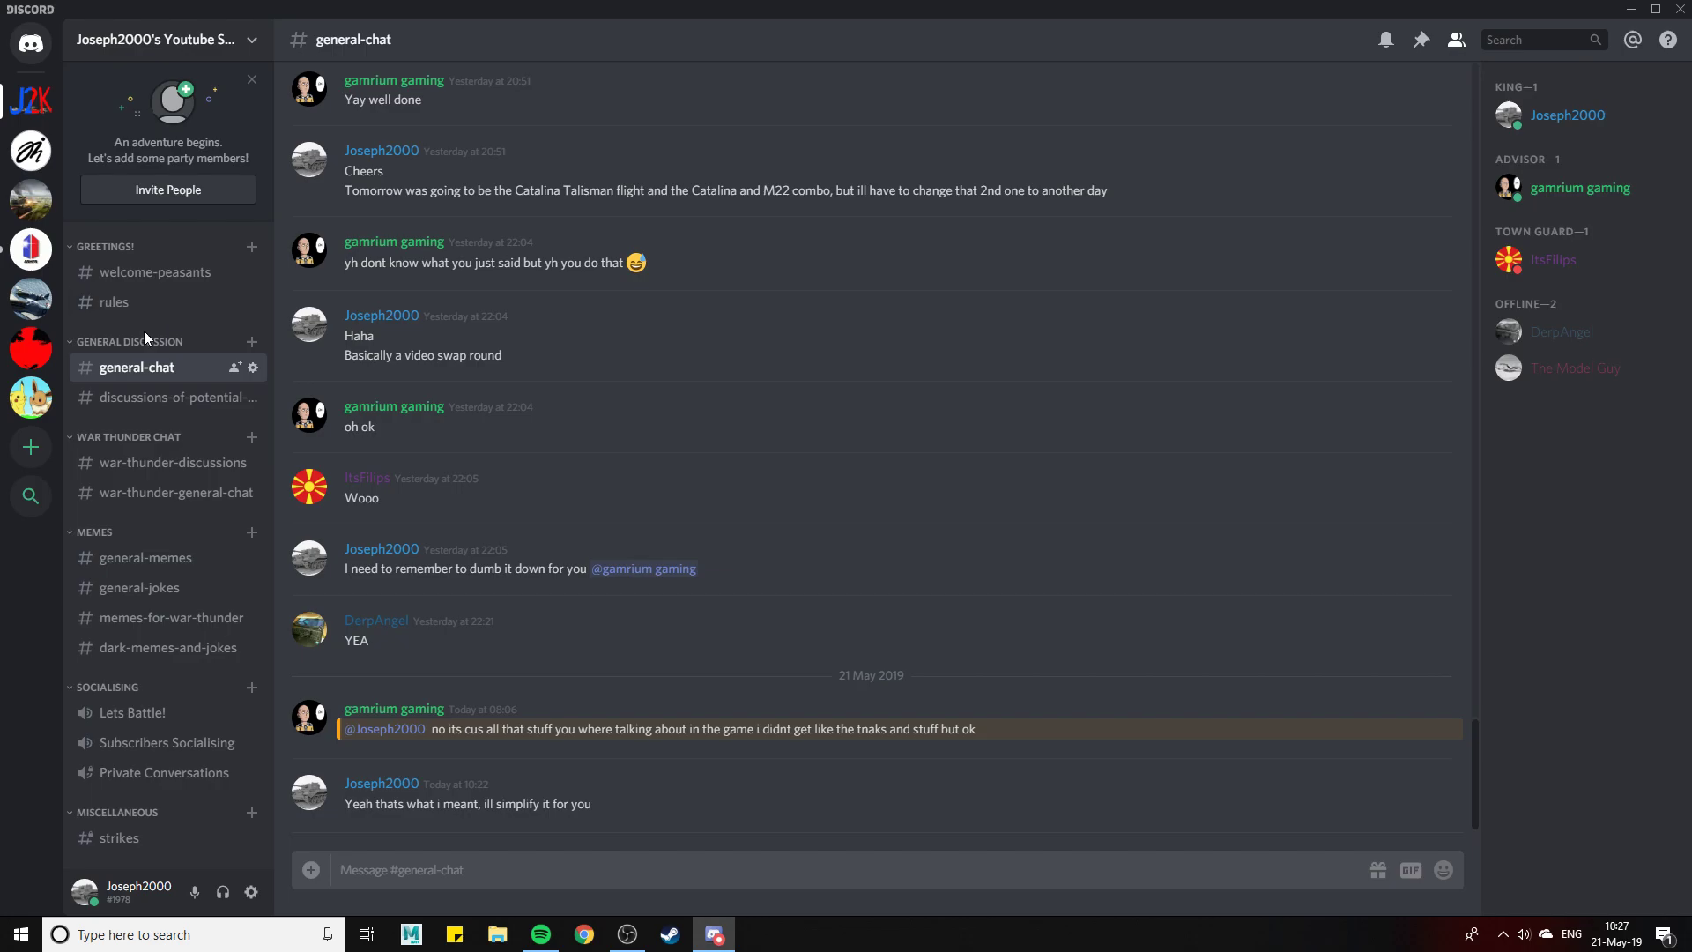
{"action": "mouse_move", "coordinate": [145, 329]}
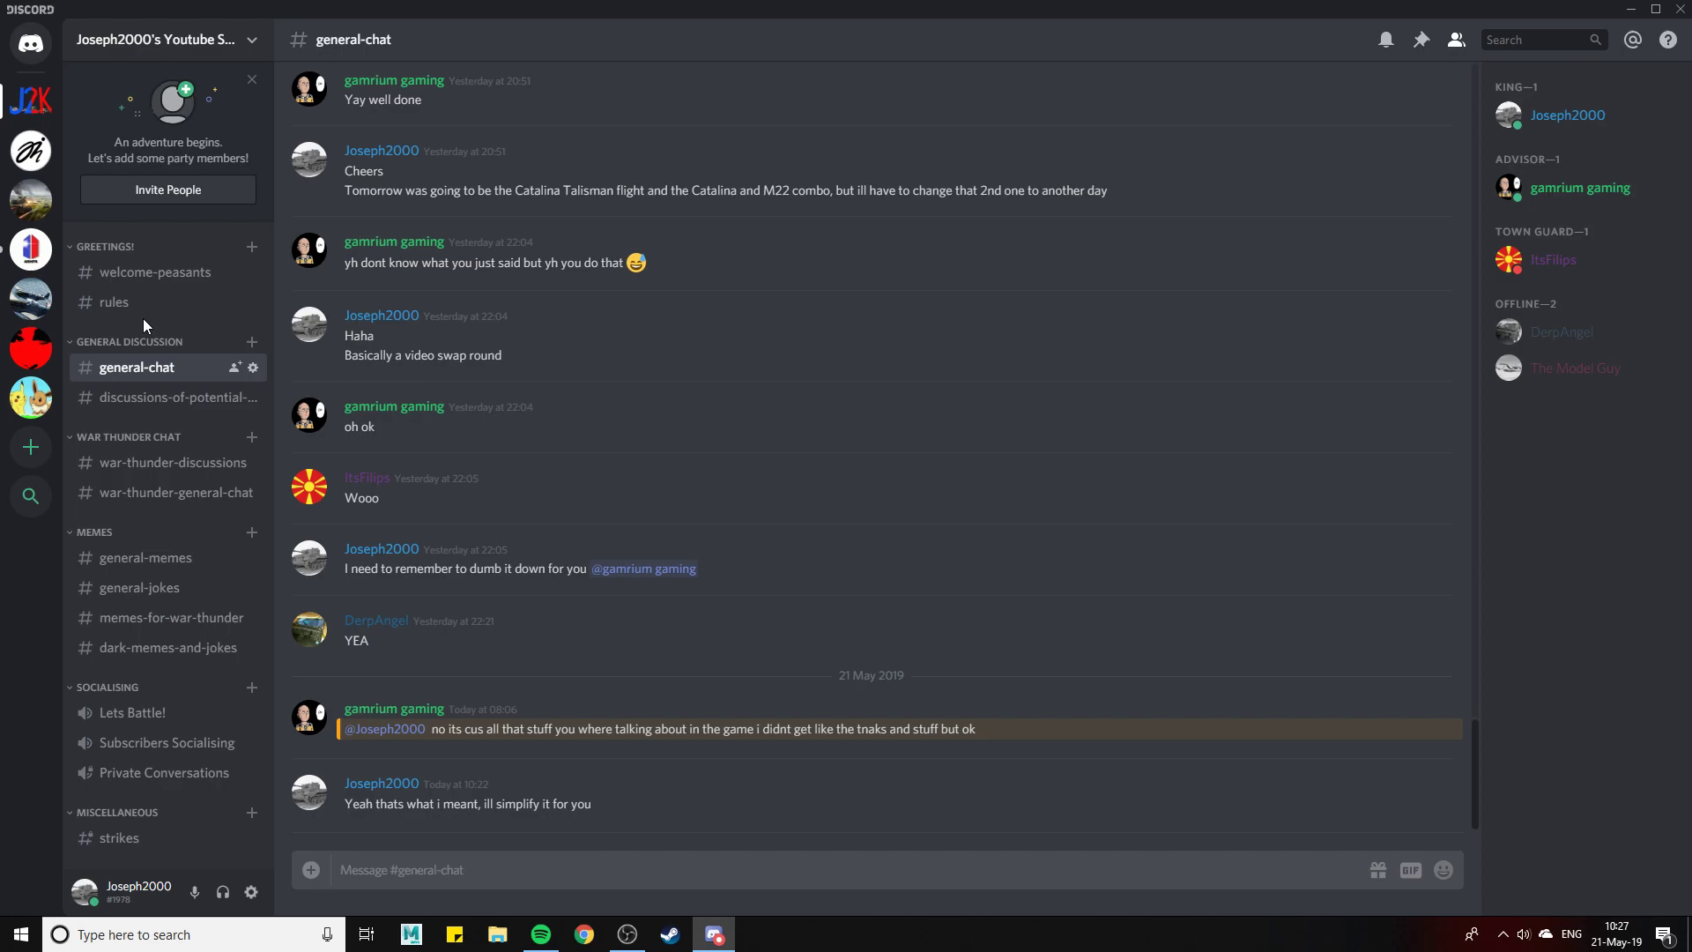
Delete the empty discussions-of-potential-additions-to-war-thunder channel and return to #general-chat
{"action": "left_click", "coordinate": [176, 397]}
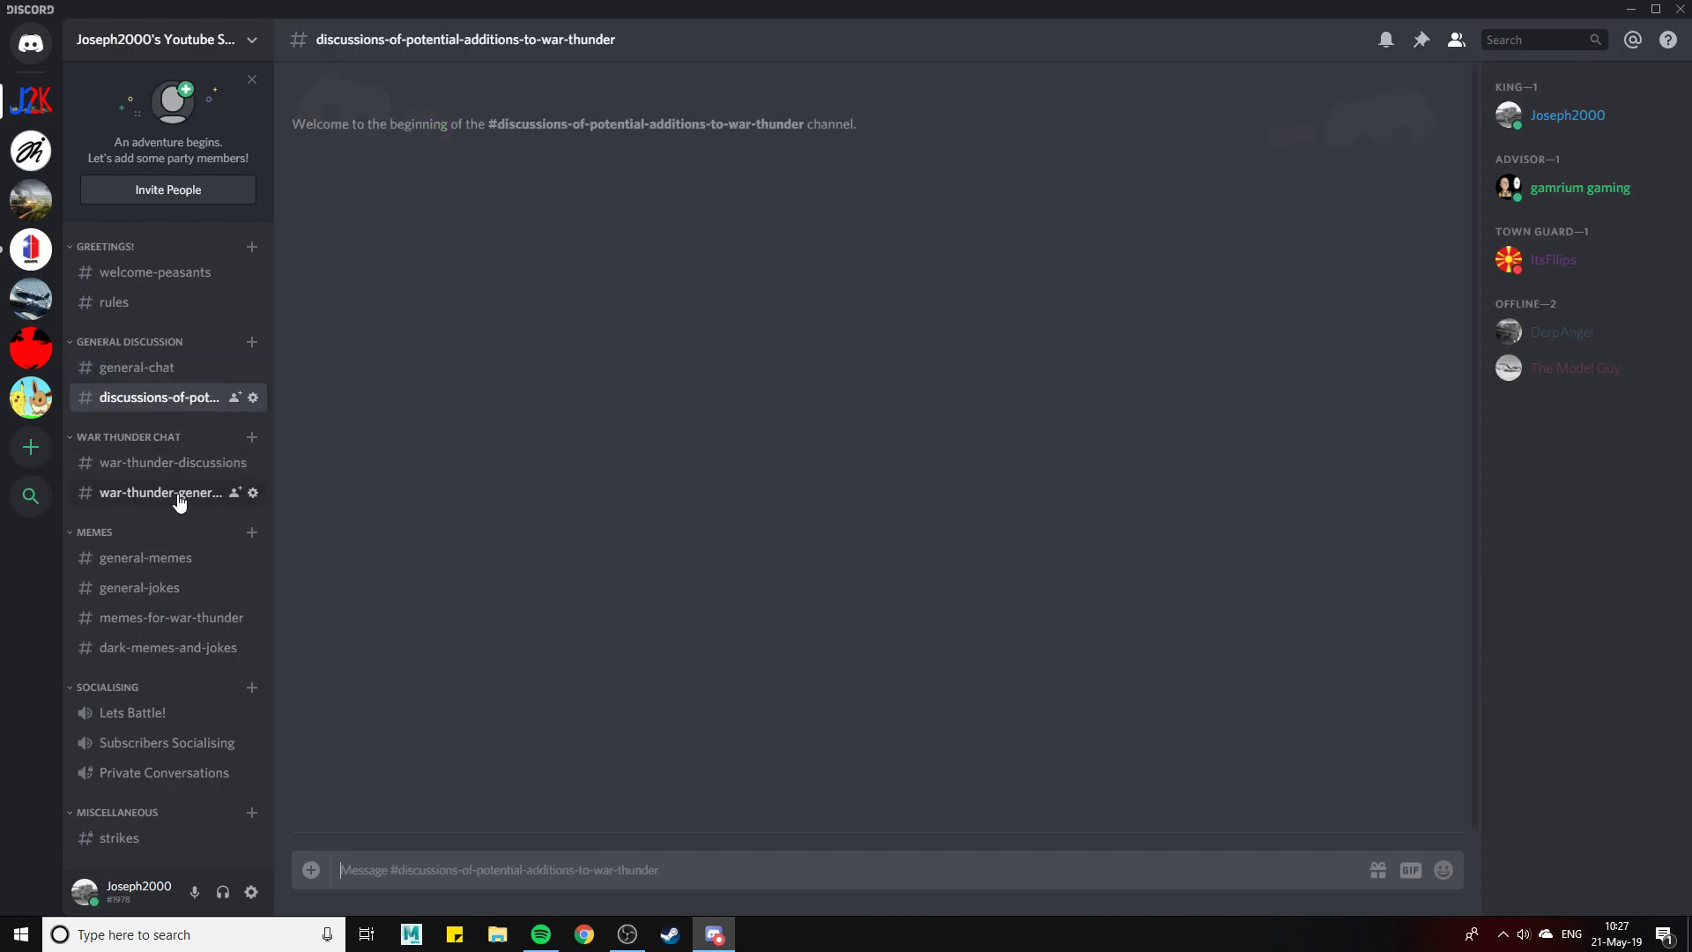
{"action": "mouse_move", "coordinate": [182, 537]}
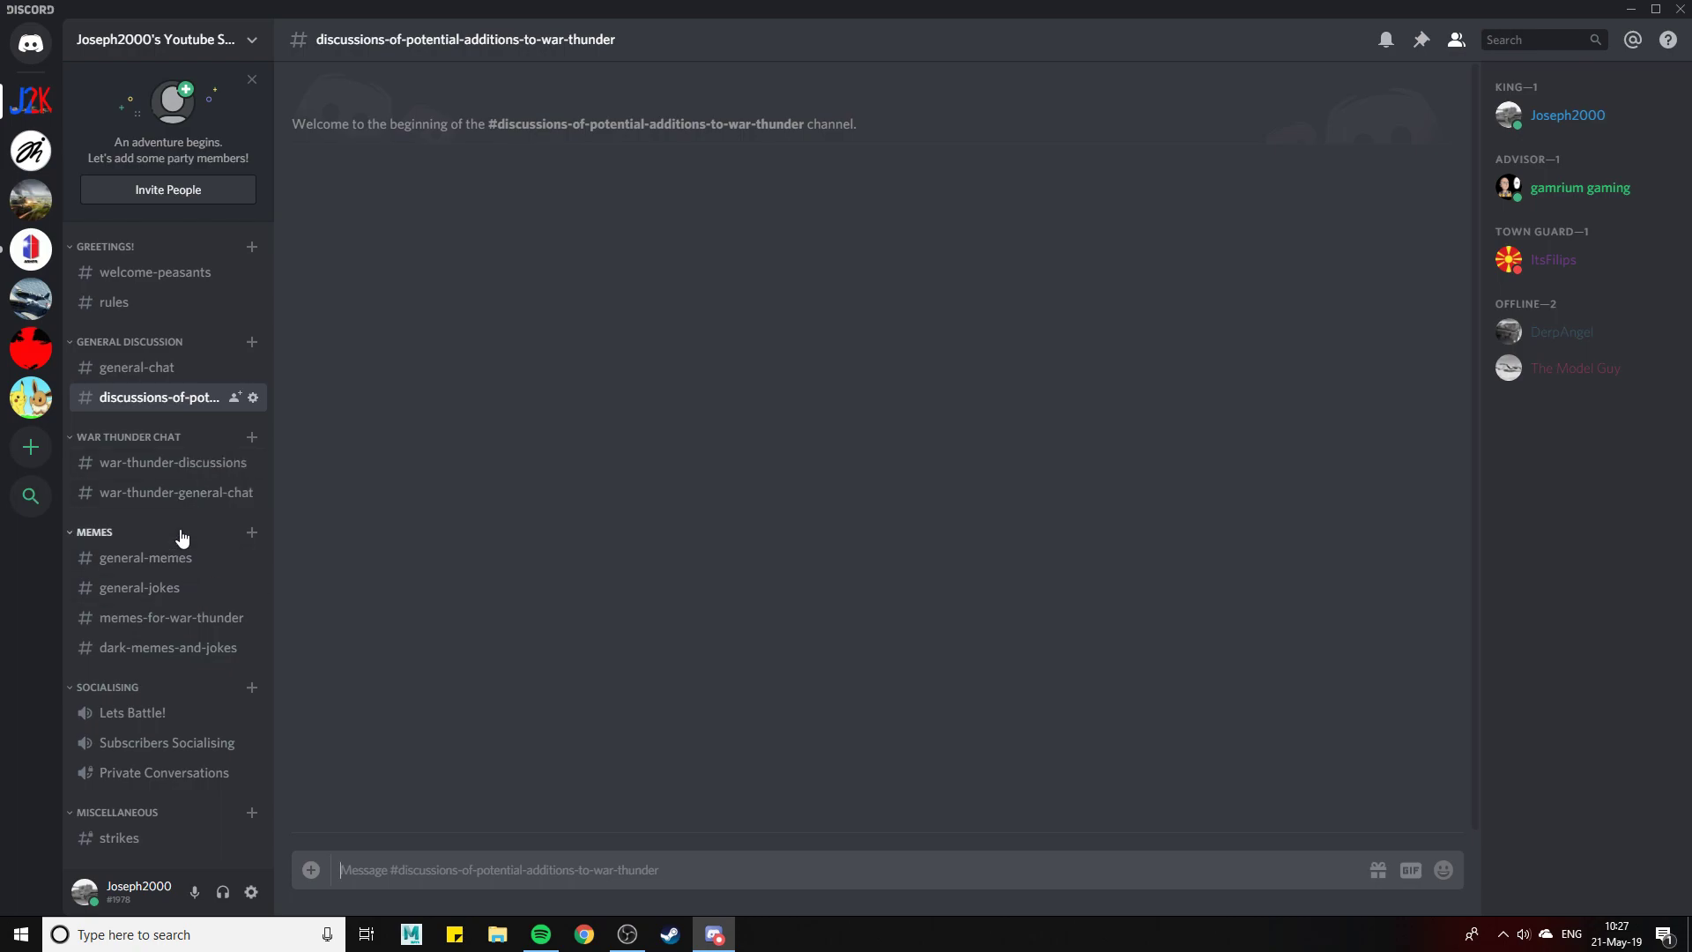
{"action": "mouse_move", "coordinate": [209, 431]}
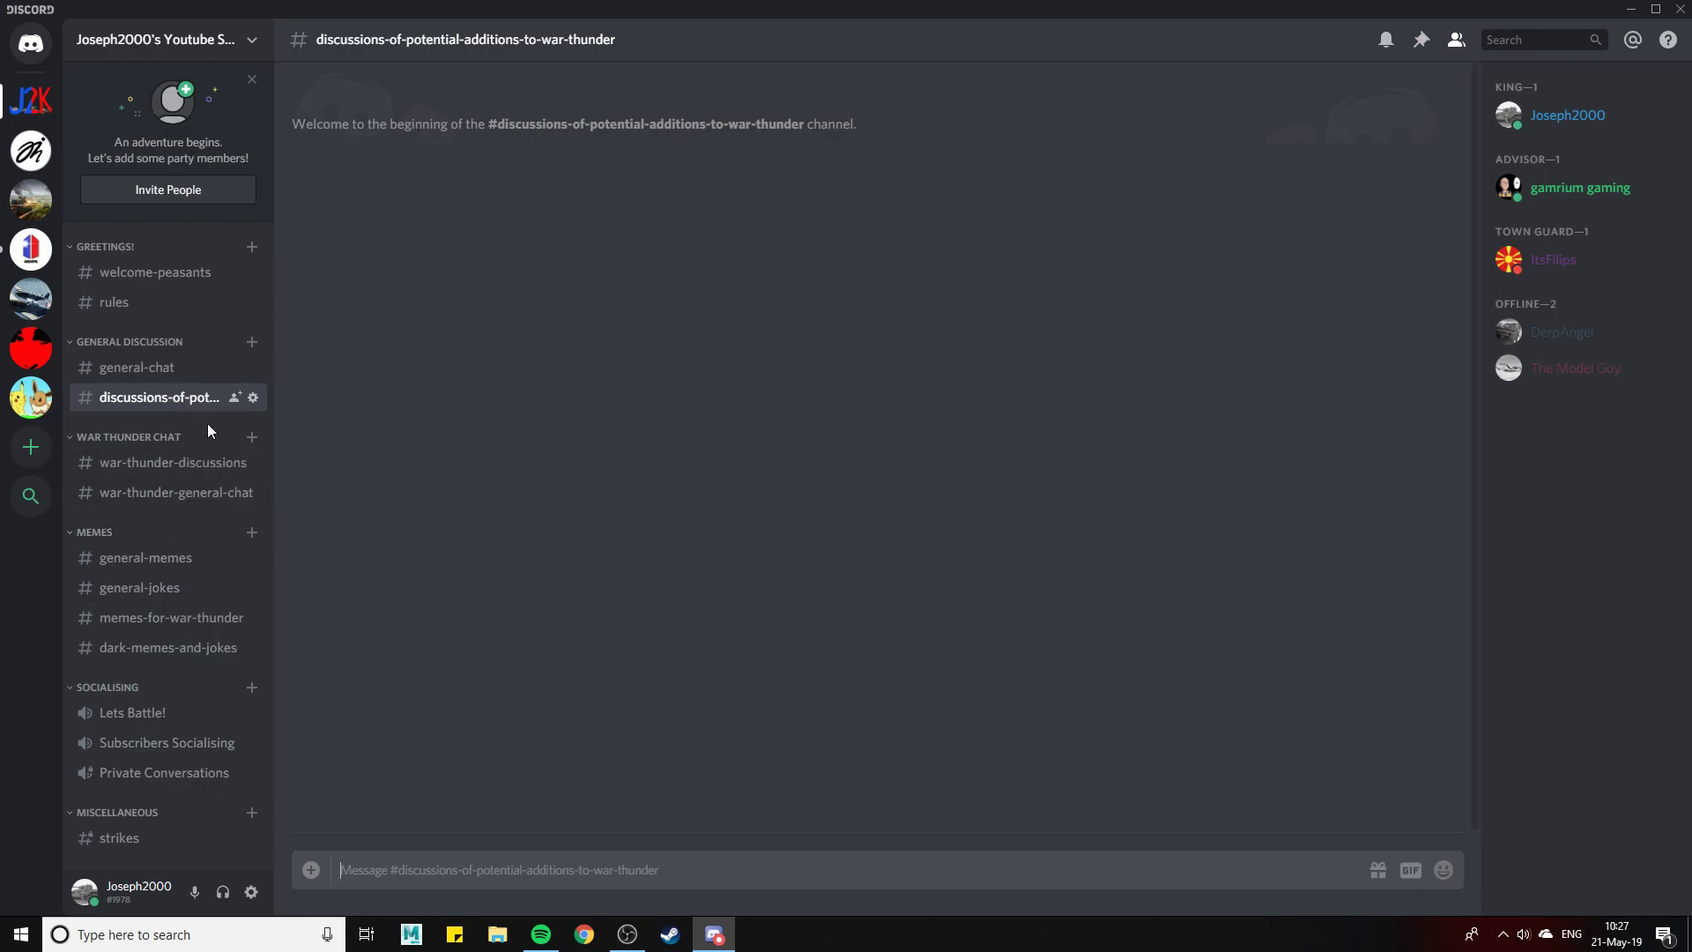
{"action": "left_click", "coordinate": [251, 397]}
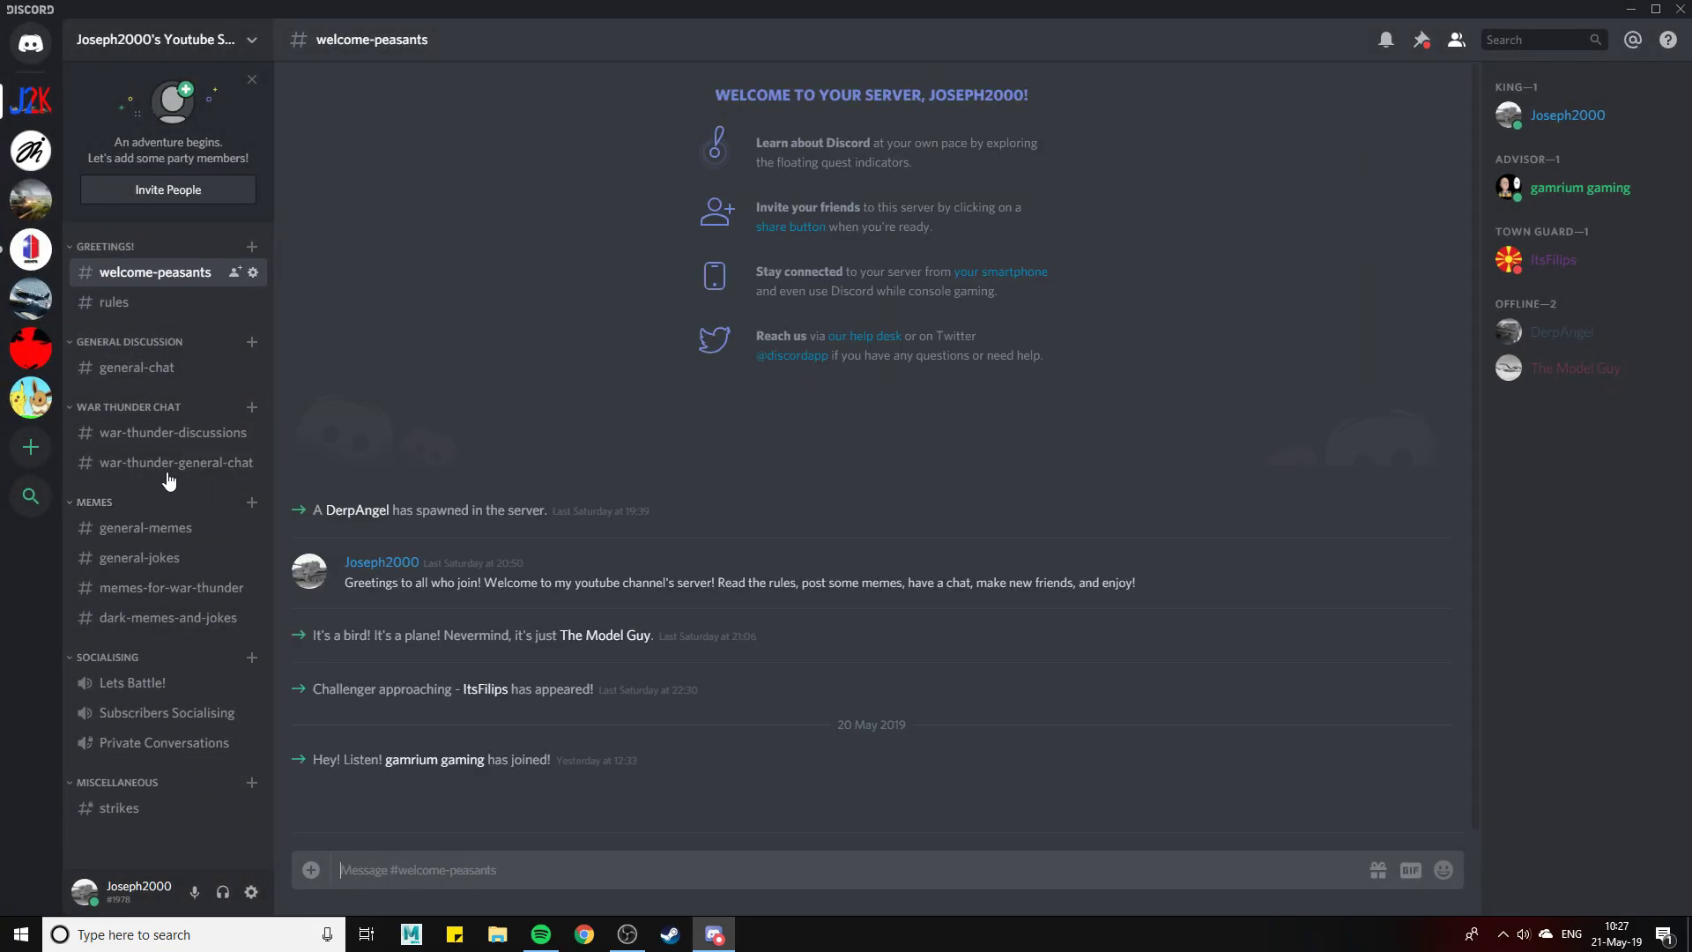
{"action": "left_click", "coordinate": [136, 366]}
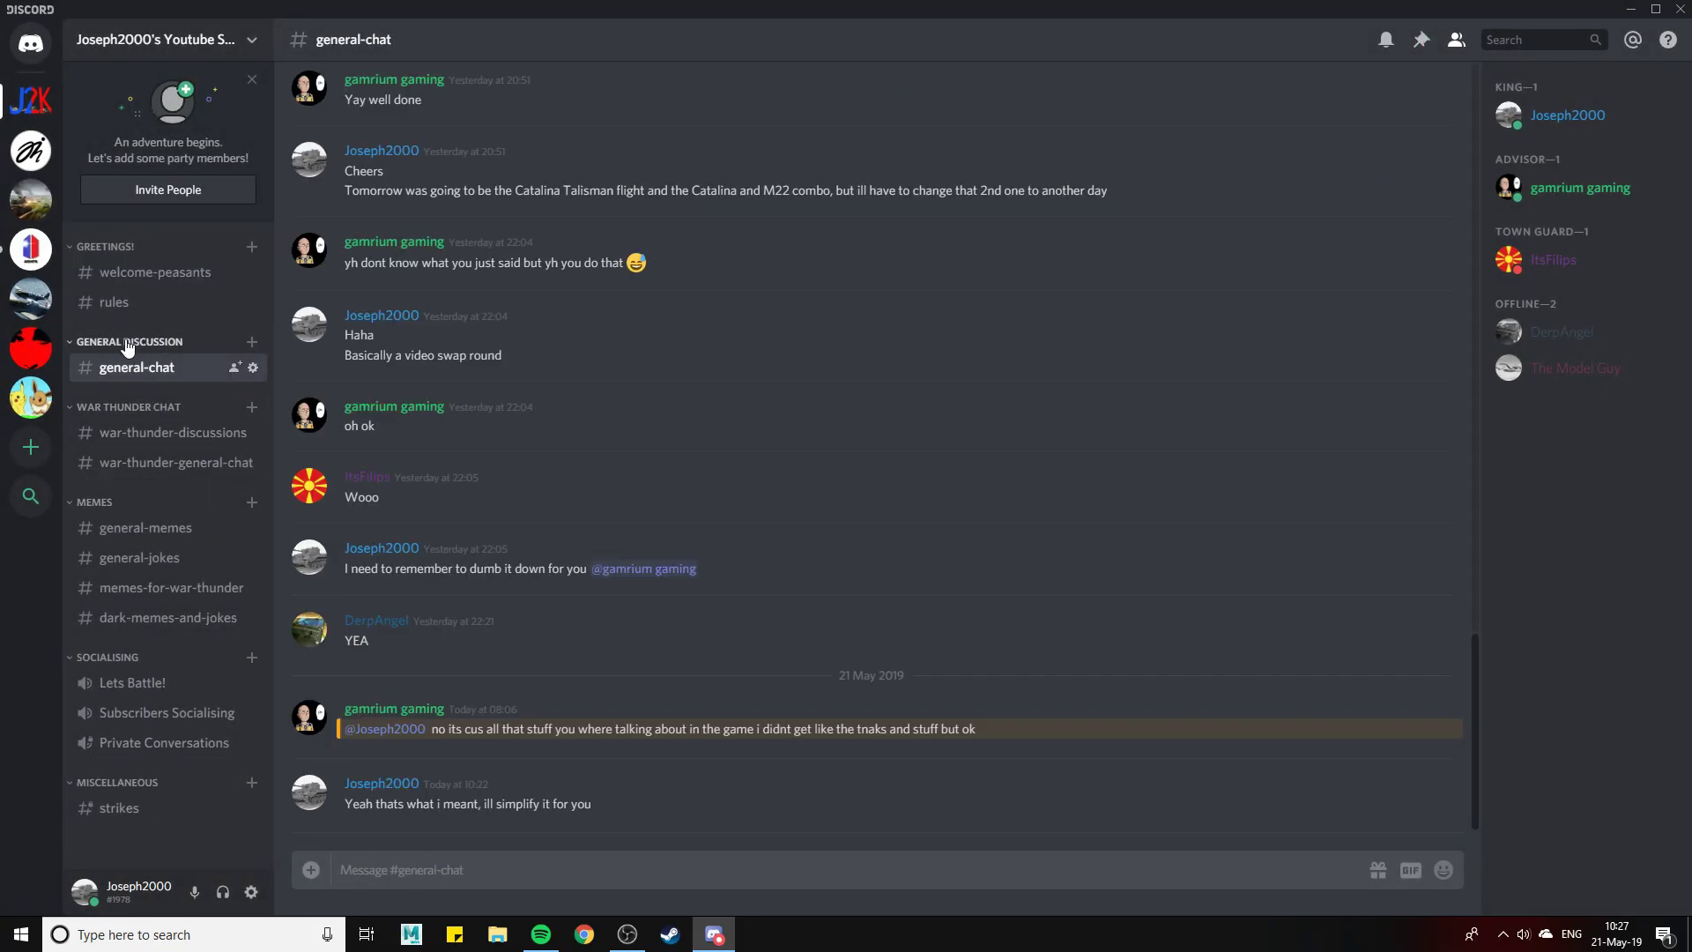
{"action": "mouse_move", "coordinate": [138, 558]}
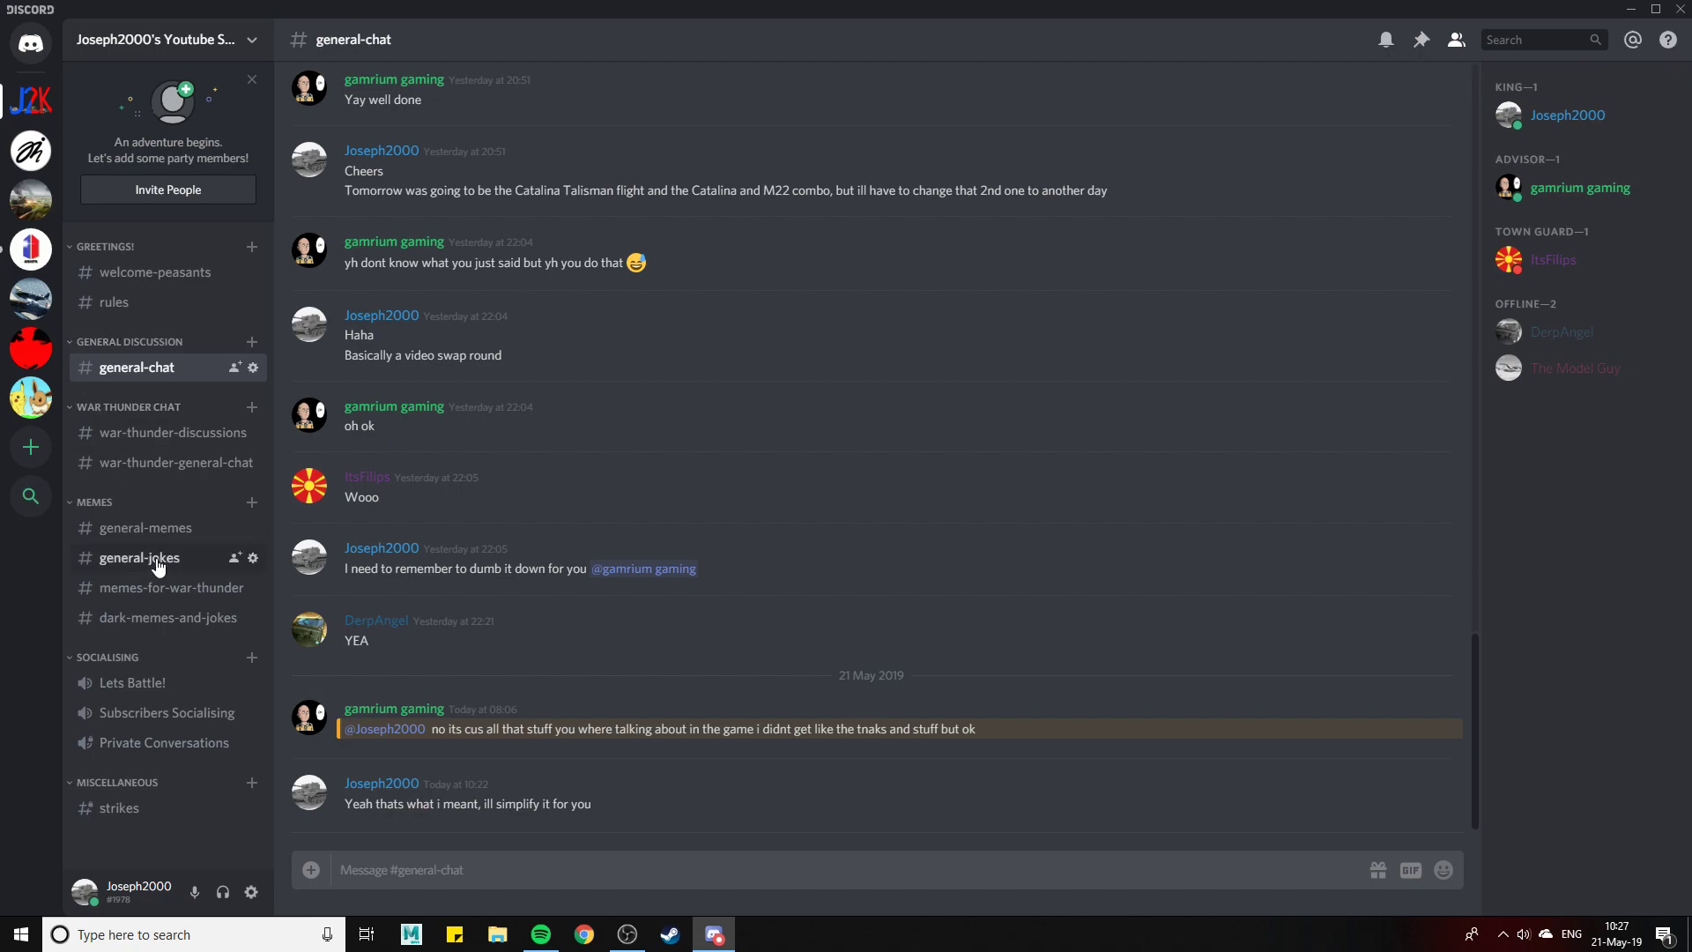
{"action": "mouse_move", "coordinate": [143, 527]}
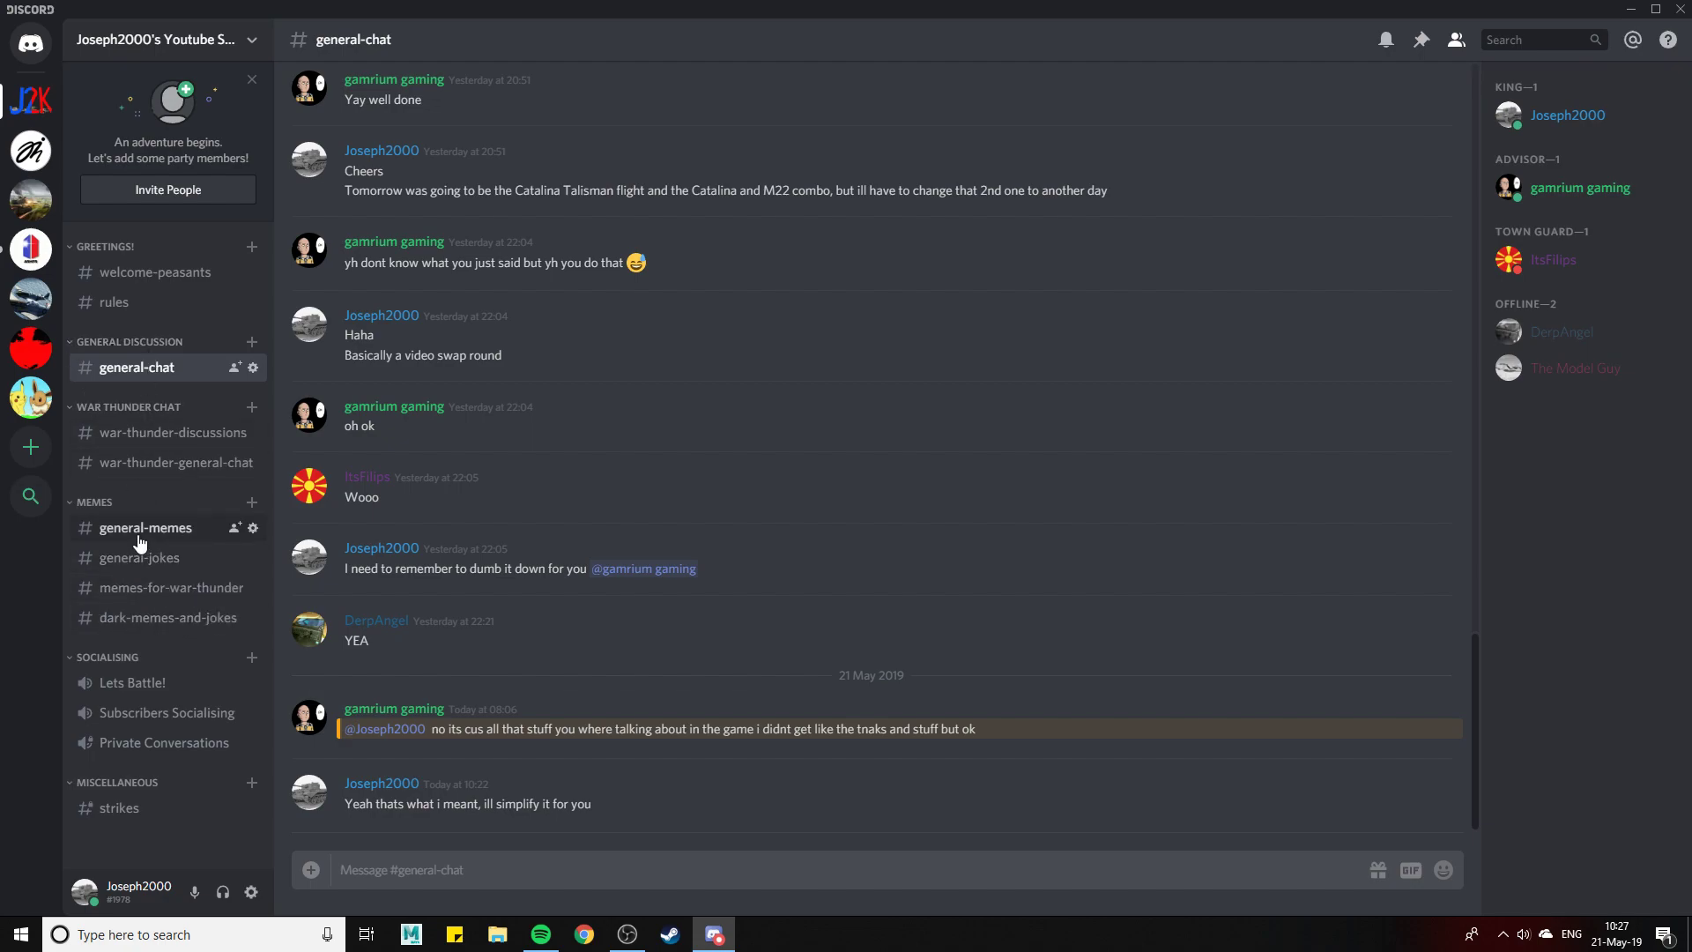
{"action": "mouse_move", "coordinate": [127, 525]}
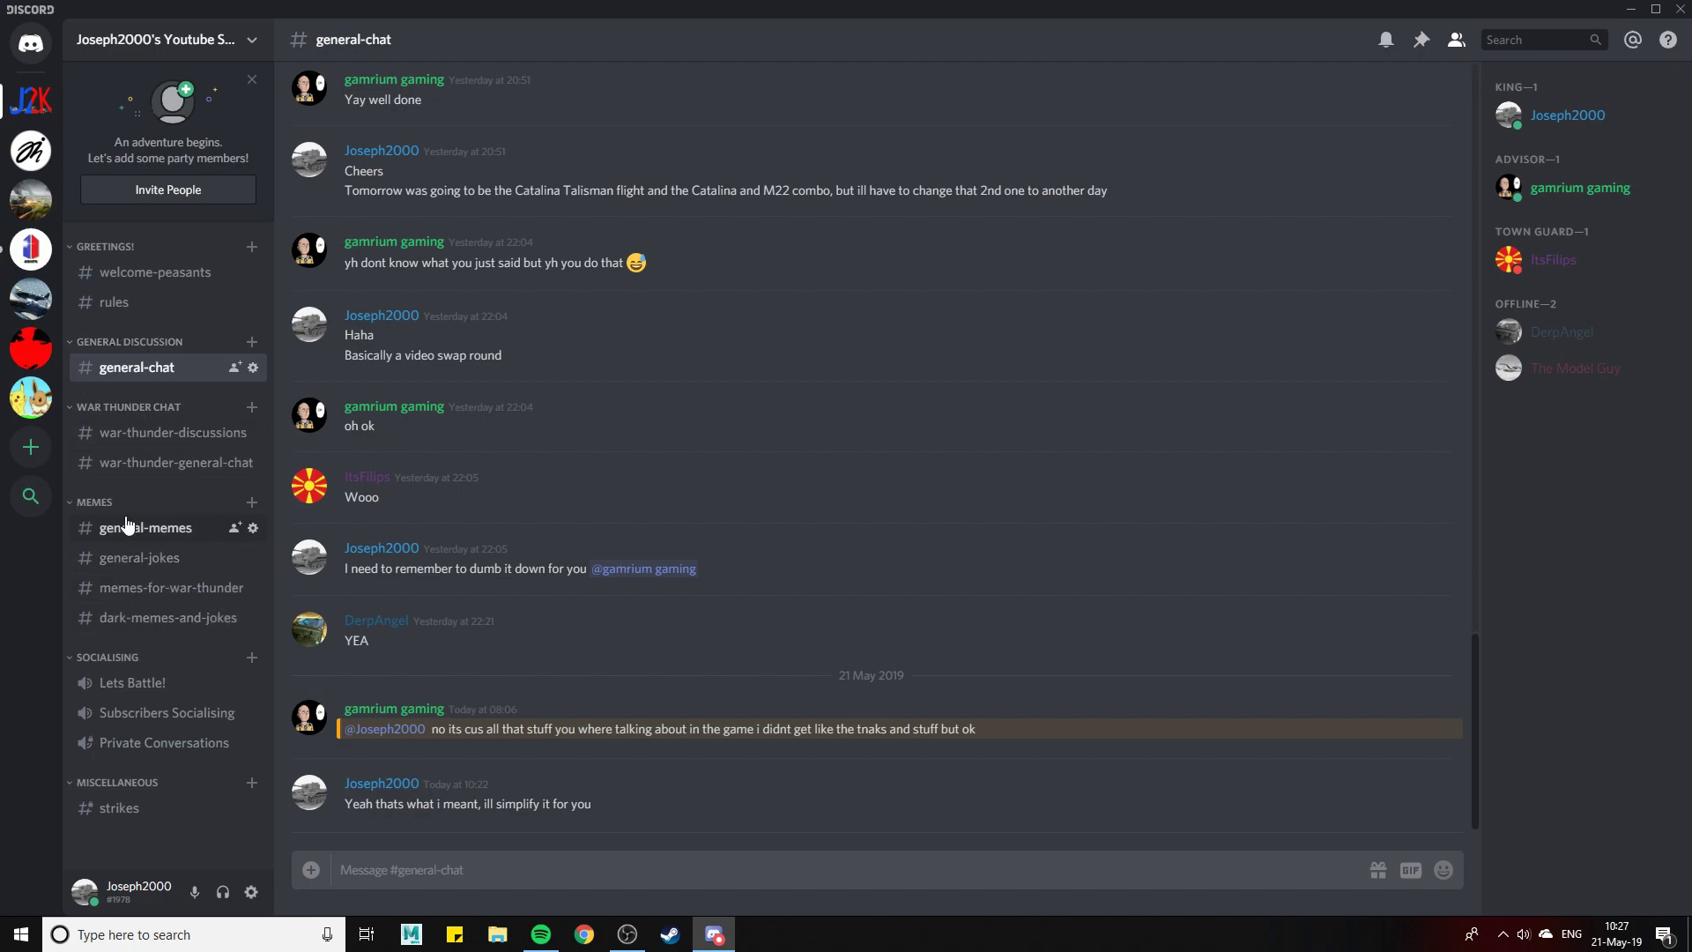
{"action": "mouse_move", "coordinate": [226, 537]}
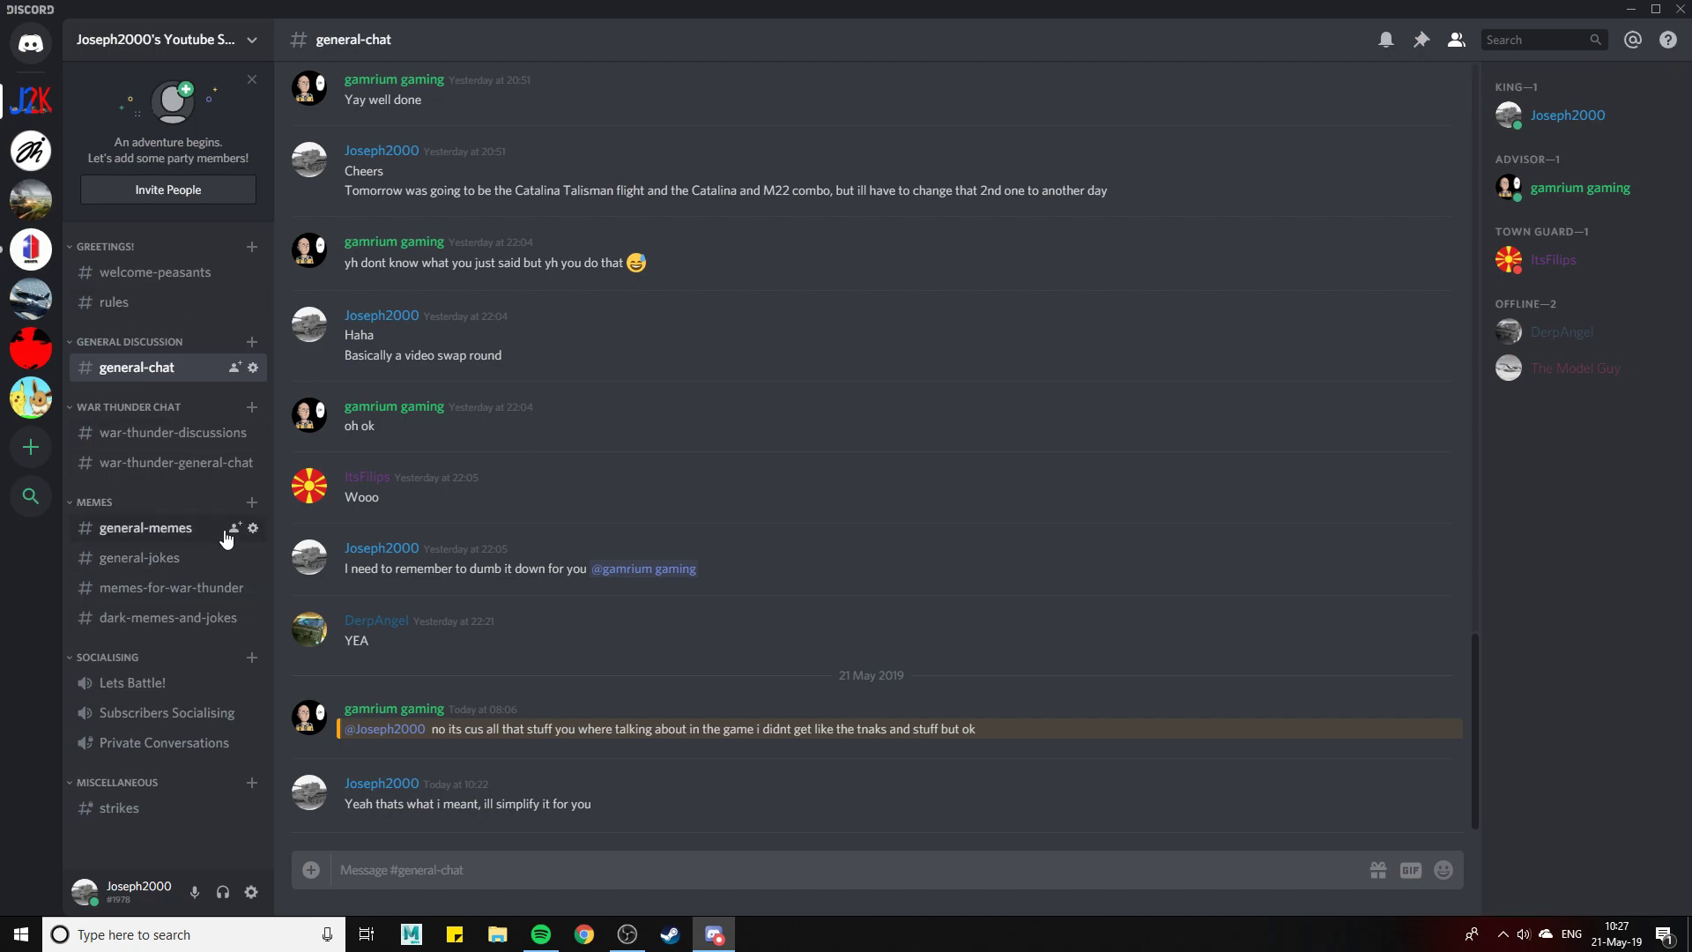
{"action": "mouse_move", "coordinate": [124, 359]}
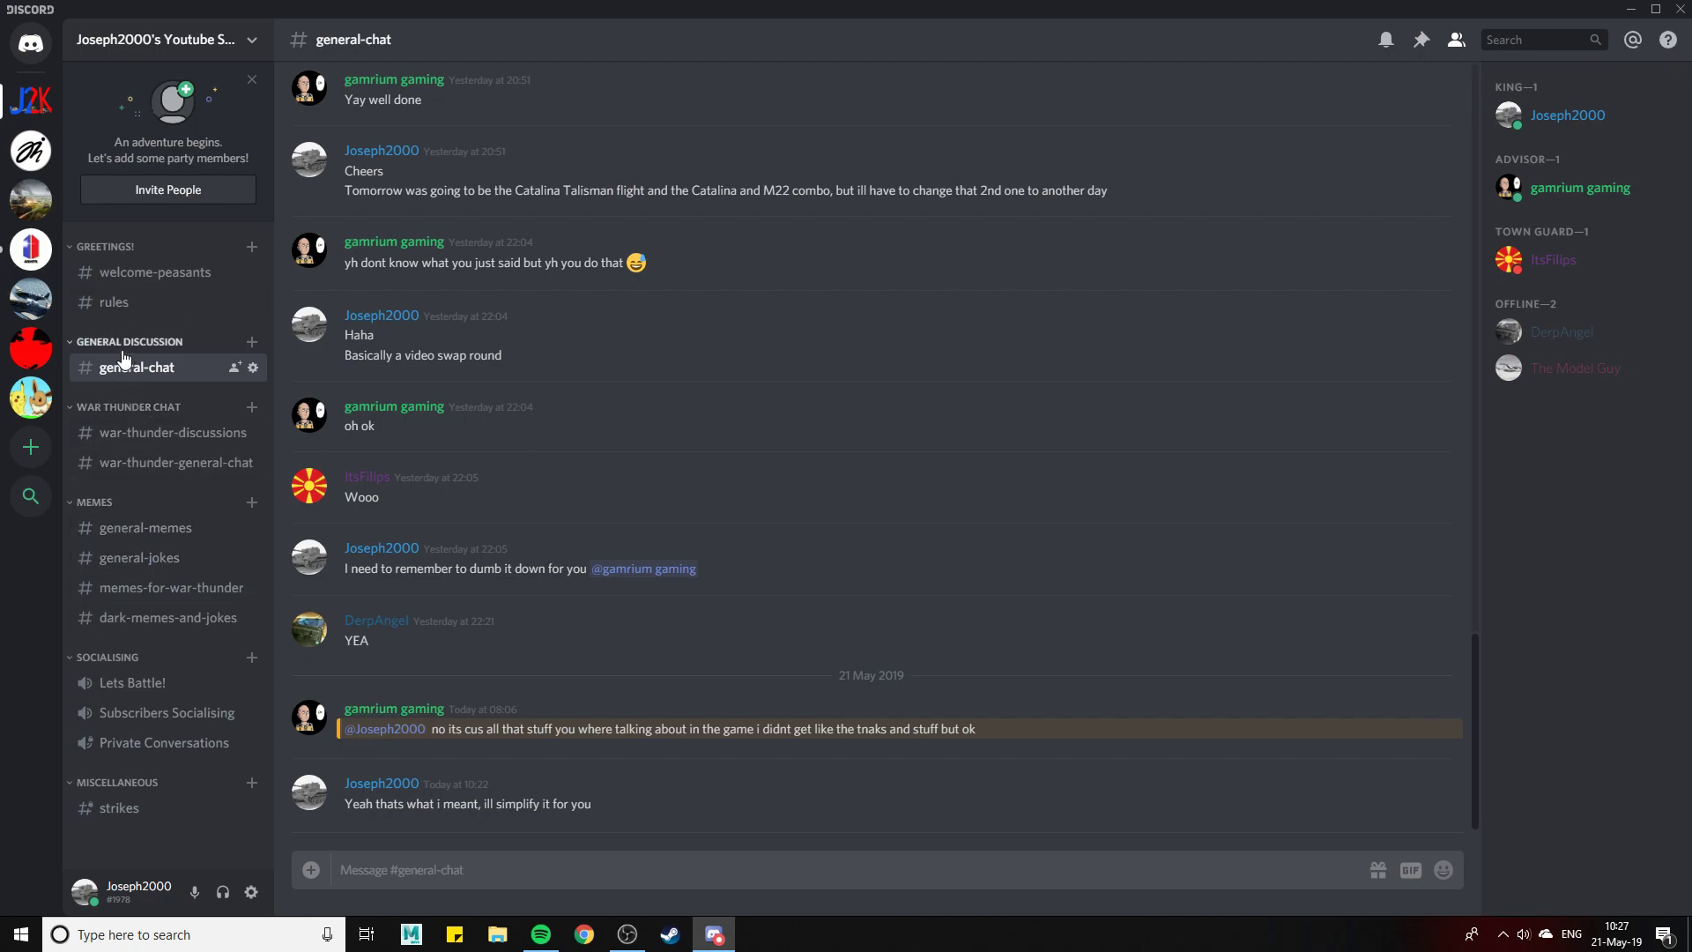
{"action": "mouse_move", "coordinate": [145, 433]}
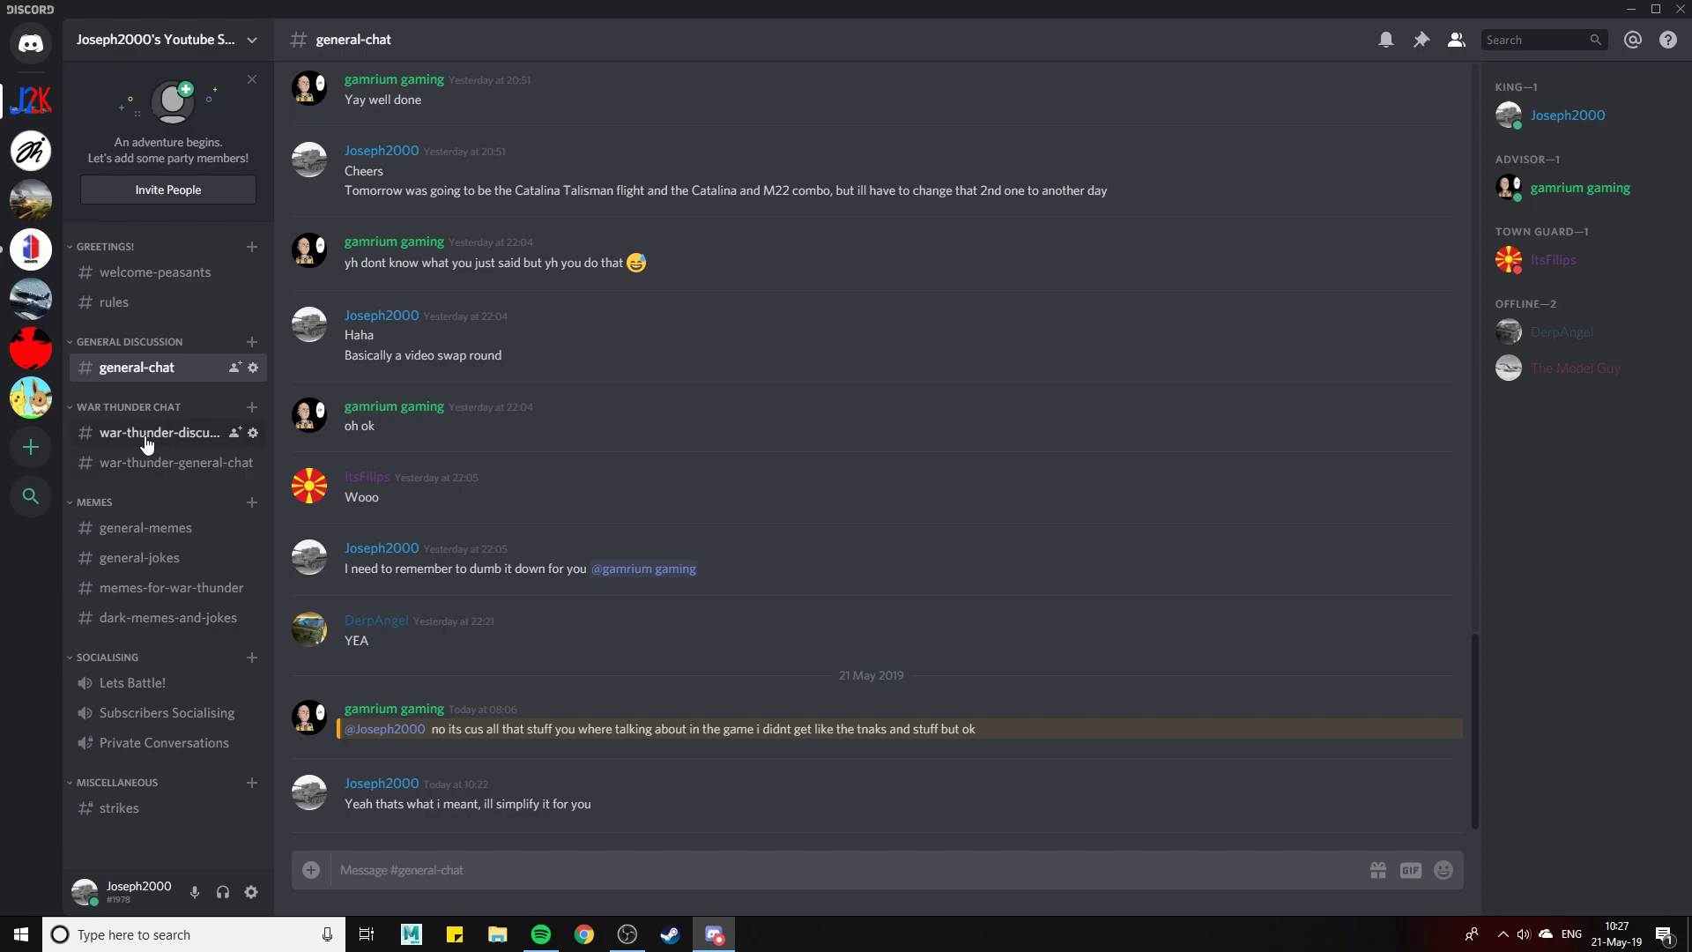
Visit #war-thunder-discussions and #war-thunder-general-chat, enlarge the stats screenshot, then return to discussions
{"action": "left_click", "coordinate": [163, 432]}
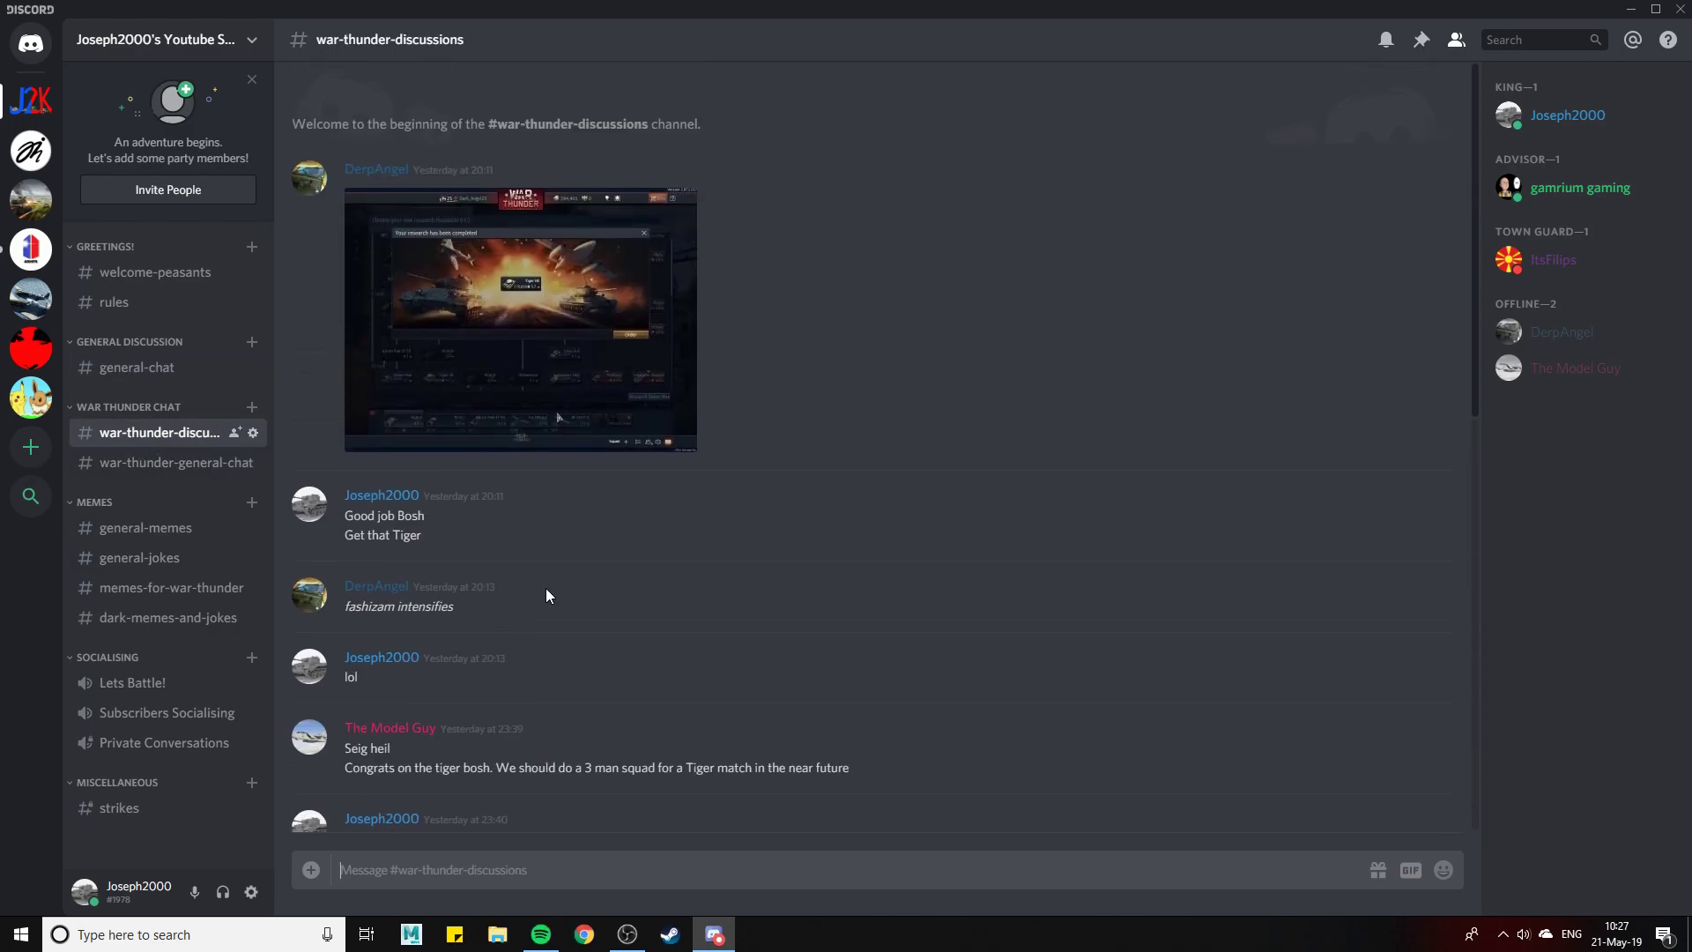
{"action": "mouse_move", "coordinate": [518, 329]}
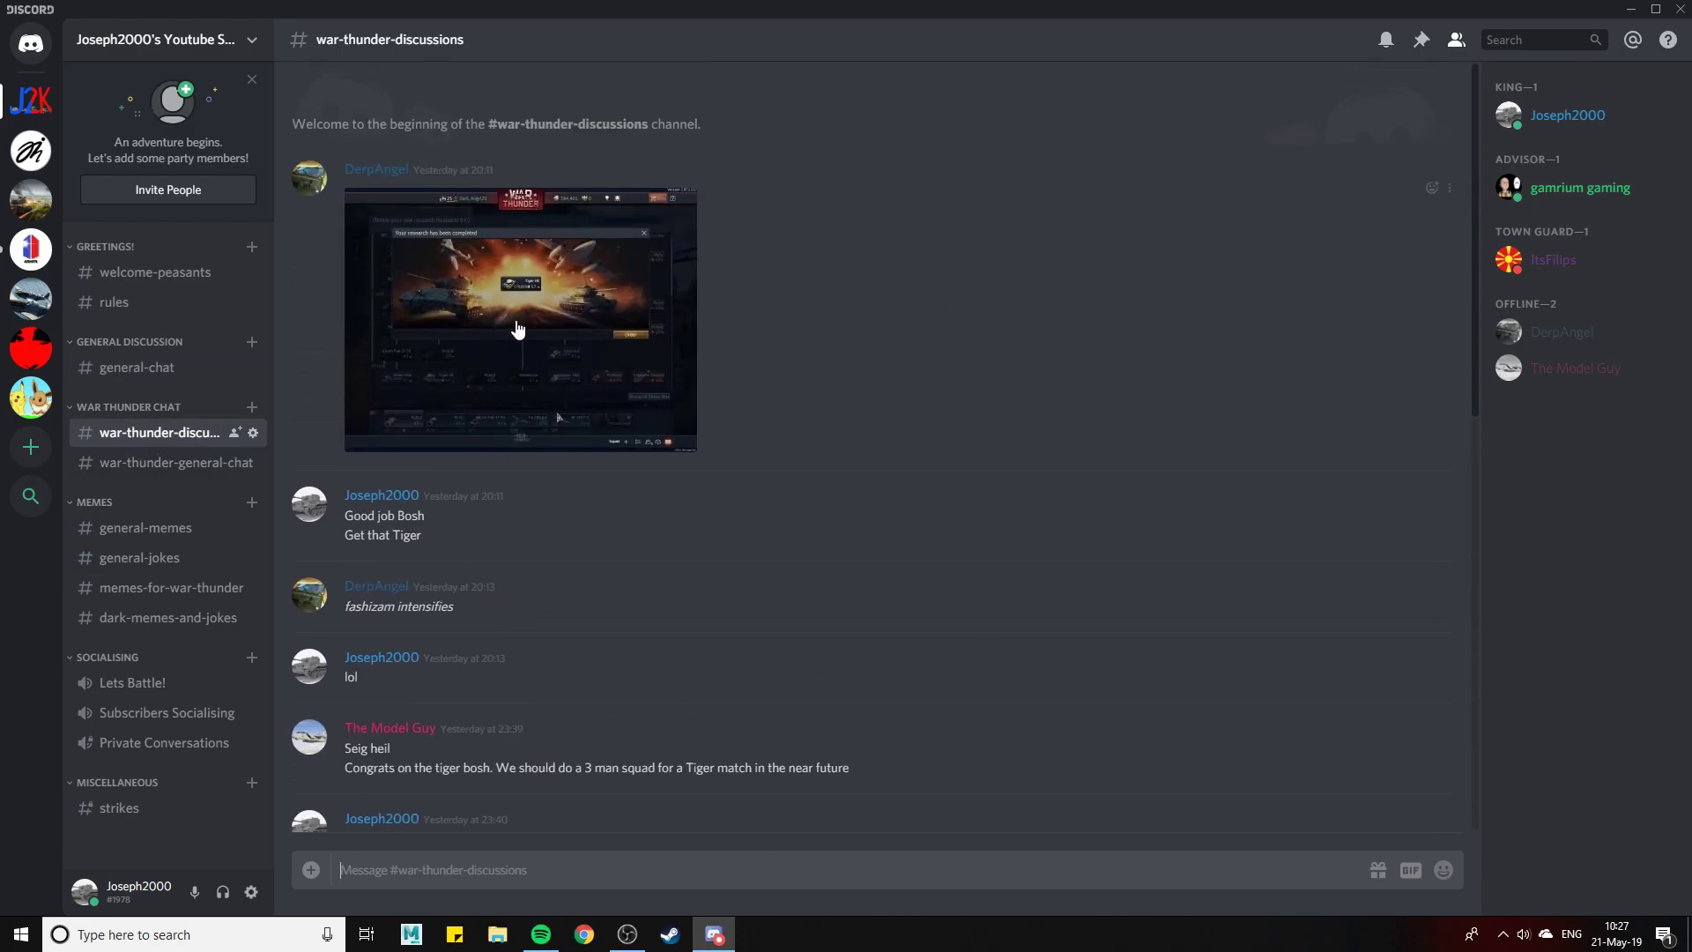
{"action": "mouse_move", "coordinate": [618, 464]}
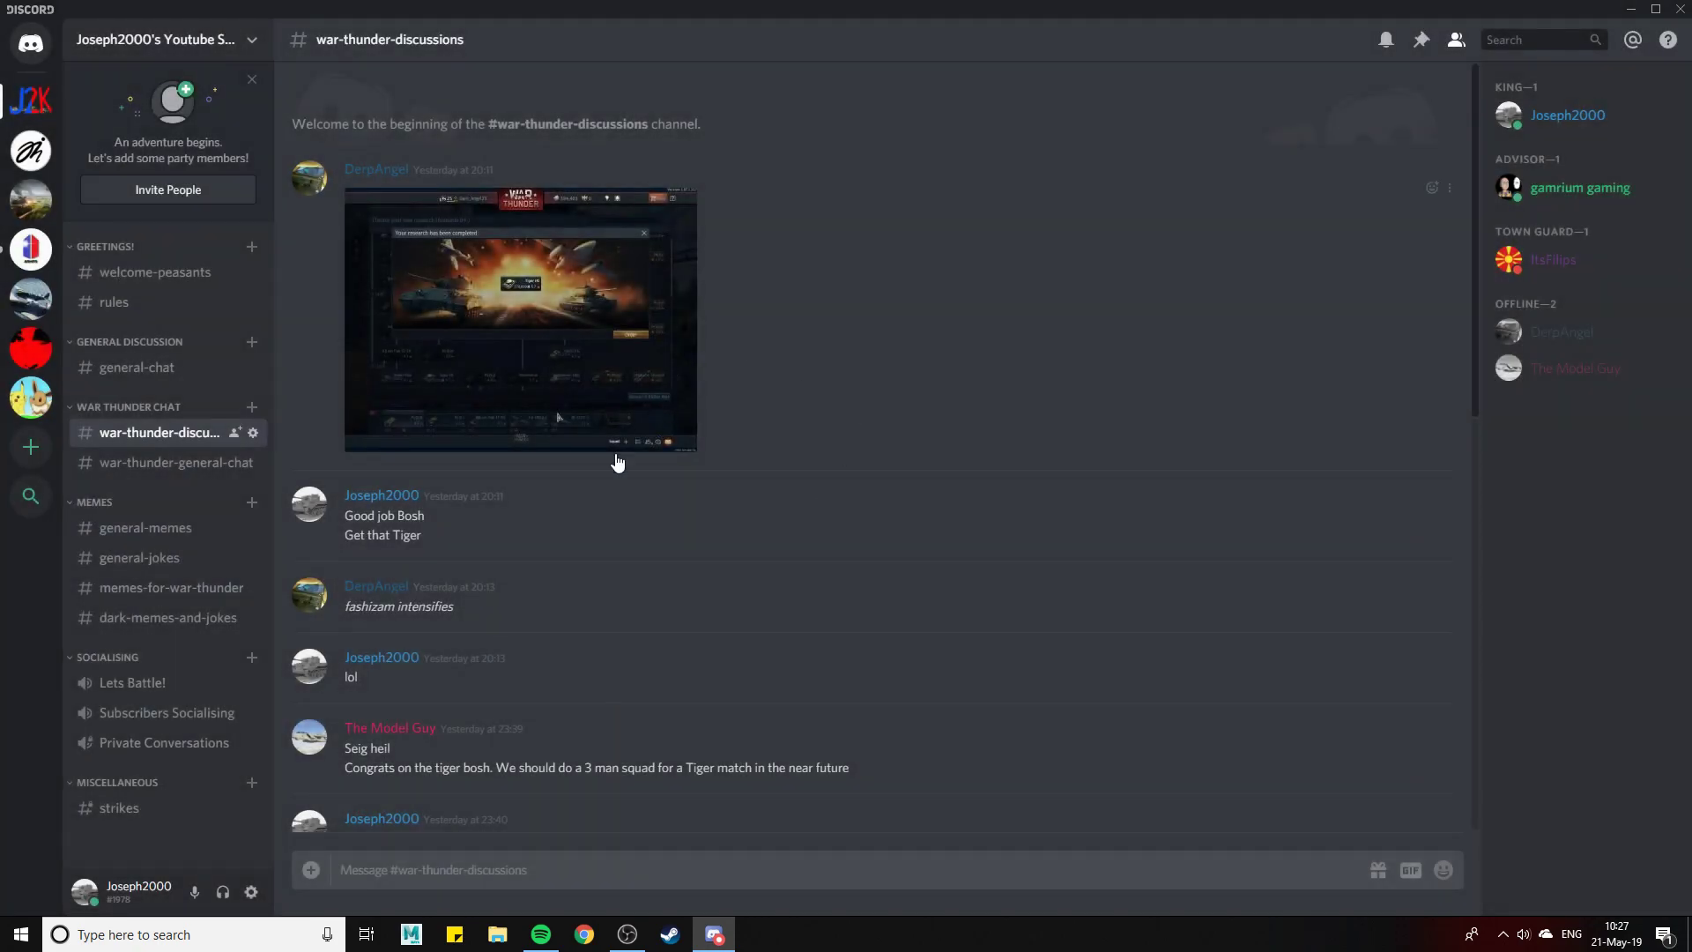
{"action": "mouse_move", "coordinate": [208, 489]}
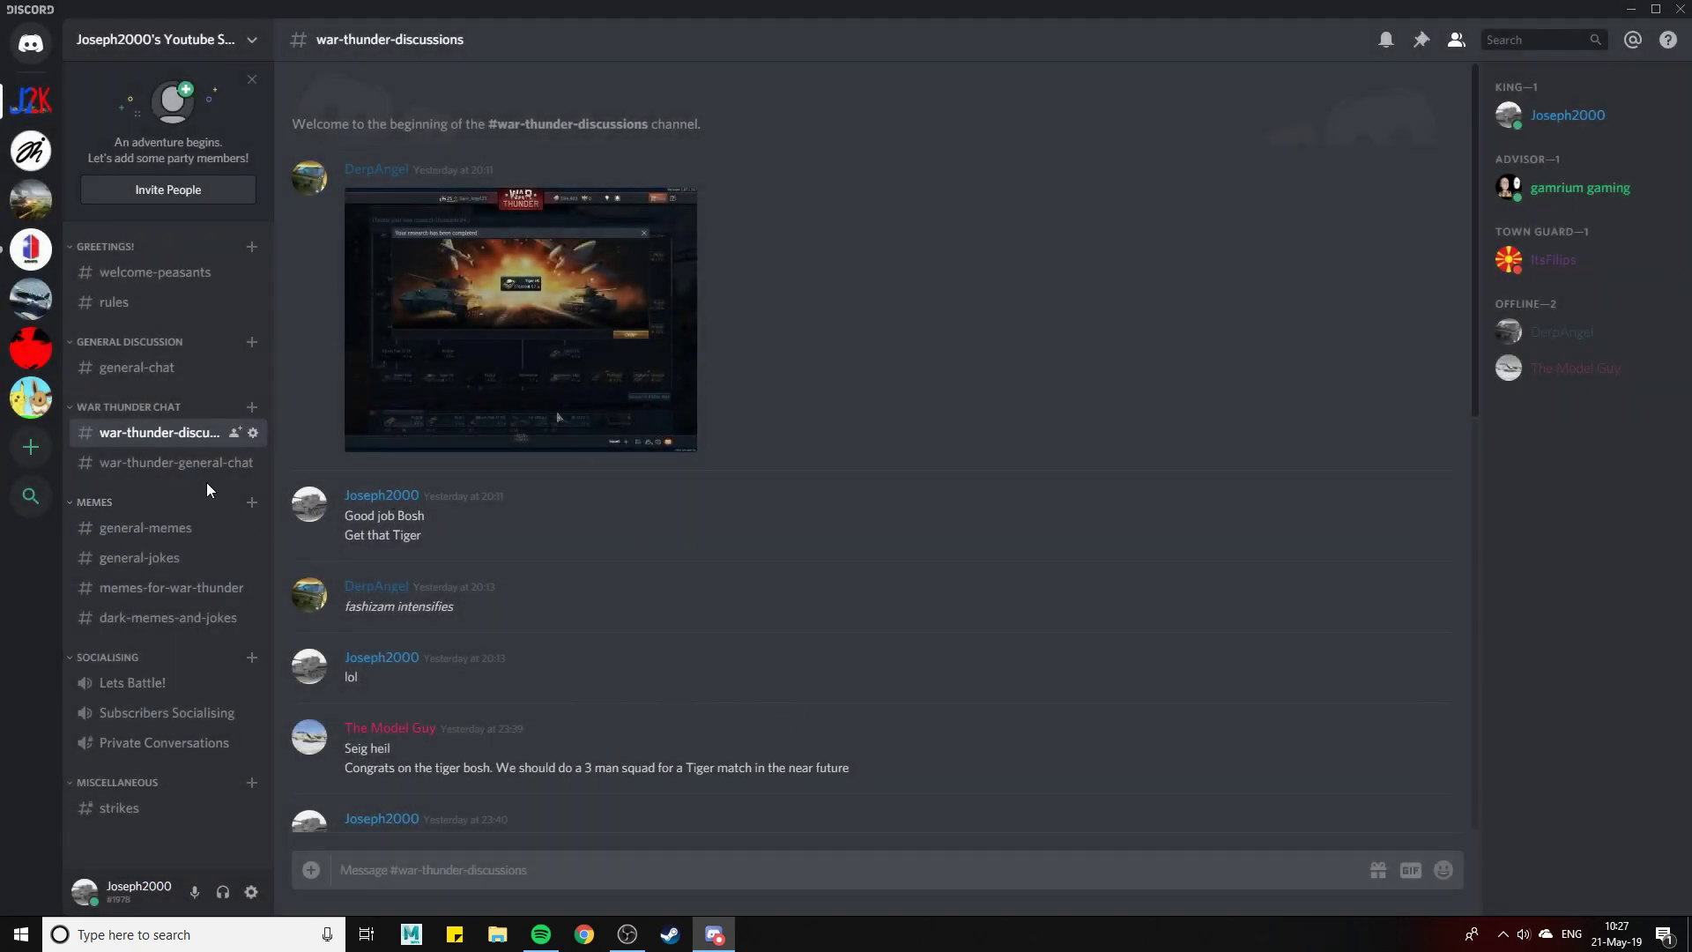
{"action": "left_click", "coordinate": [177, 461]}
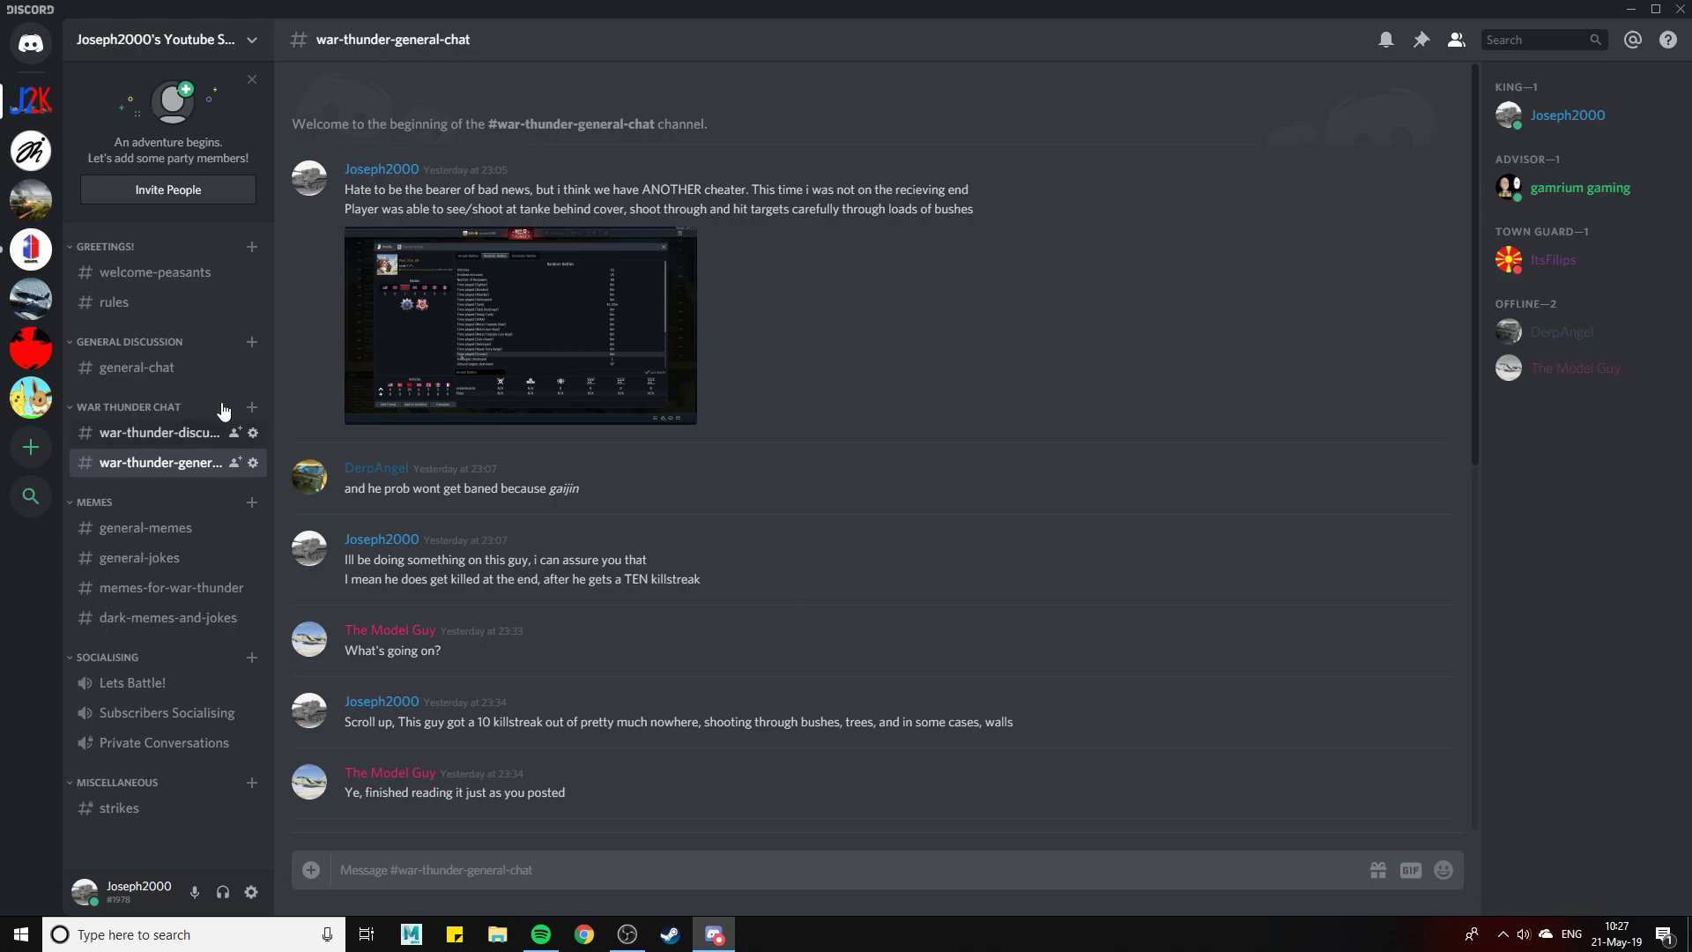
{"action": "mouse_move", "coordinate": [507, 266]}
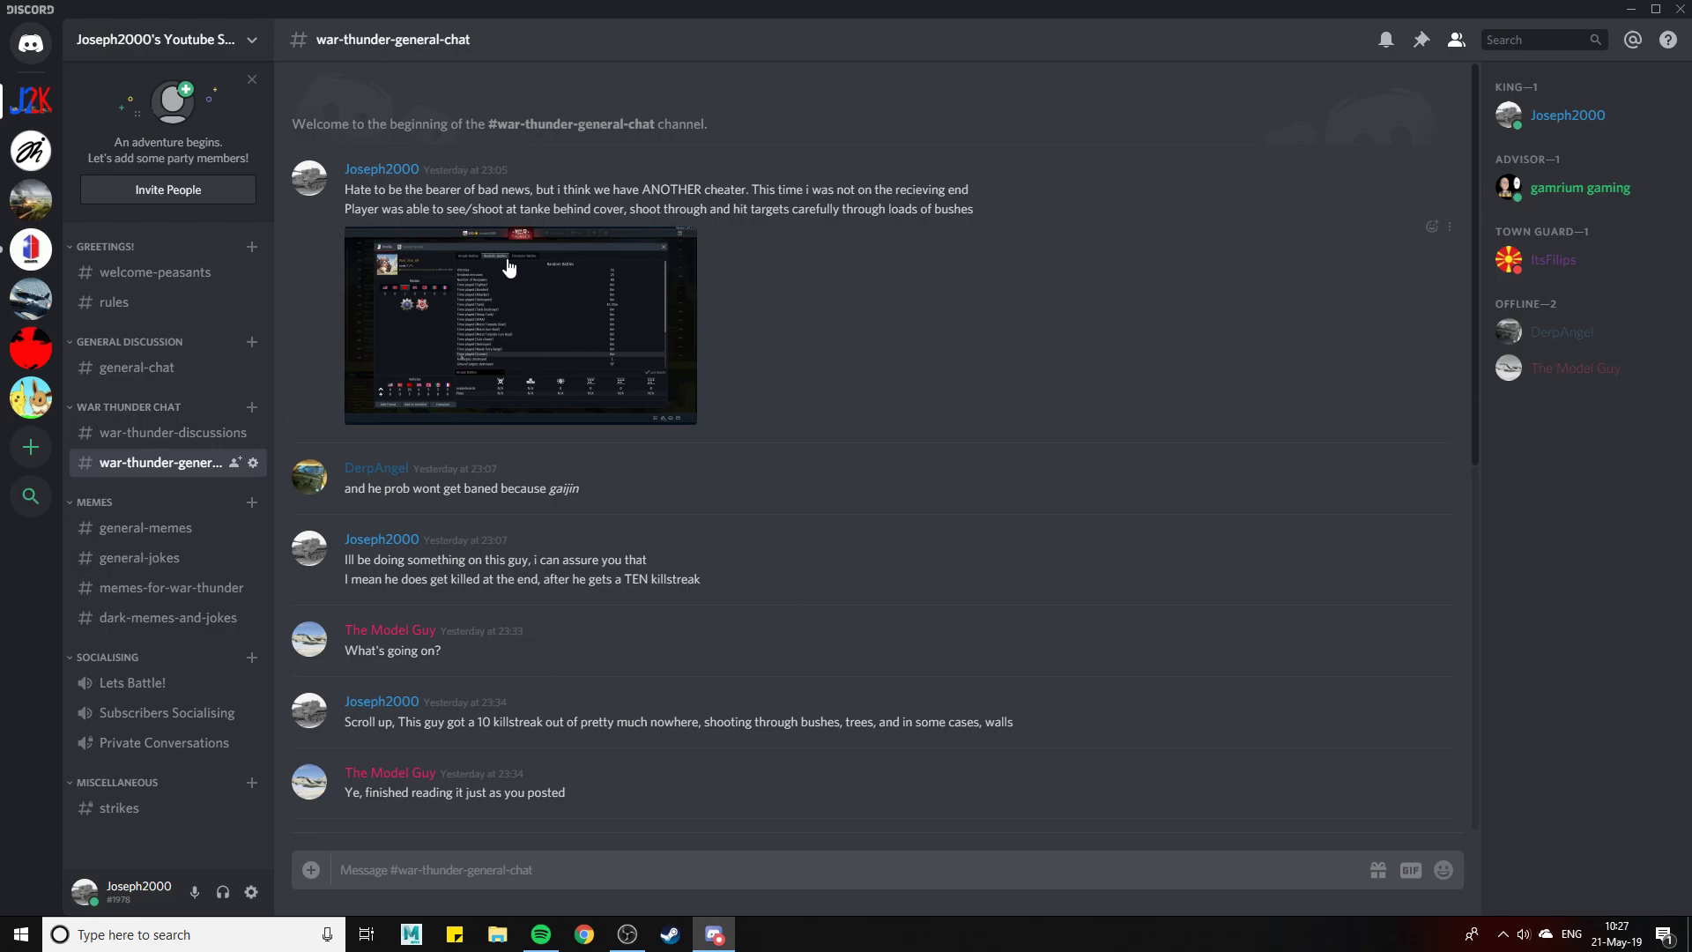
{"action": "left_click", "coordinate": [520, 326]}
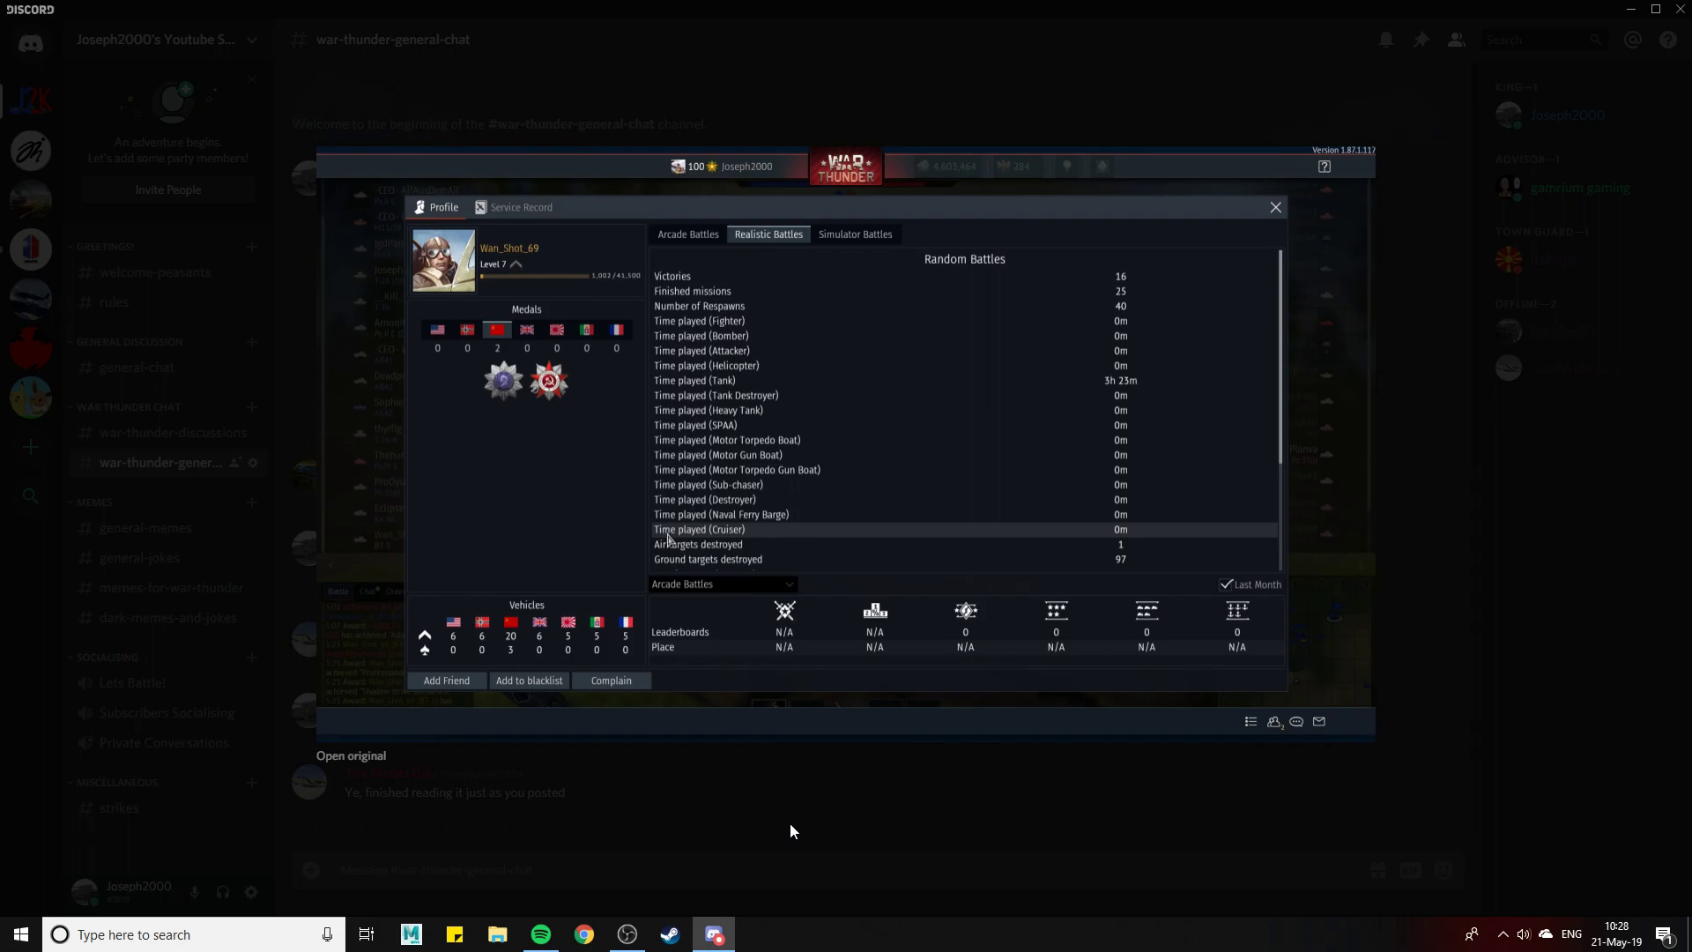
{"action": "left_click", "coordinate": [1274, 207]}
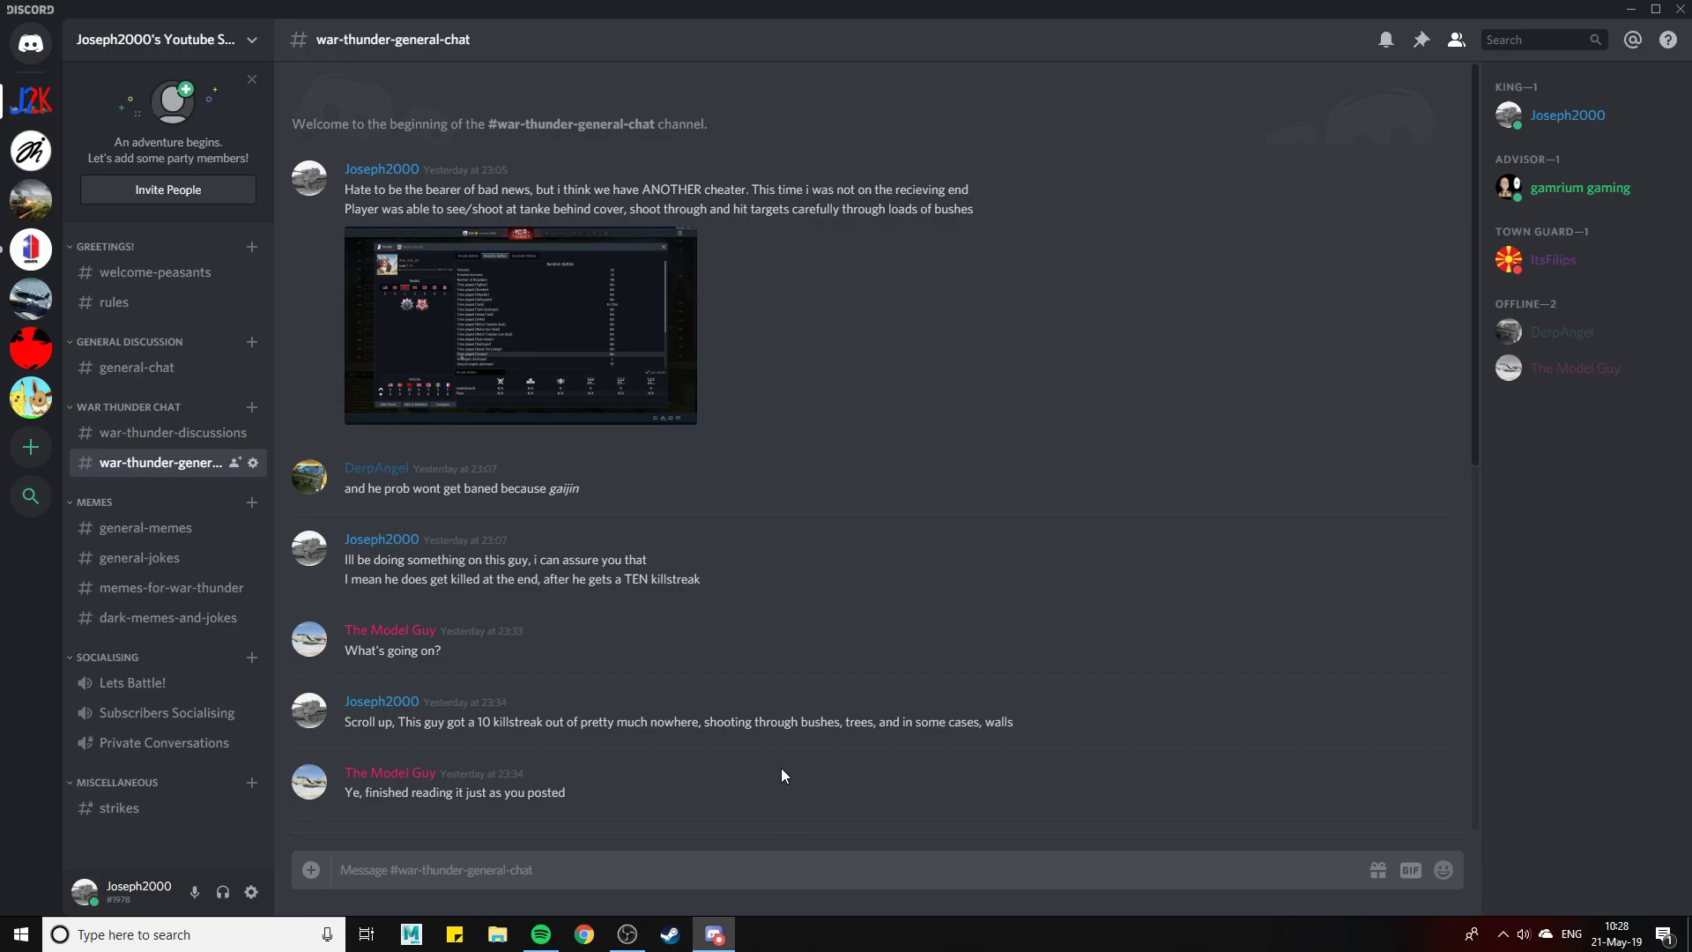
{"action": "mouse_move", "coordinate": [409, 333]}
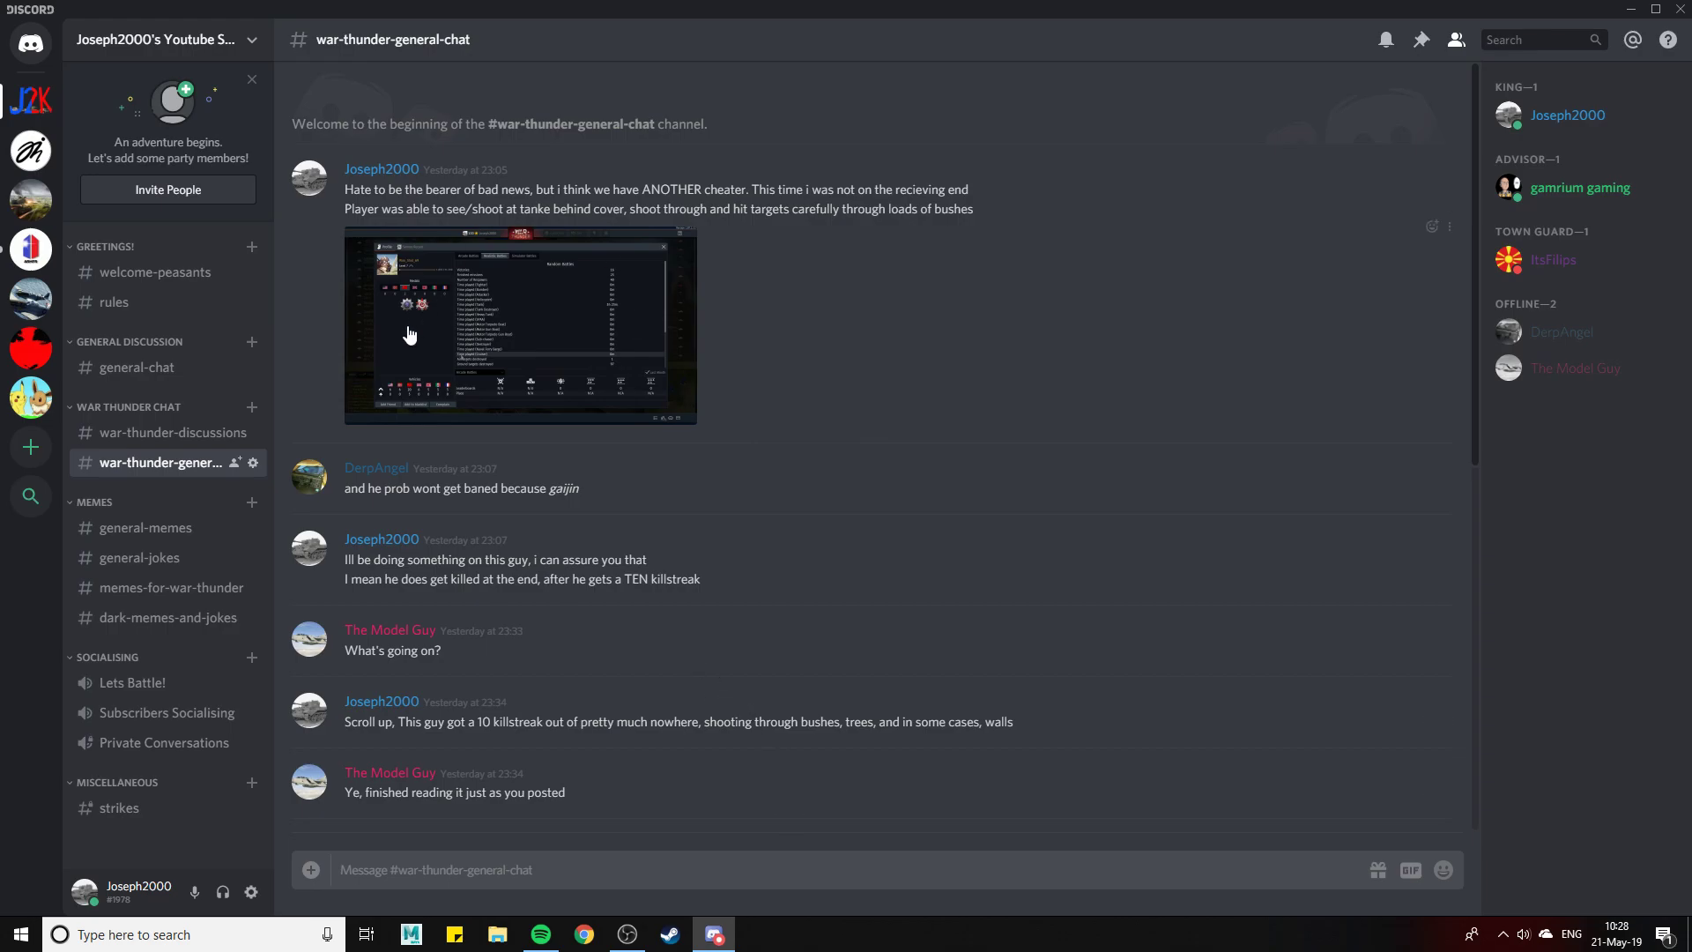
{"action": "mouse_move", "coordinate": [417, 361]}
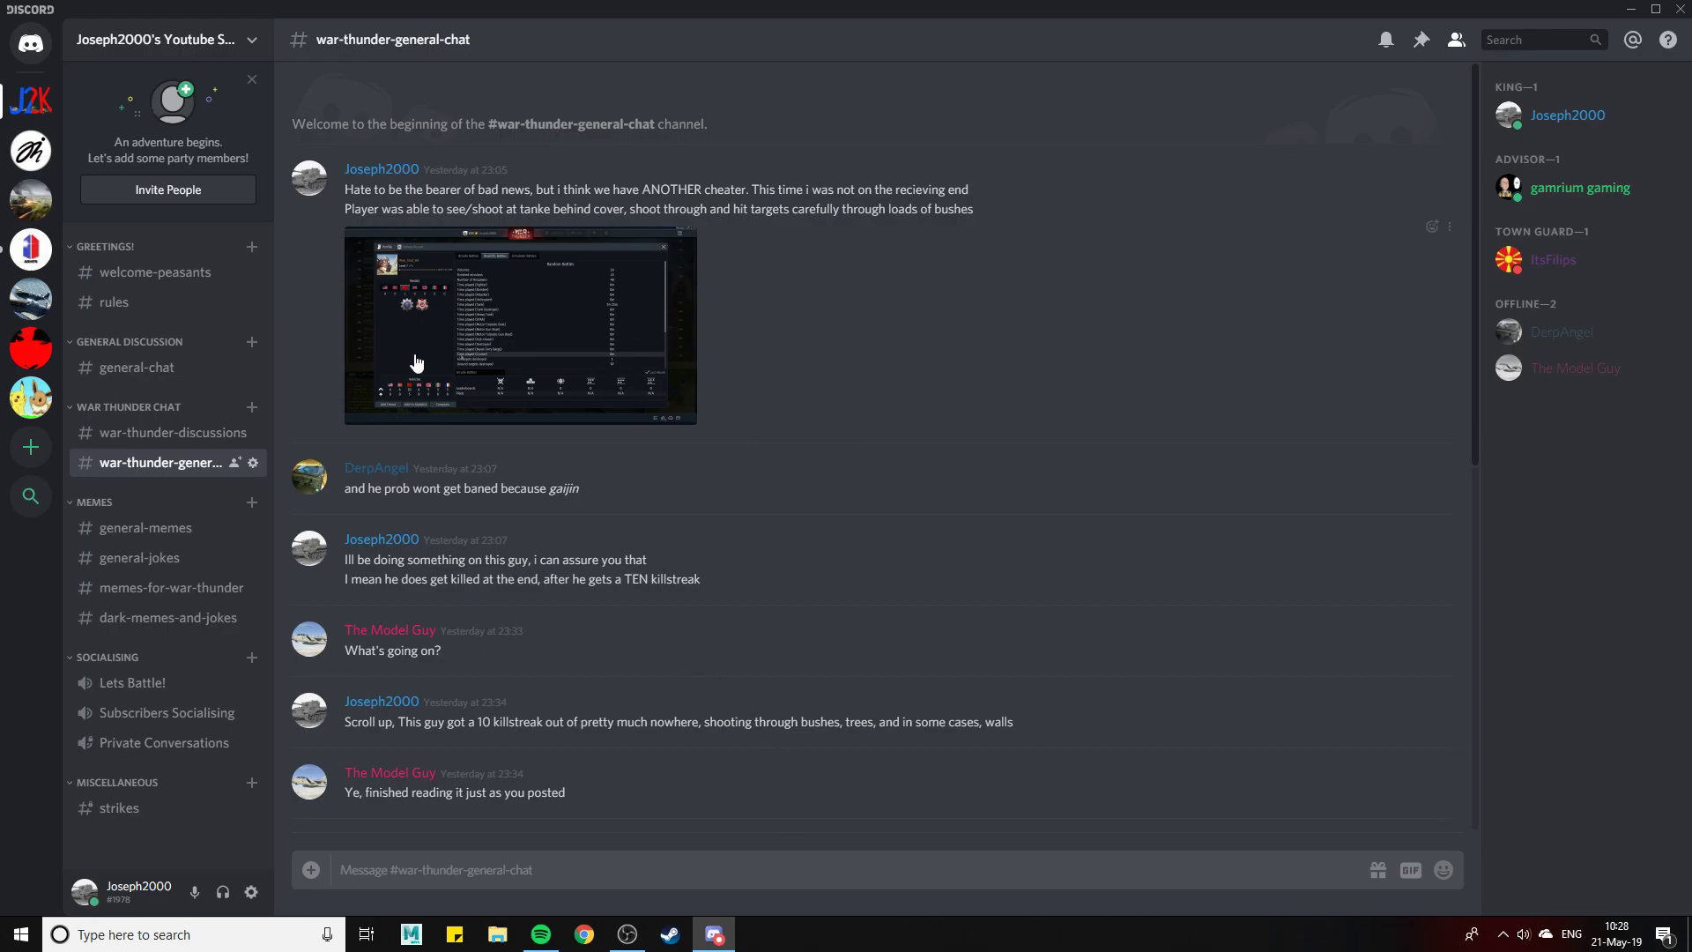
{"action": "mouse_move", "coordinate": [385, 247]}
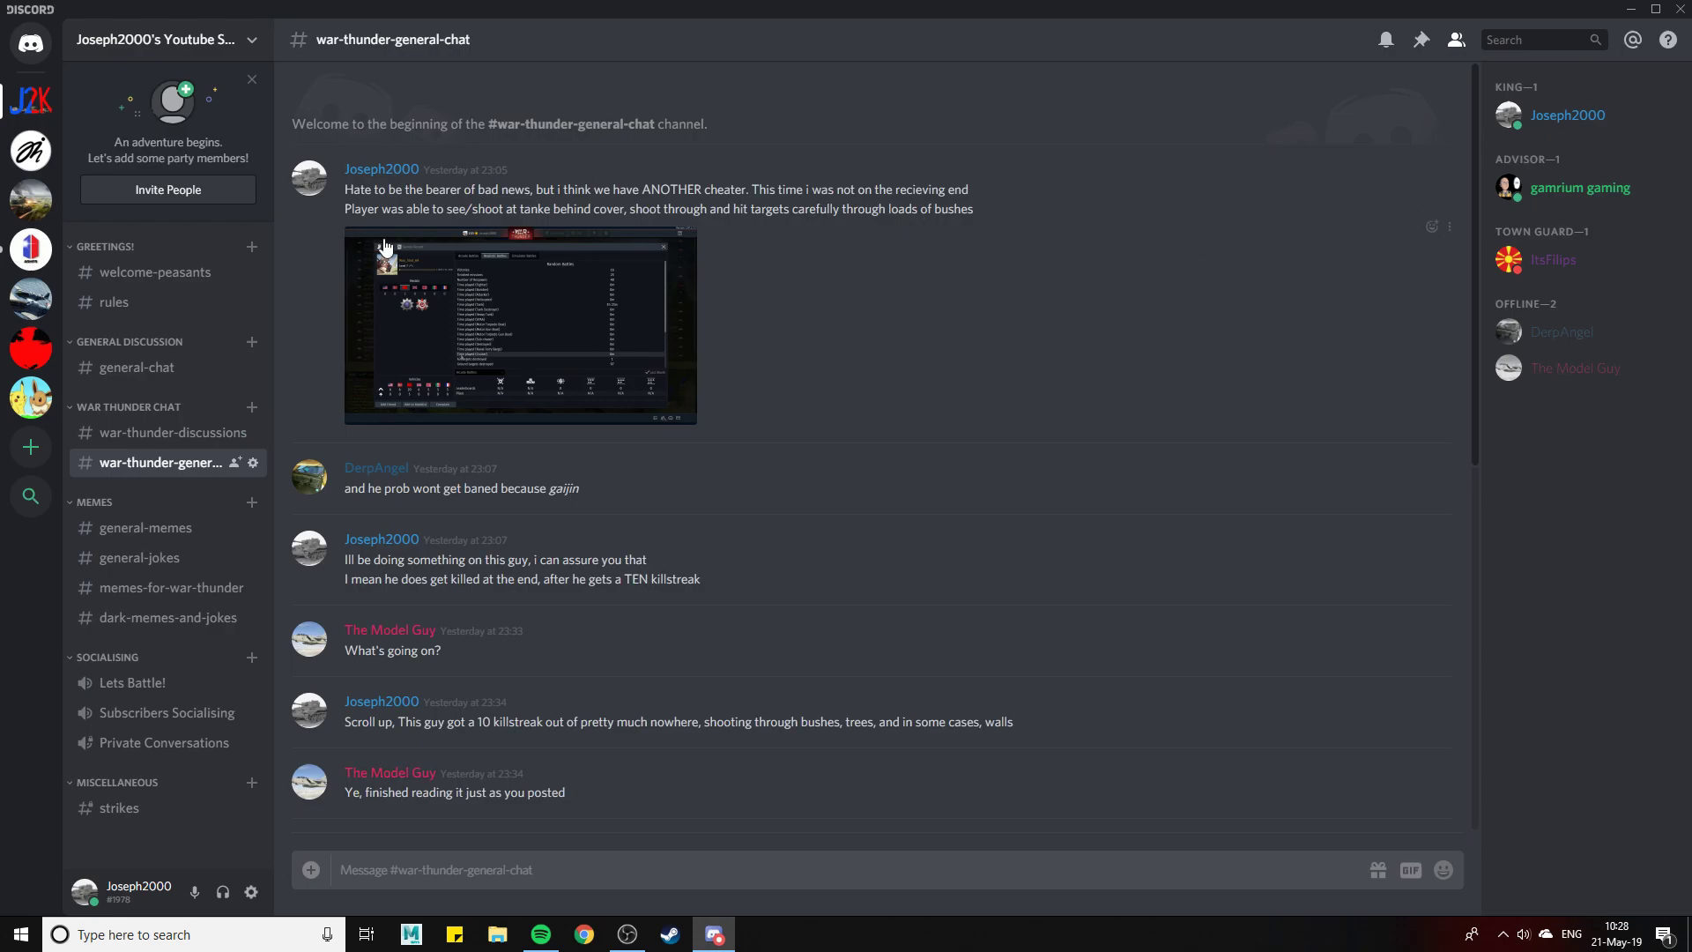
{"action": "mouse_move", "coordinate": [744, 529]}
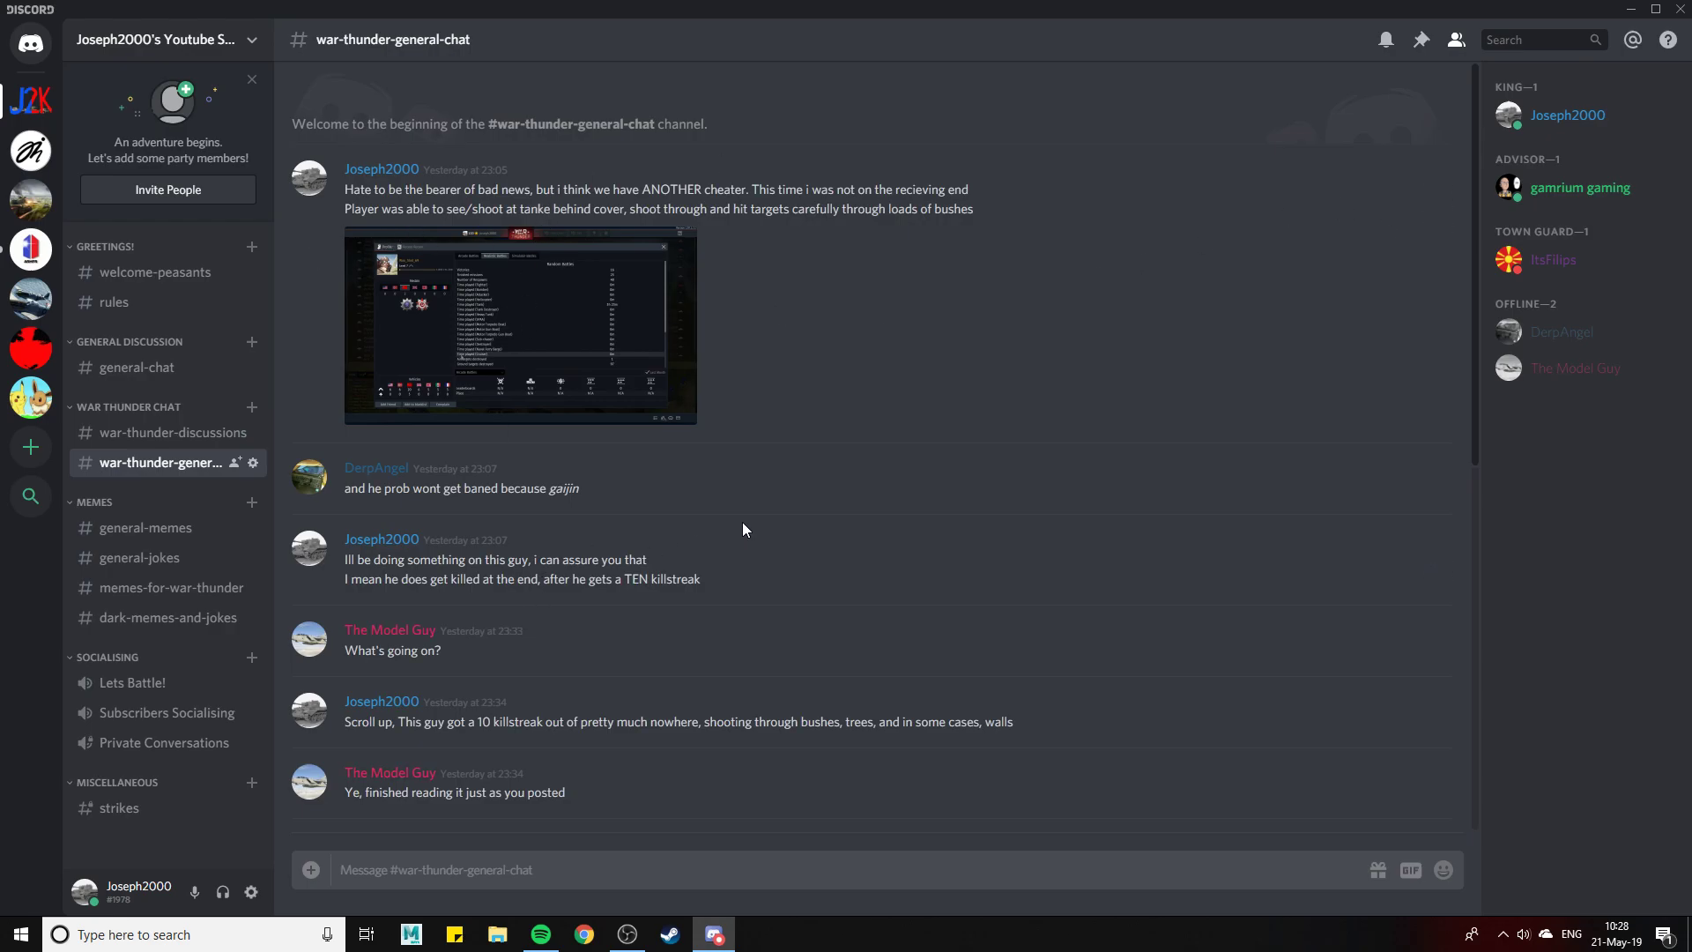
{"action": "scroll", "scroll_direction": "down", "scroll_amount": 3}
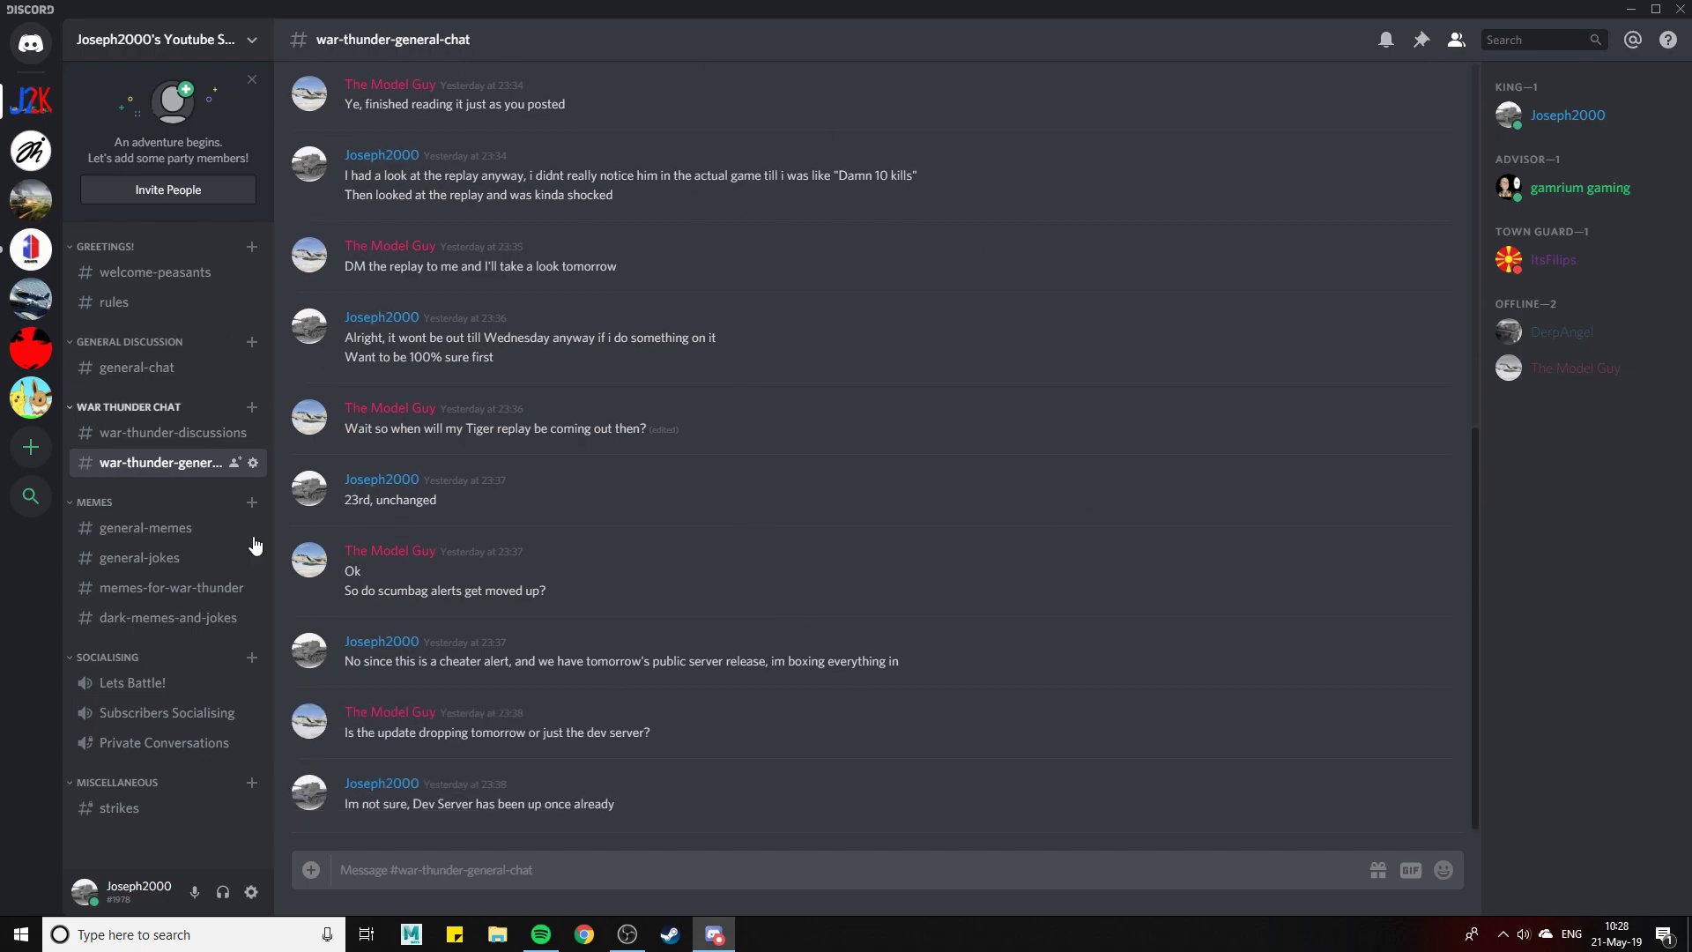
{"action": "left_click", "coordinate": [170, 432]}
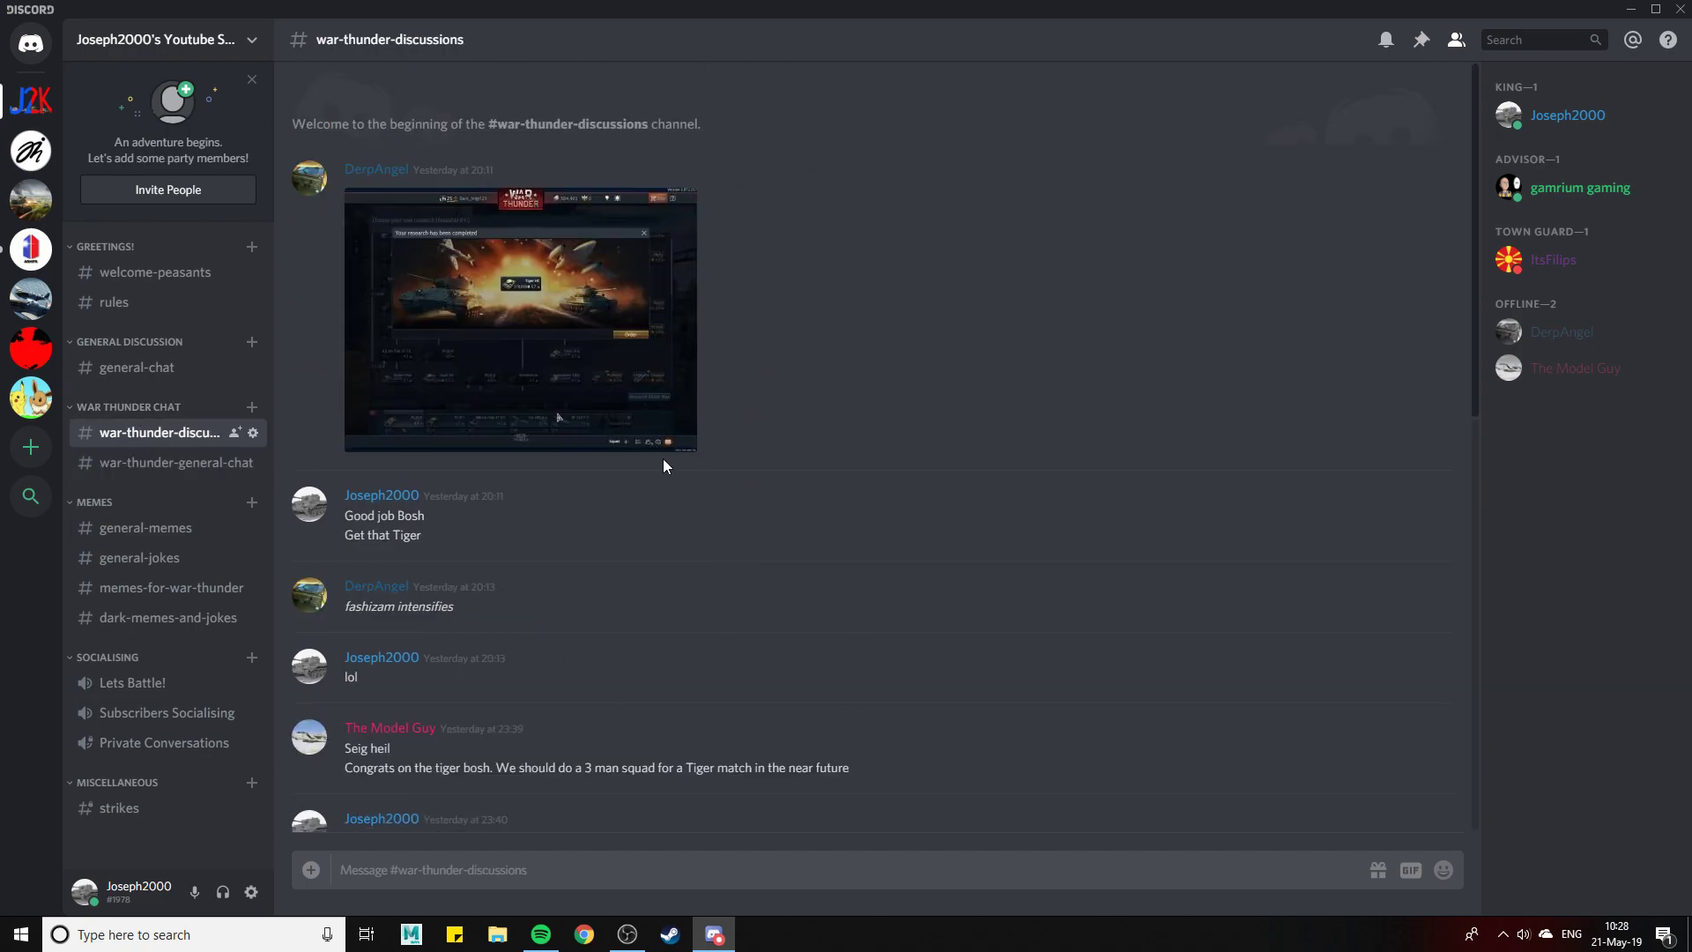
{"action": "mouse_move", "coordinate": [633, 538]}
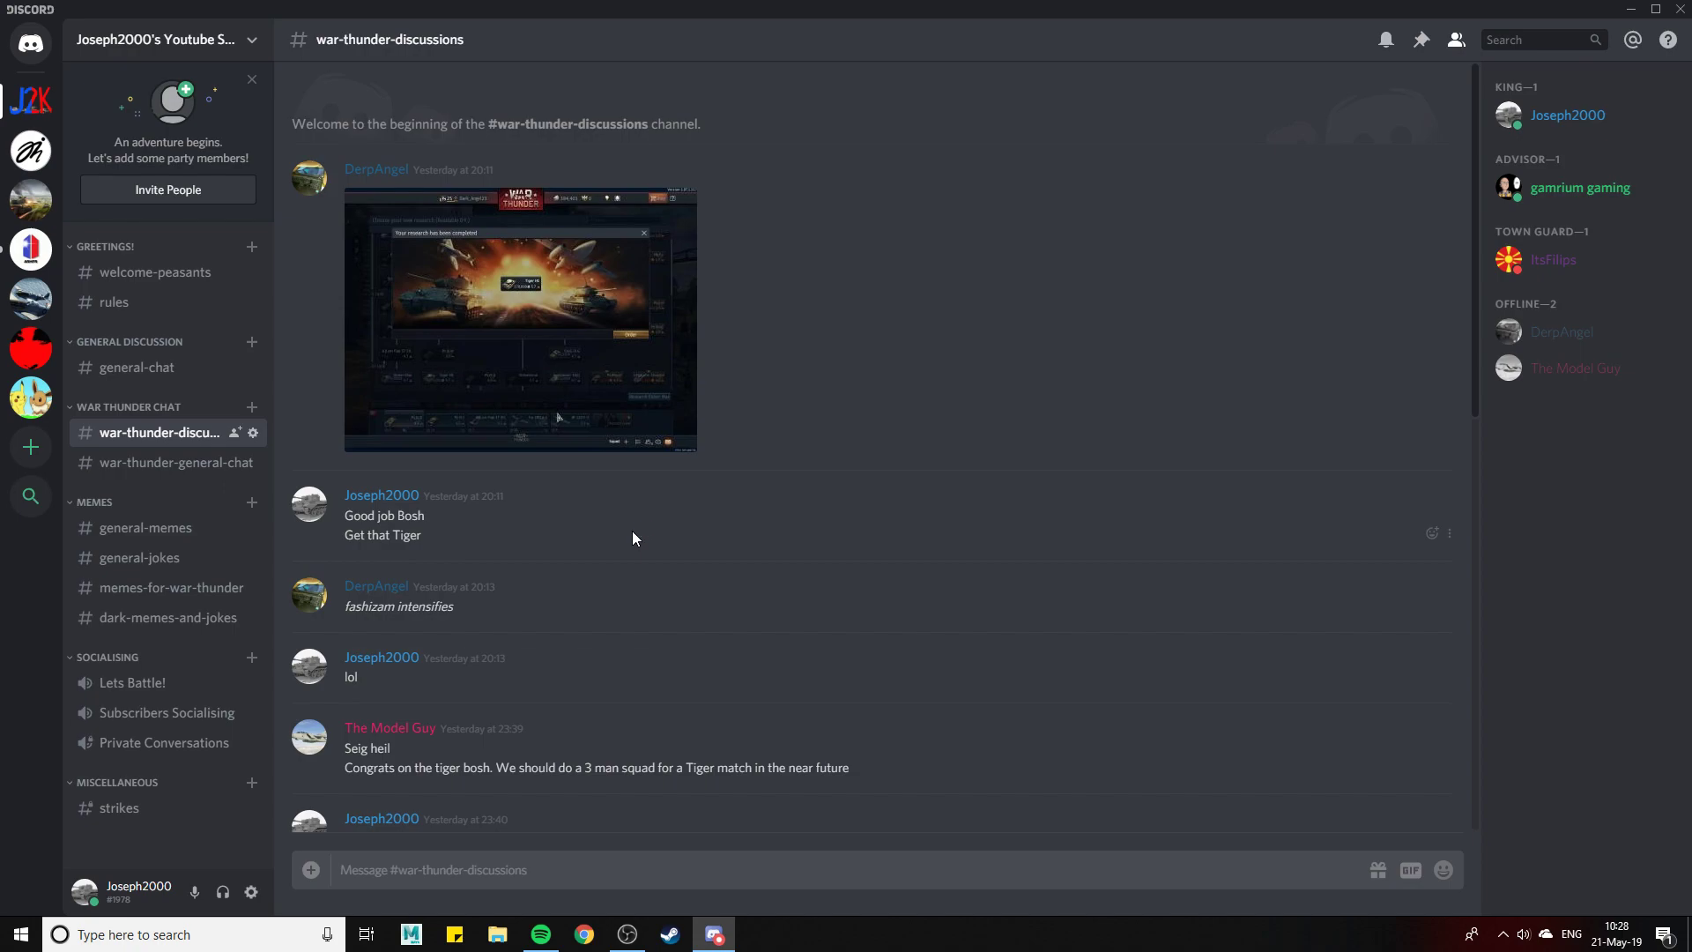
View #general-memes with its single welcome post, then open #general-jokes
{"action": "left_click", "coordinate": [143, 528]}
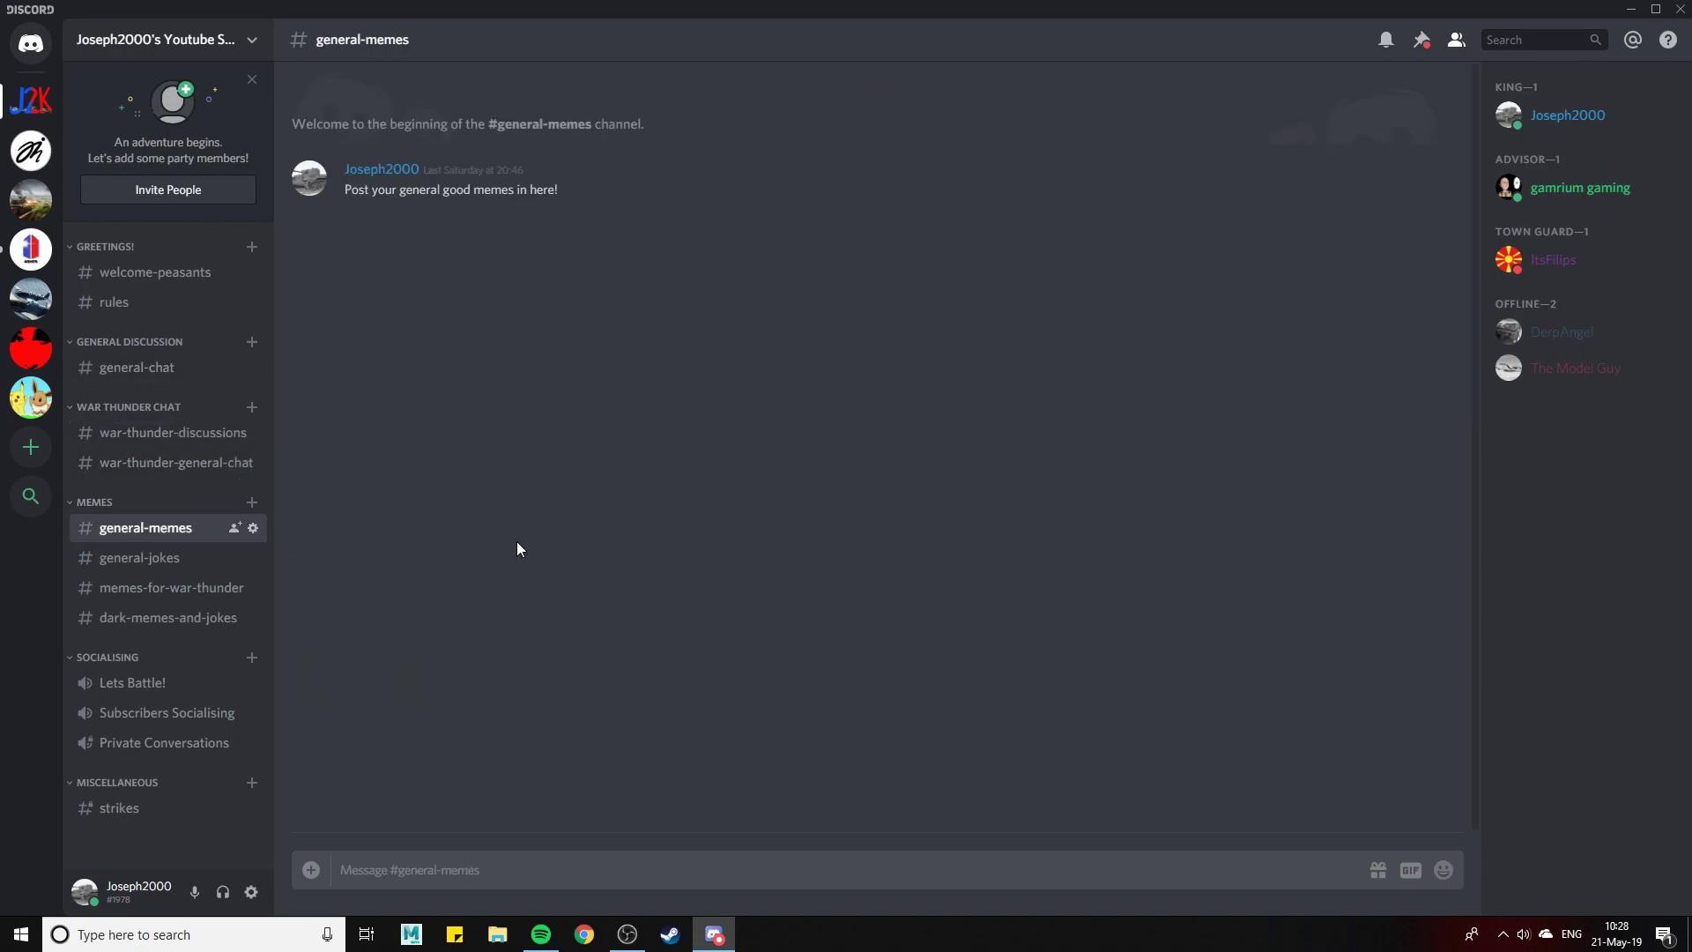
{"action": "mouse_move", "coordinate": [468, 599]}
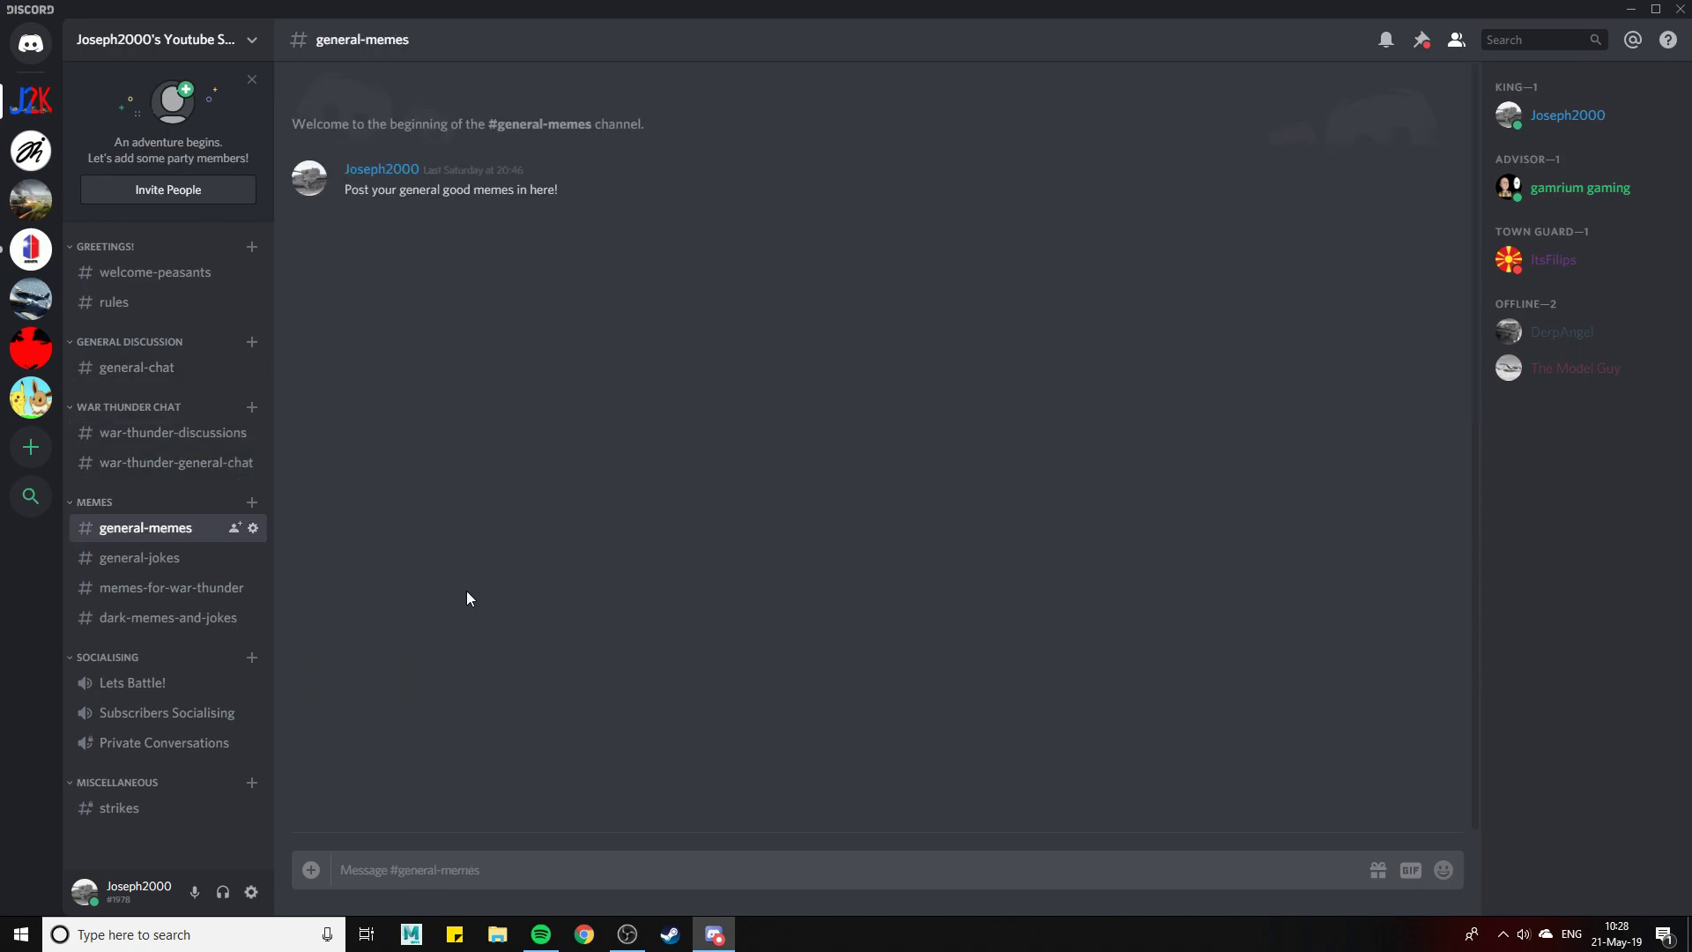
{"action": "mouse_move", "coordinate": [388, 659]}
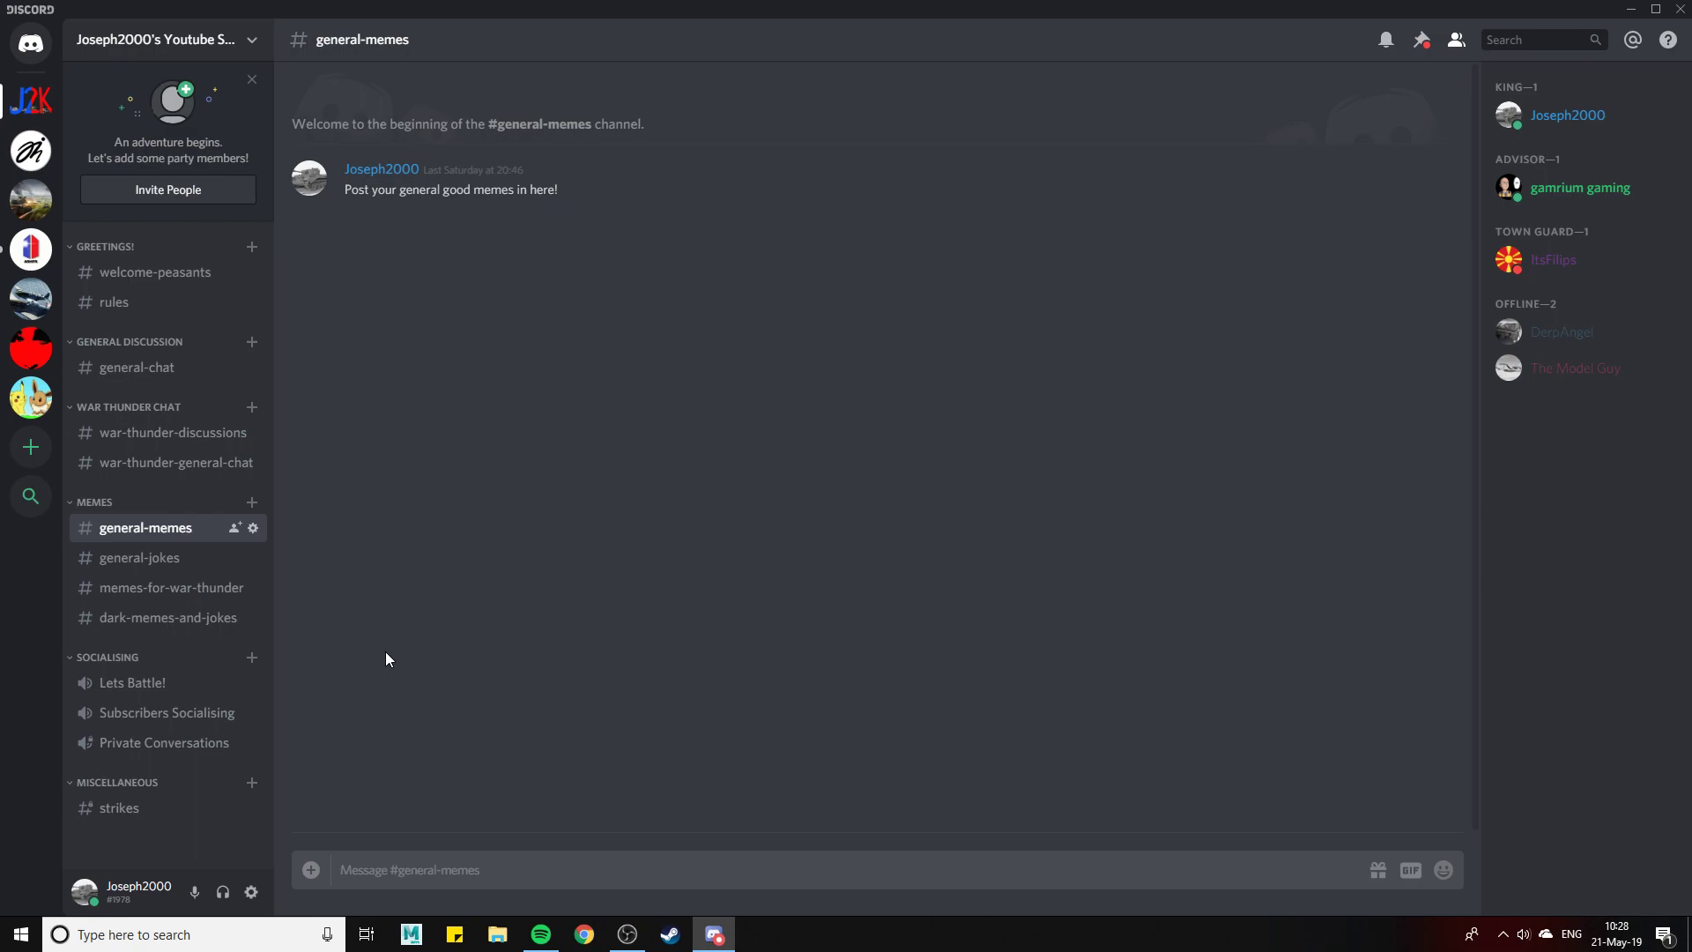
{"action": "mouse_move", "coordinate": [350, 418]}
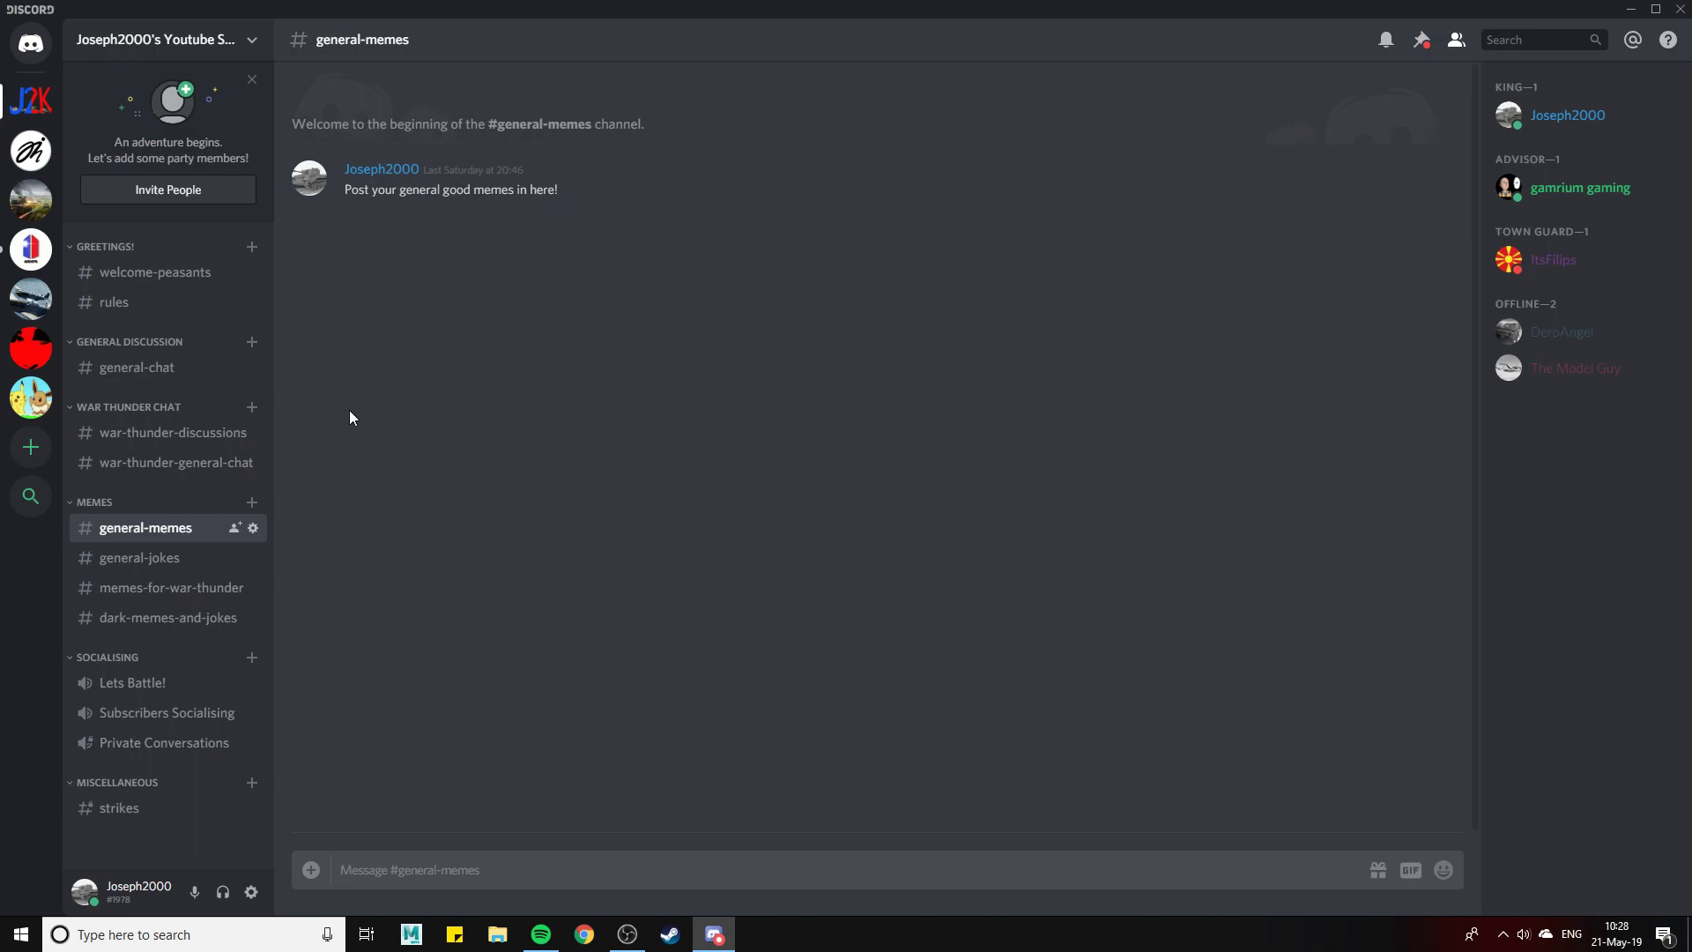
{"action": "left_click", "coordinate": [139, 558]}
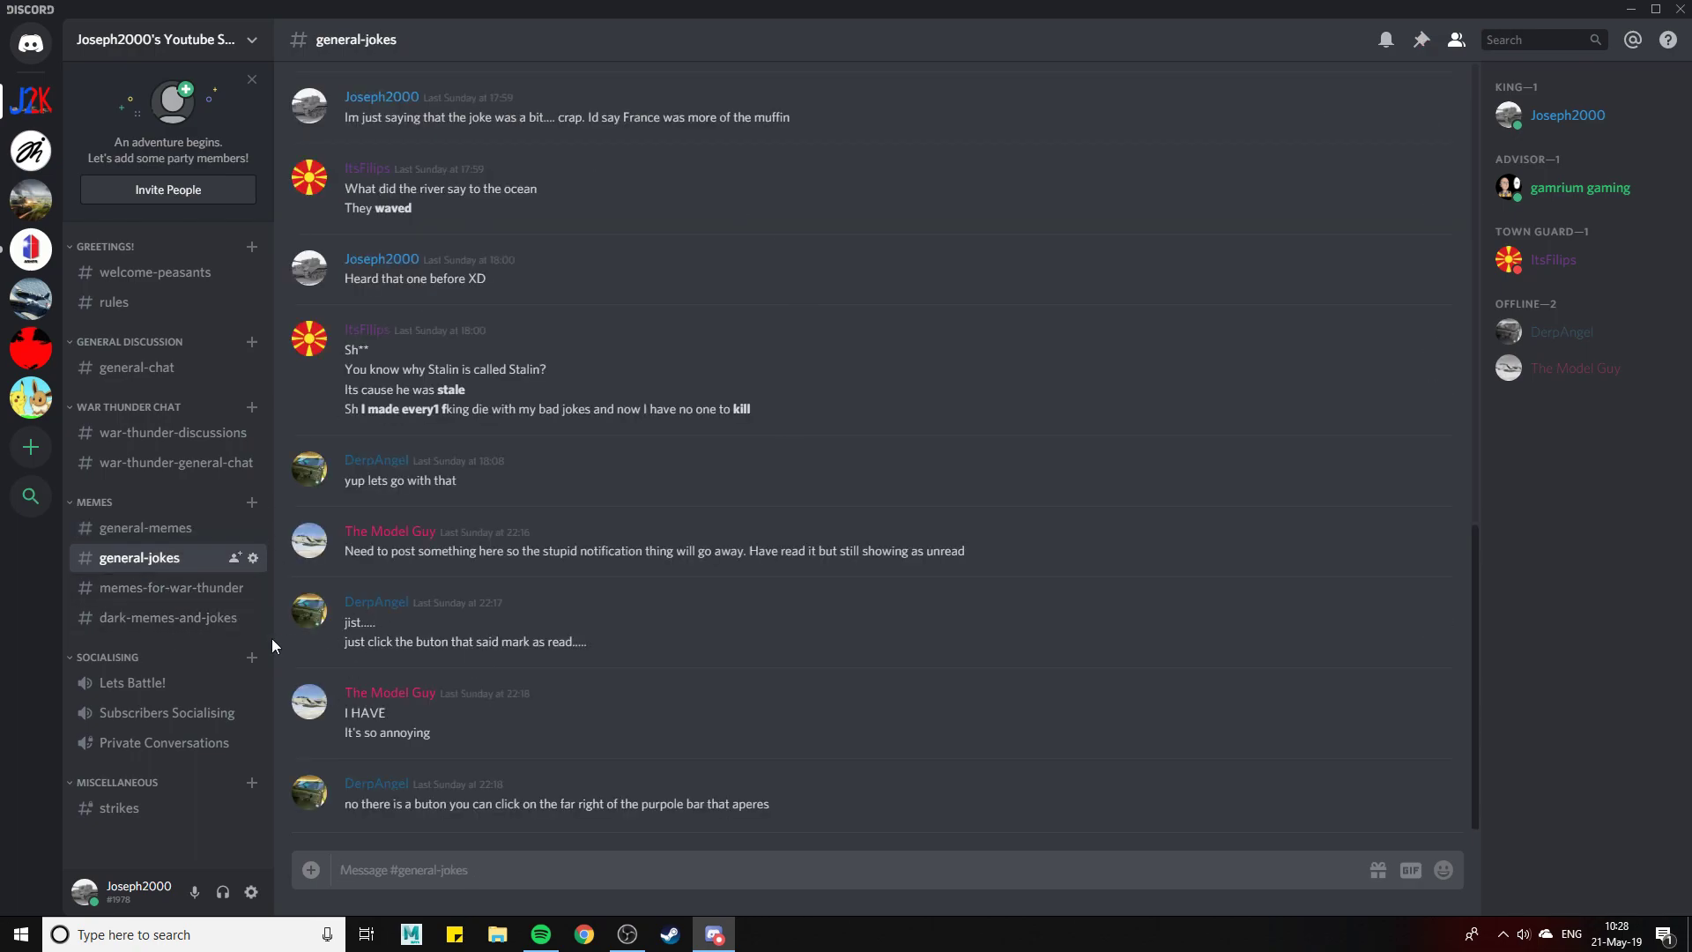
{"action": "mouse_move", "coordinate": [143, 528]}
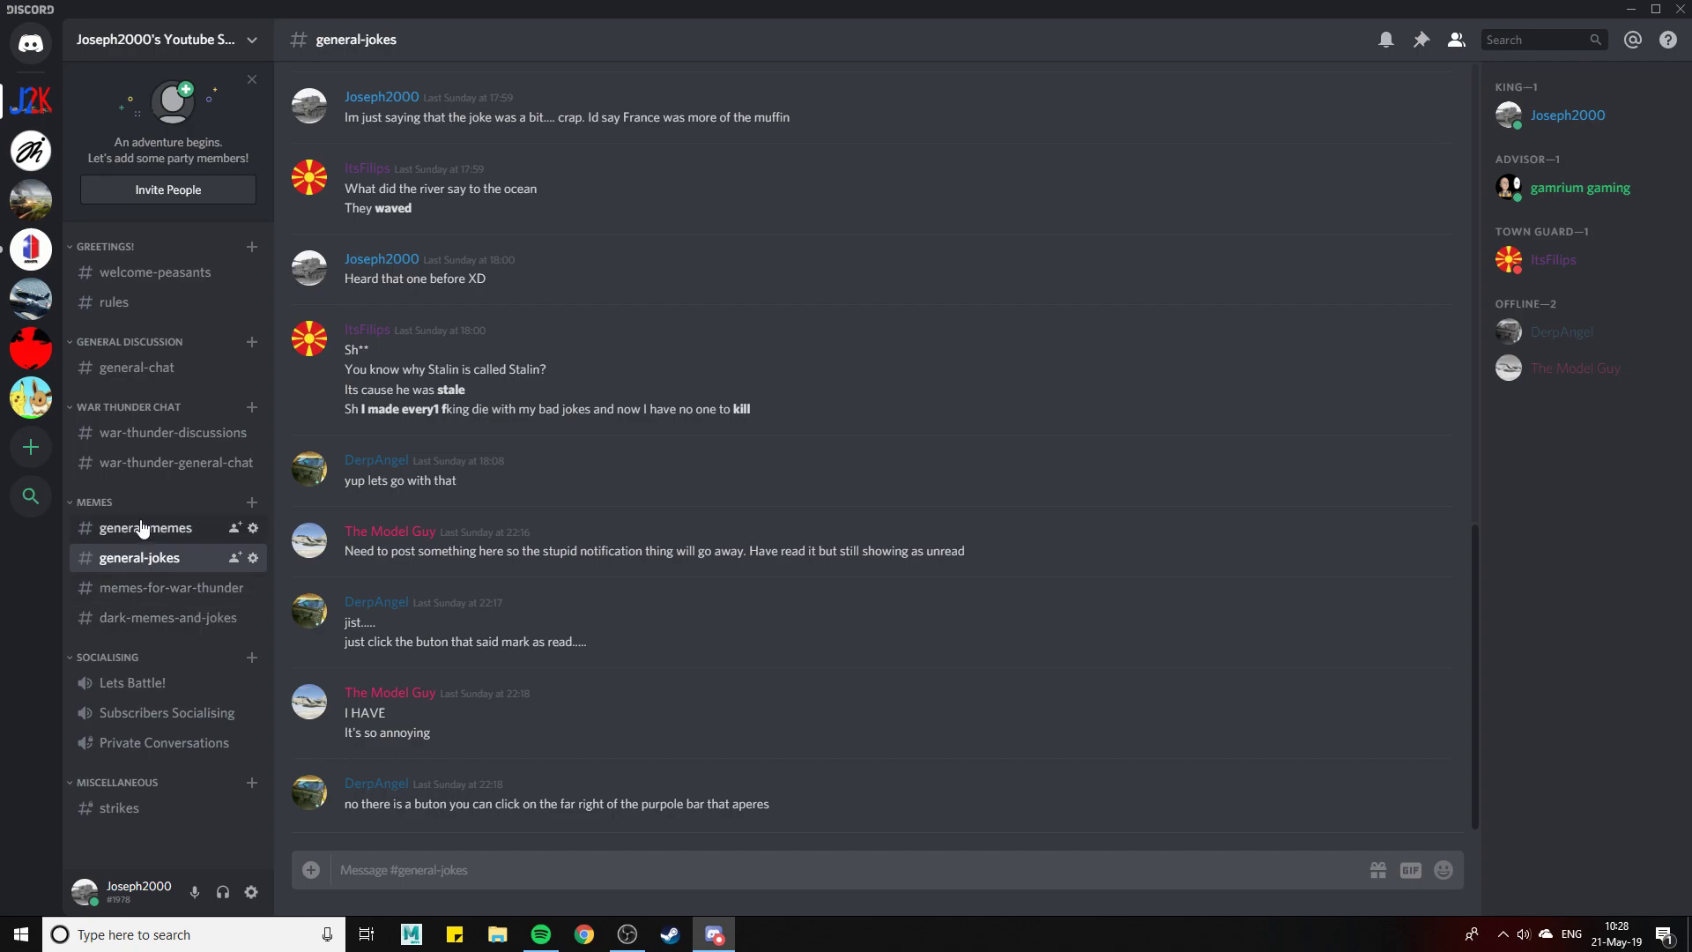
{"action": "mouse_move", "coordinate": [170, 521]}
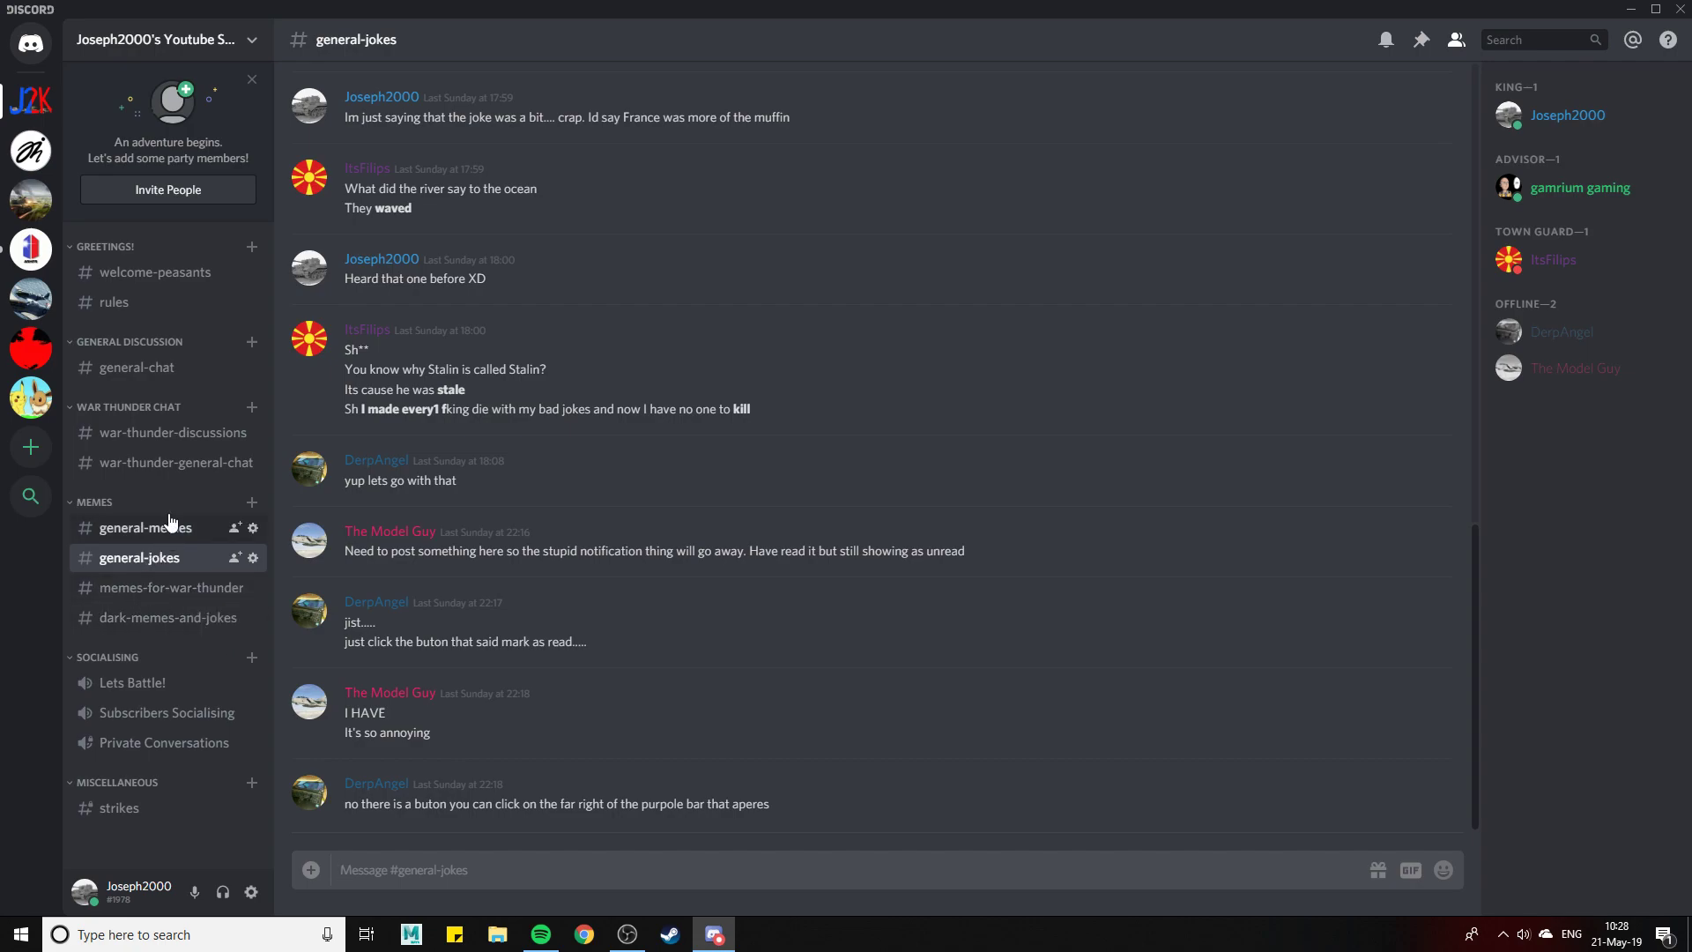
Open #memes-for-war-thunder and enlarge the "I'm gonna poke it with a stick" meme
{"action": "left_click", "coordinate": [170, 587]}
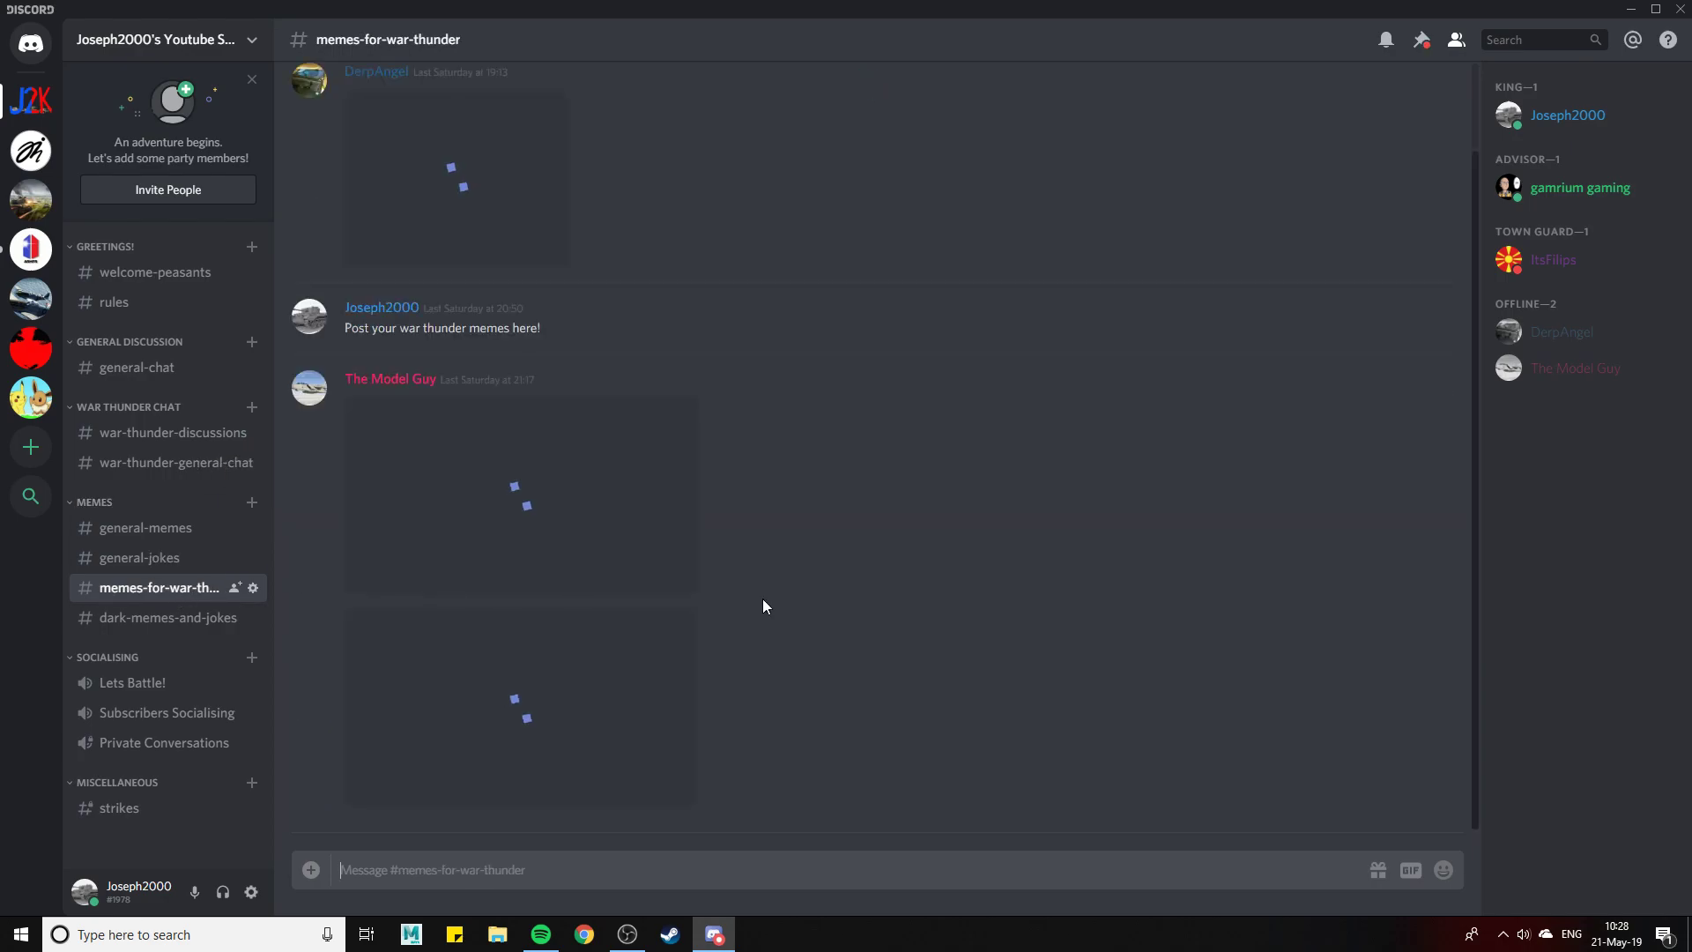
{"action": "left_click", "coordinate": [456, 273]}
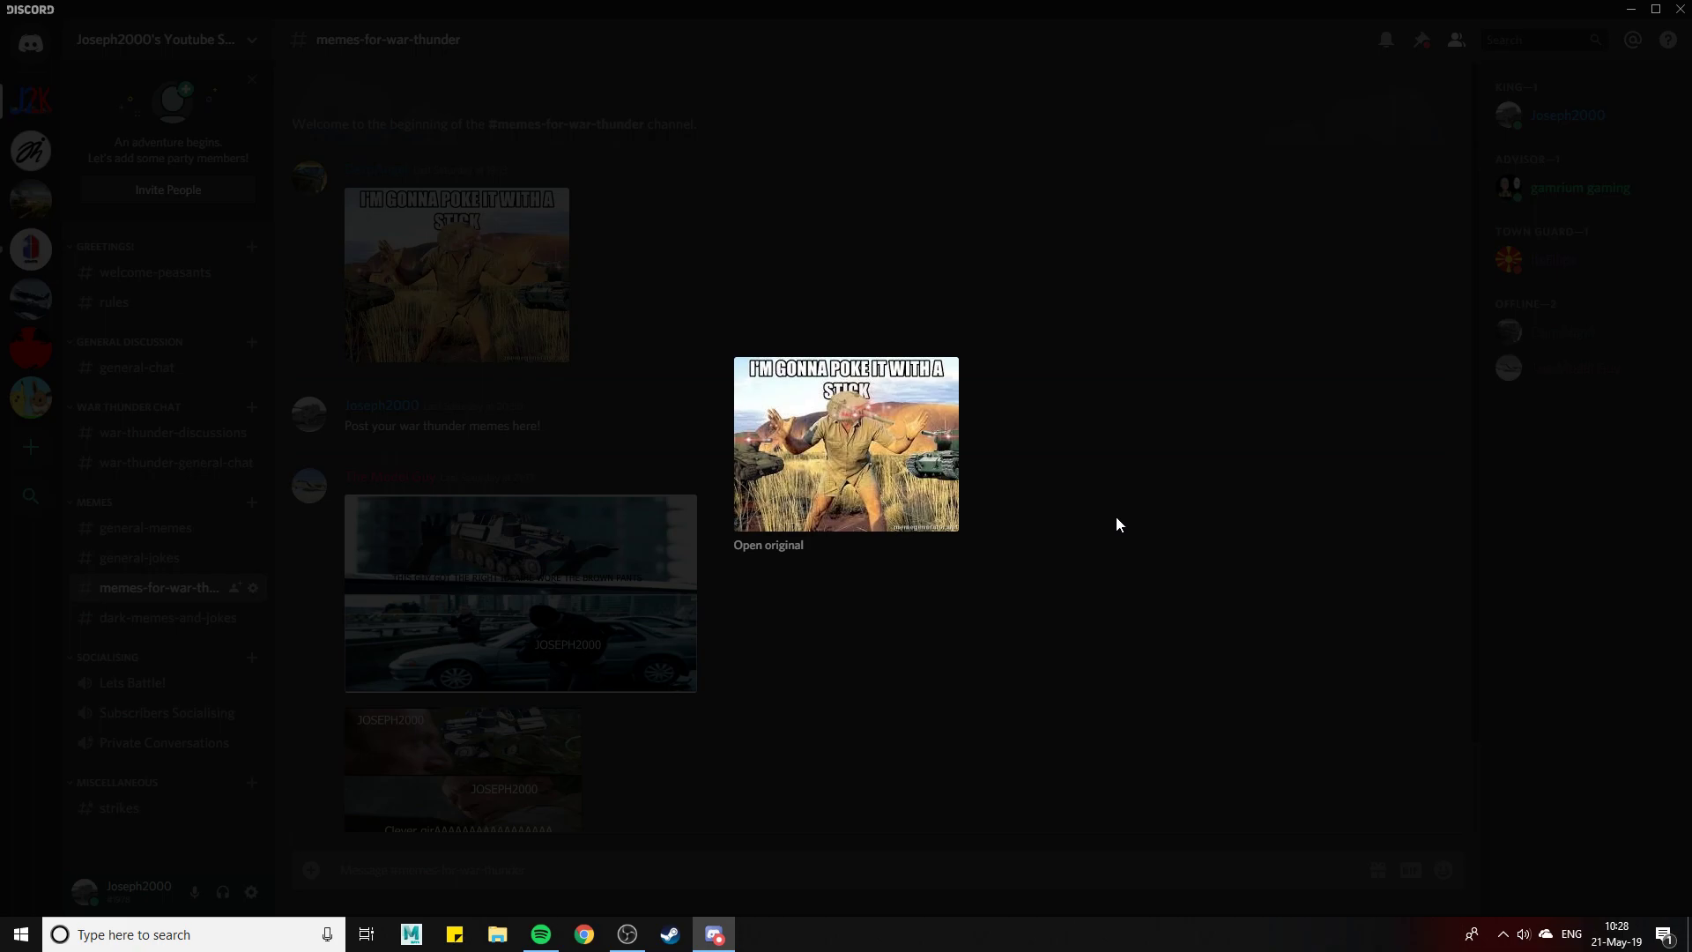
{"action": "mouse_move", "coordinate": [1105, 531]}
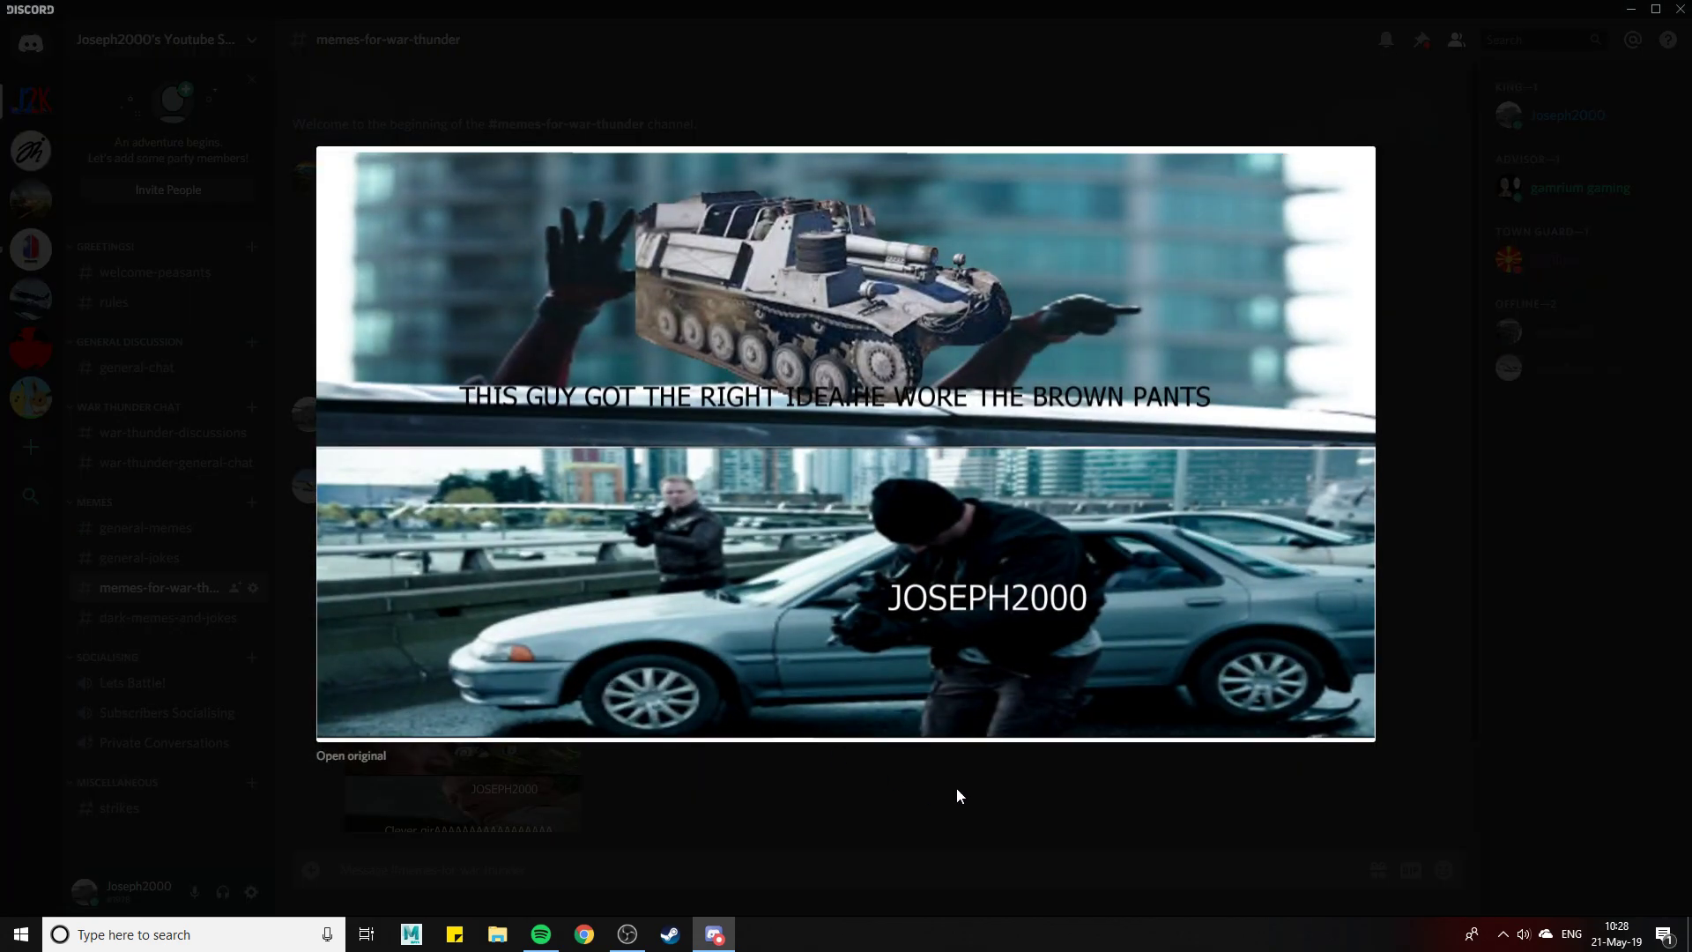
{"action": "mouse_move", "coordinate": [982, 853]}
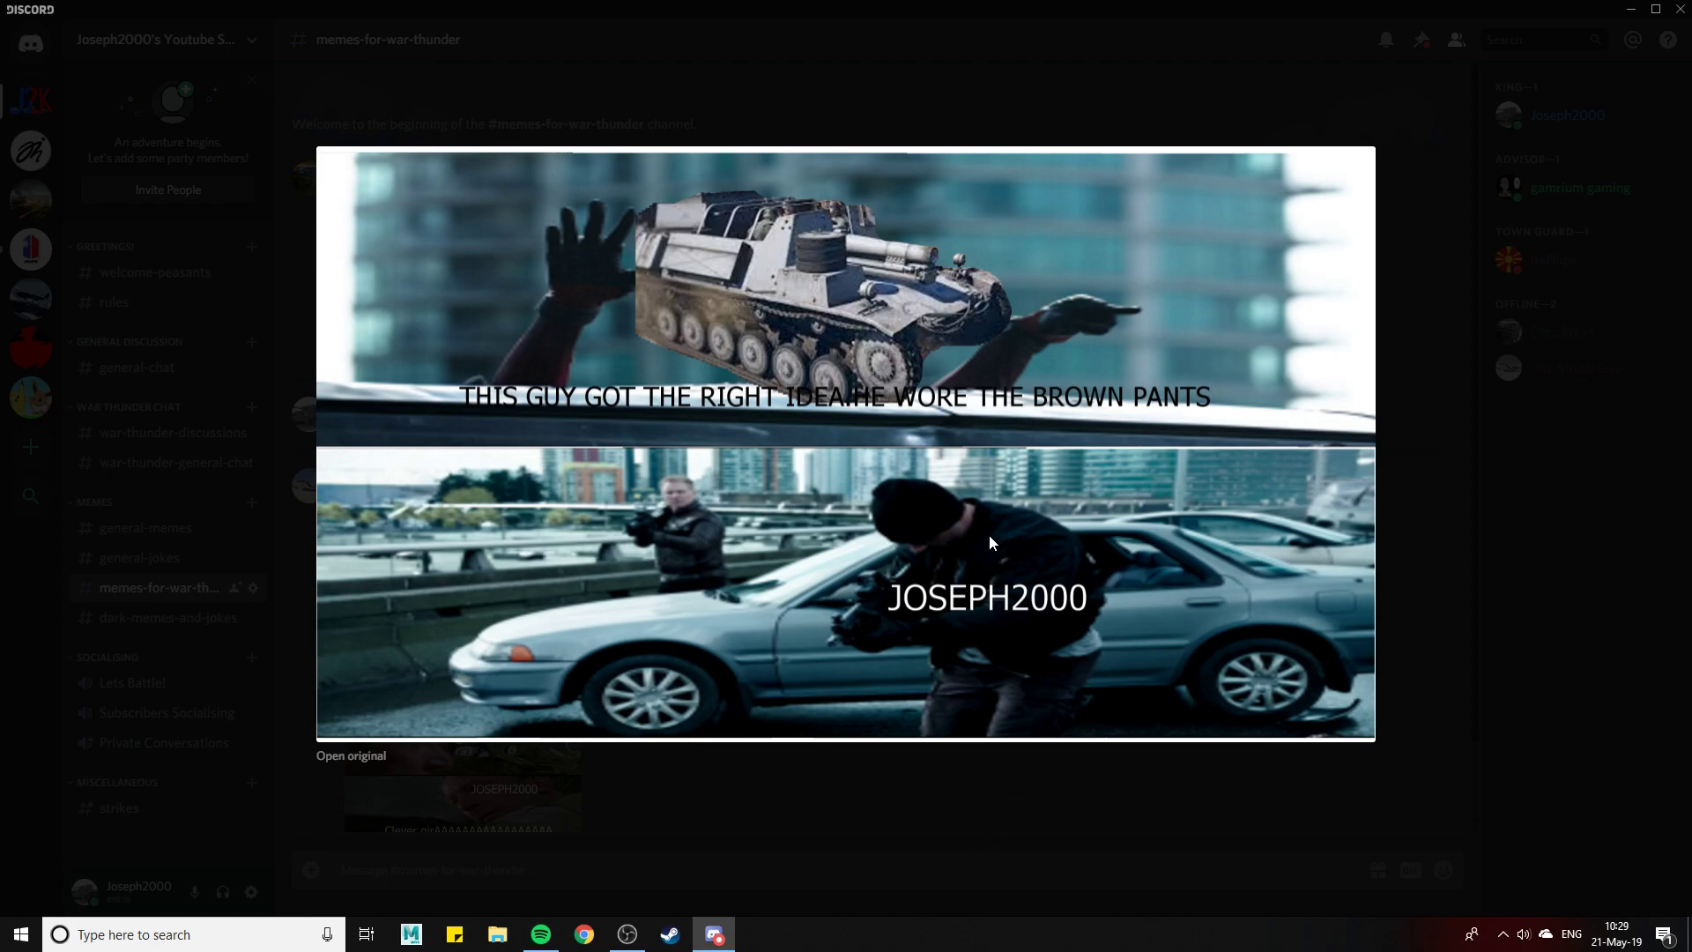
{"action": "mouse_move", "coordinate": [817, 255]}
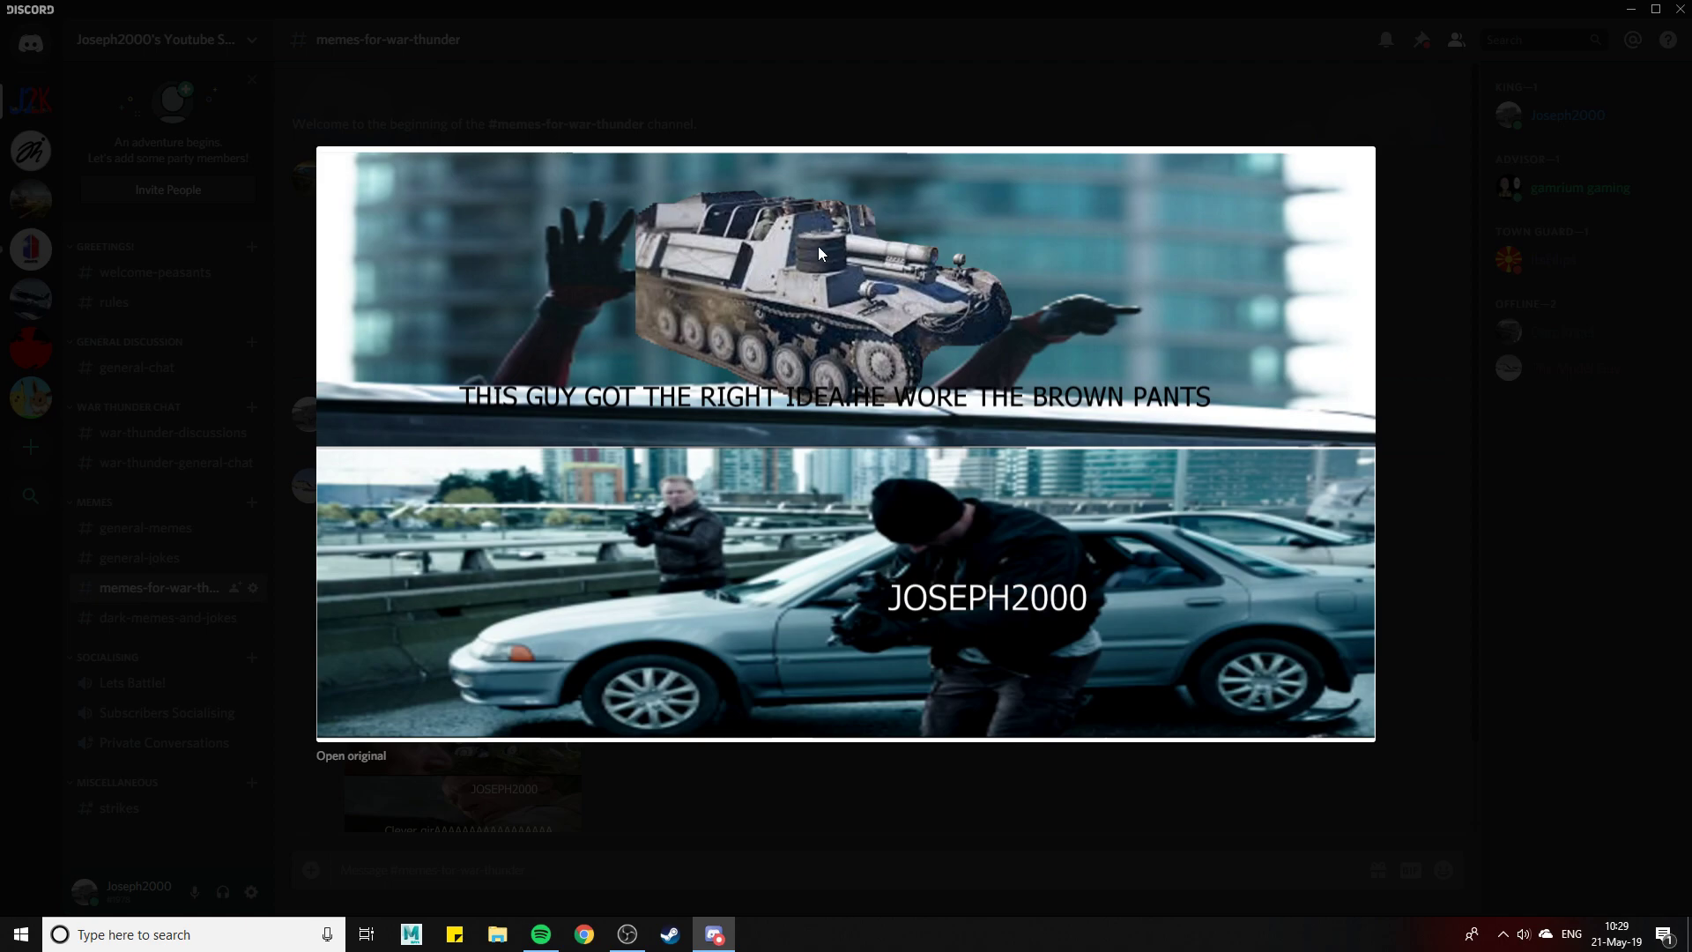
{"action": "mouse_move", "coordinate": [977, 860]}
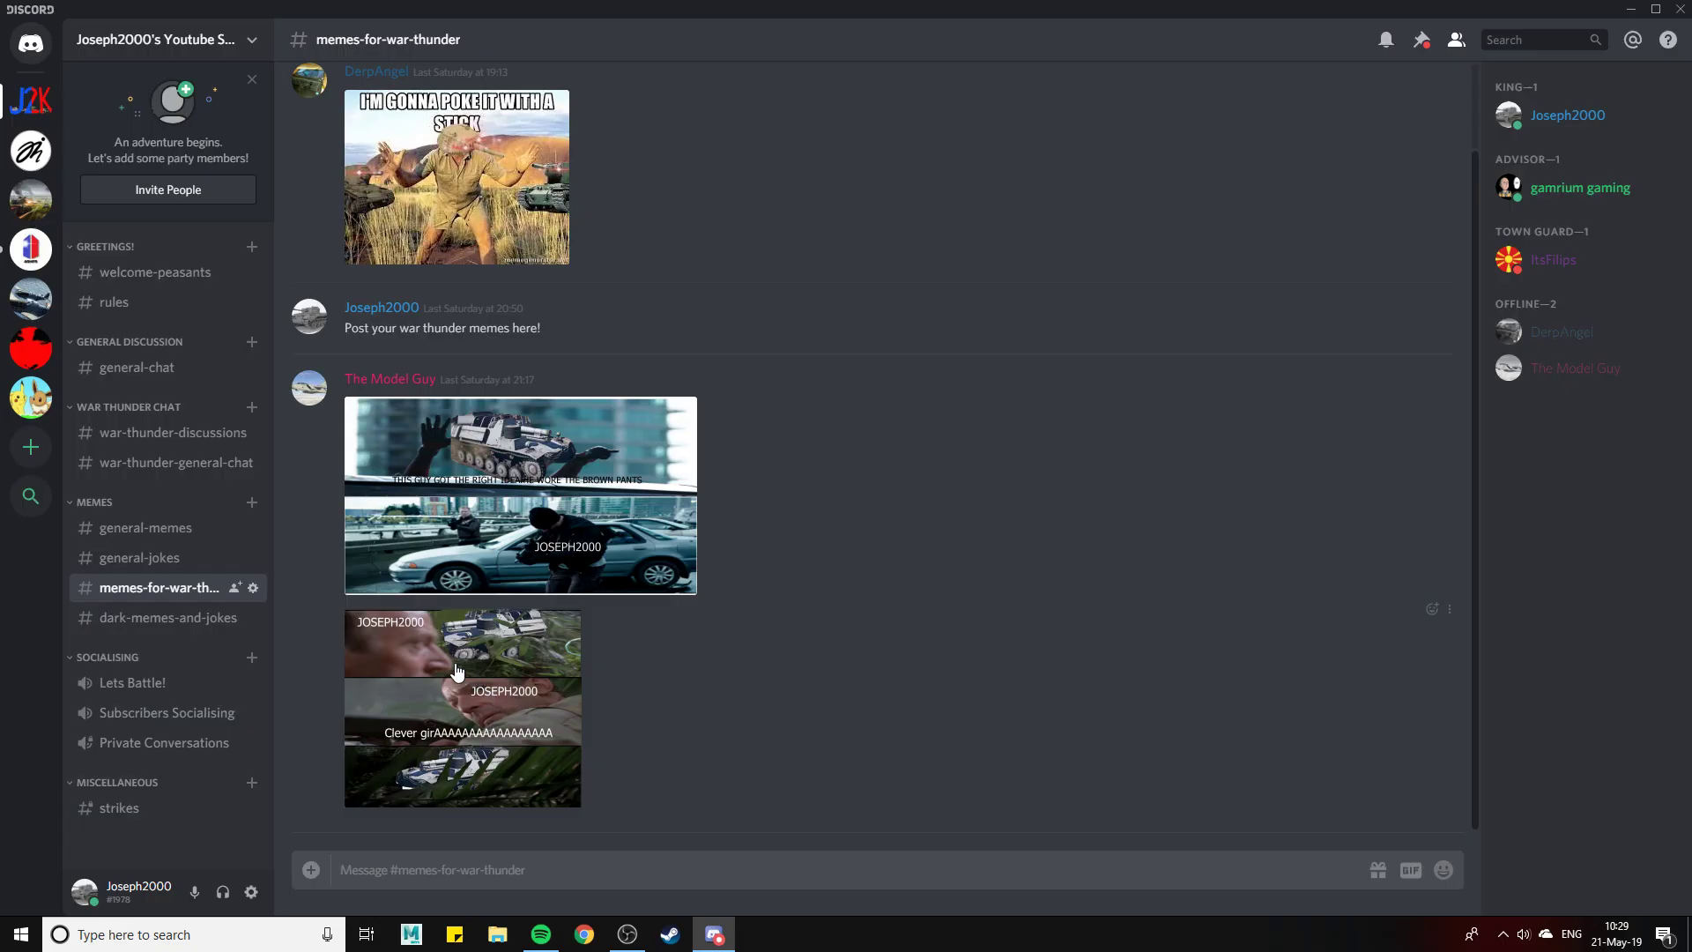
{"action": "mouse_move", "coordinate": [482, 692]}
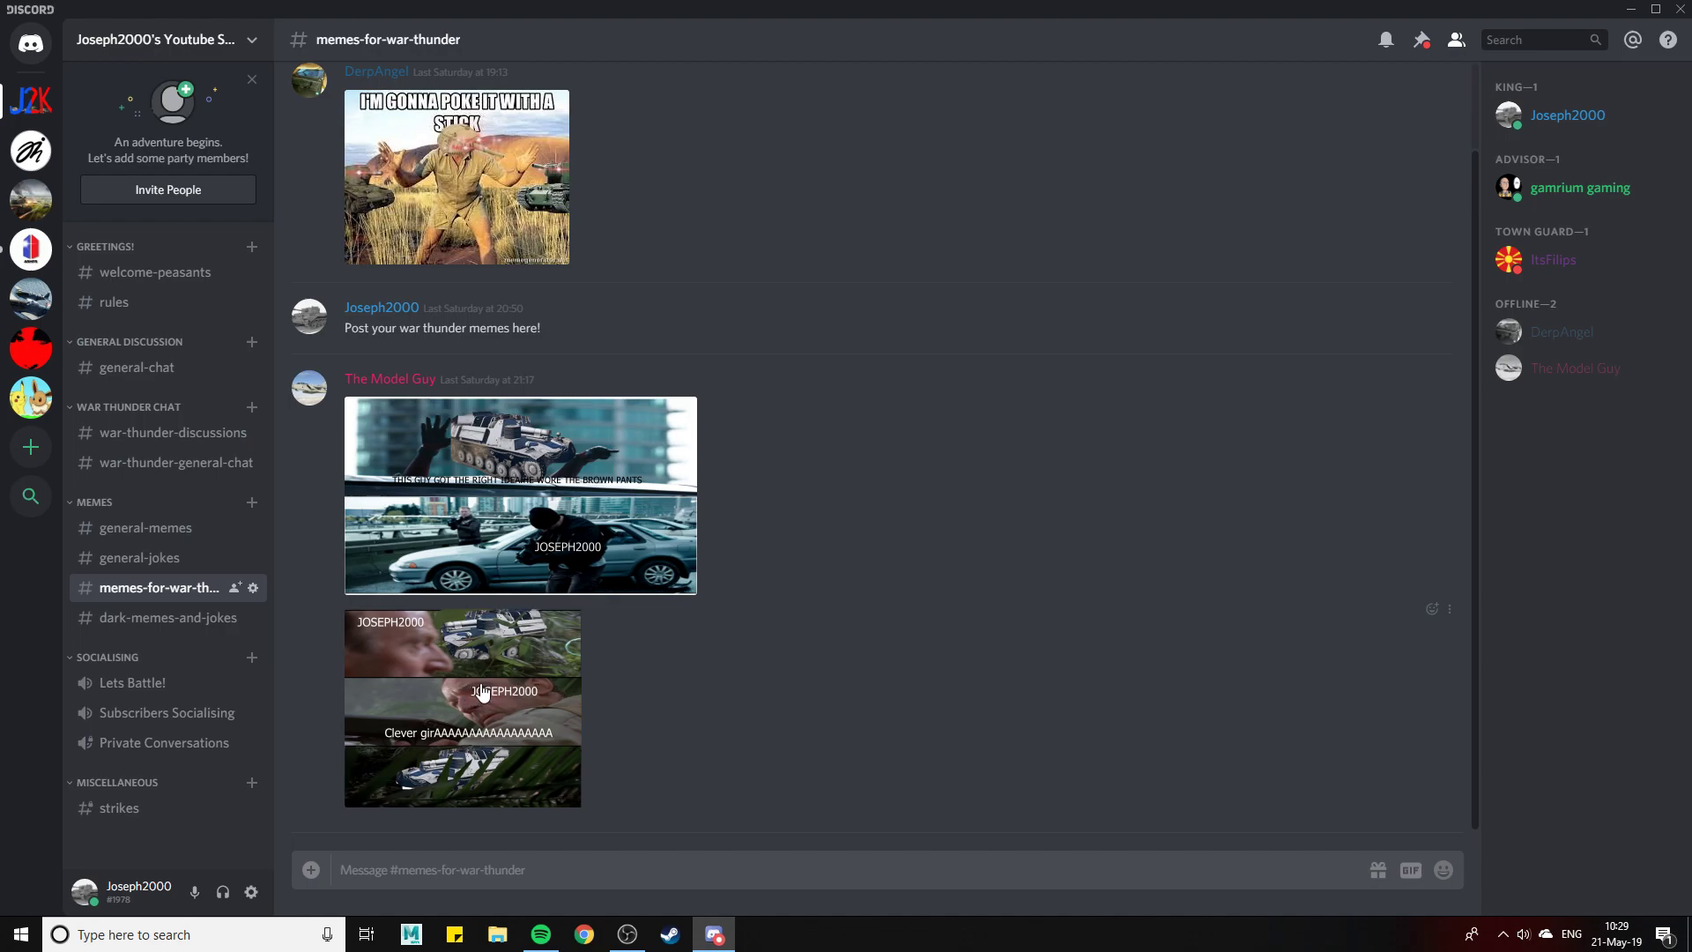
{"action": "left_click", "coordinate": [168, 617]}
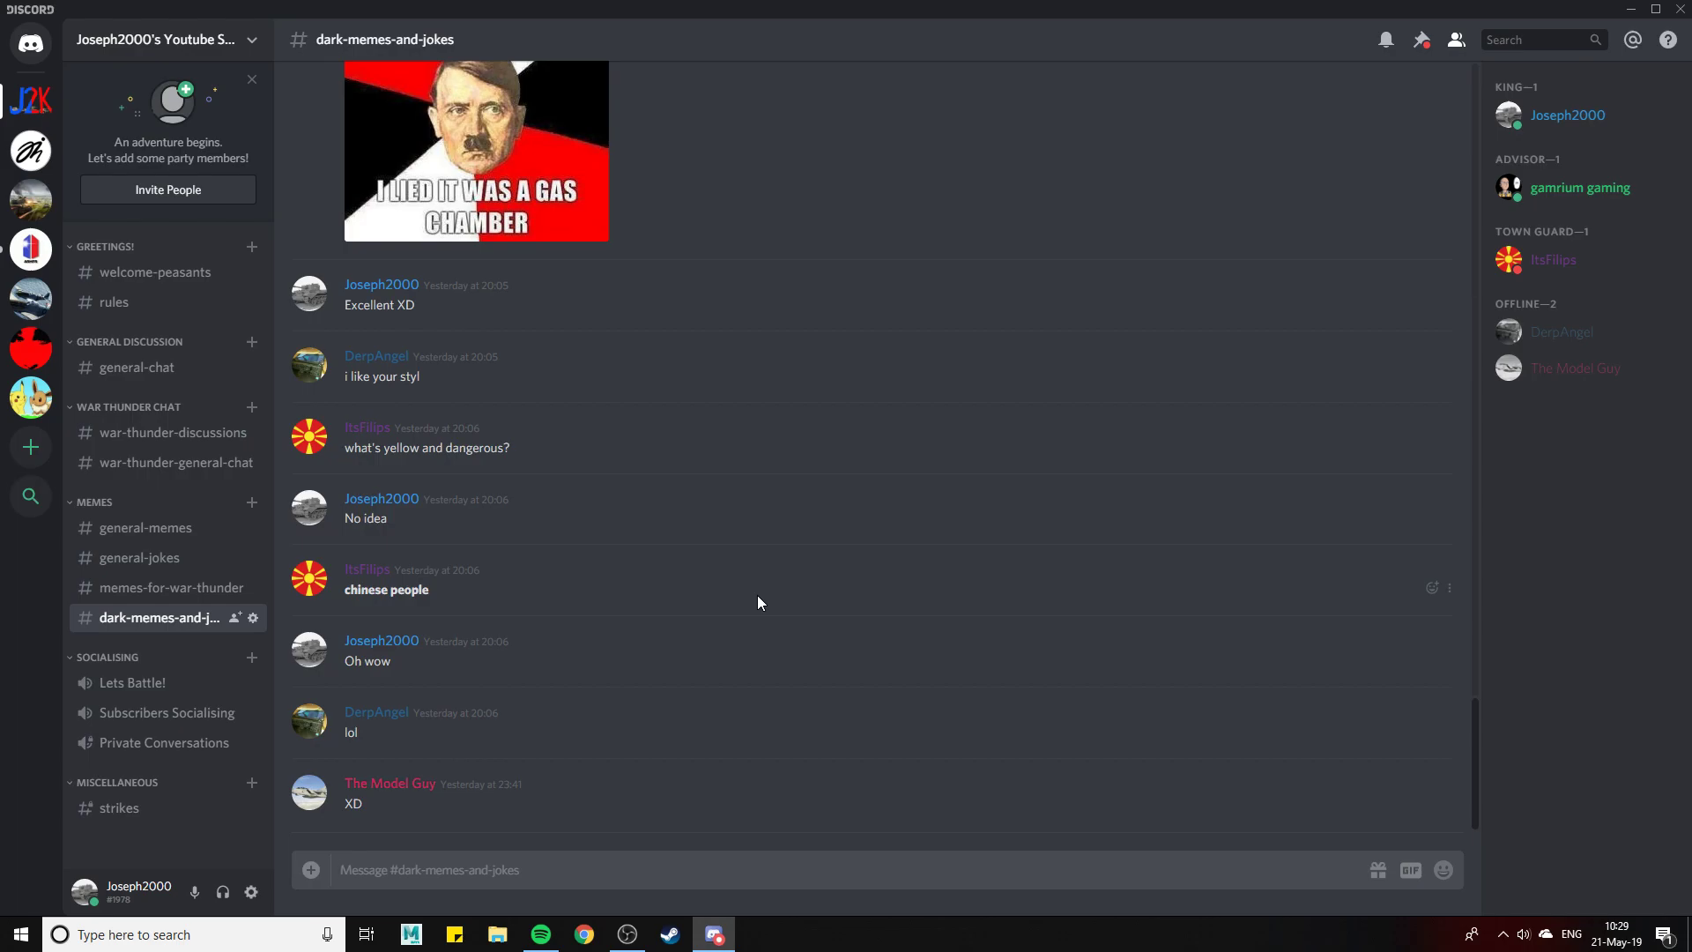
{"action": "mouse_move", "coordinate": [244, 640]}
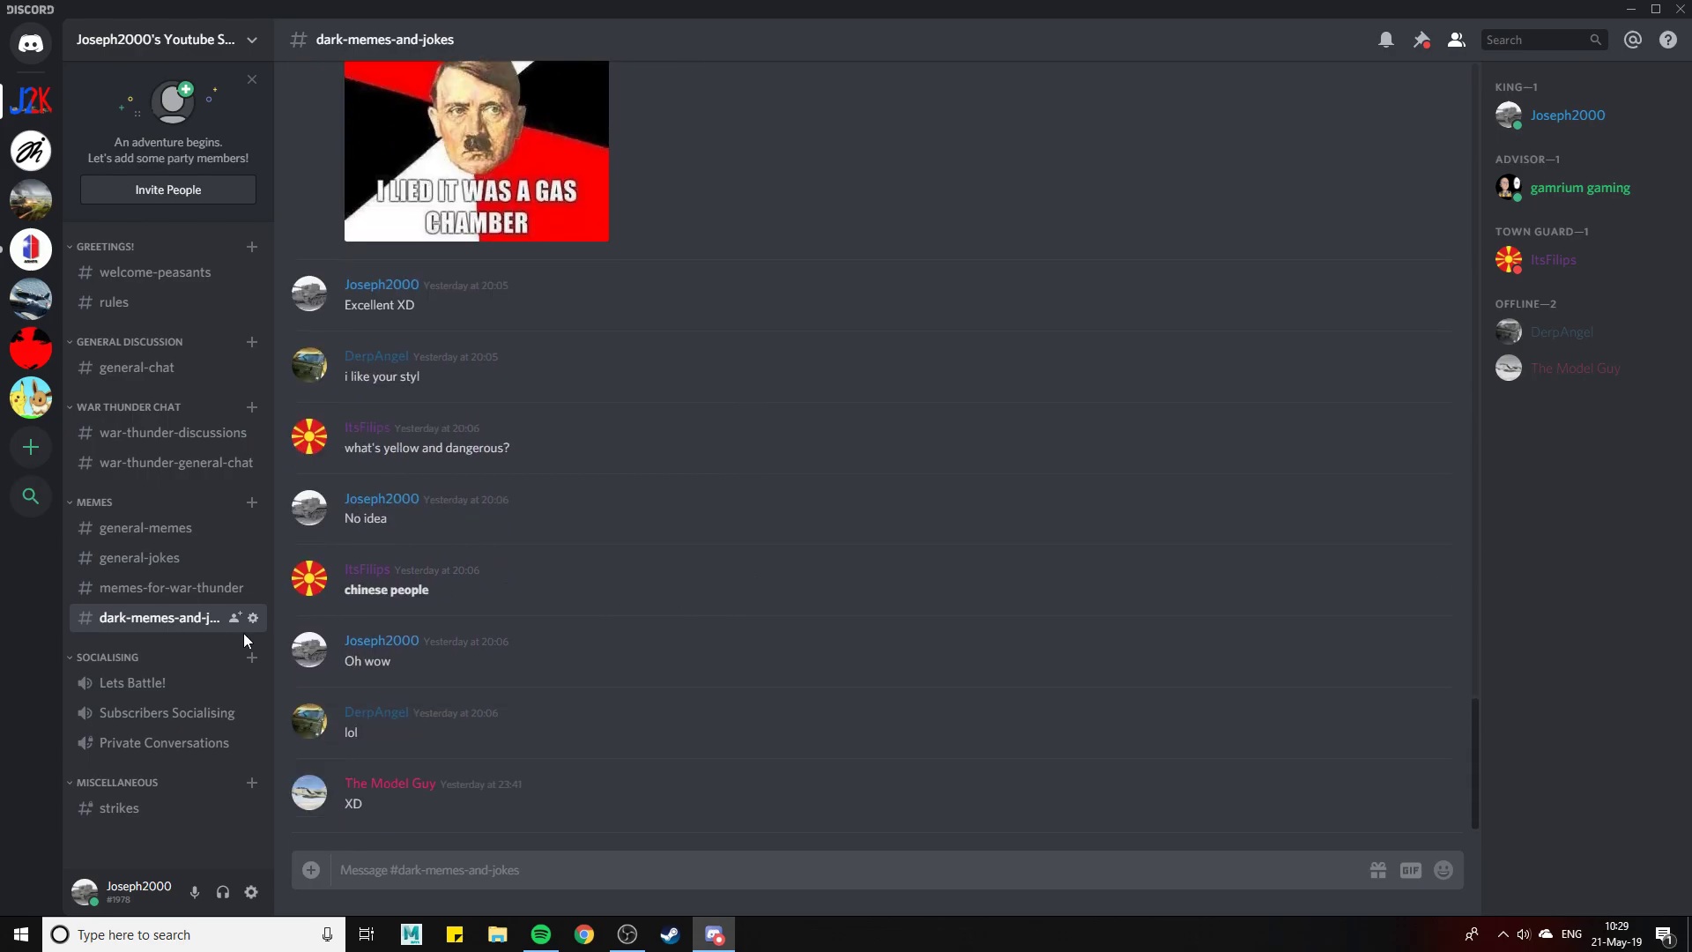
{"action": "left_click", "coordinate": [169, 587]}
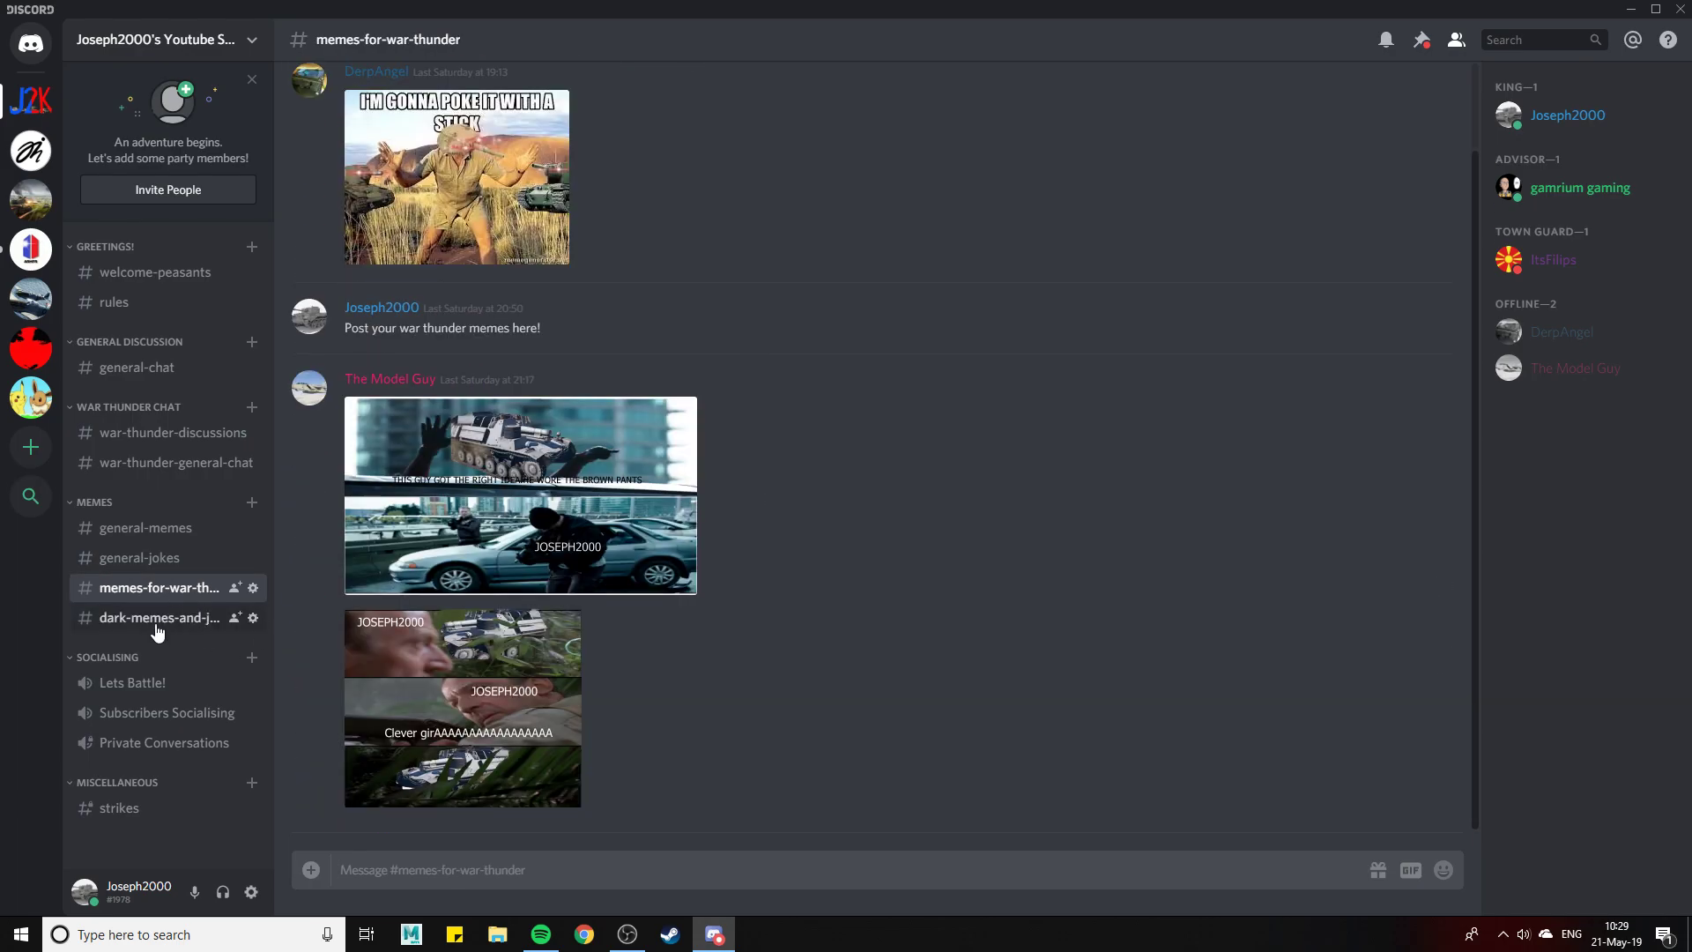
{"action": "mouse_move", "coordinate": [156, 624]}
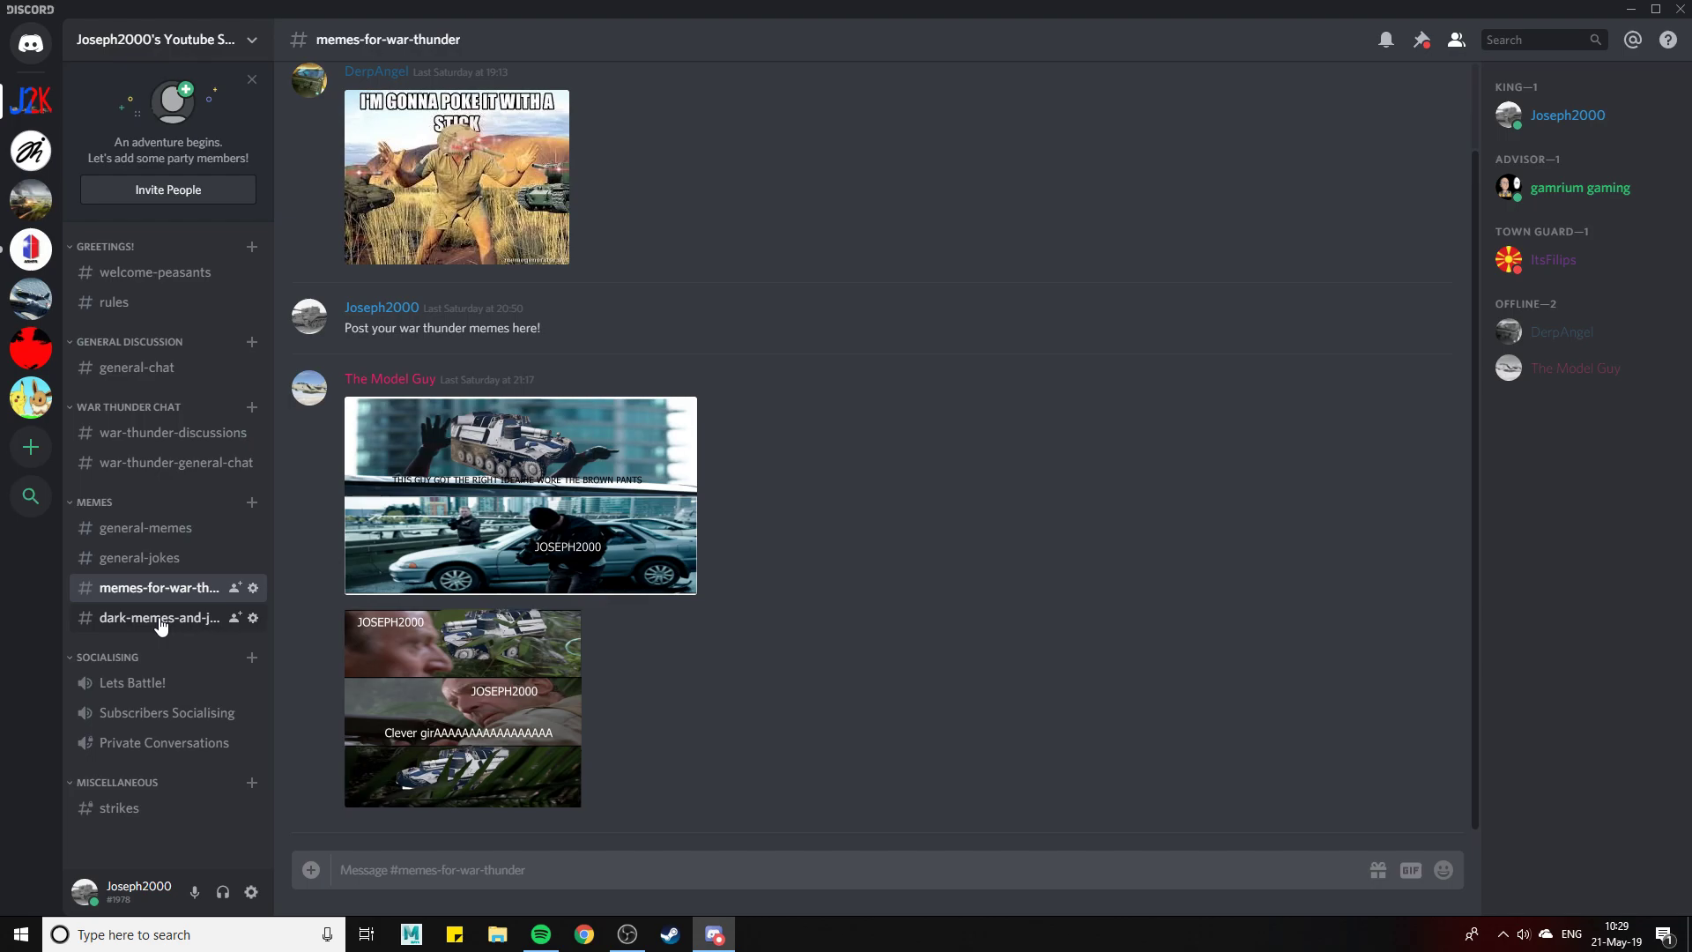
{"action": "mouse_move", "coordinate": [169, 635]}
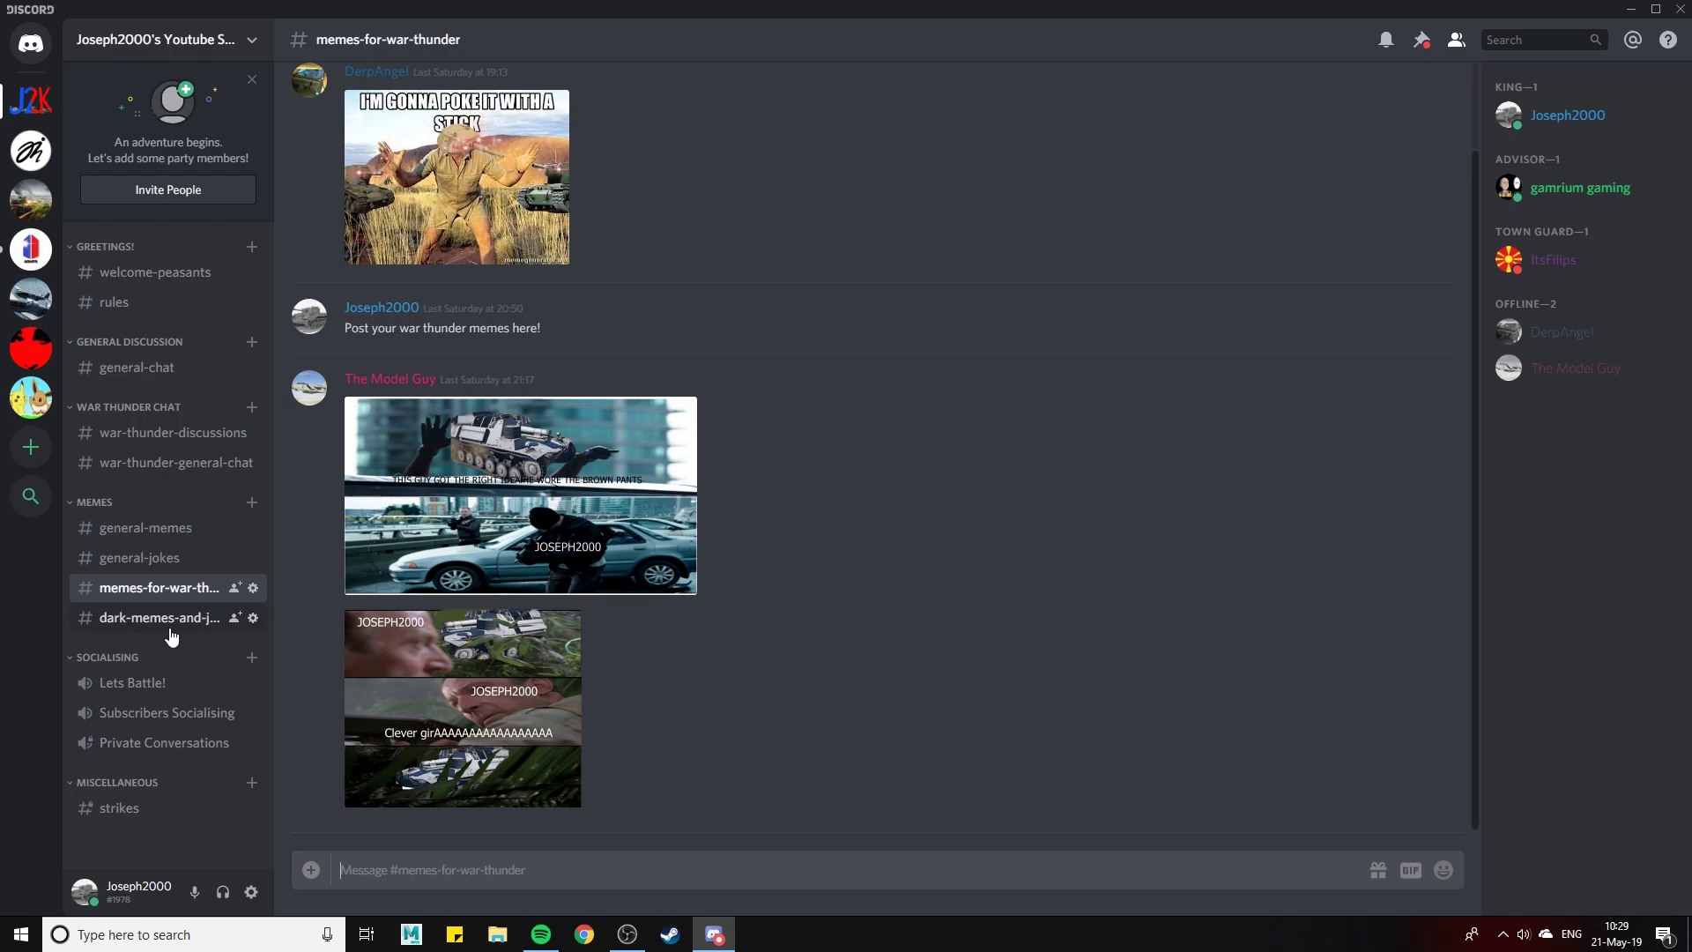
{"action": "mouse_move", "coordinate": [167, 624]}
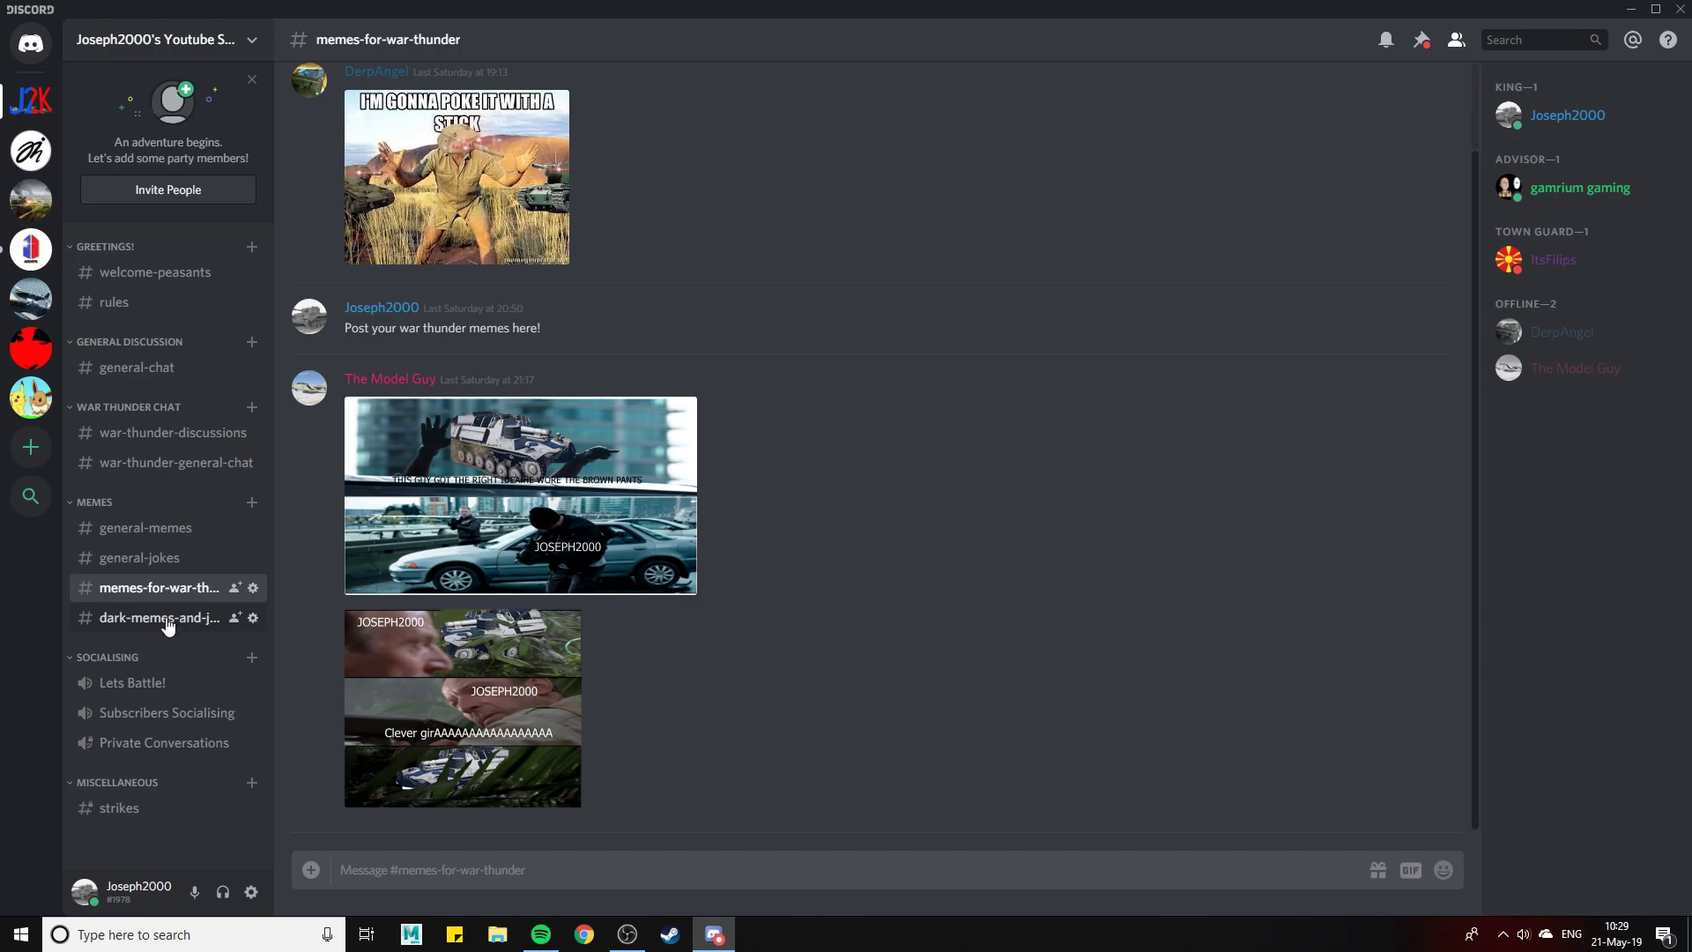
{"action": "mouse_move", "coordinate": [133, 682]}
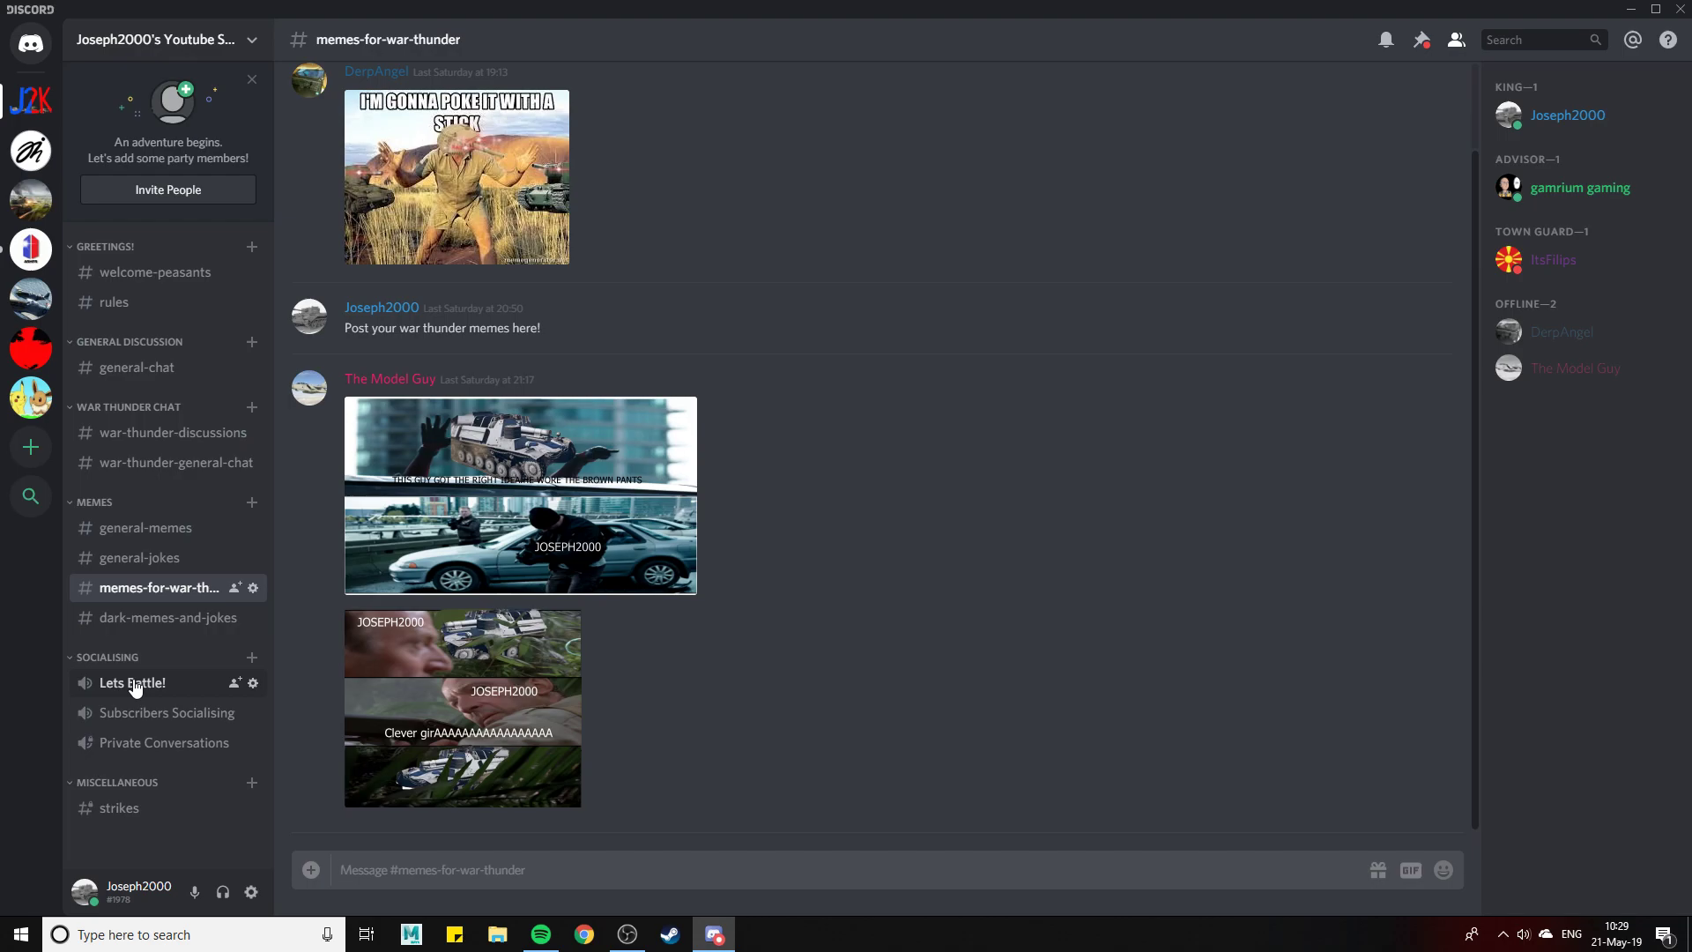
Join the Lets Battle! voice channel, then switch to Subscribers Socialising
{"action": "left_click", "coordinate": [131, 682]}
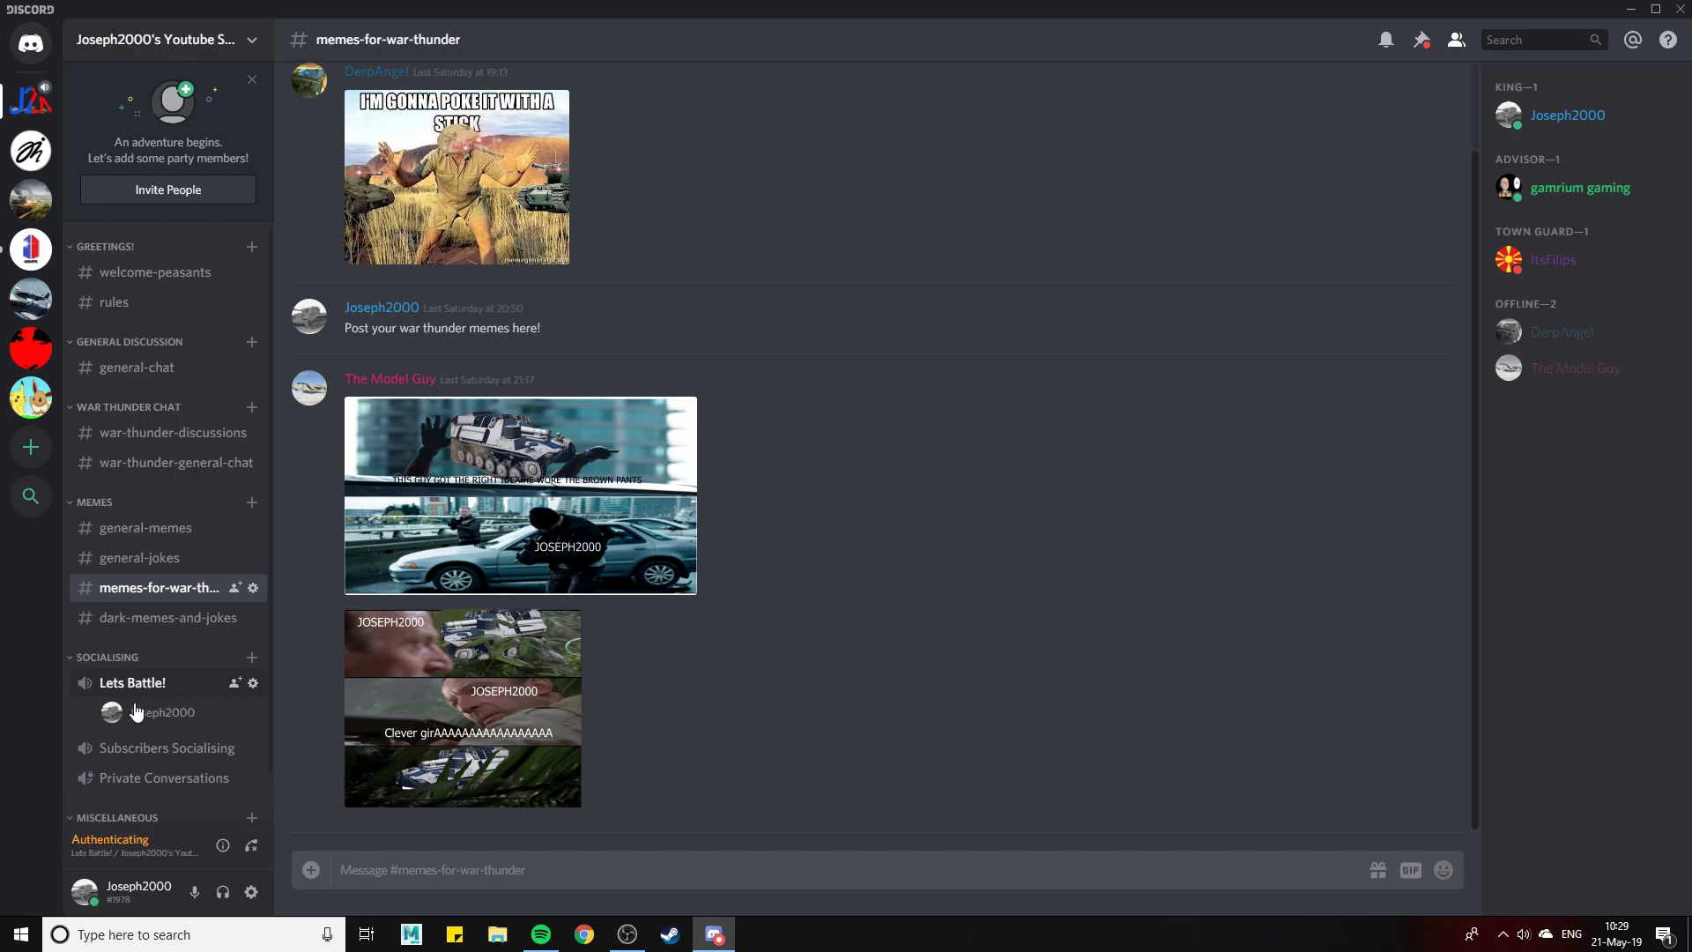
{"action": "mouse_move", "coordinate": [155, 717]}
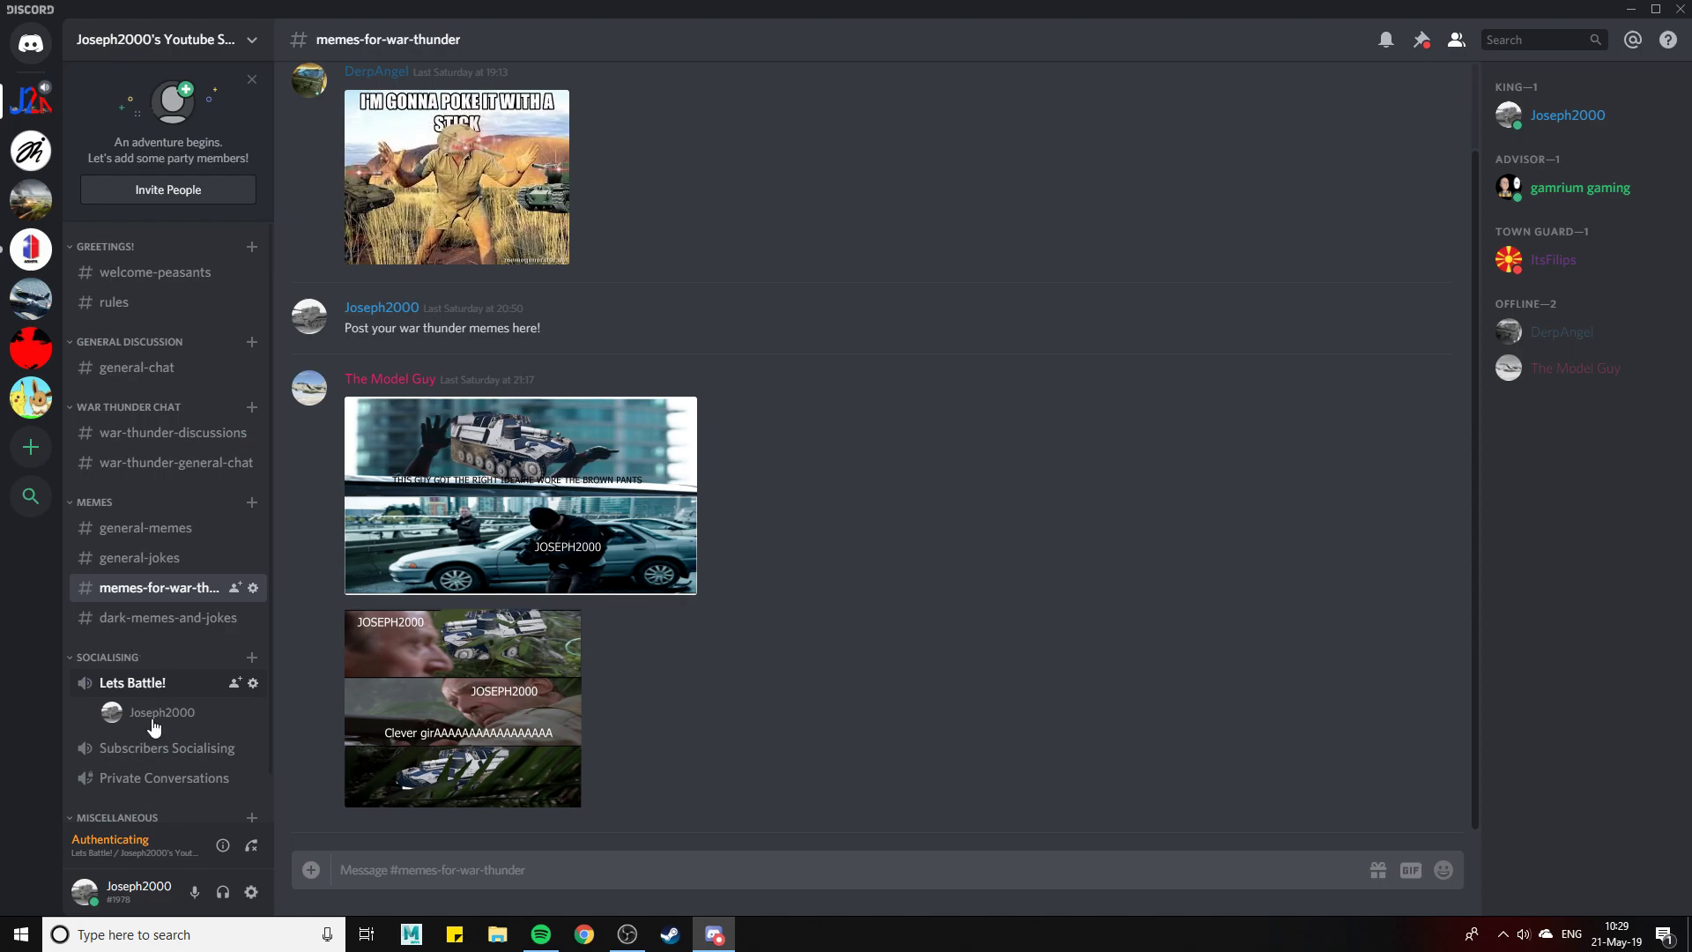
{"action": "mouse_move", "coordinate": [181, 874]}
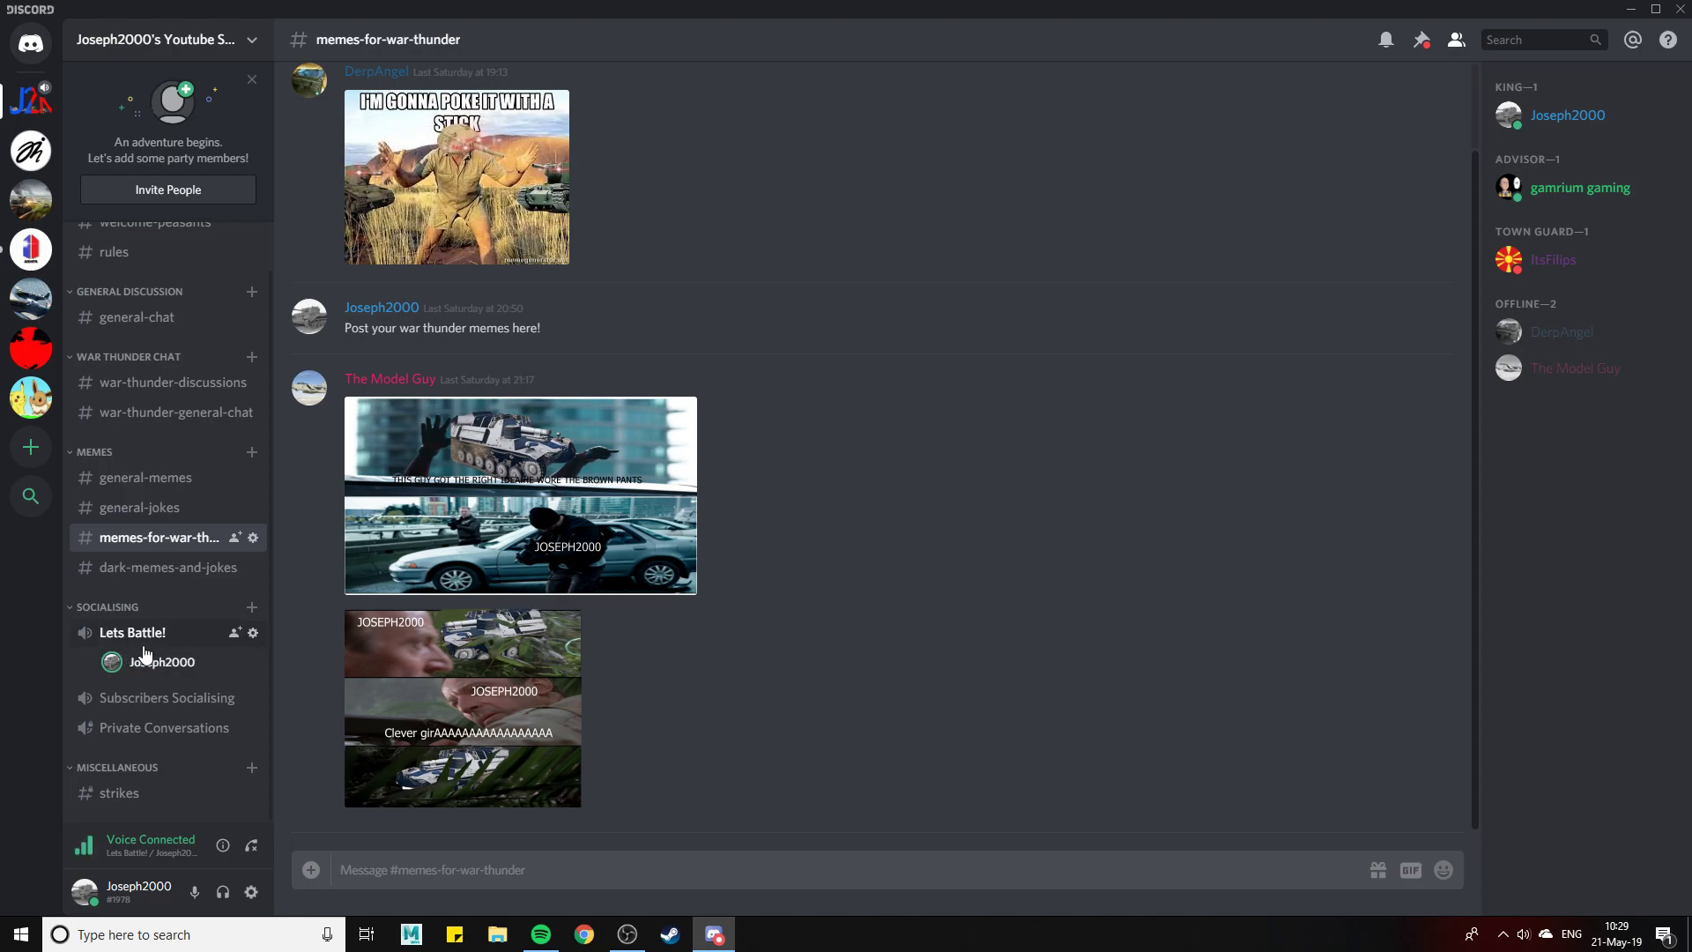
{"action": "left_click", "coordinate": [168, 697]}
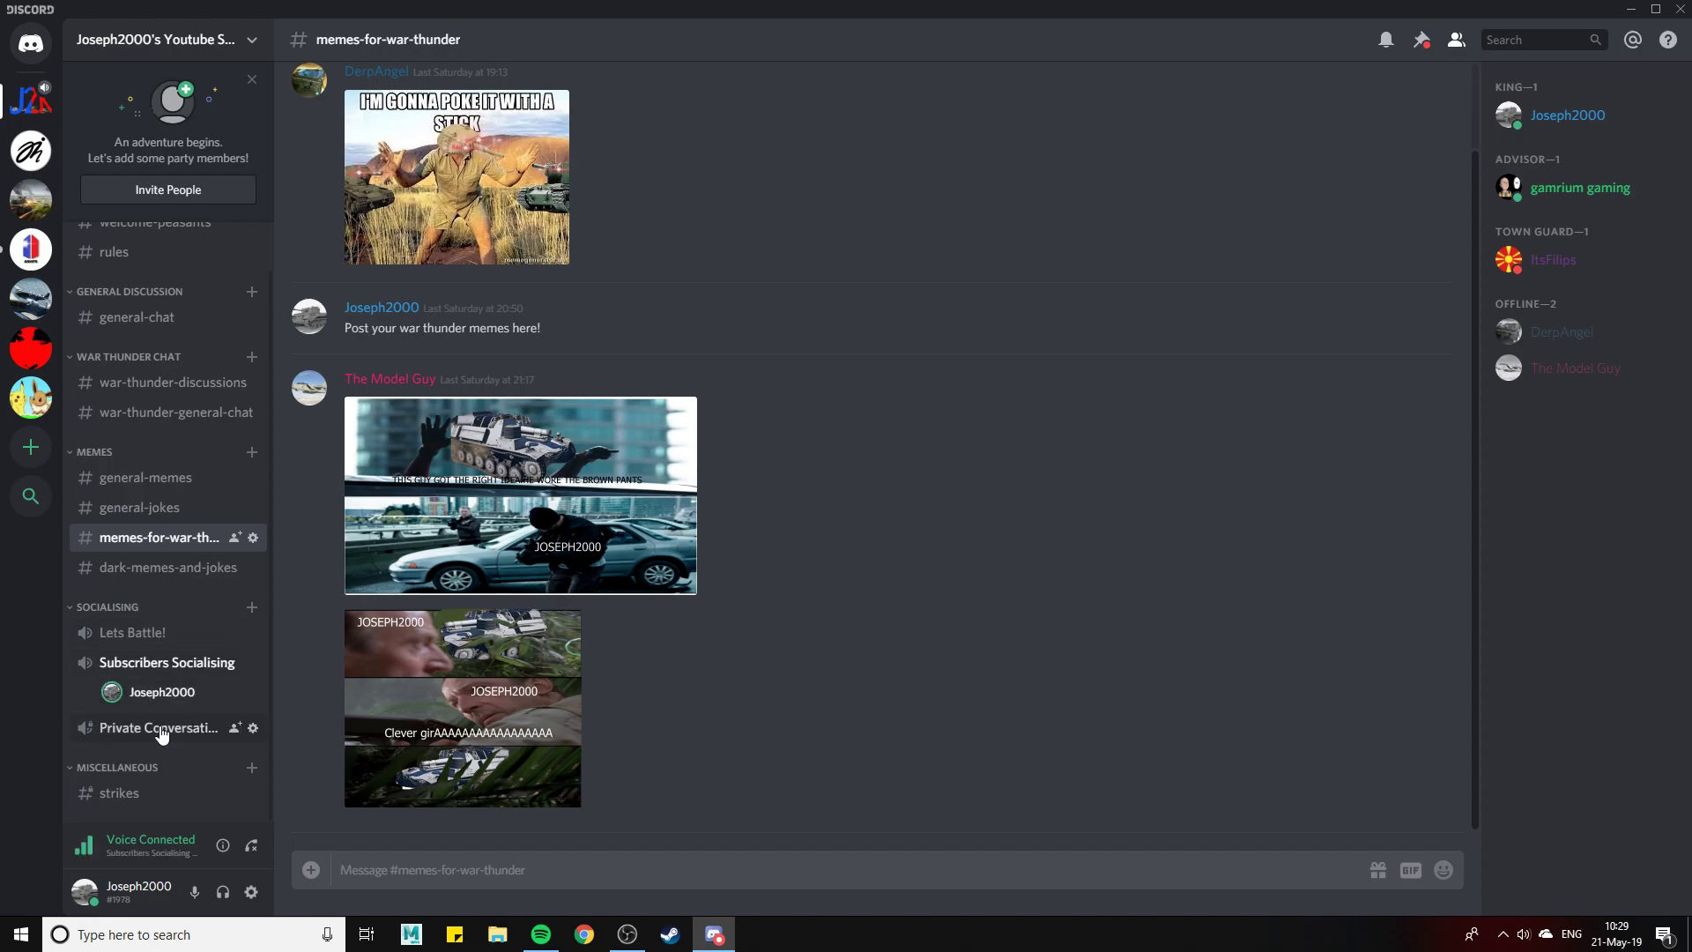
{"action": "mouse_move", "coordinate": [162, 677]}
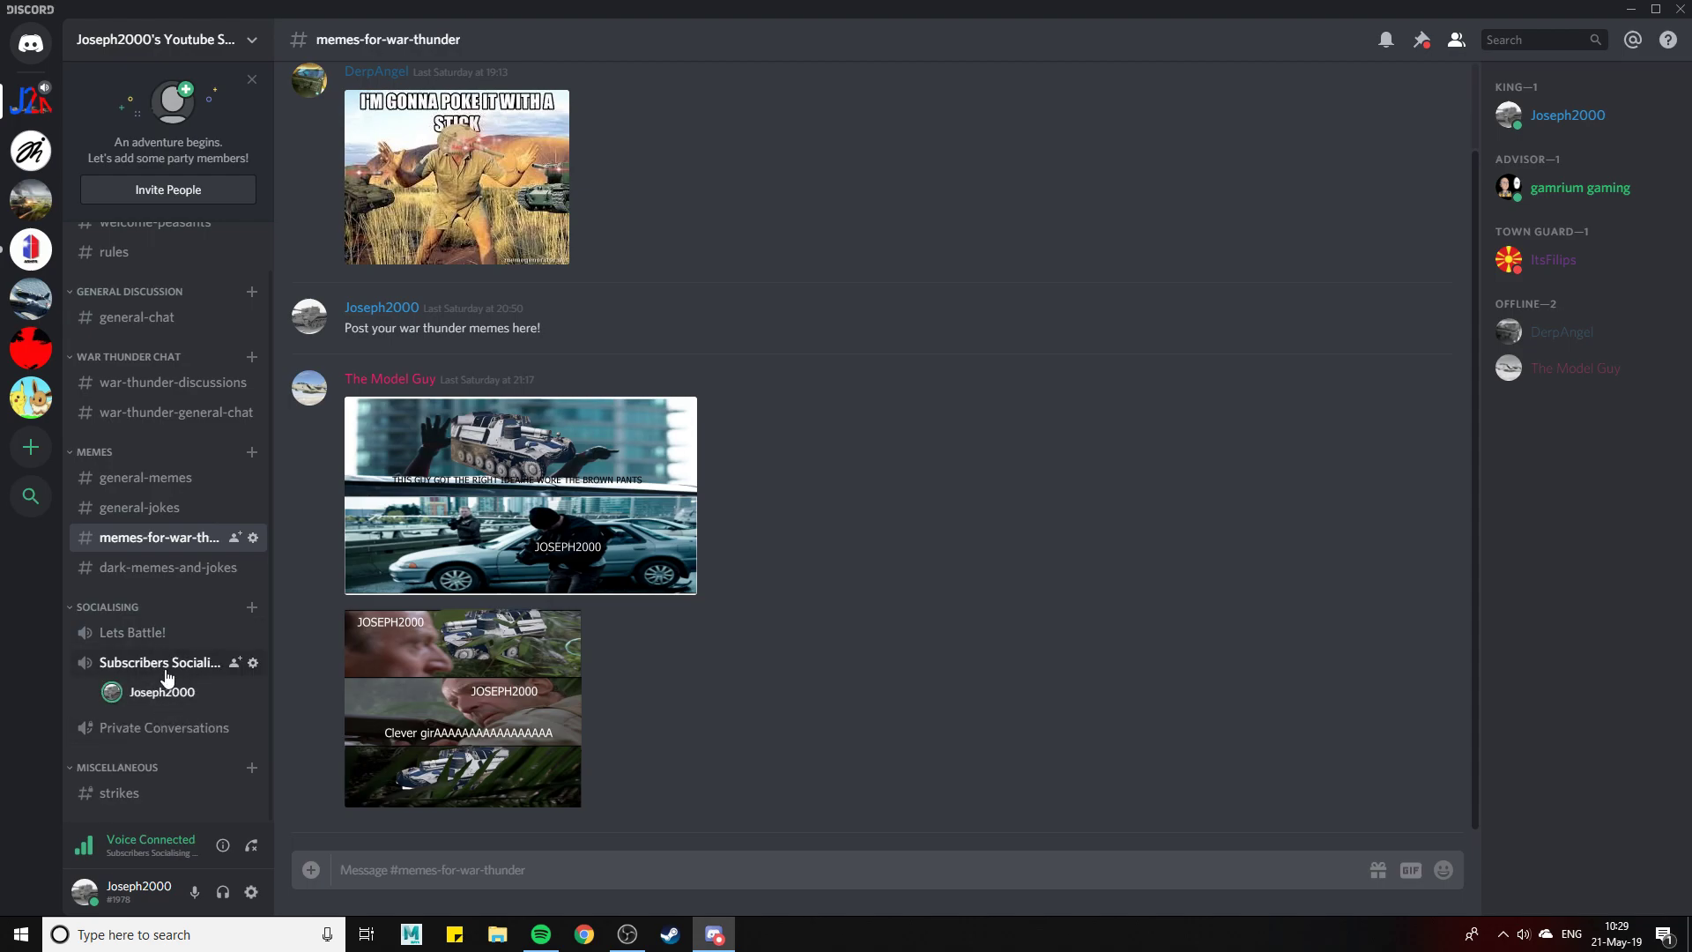
{"action": "mouse_move", "coordinate": [183, 611]}
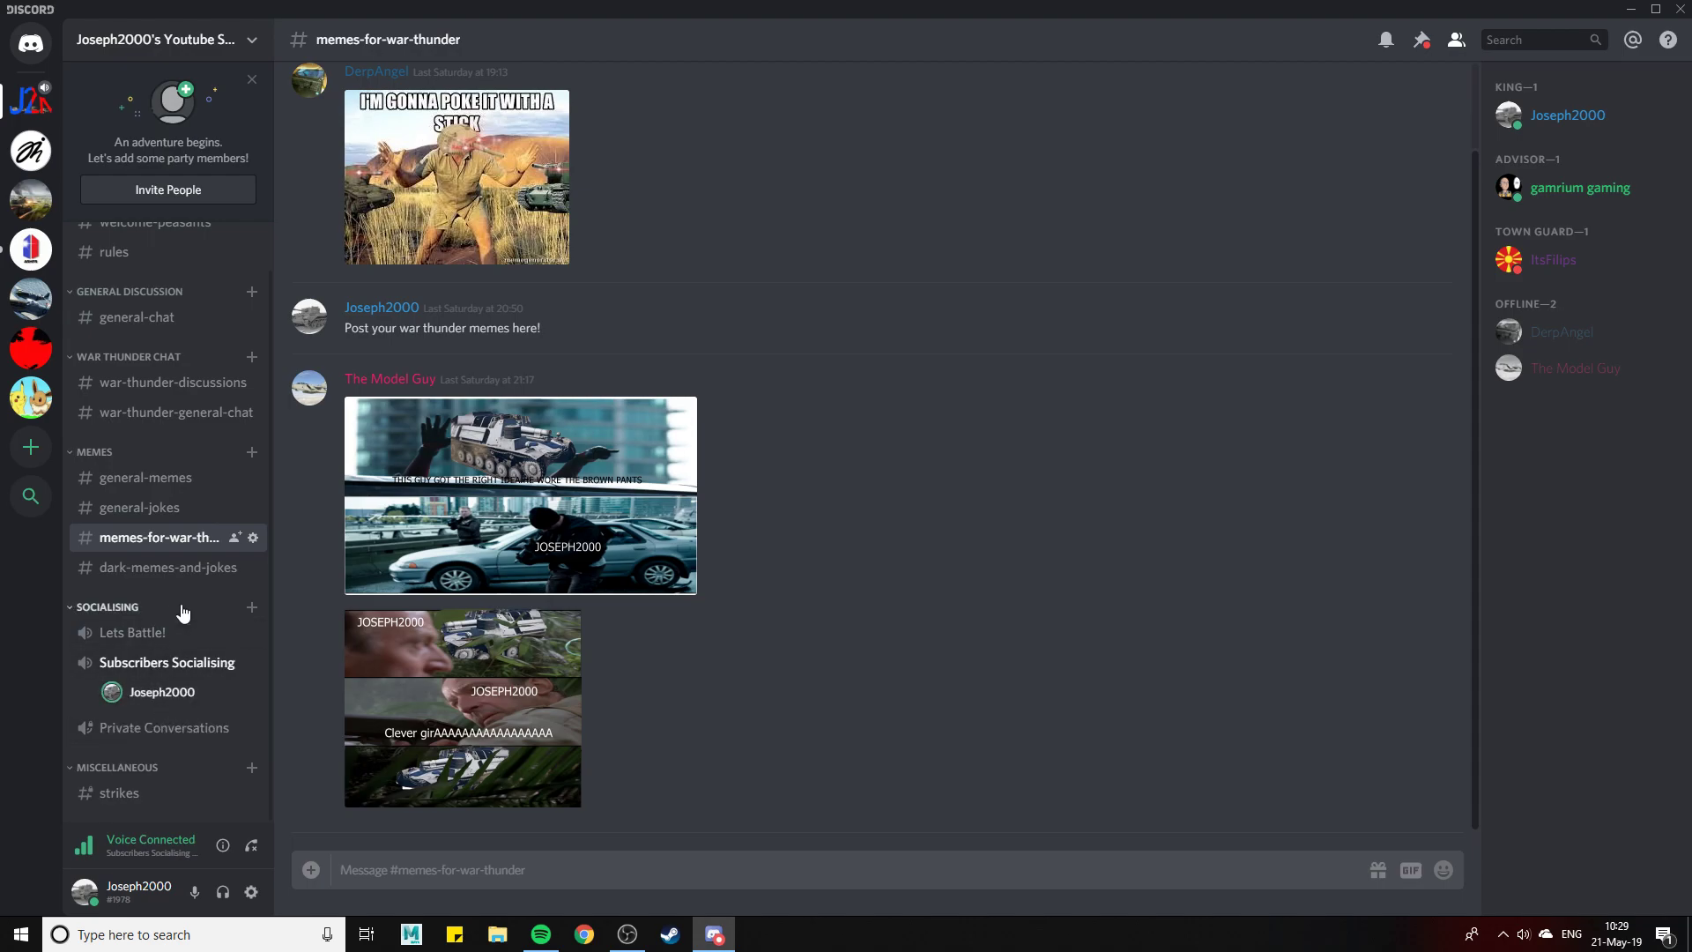
{"action": "mouse_move", "coordinate": [114, 558]}
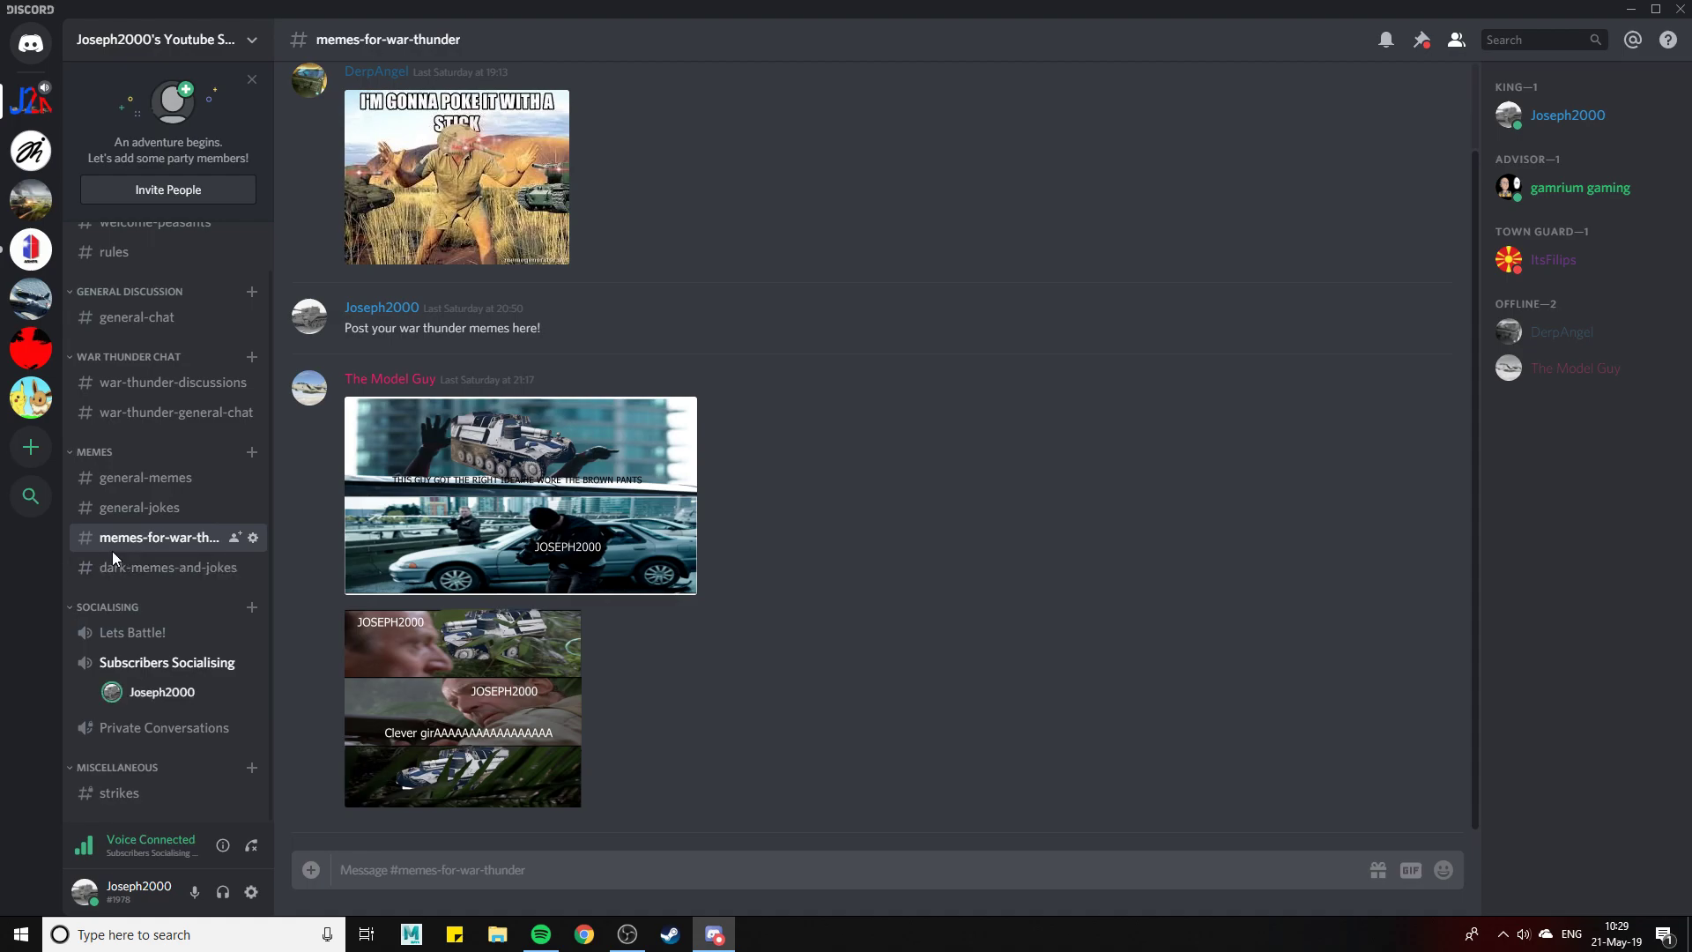
{"action": "mouse_move", "coordinate": [159, 567]}
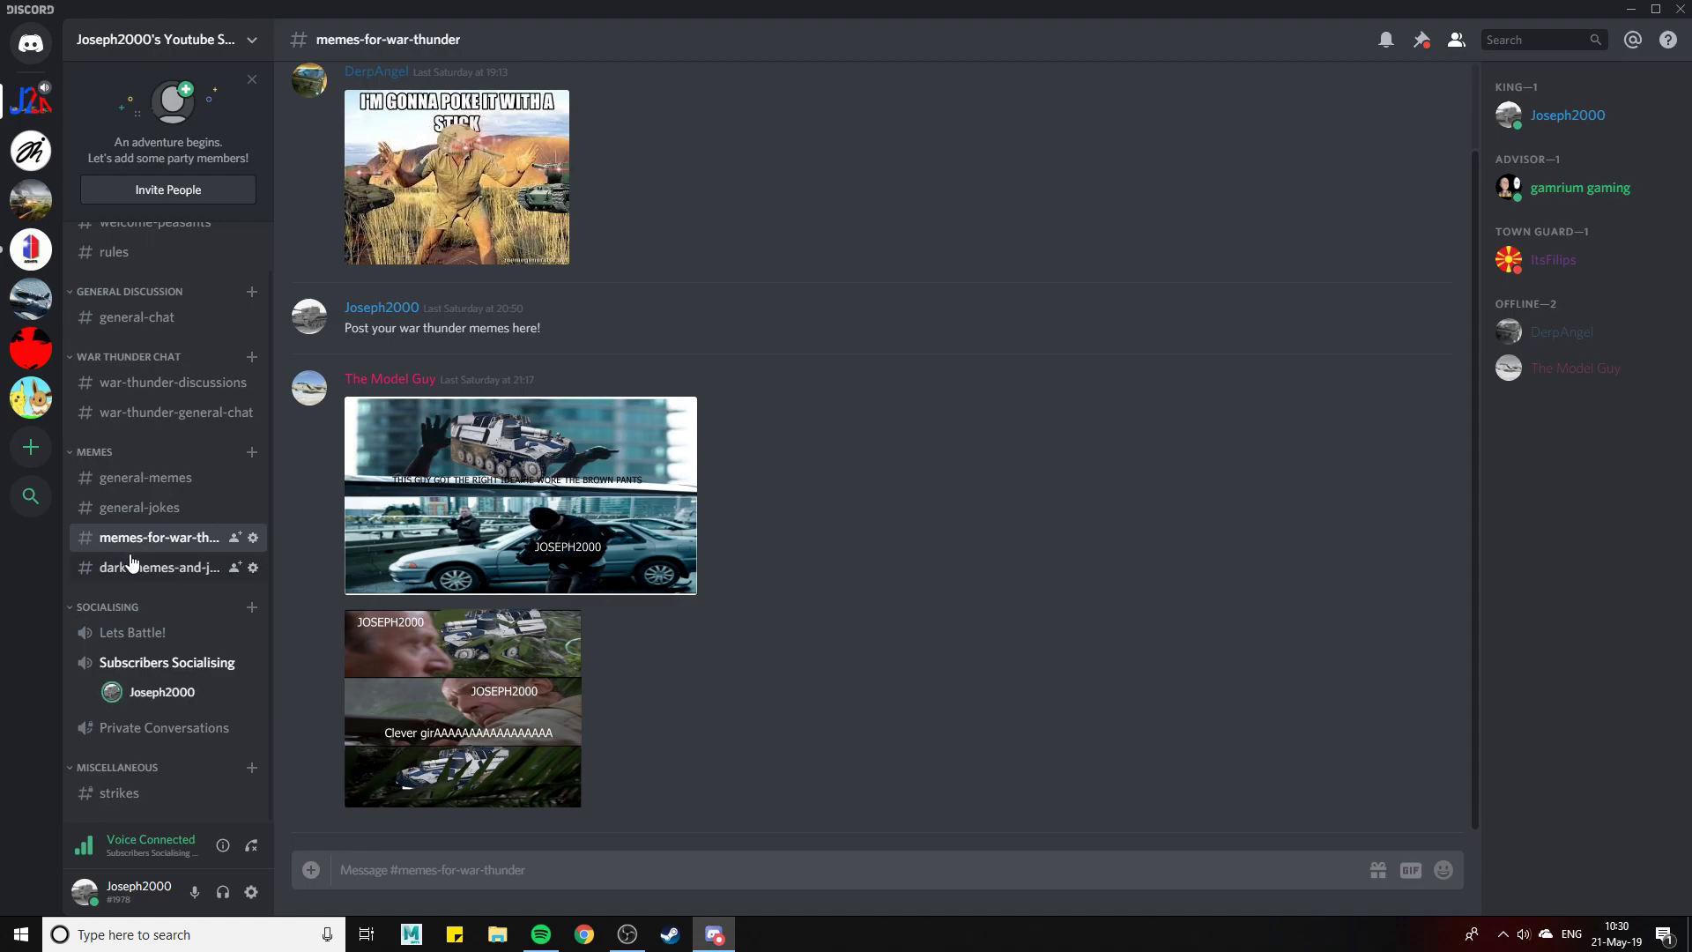
{"action": "mouse_move", "coordinate": [119, 550]}
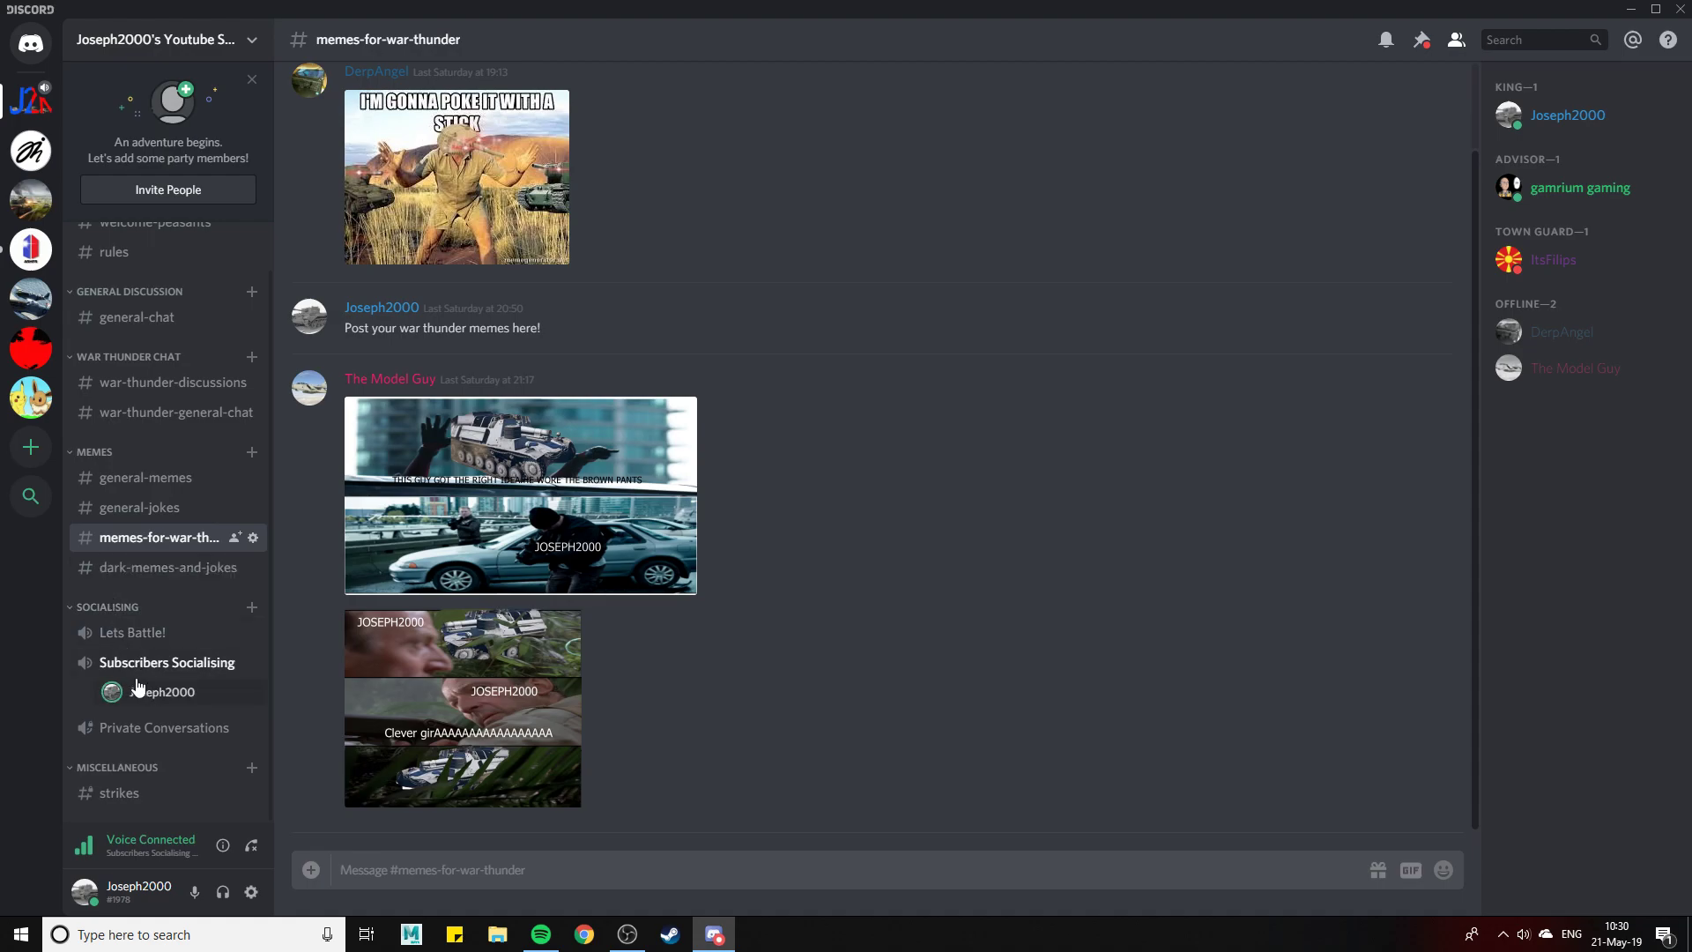
{"action": "mouse_move", "coordinate": [154, 710]}
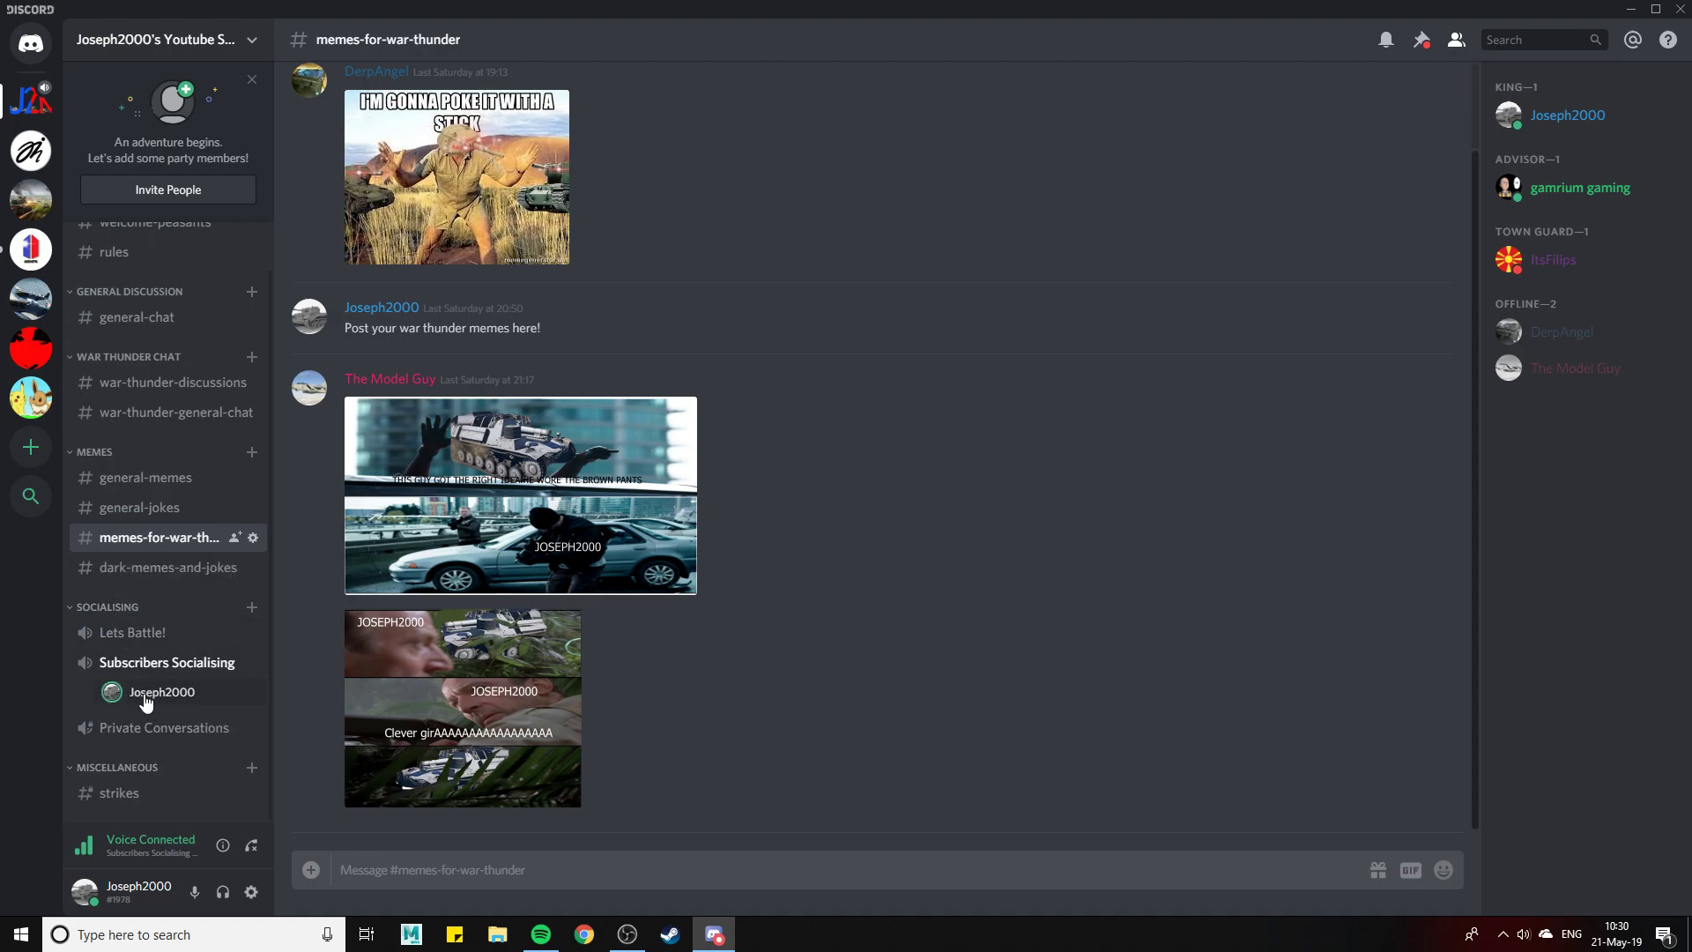
{"action": "mouse_move", "coordinate": [223, 845]}
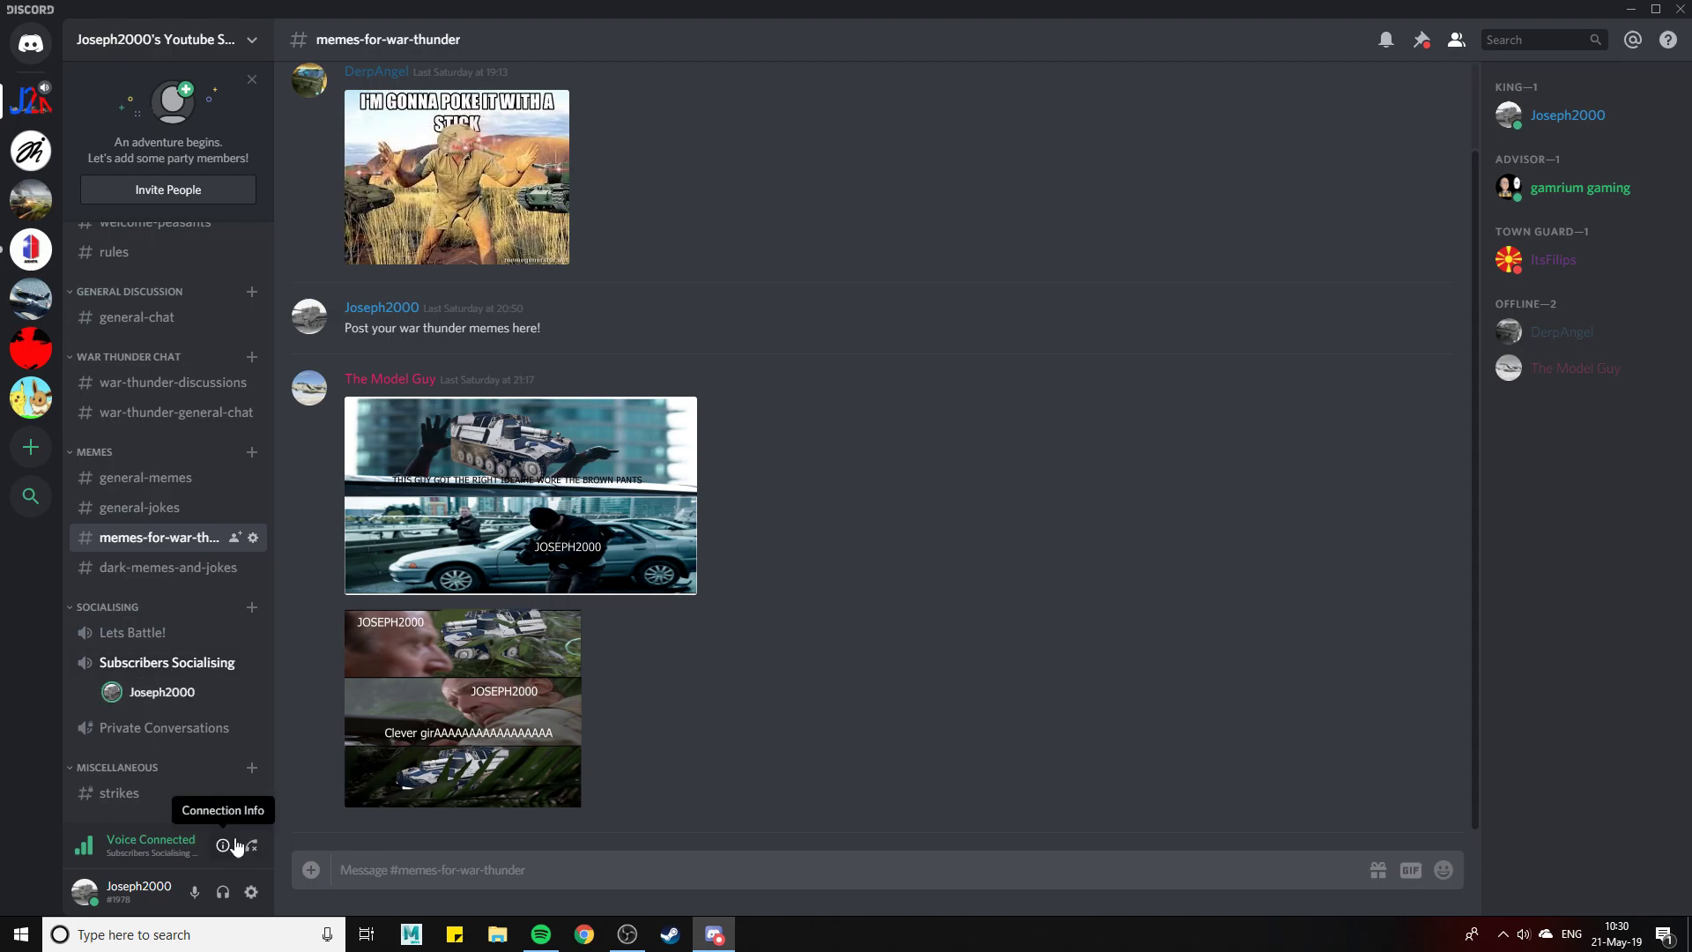
{"action": "mouse_move", "coordinate": [165, 727]}
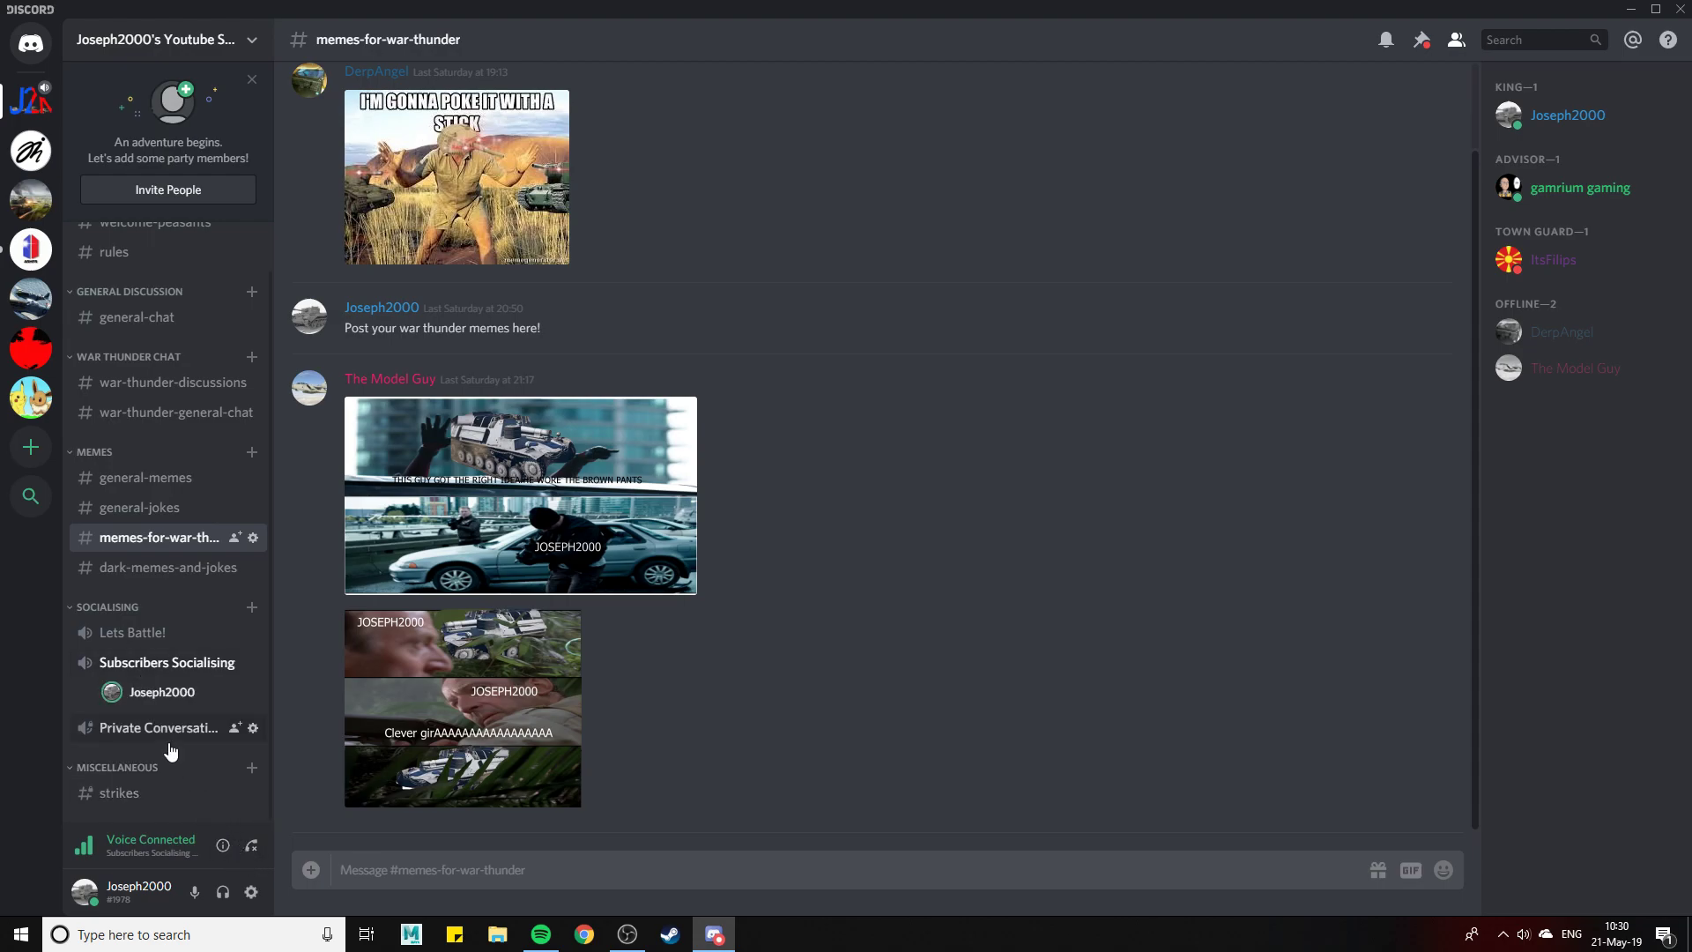
{"action": "mouse_move", "coordinate": [146, 750]}
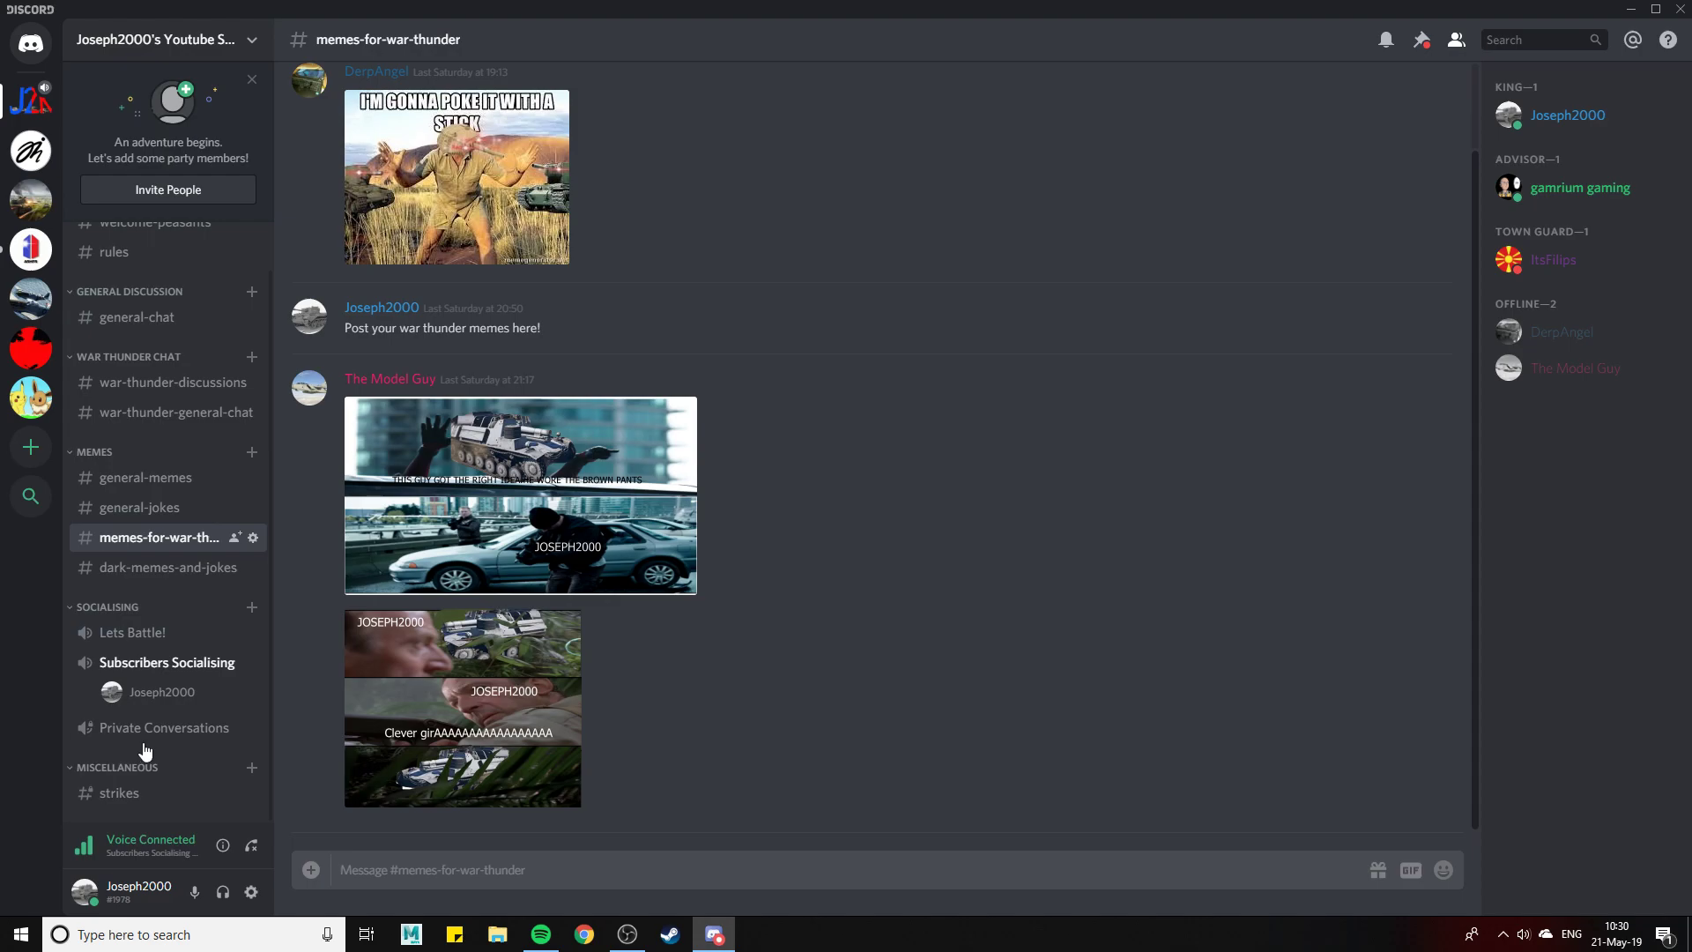
{"action": "mouse_move", "coordinate": [163, 726]}
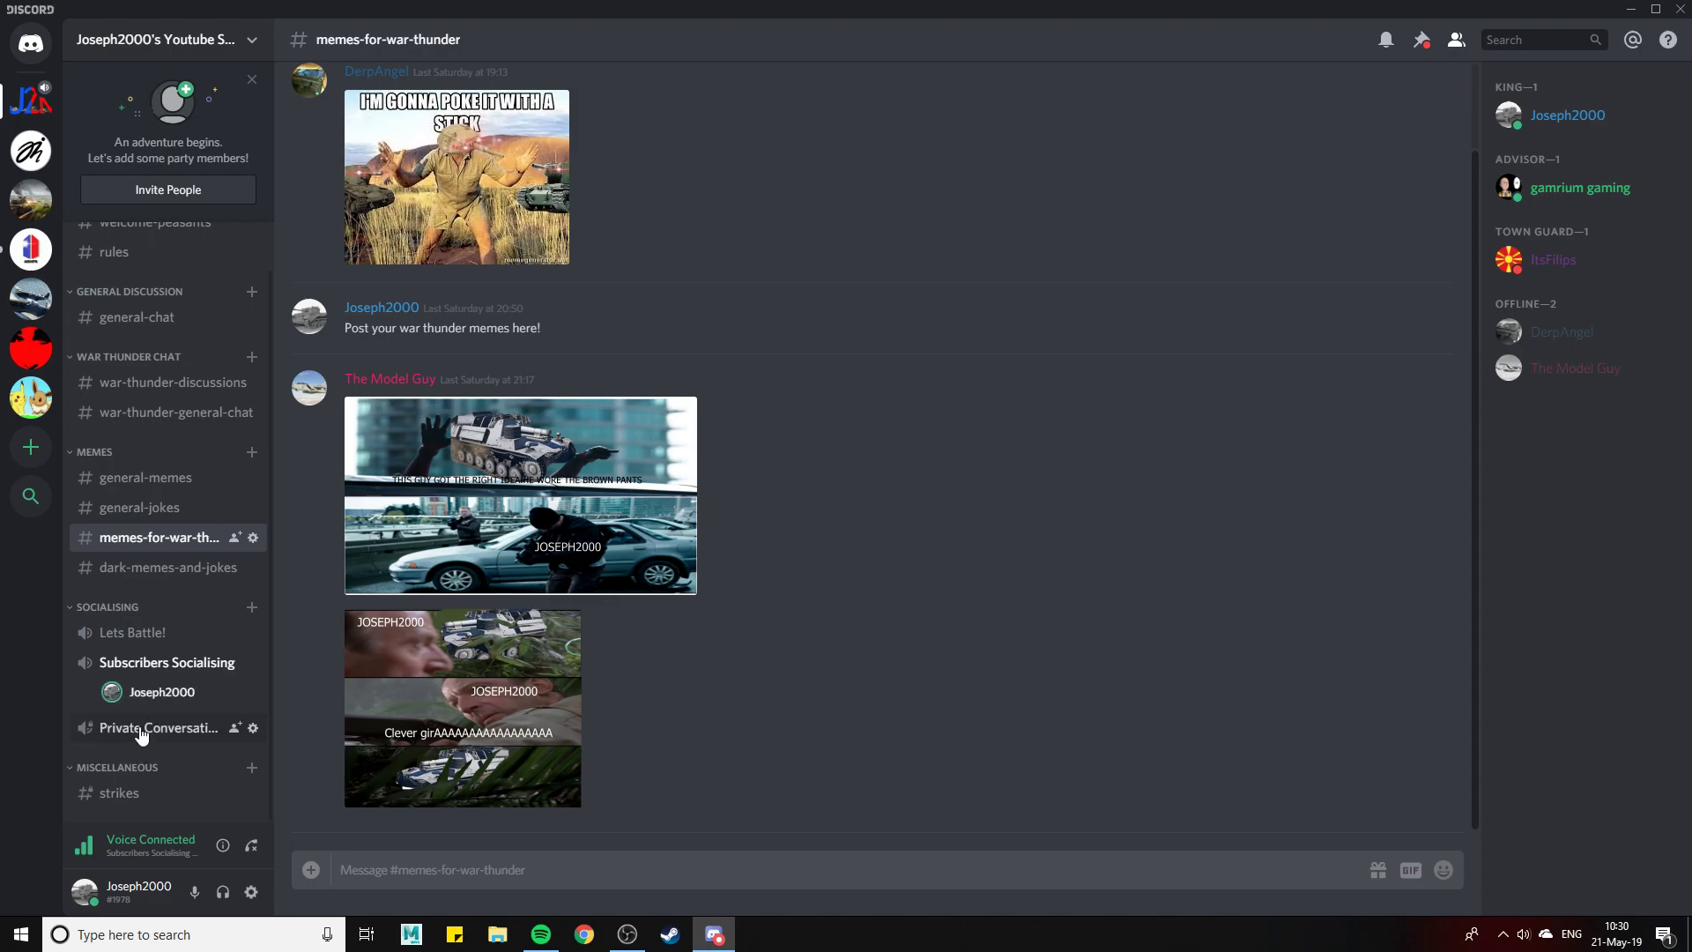
Move the voice connection to the Private Conversations channel
{"action": "left_click", "coordinate": [166, 727]}
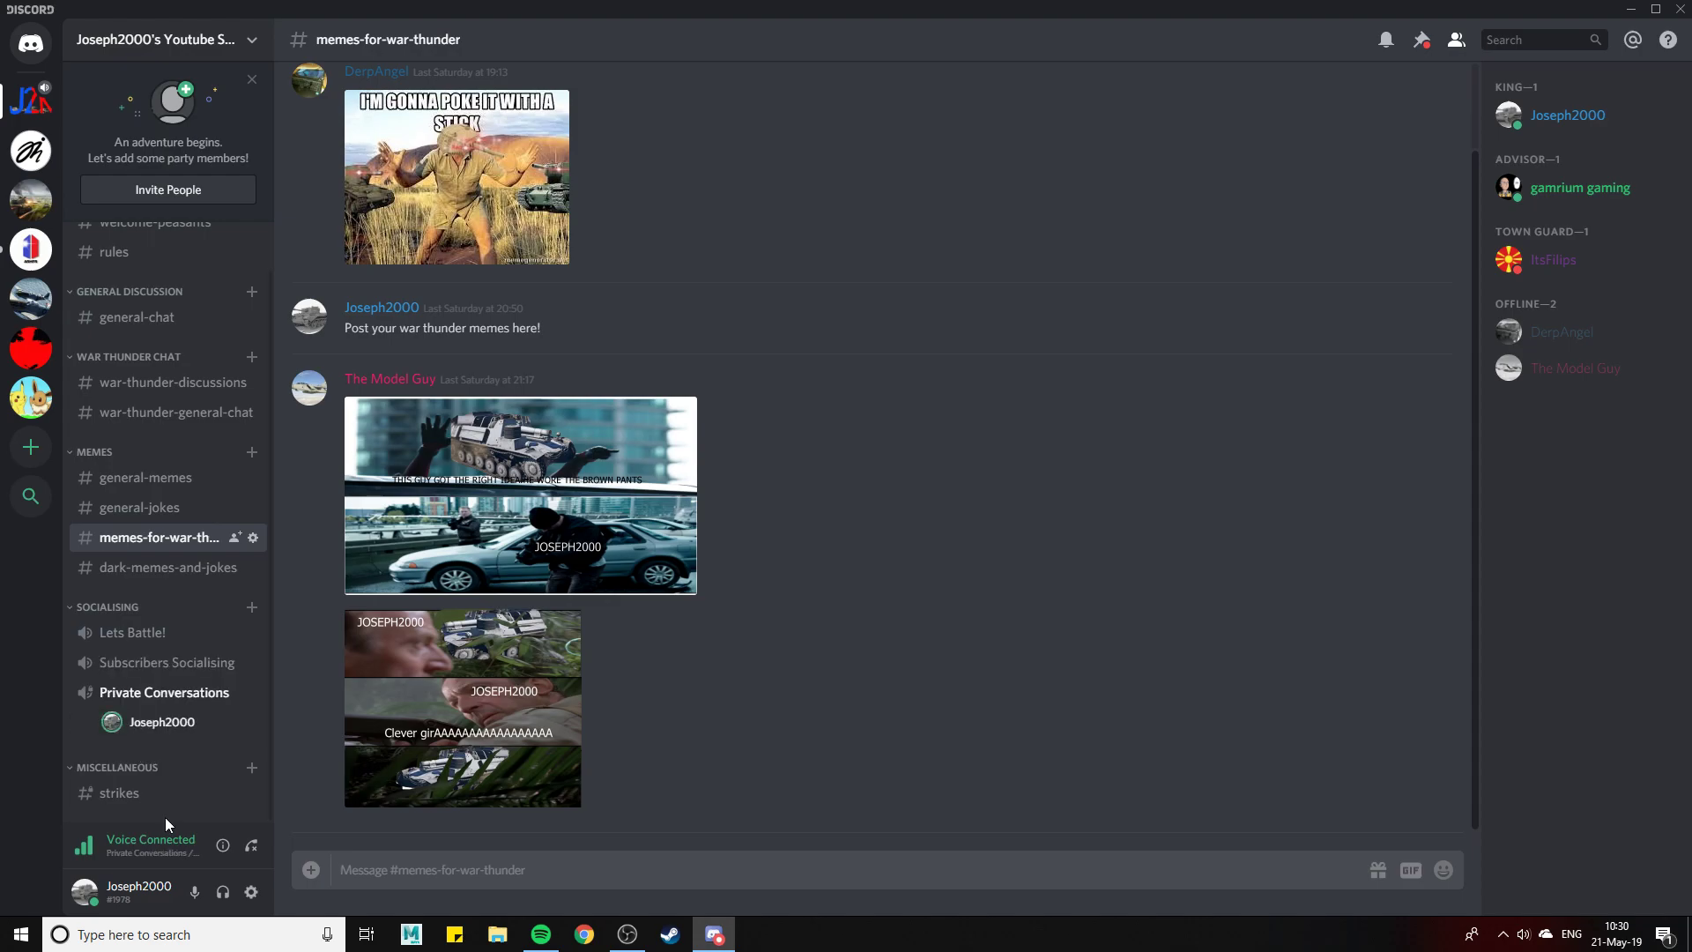
{"action": "mouse_move", "coordinate": [129, 633]}
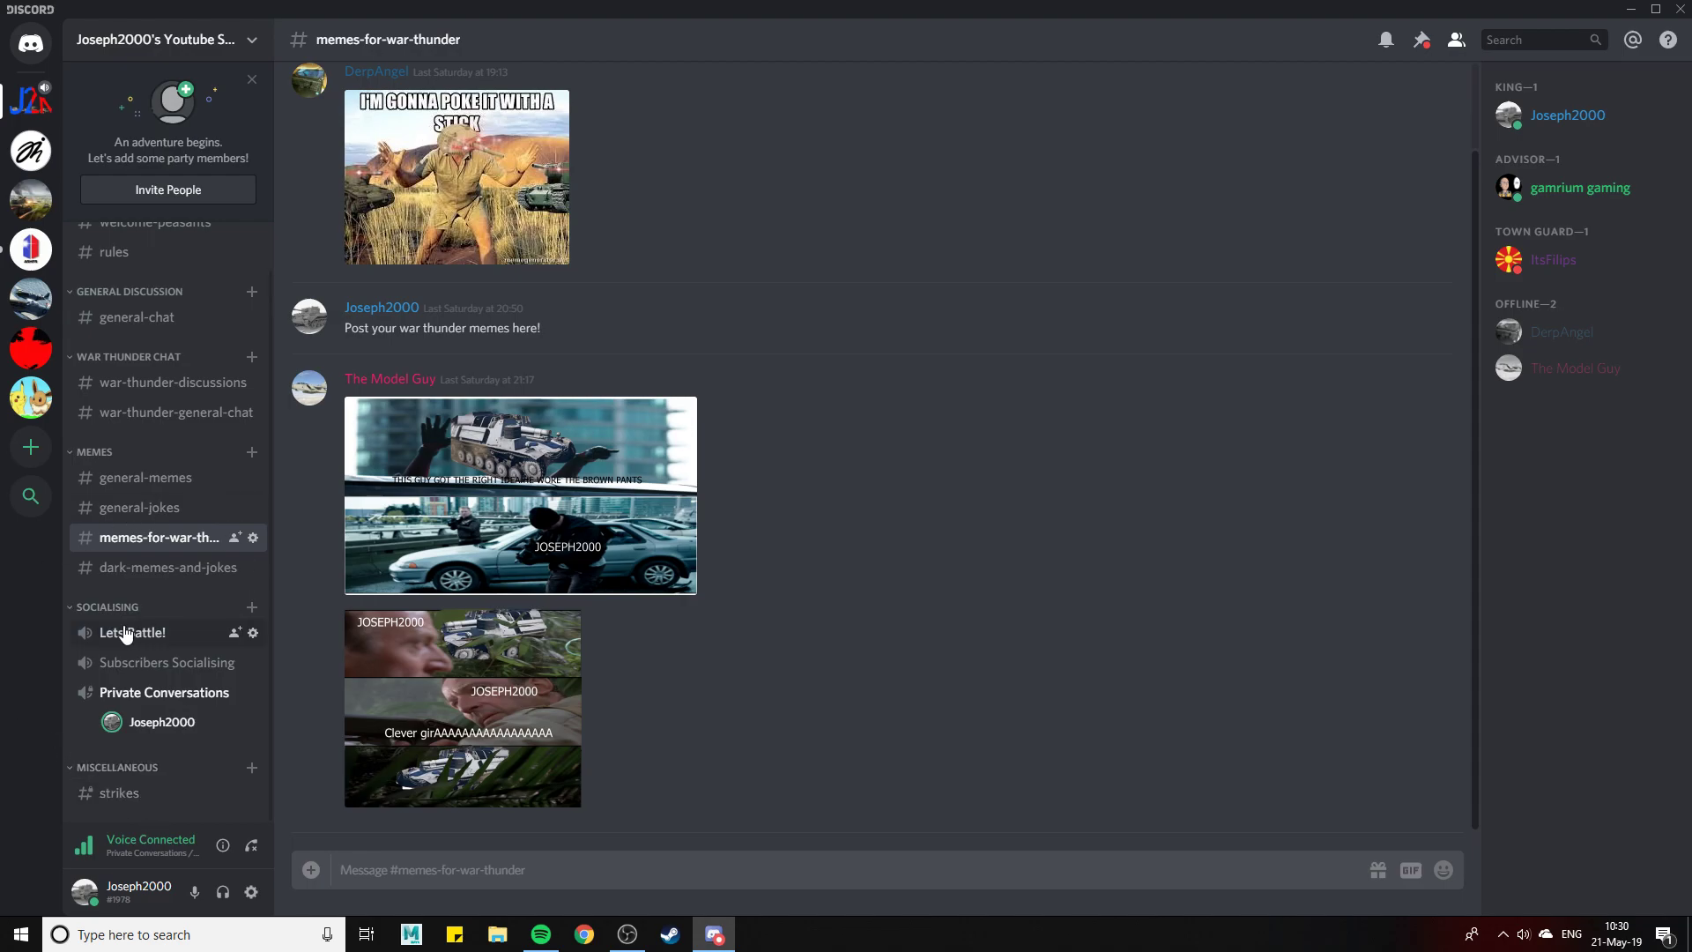
{"action": "mouse_move", "coordinate": [10, 662]}
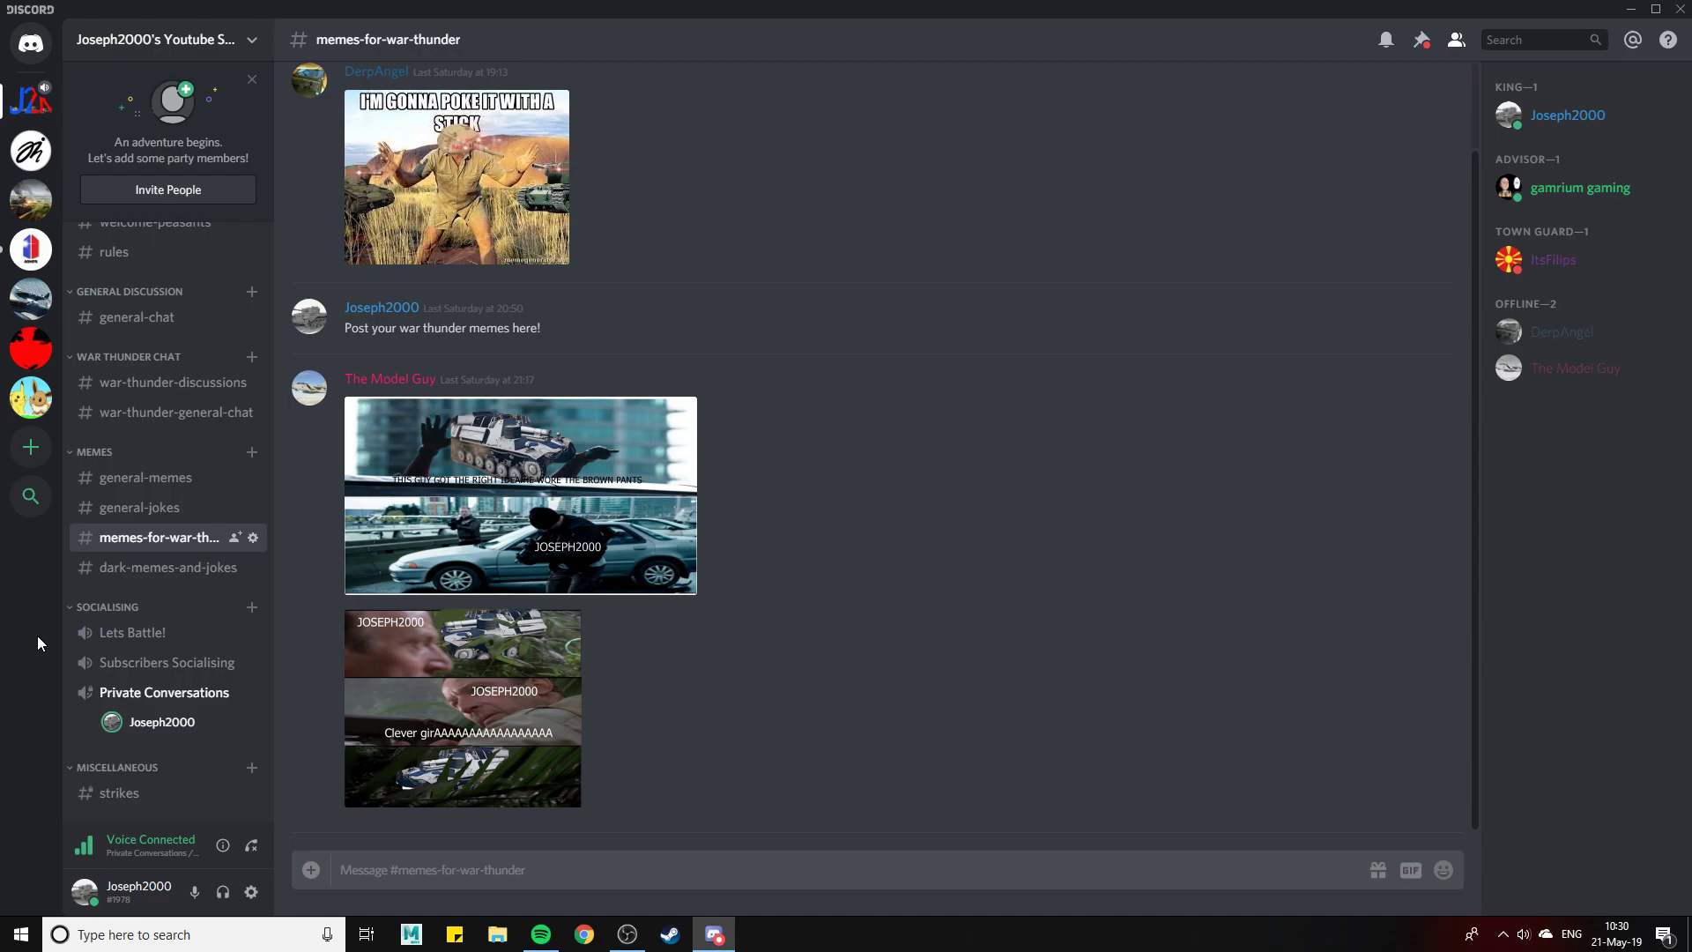
{"action": "mouse_move", "coordinate": [174, 403]}
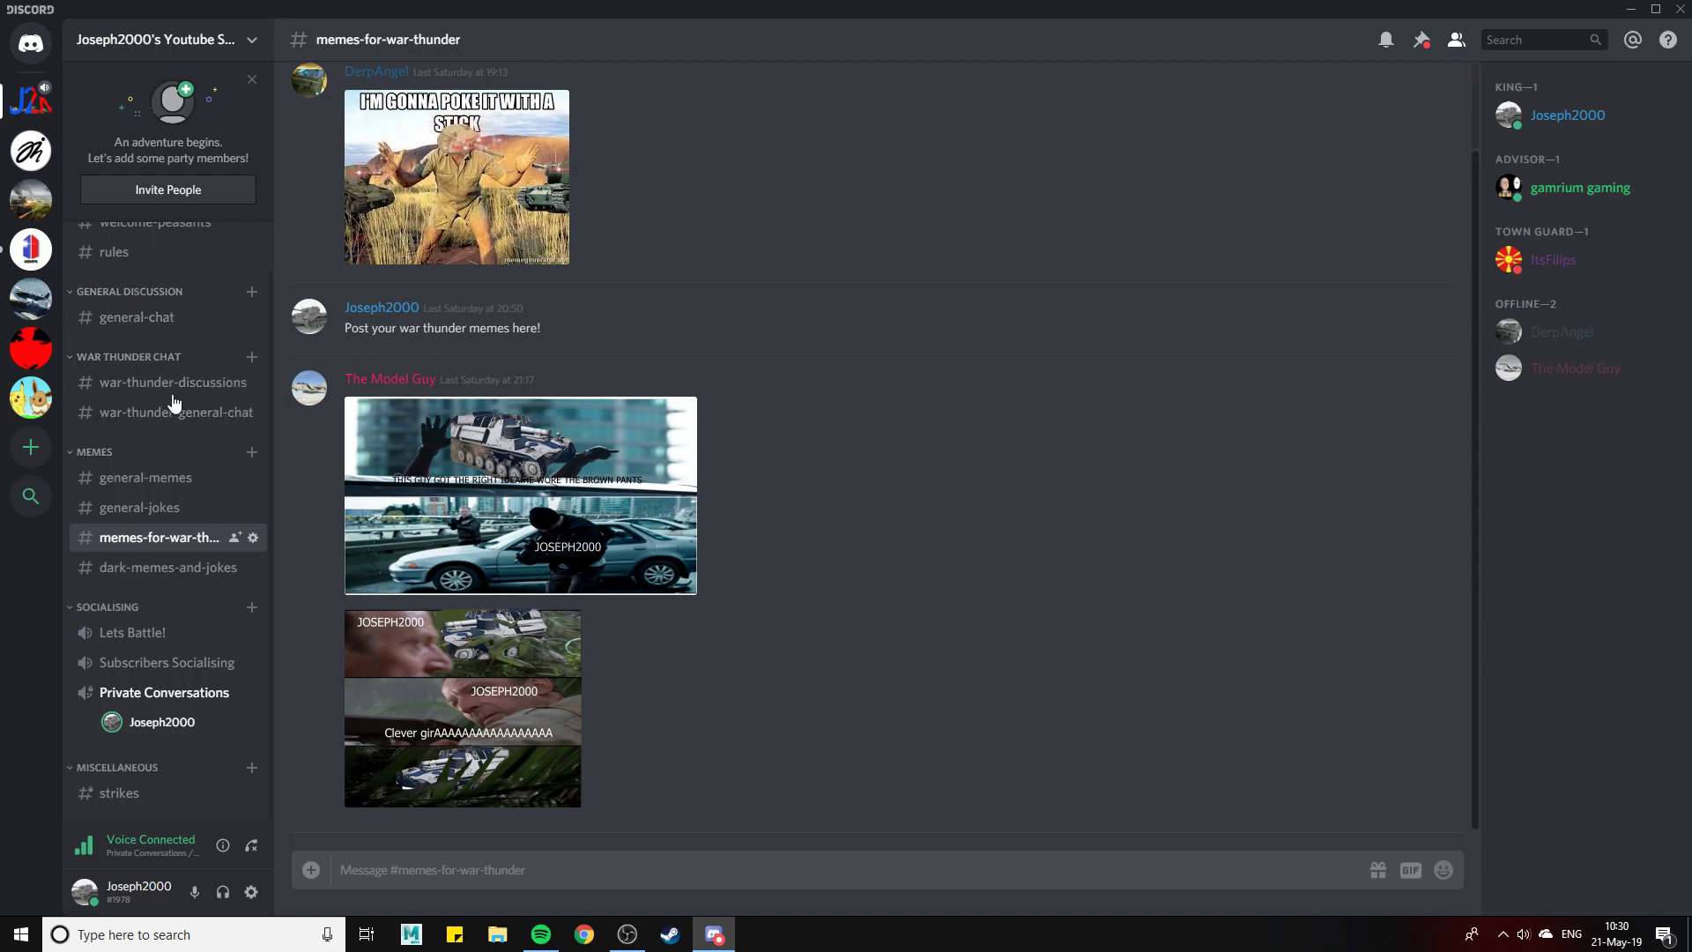
{"action": "mouse_move", "coordinate": [5, 642]}
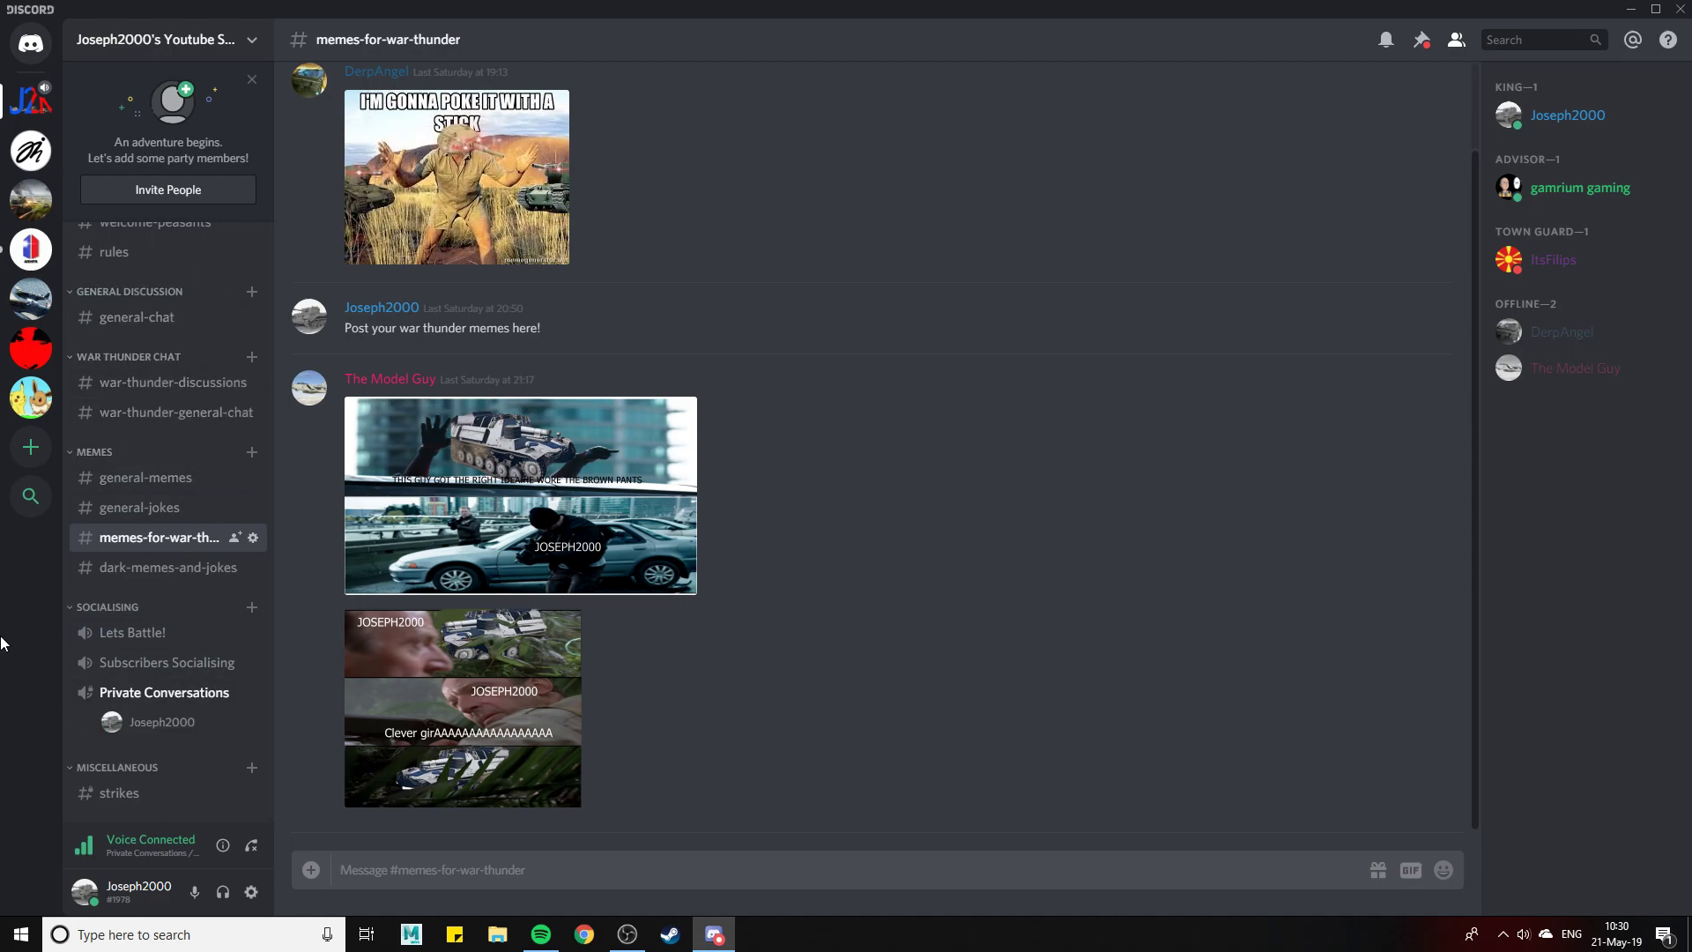
{"action": "mouse_move", "coordinate": [165, 692]}
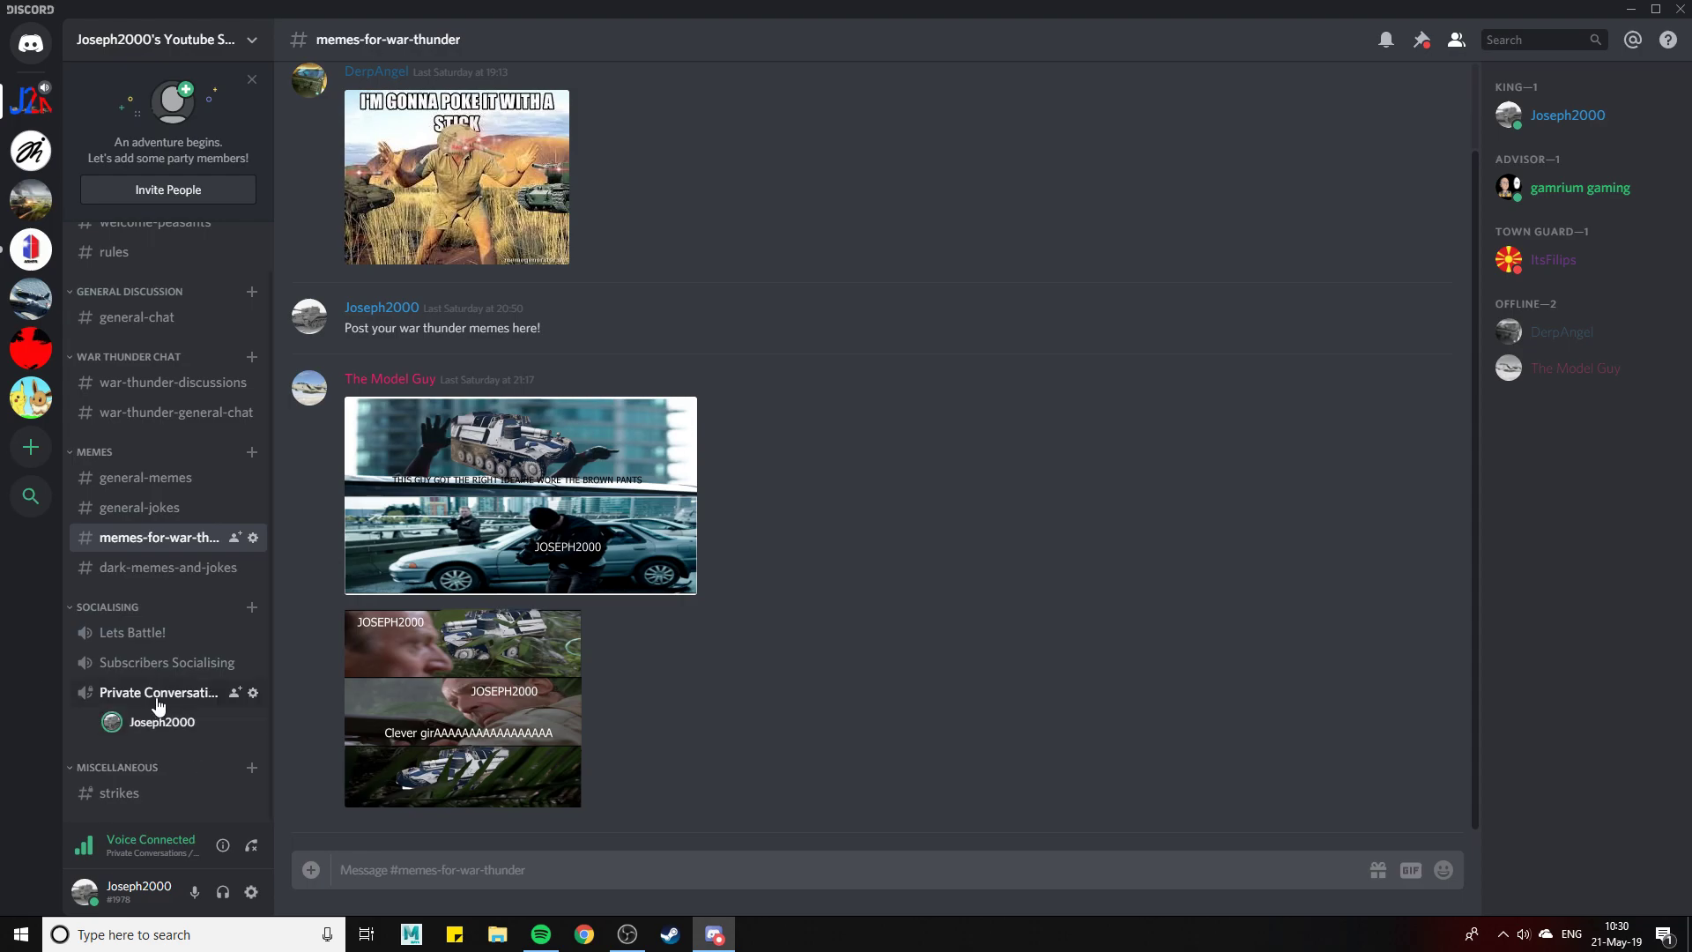
{"action": "mouse_move", "coordinate": [6, 769]}
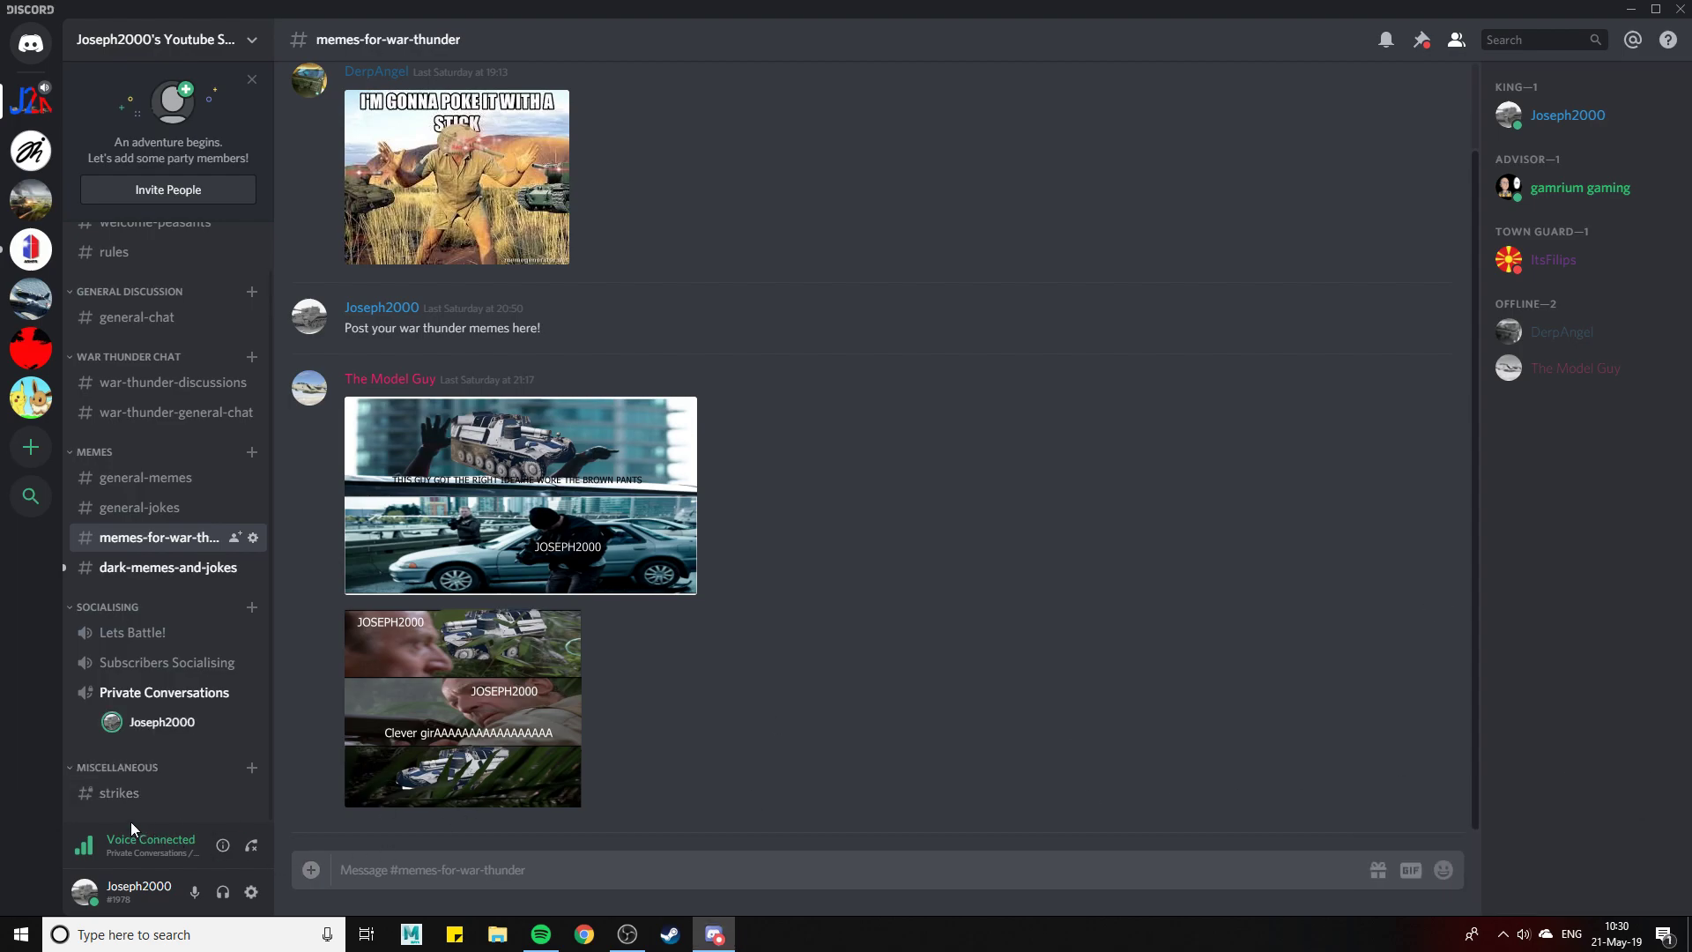
{"action": "mouse_move", "coordinate": [107, 624]}
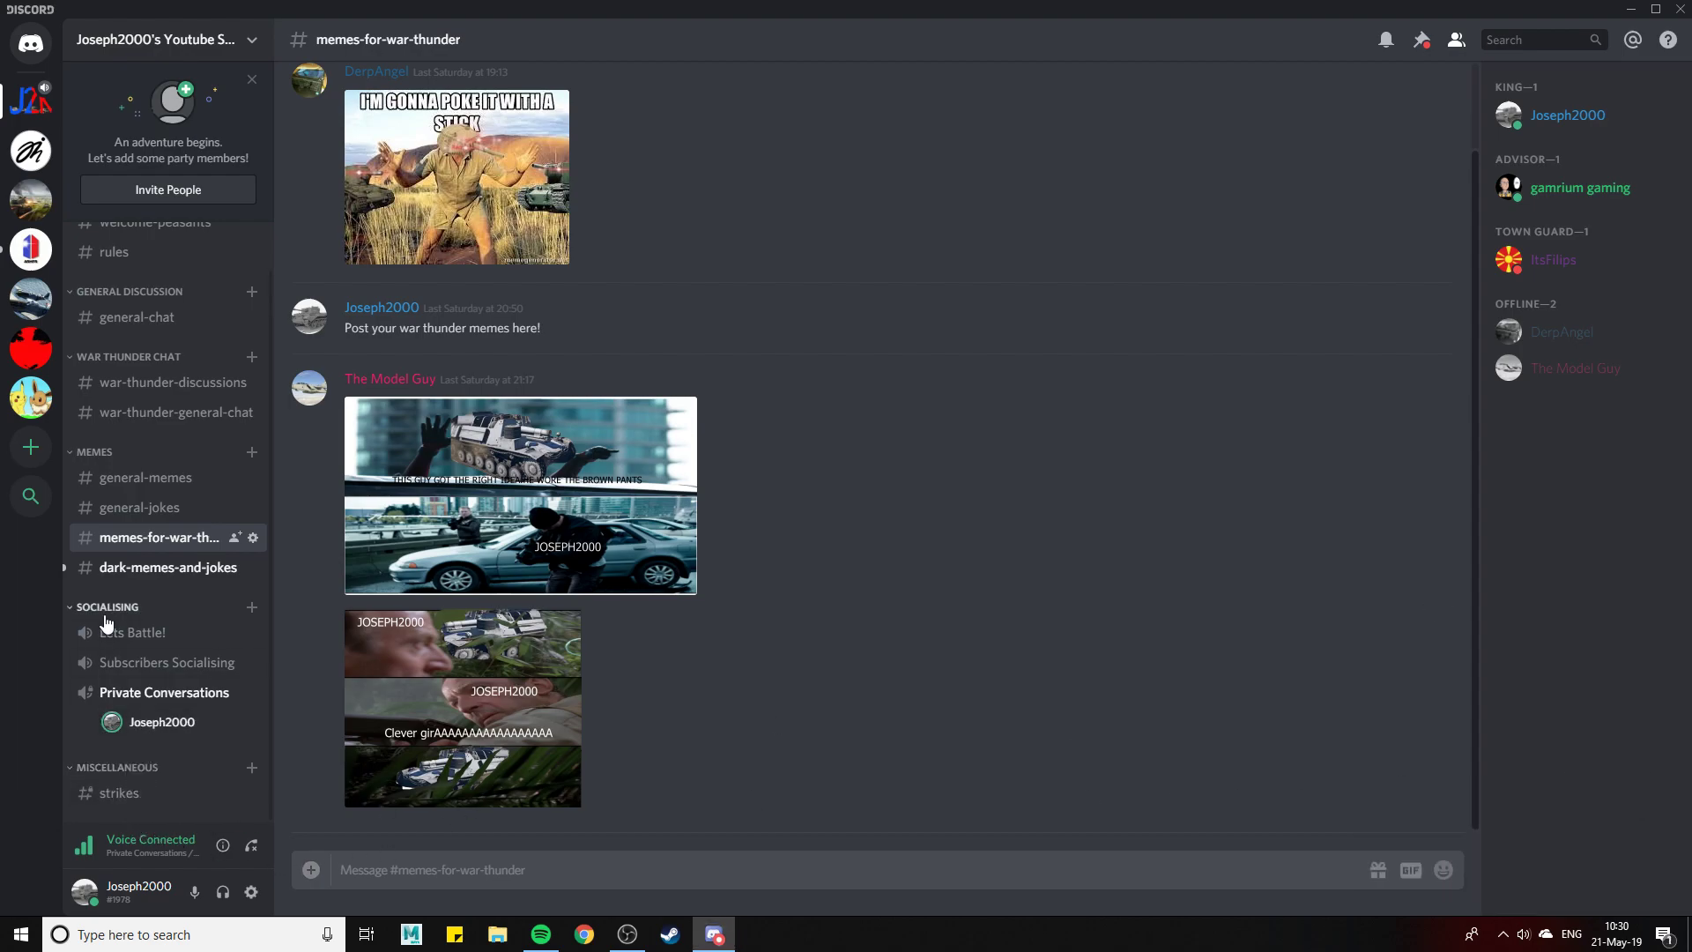
{"action": "mouse_move", "coordinate": [51, 646]}
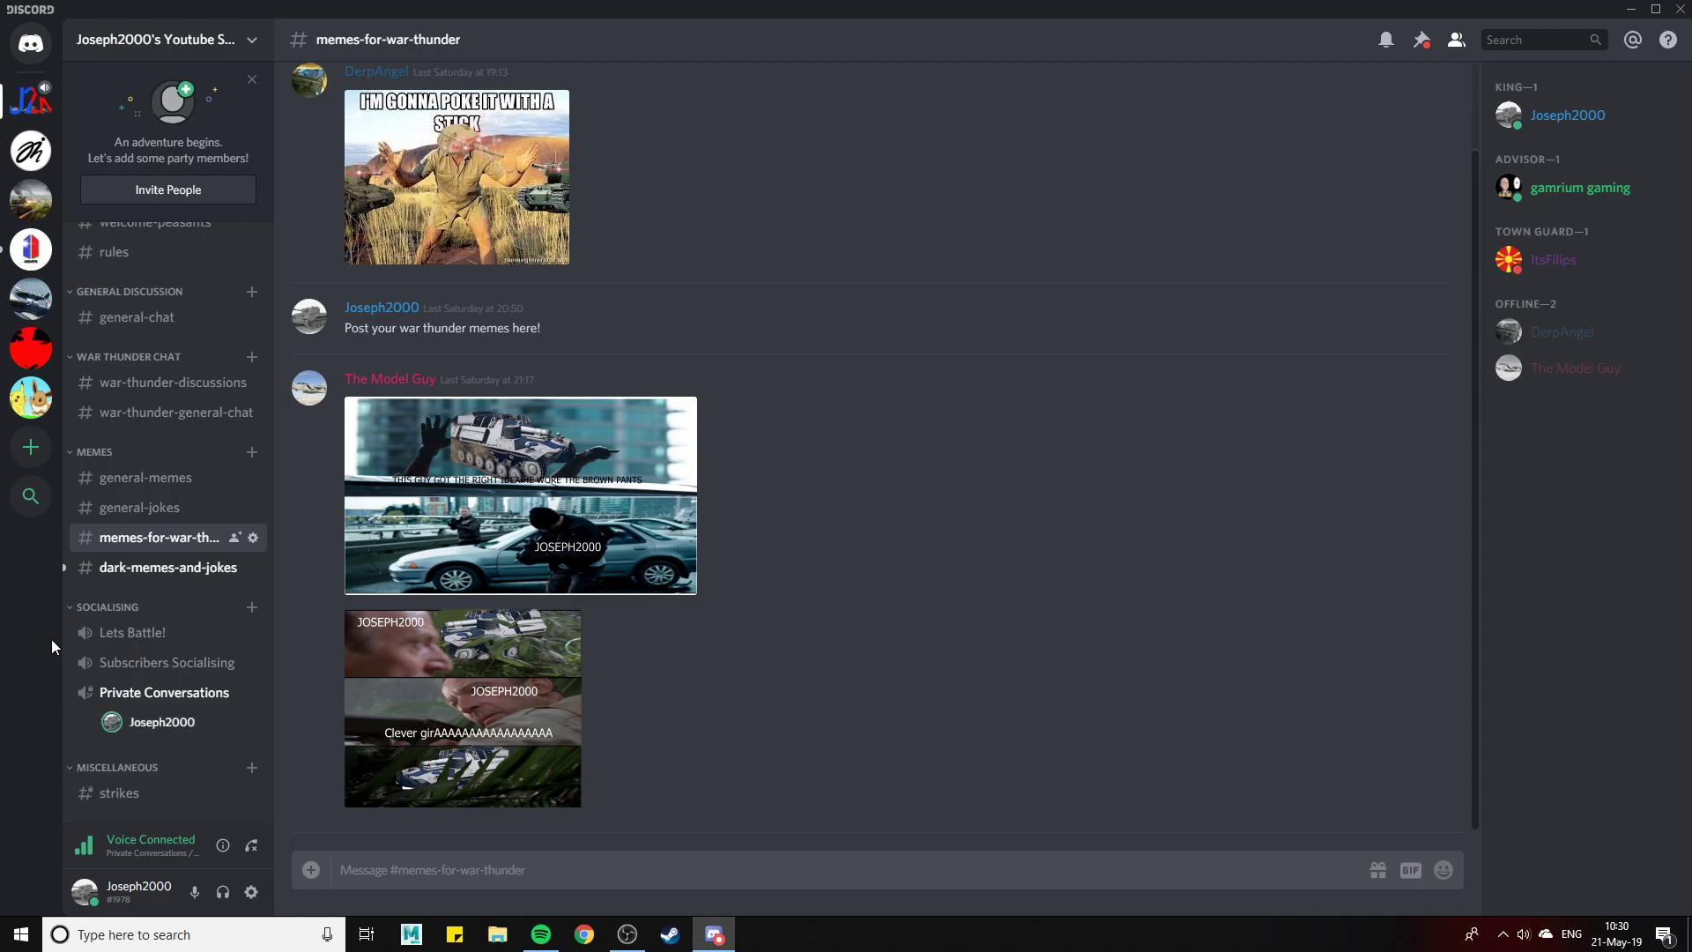
{"action": "mouse_move", "coordinate": [119, 793]}
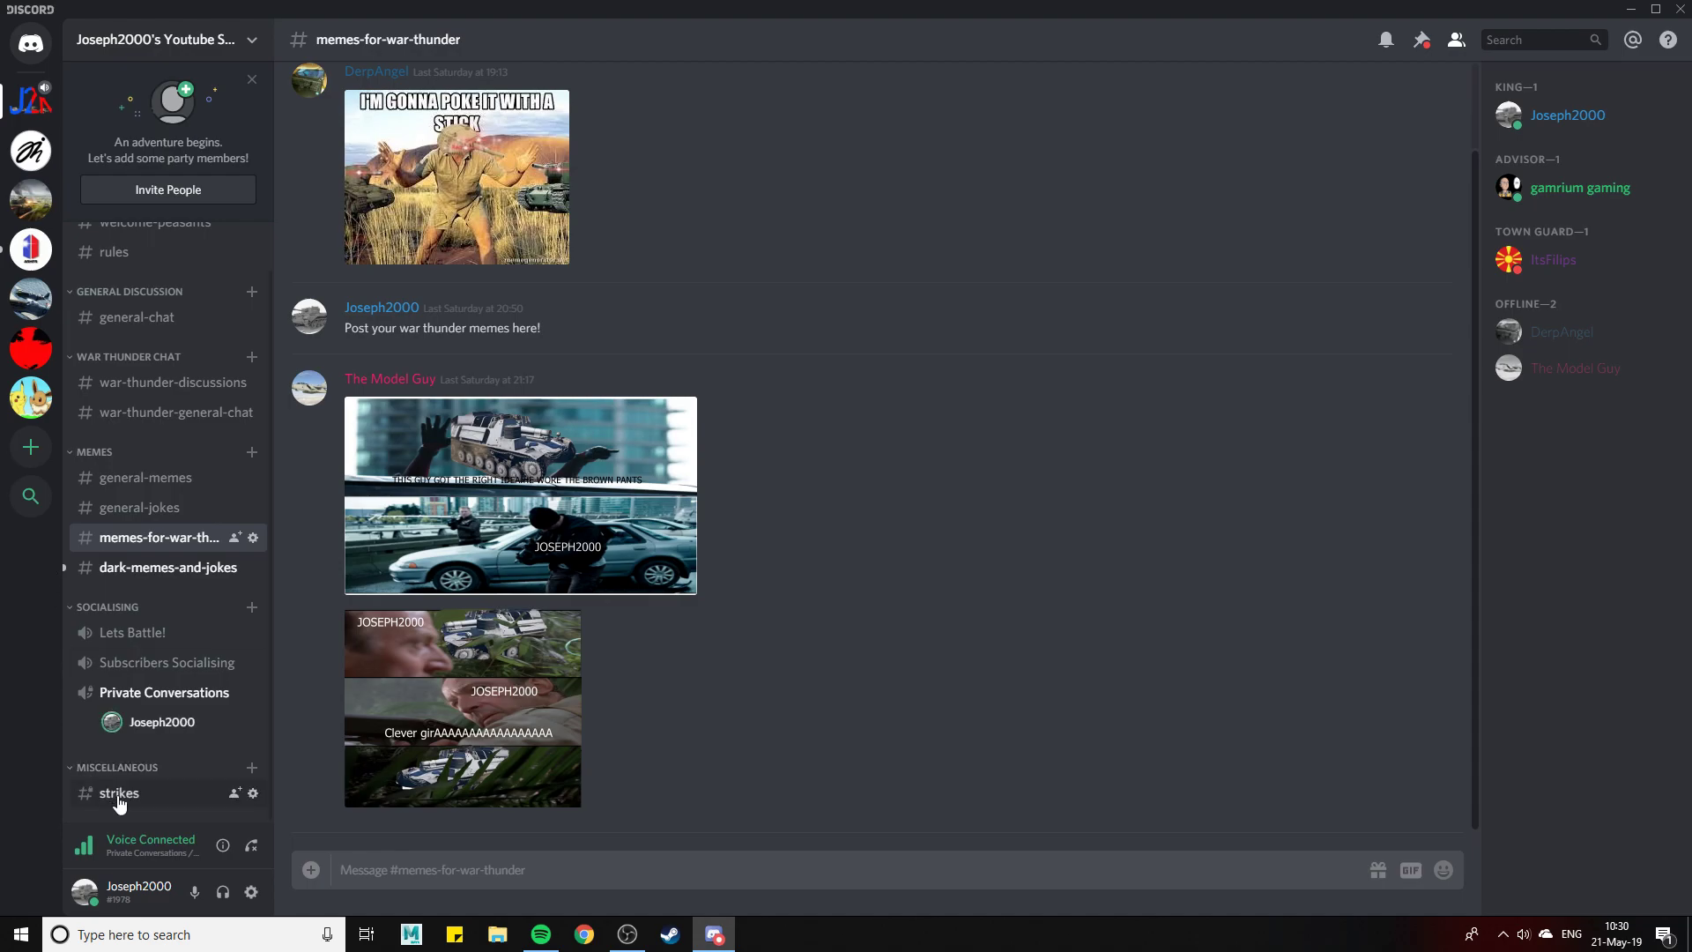
Open #strikes, disconnect from the voice call, then go back to #rules
{"action": "left_click", "coordinate": [119, 793]}
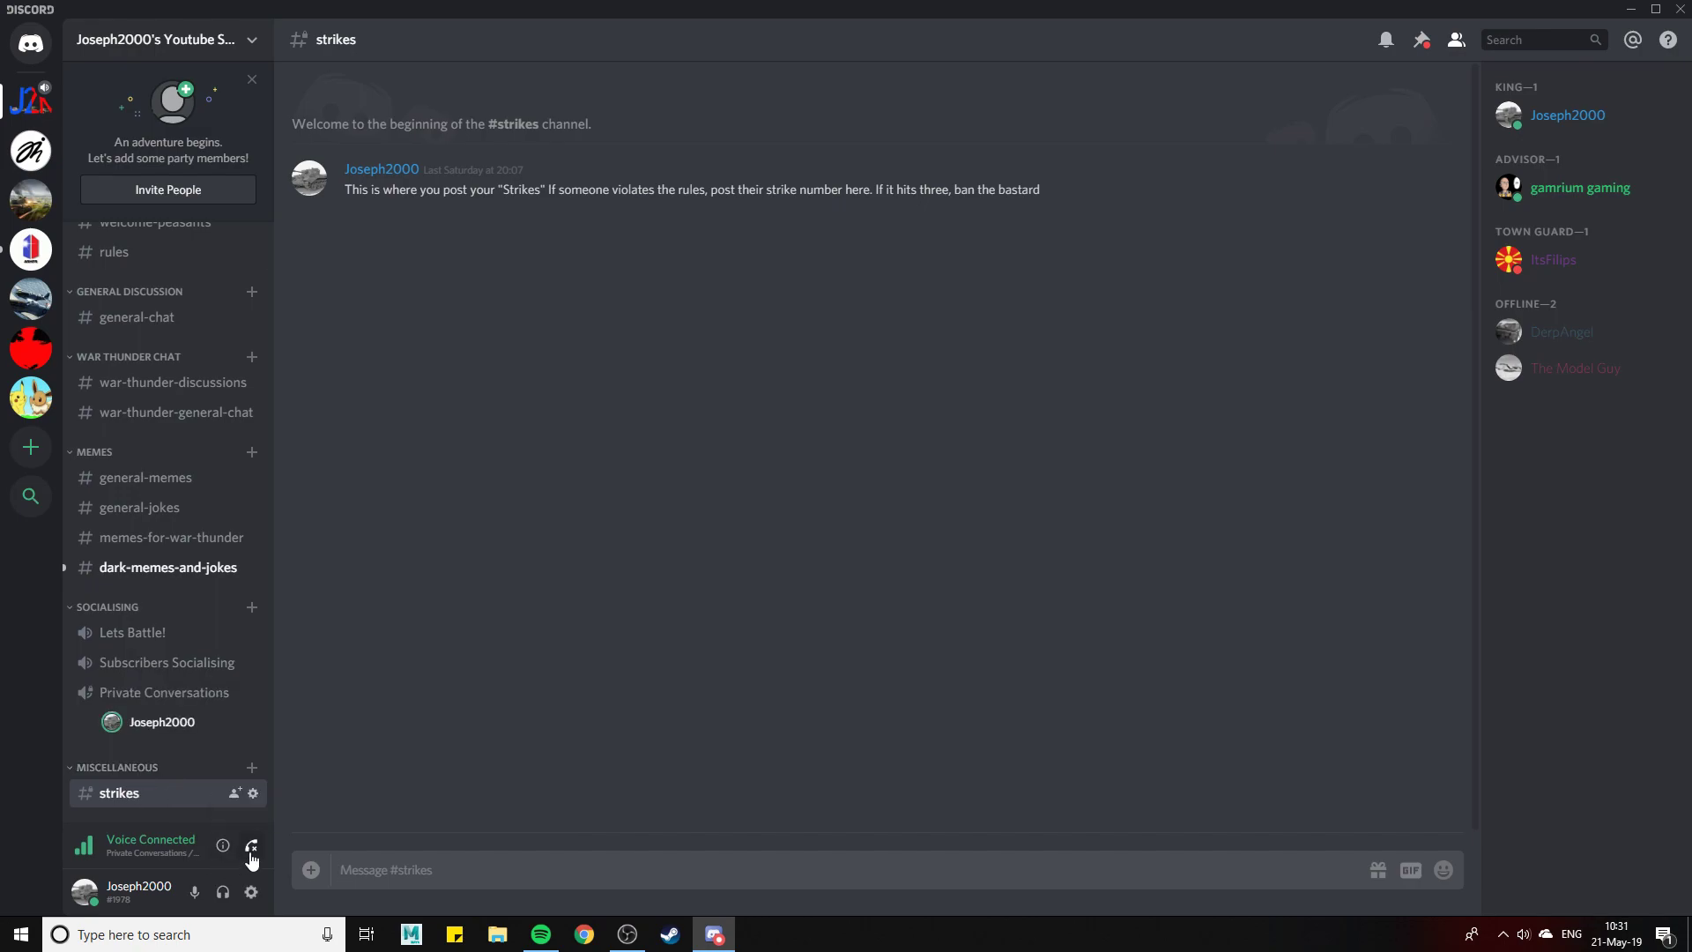
{"action": "left_click", "coordinate": [251, 845]}
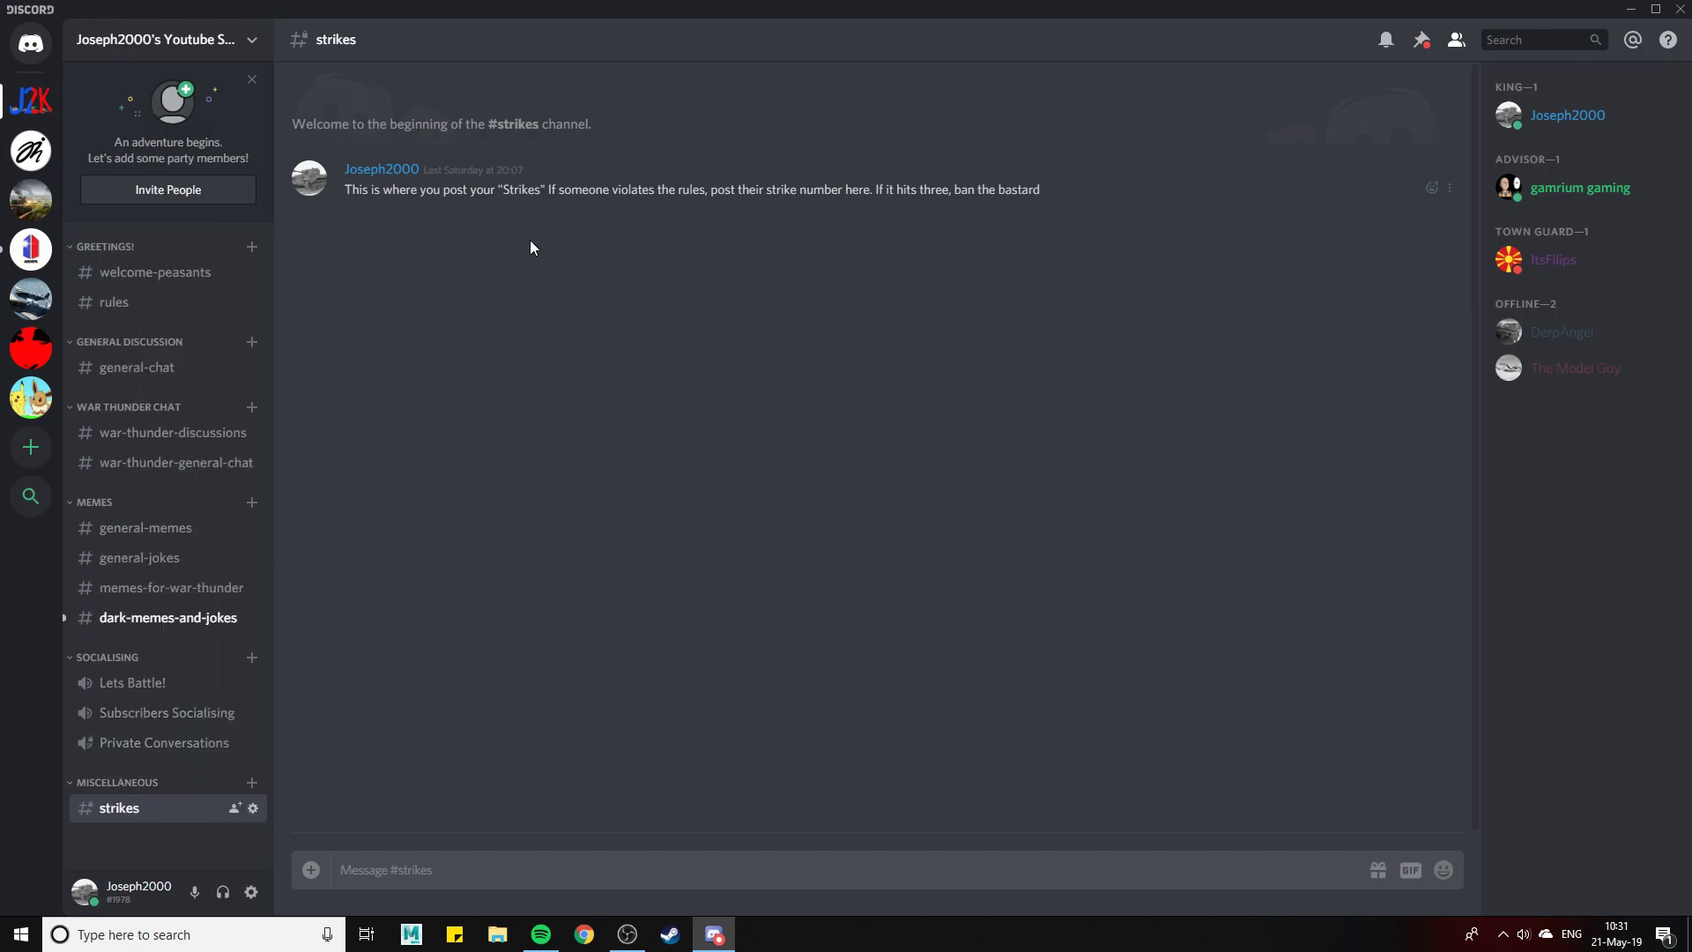
{"action": "mouse_move", "coordinate": [668, 365]}
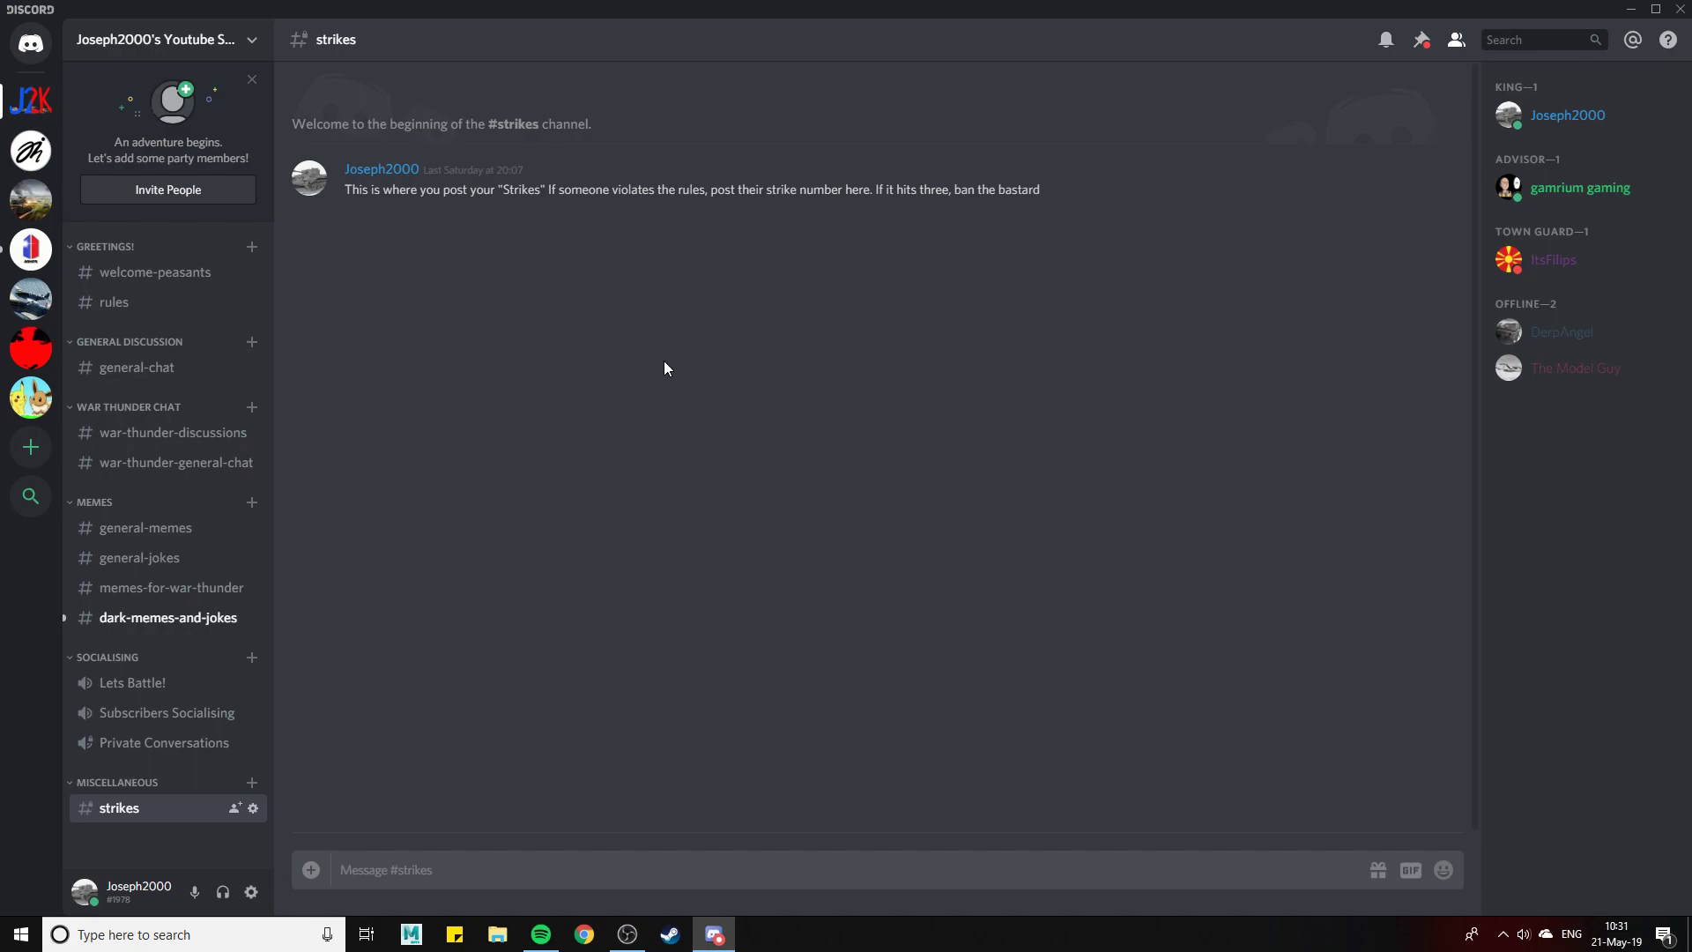
{"action": "mouse_move", "coordinate": [417, 196]}
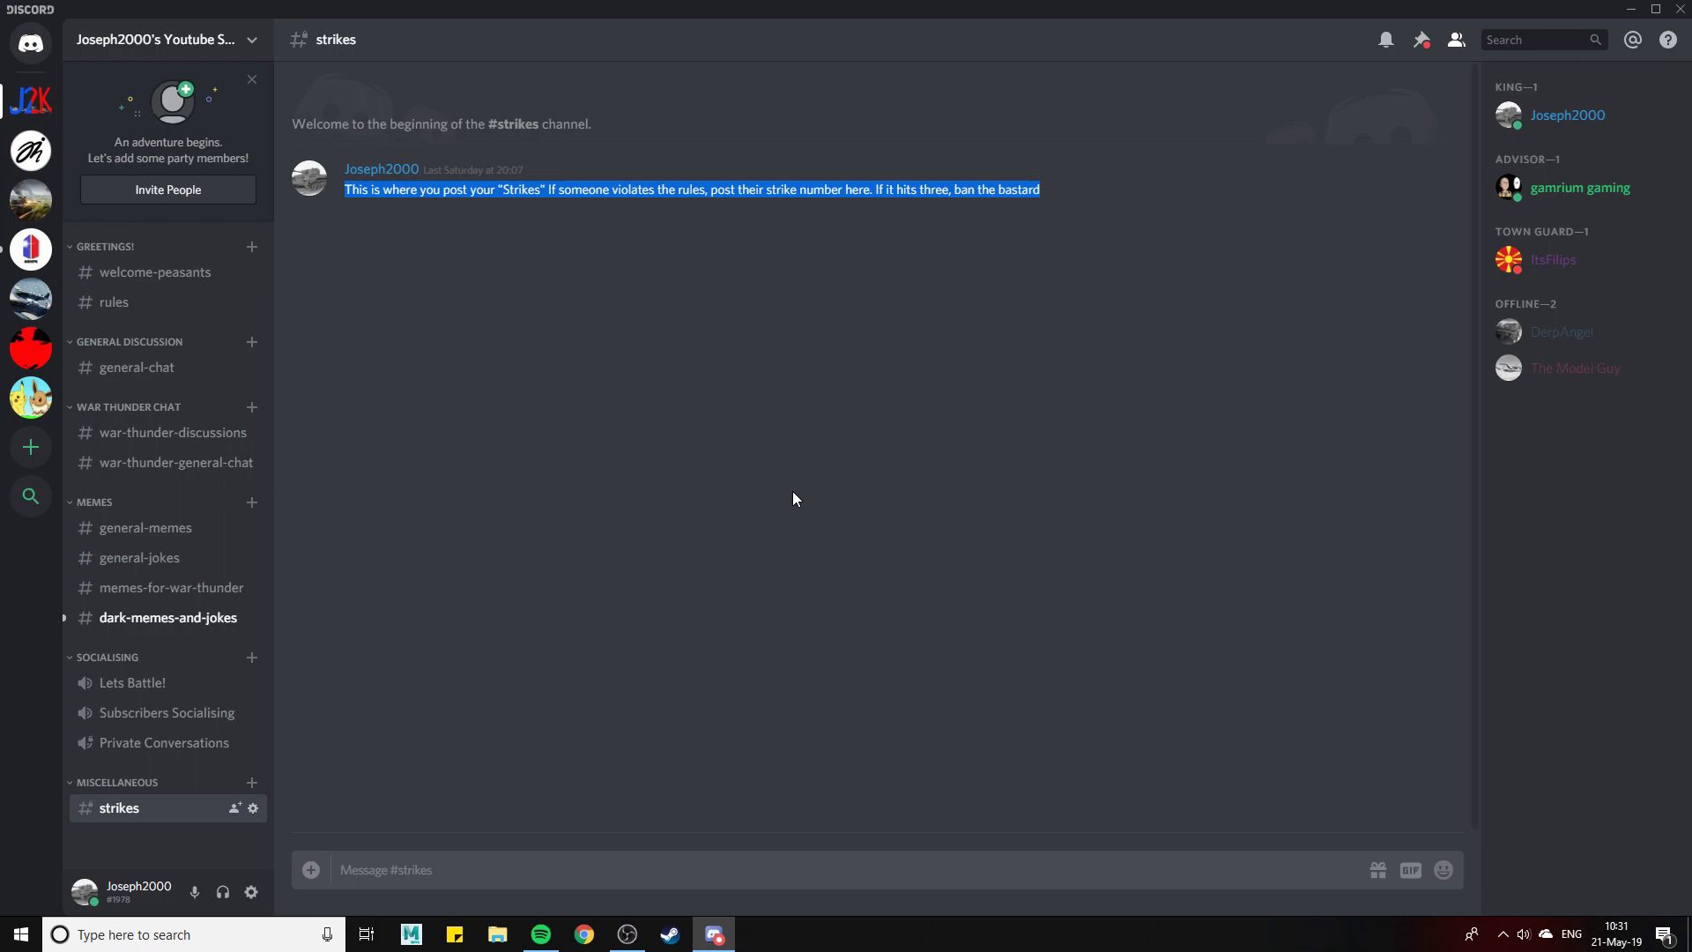
{"action": "mouse_move", "coordinate": [779, 475]}
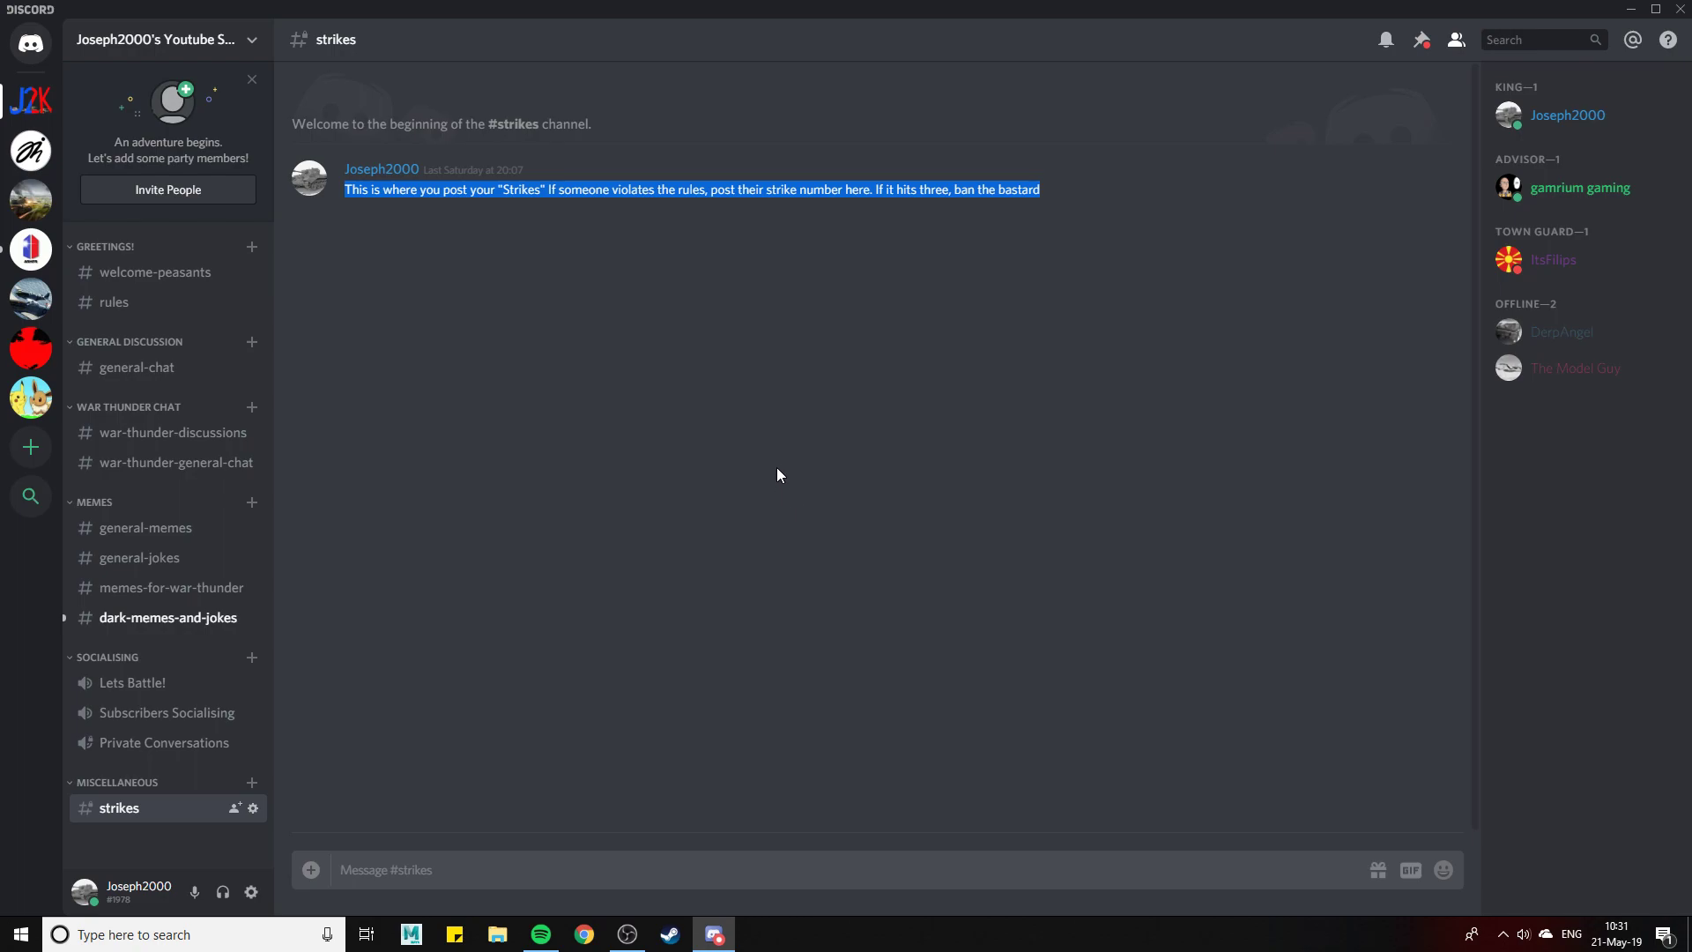
{"action": "mouse_move", "coordinate": [768, 457]}
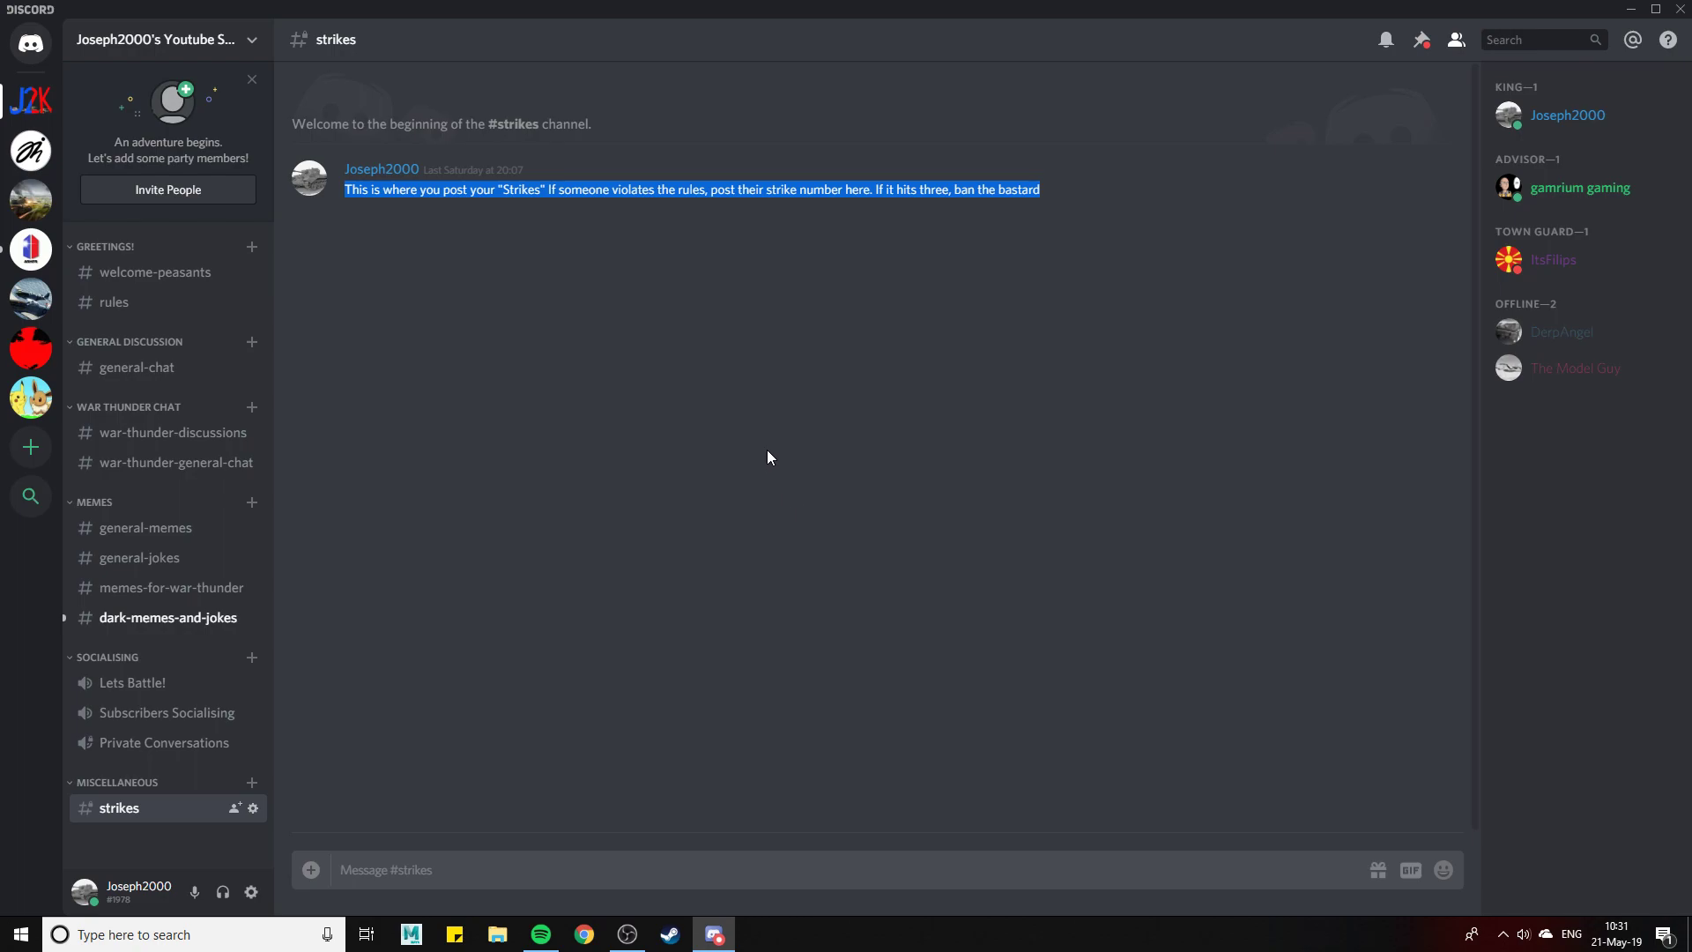
{"action": "mouse_move", "coordinate": [379, 602]}
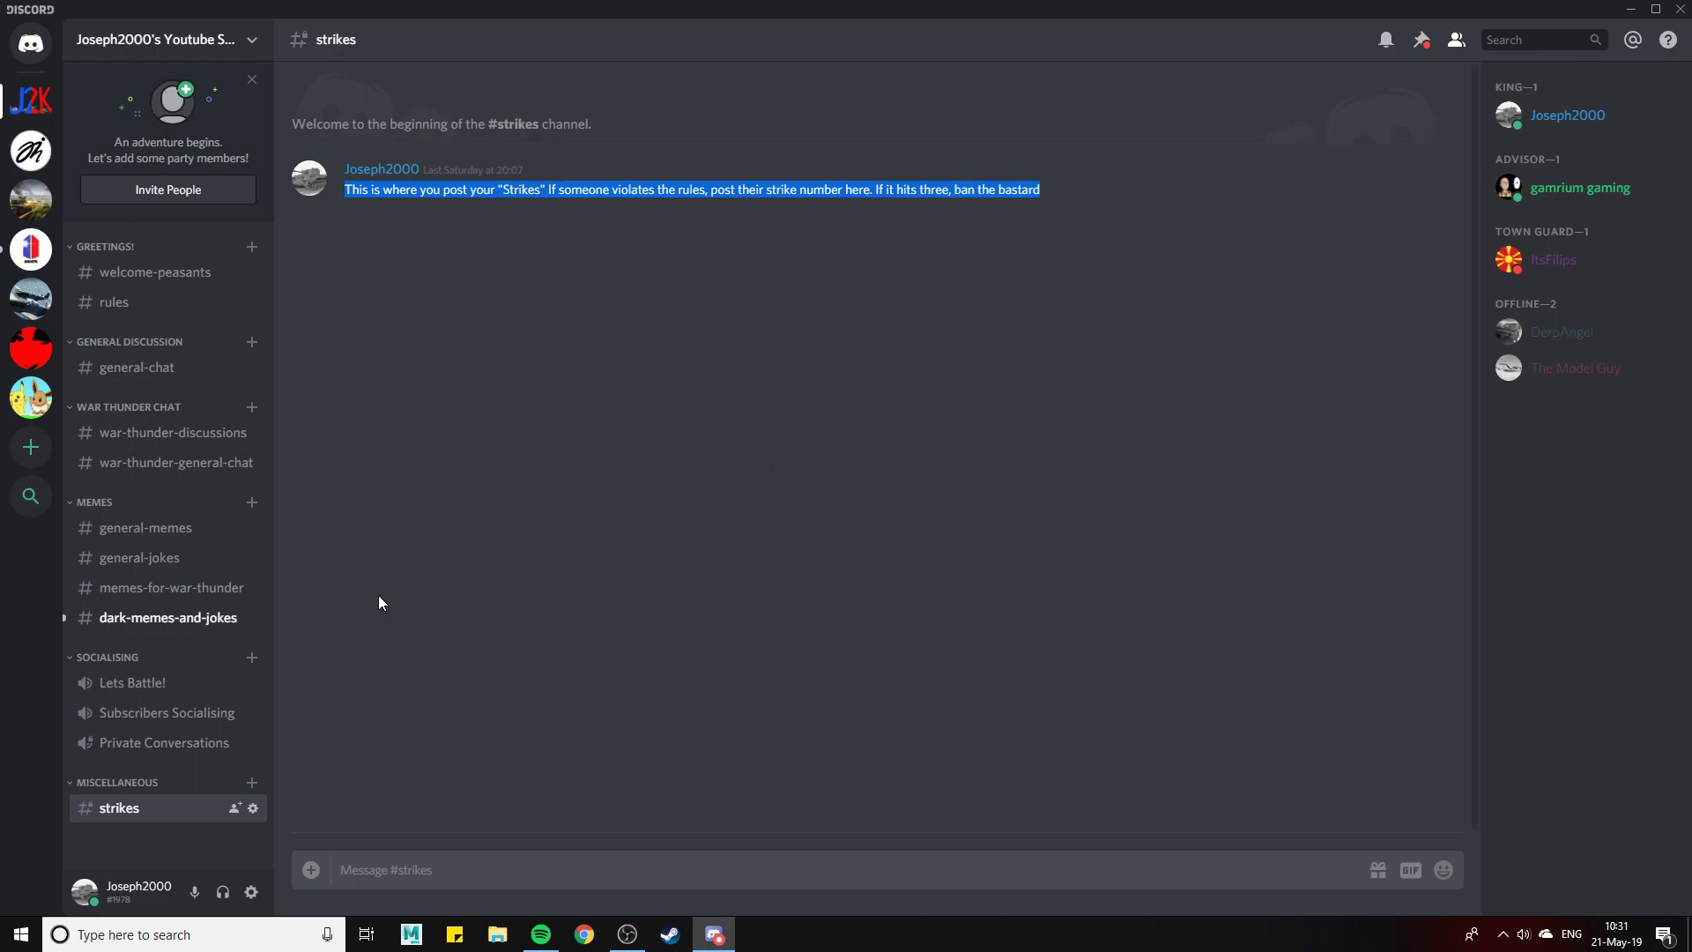
{"action": "mouse_move", "coordinate": [145, 565]}
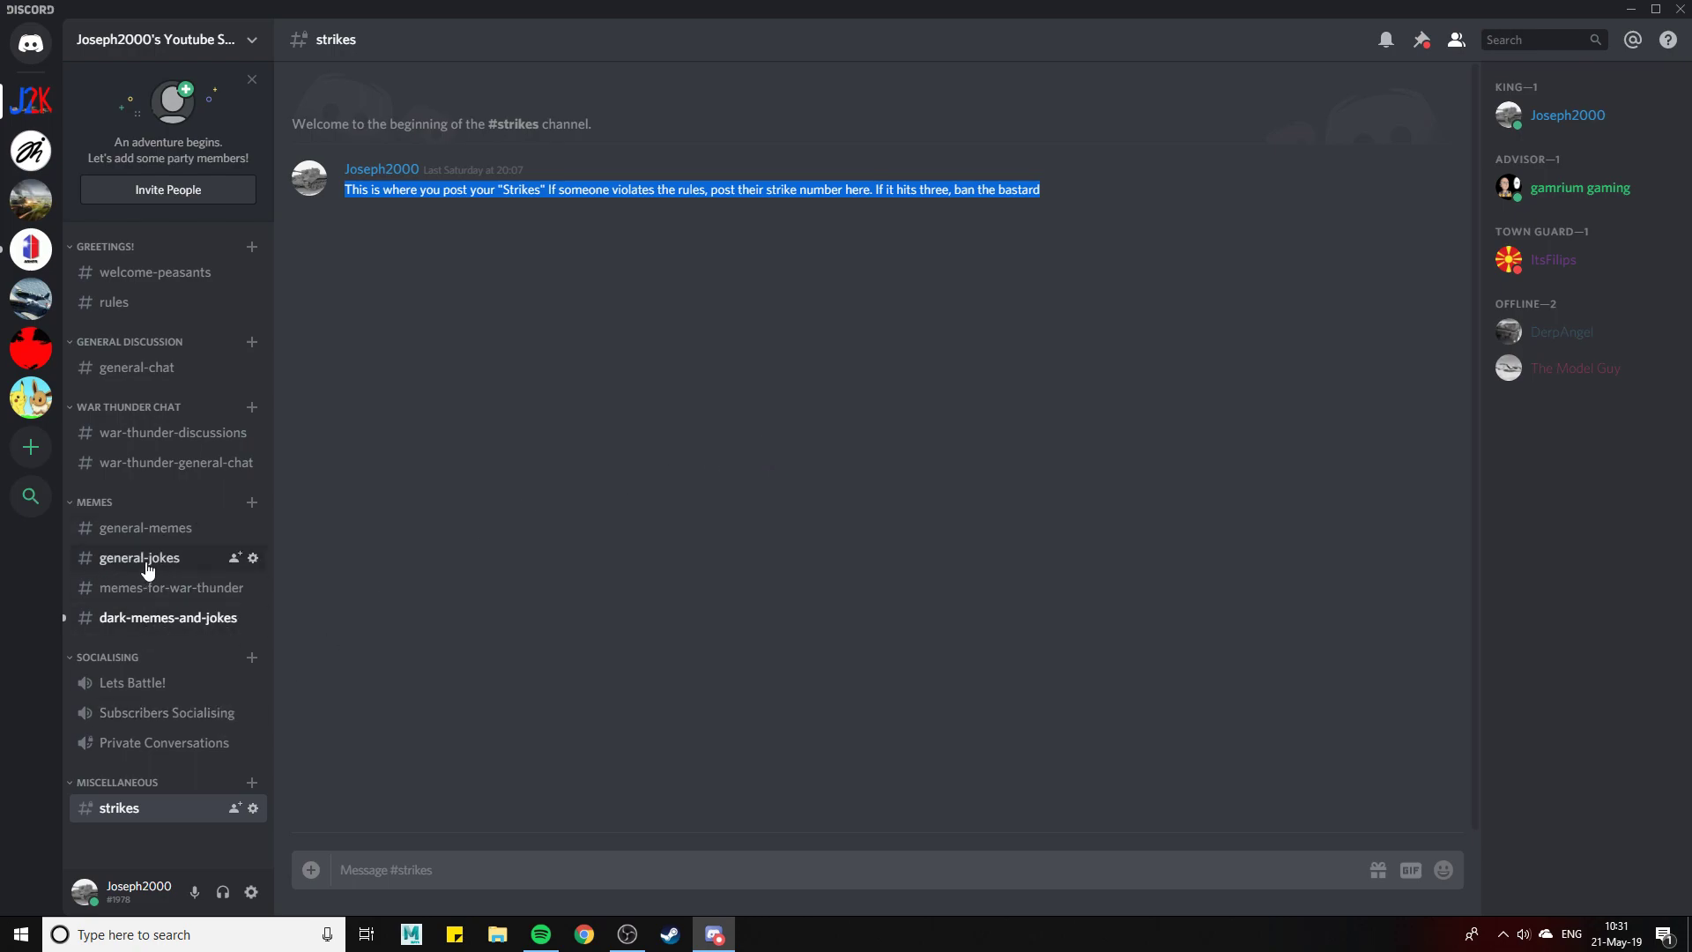
{"action": "mouse_move", "coordinate": [141, 617]}
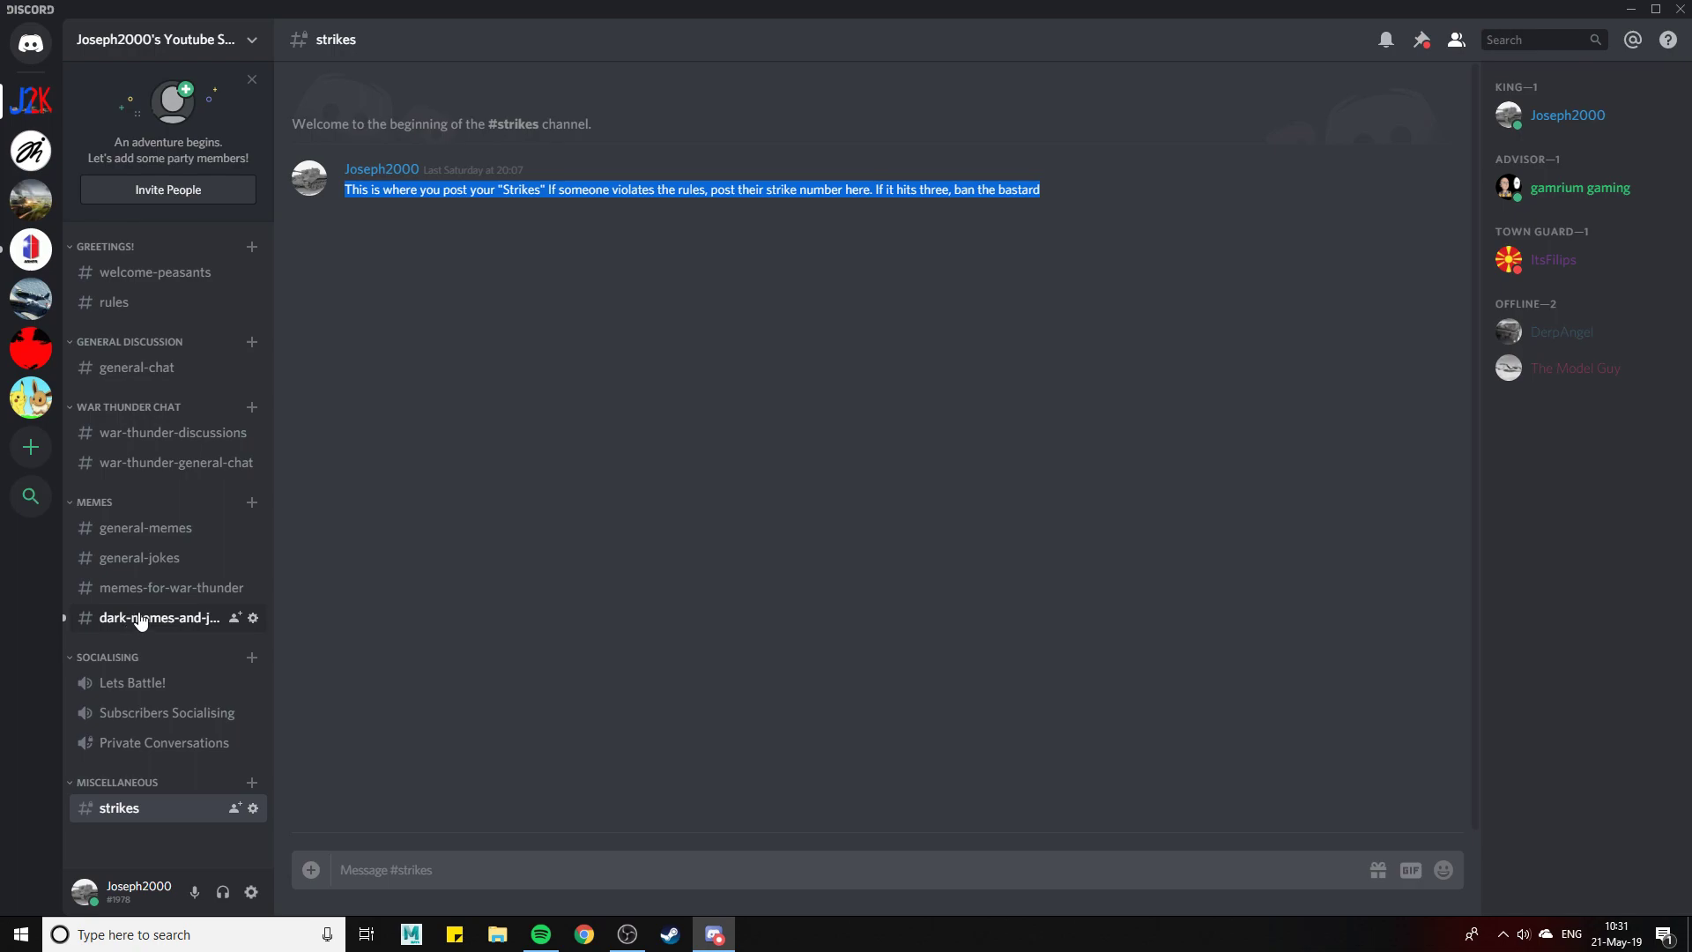
{"action": "mouse_move", "coordinate": [823, 177]}
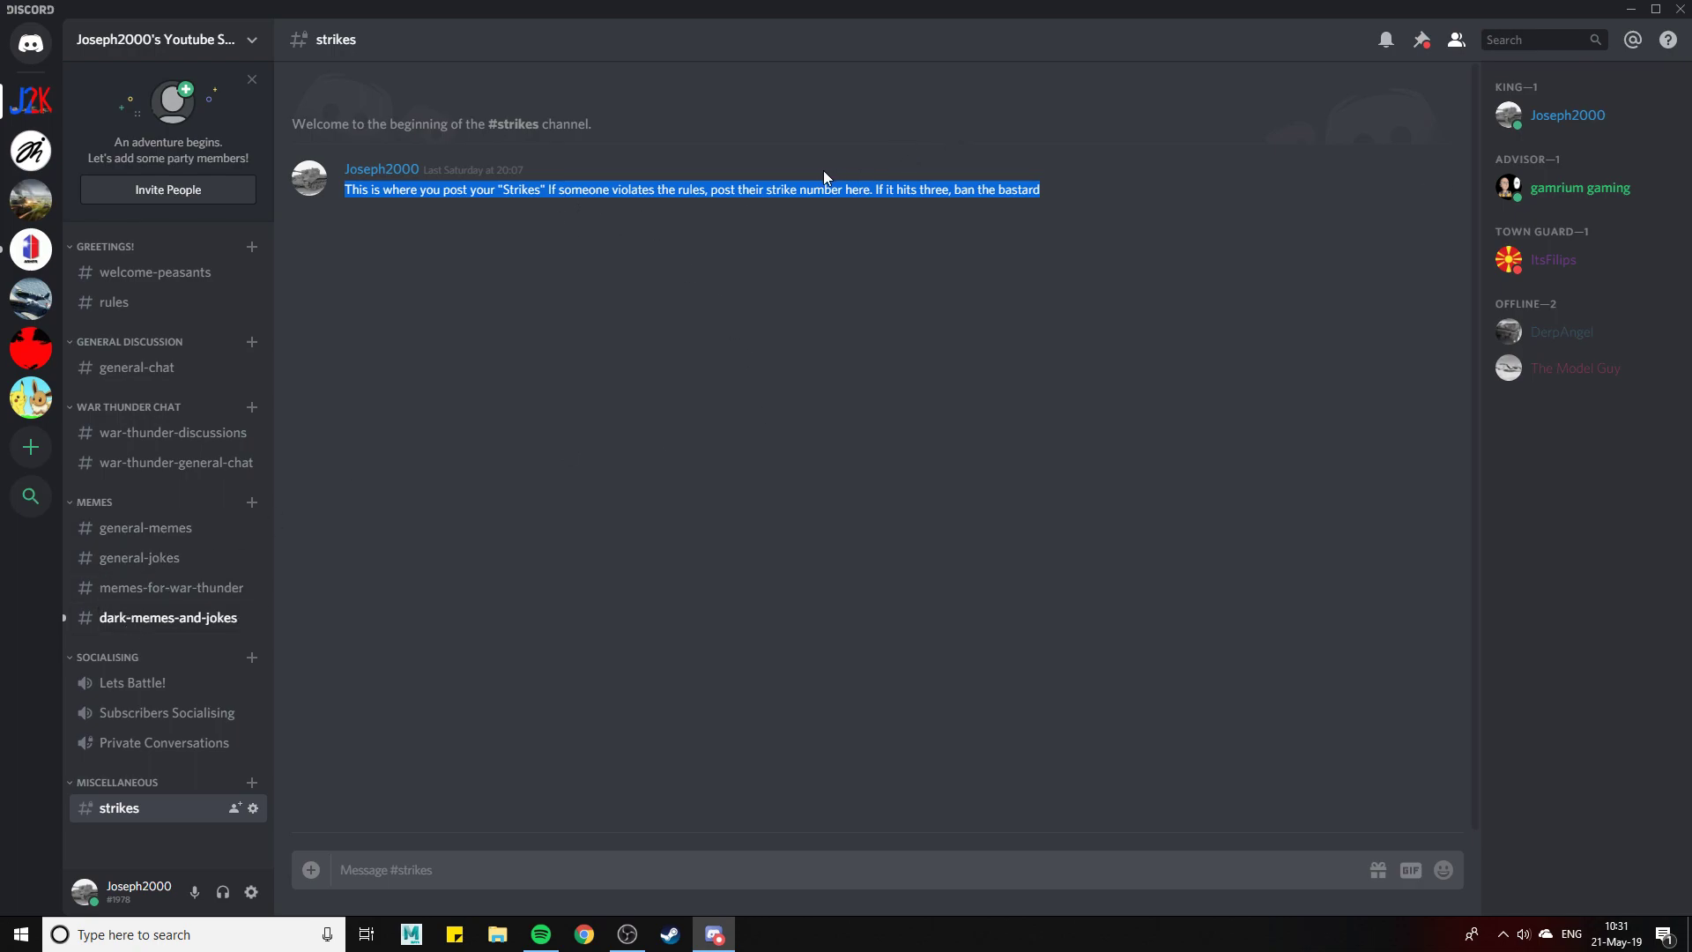
{"action": "left_click", "coordinate": [954, 217]}
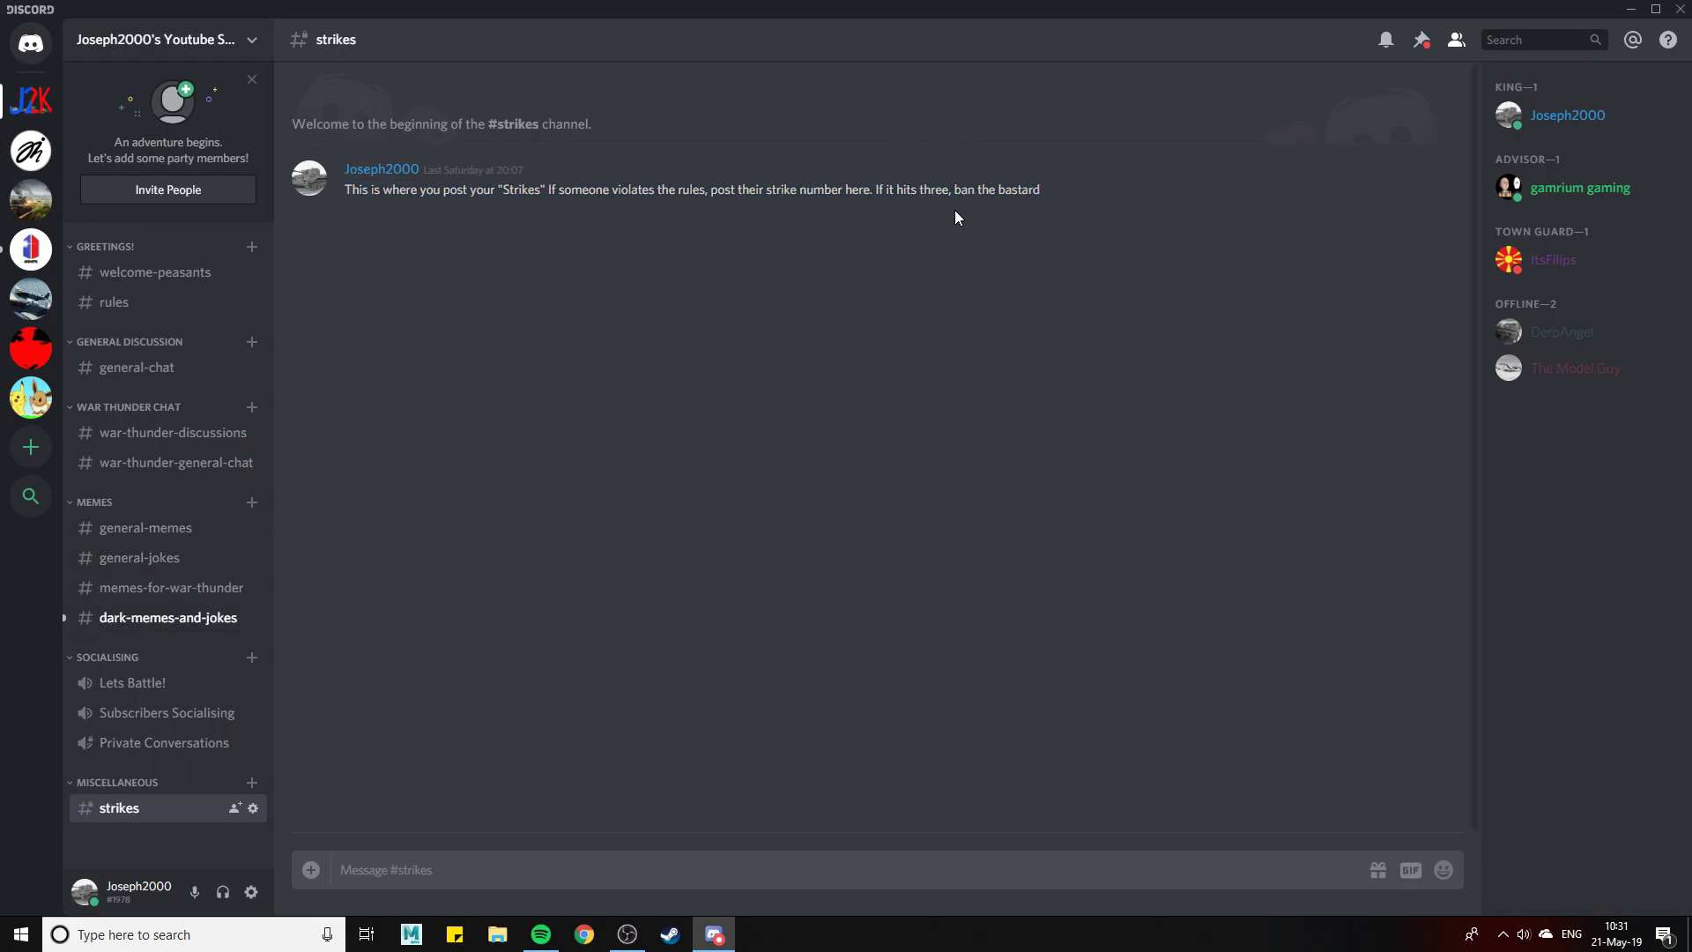
{"action": "mouse_move", "coordinate": [909, 227]}
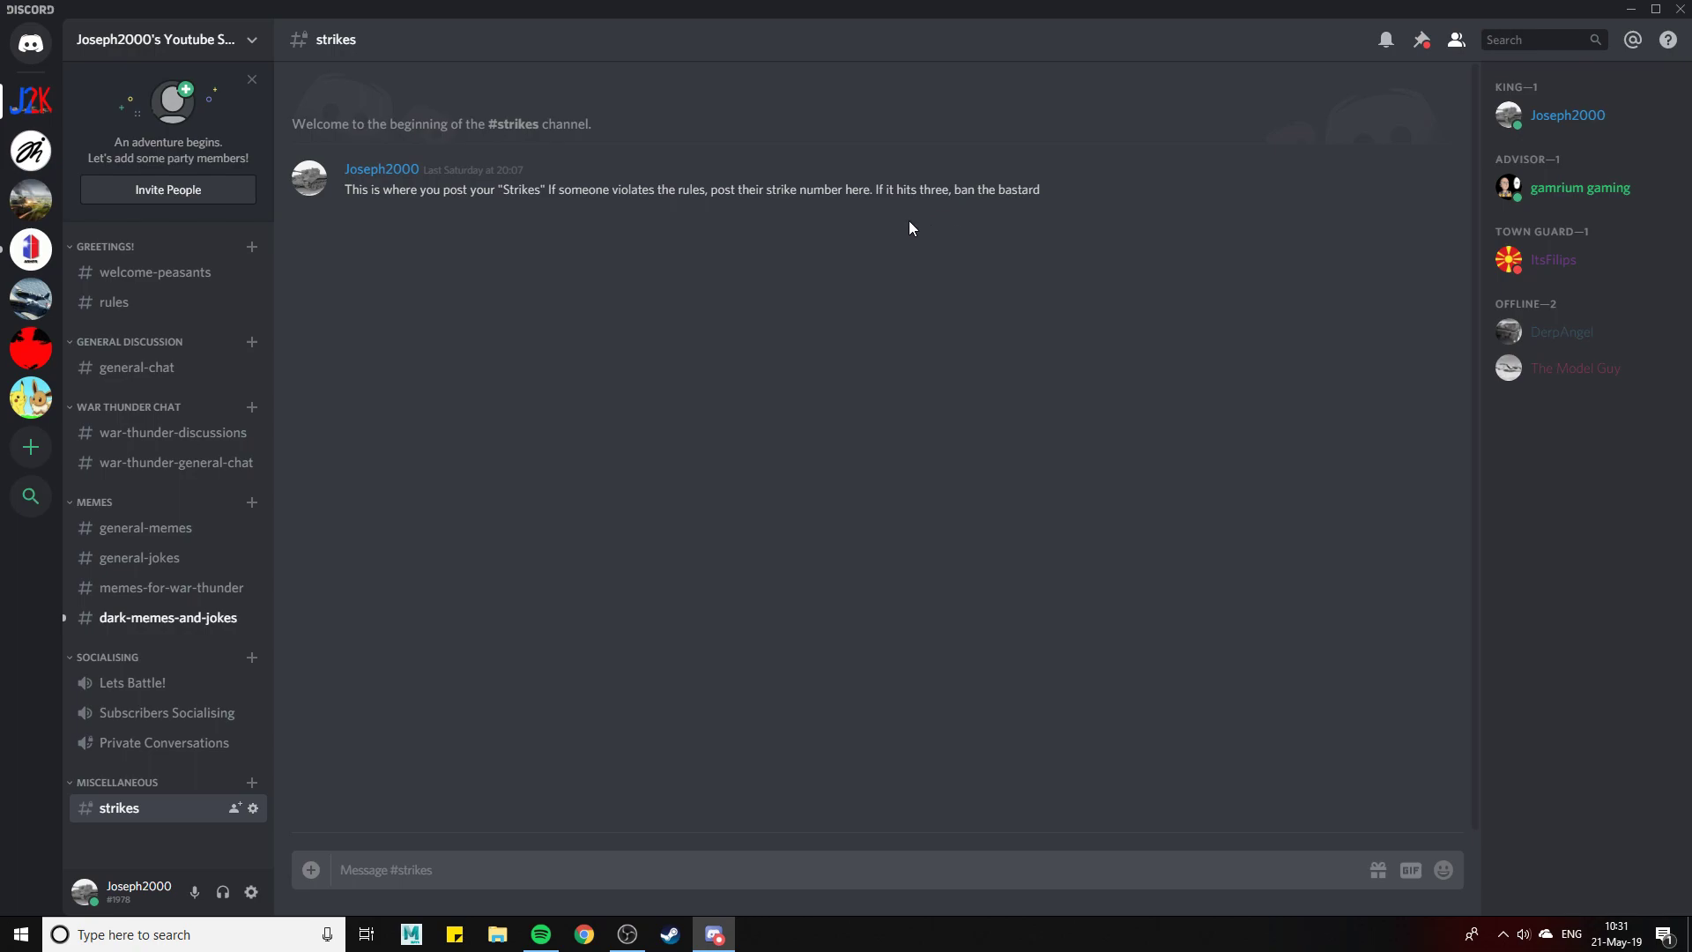
{"action": "left_click", "coordinate": [114, 302]}
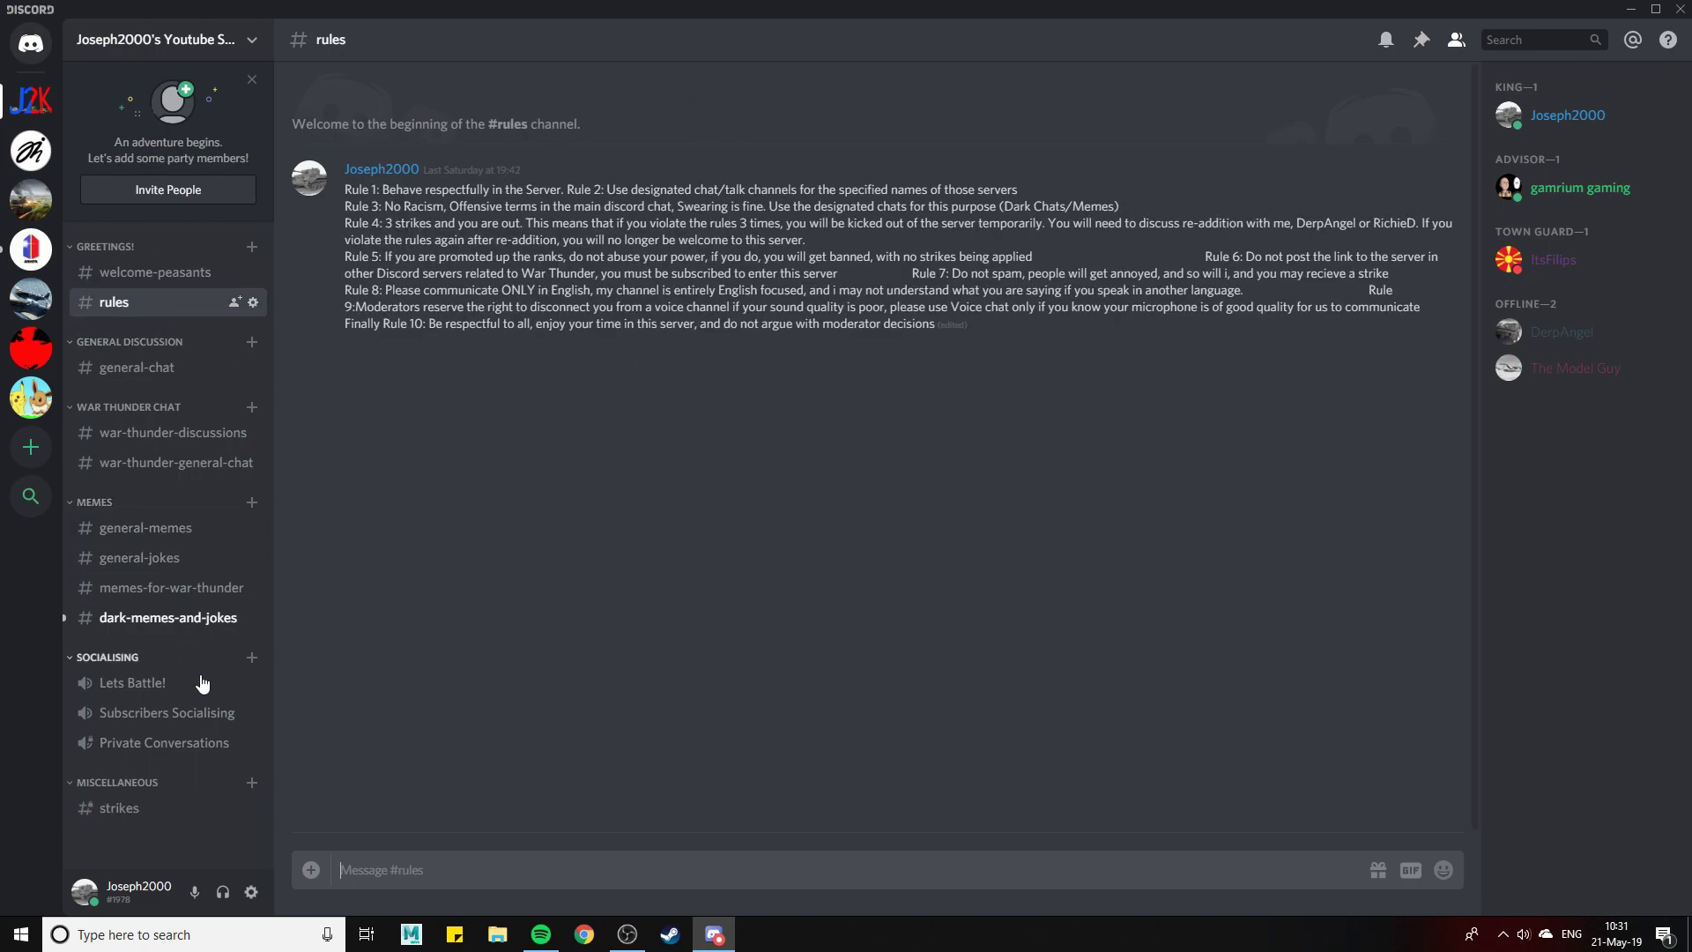
Return to the #strikes channel showing the three-strikes ban rule, then bring OBS forward
{"action": "left_click", "coordinate": [118, 808]}
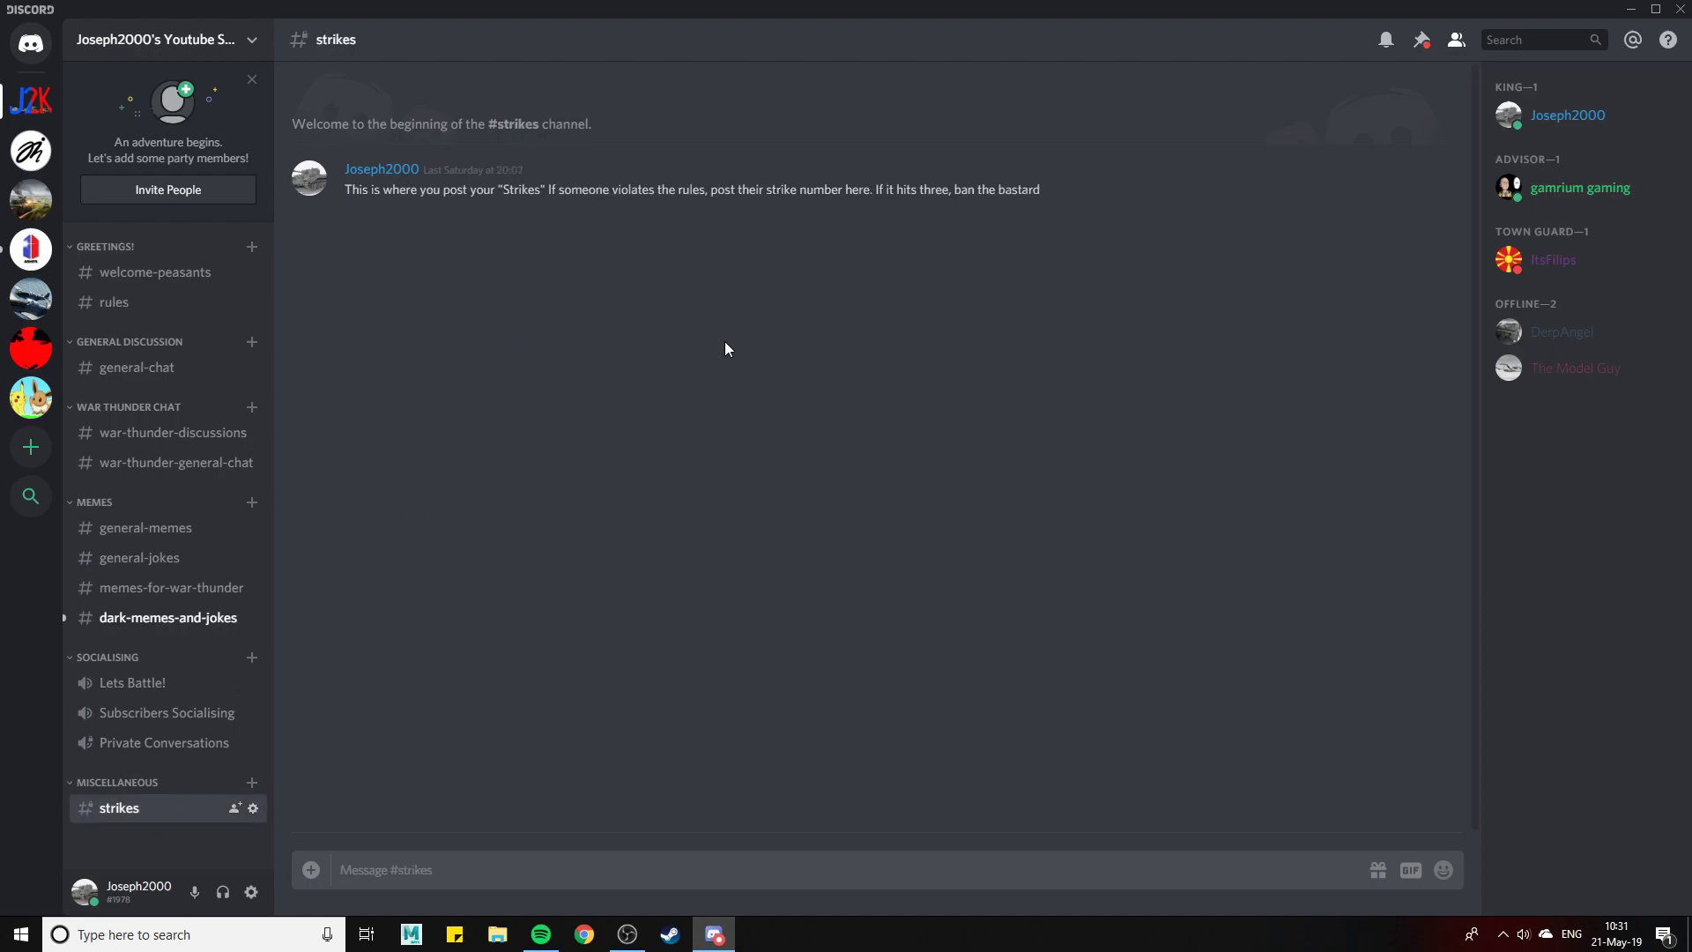
{"action": "mouse_move", "coordinate": [489, 382]}
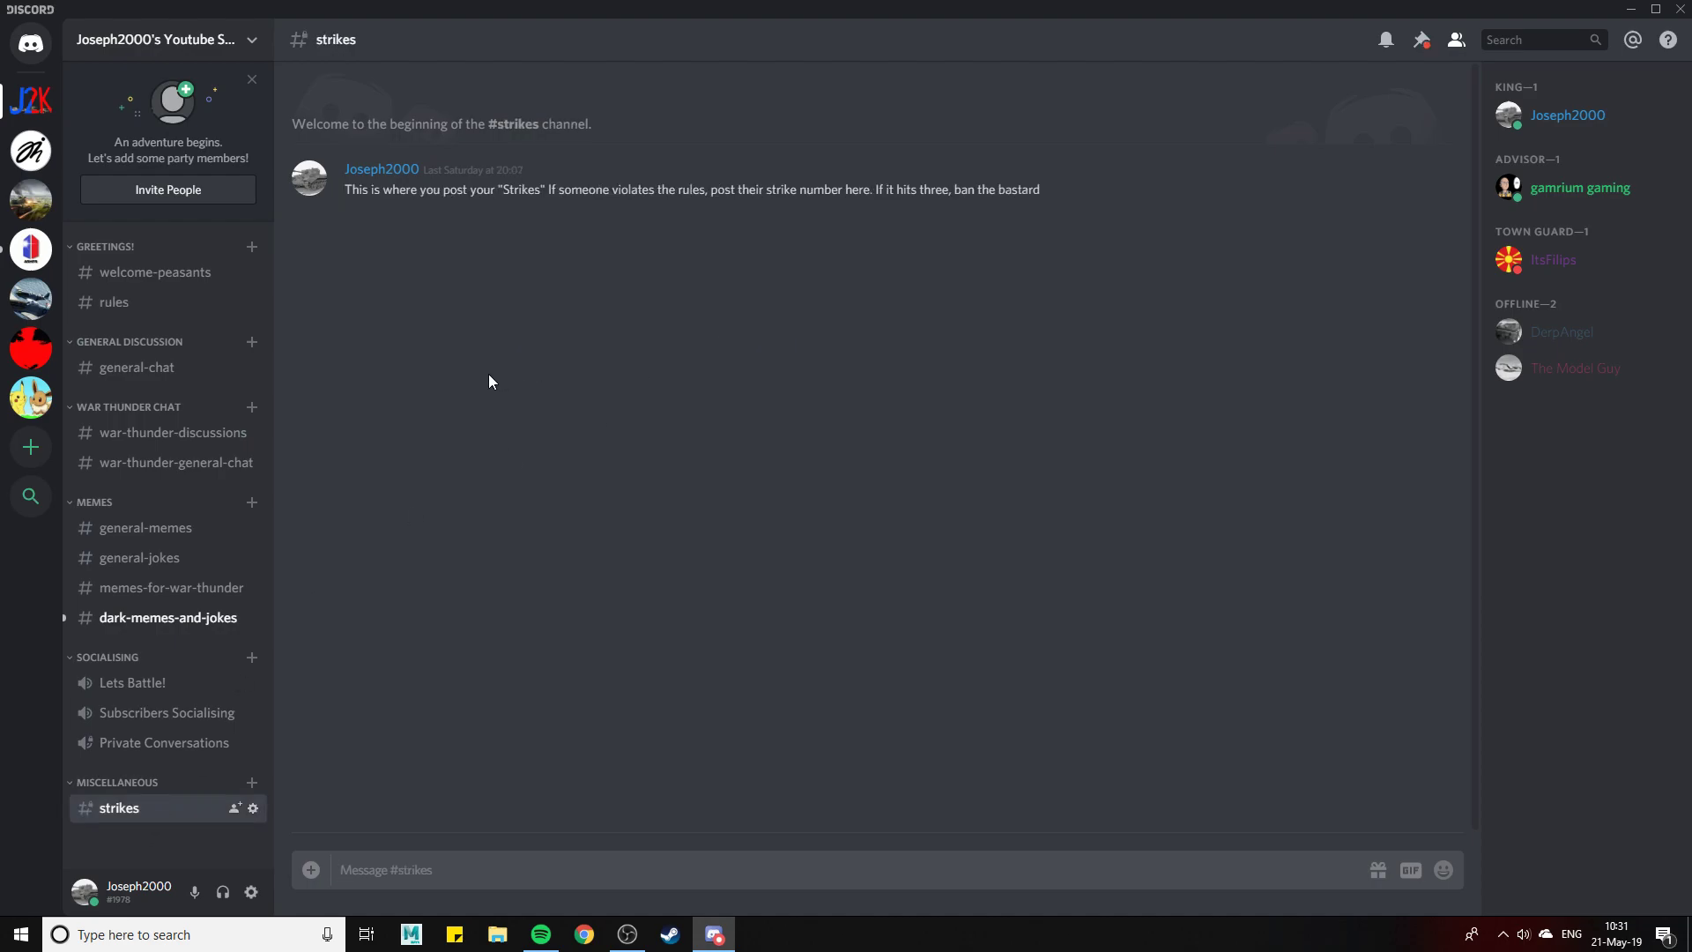
{"action": "mouse_move", "coordinate": [249, 103]}
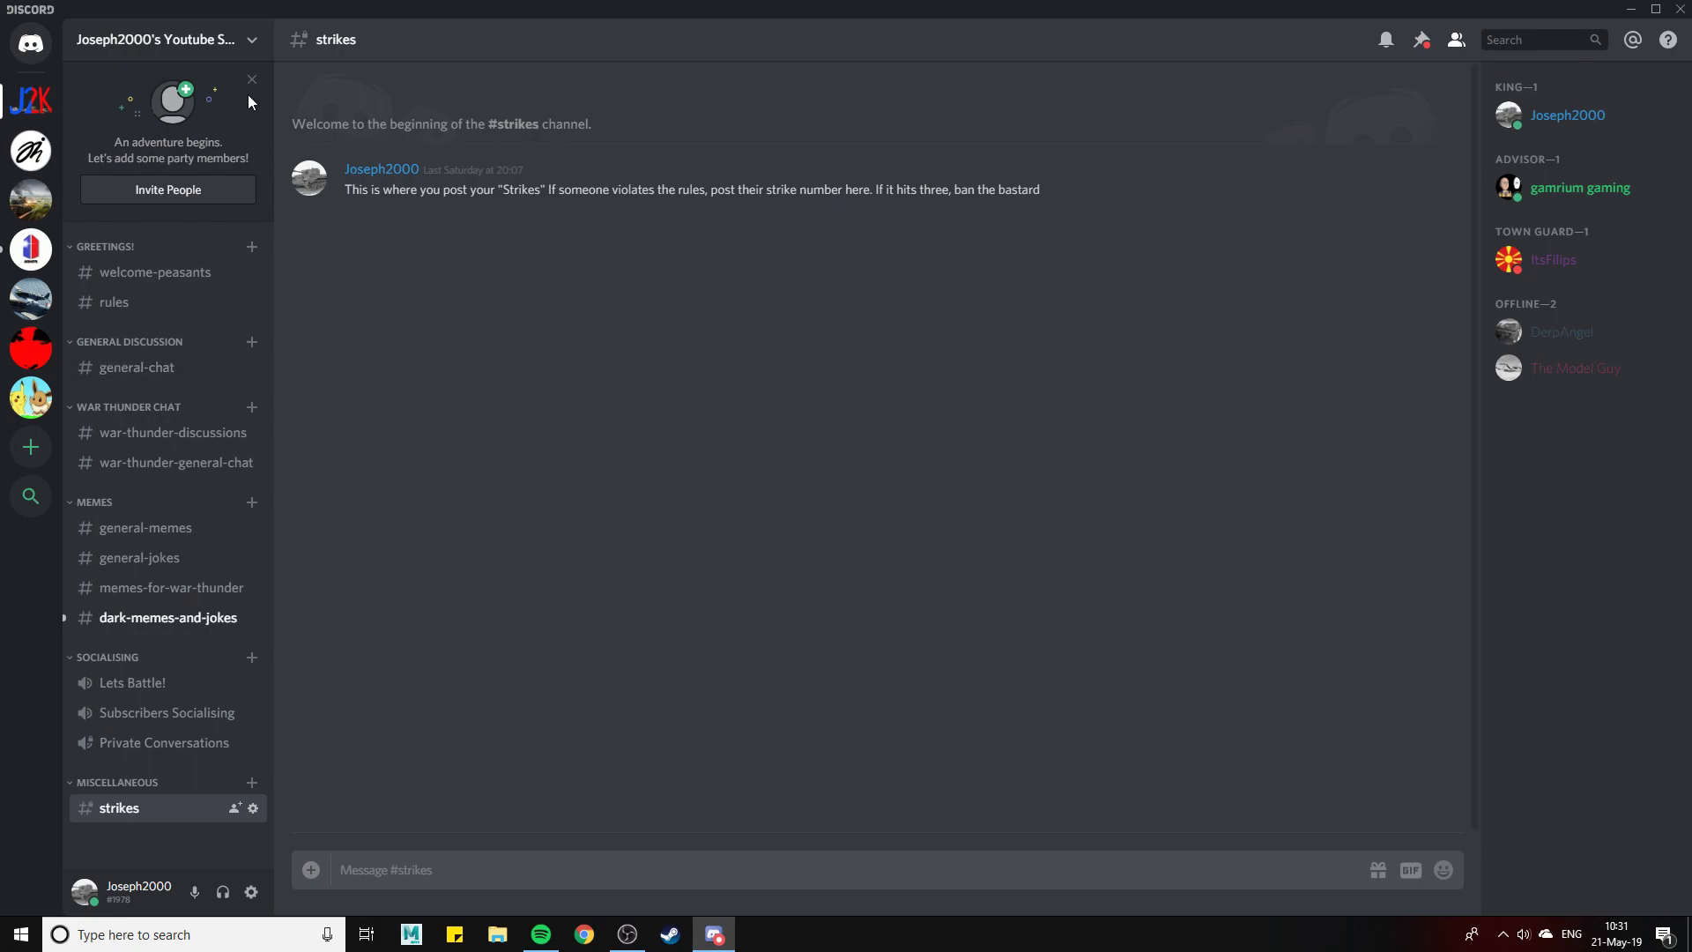
{"action": "mouse_move", "coordinate": [812, 582]}
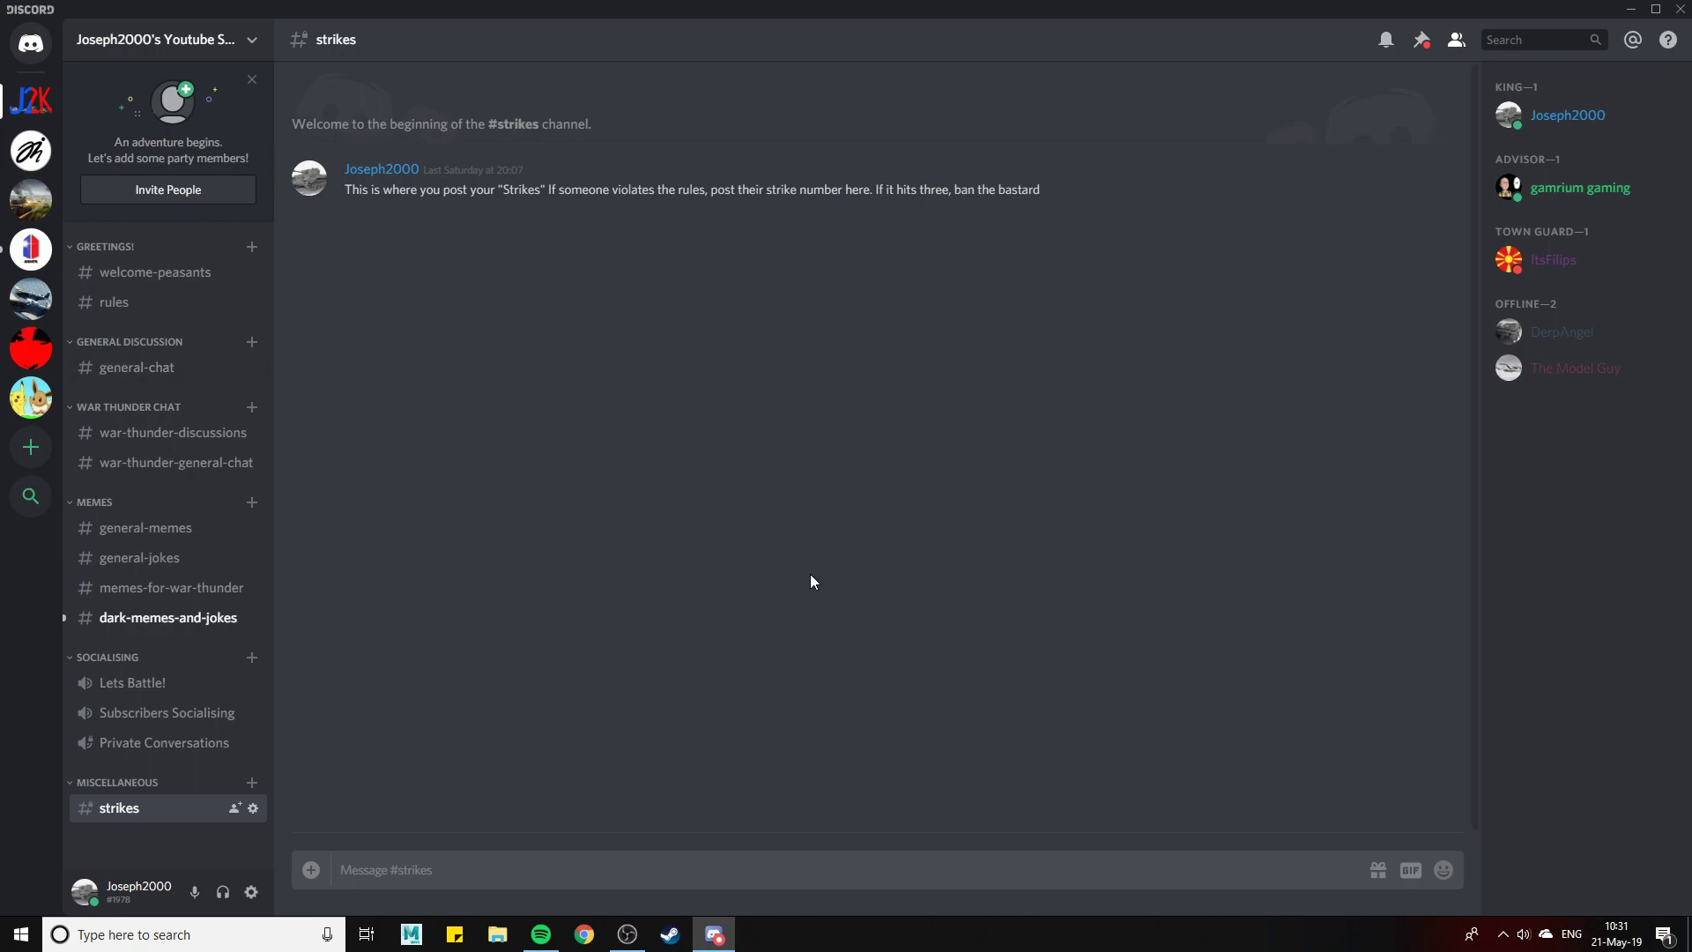
{"action": "mouse_move", "coordinate": [783, 583]}
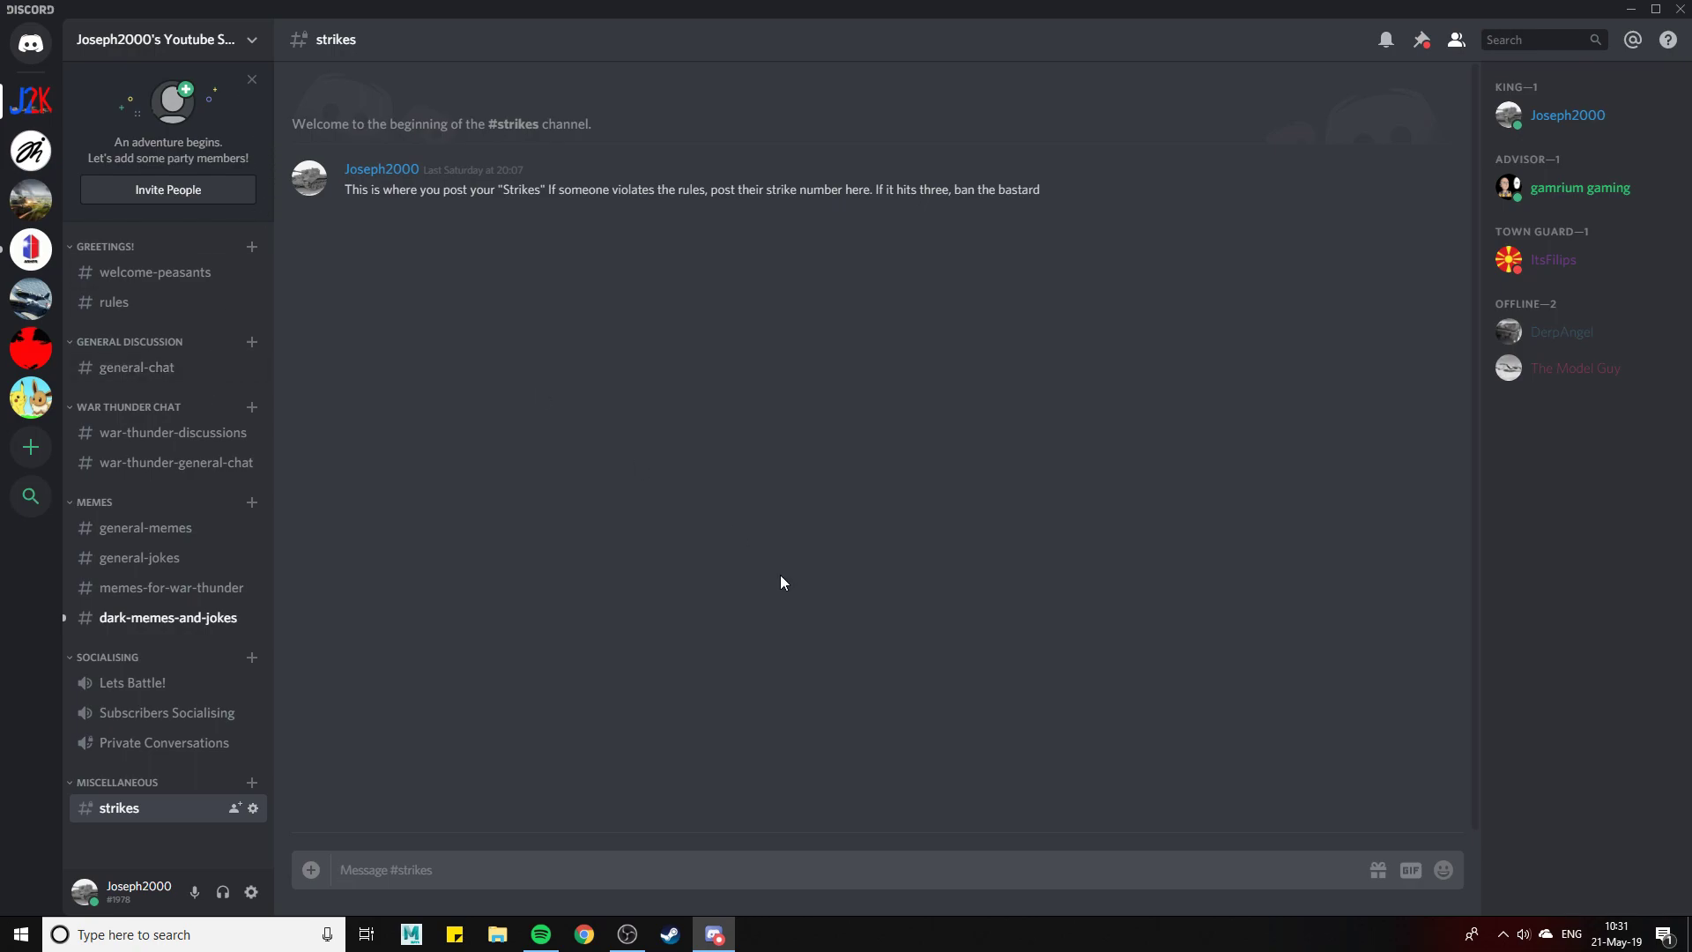
{"action": "mouse_move", "coordinate": [763, 551]}
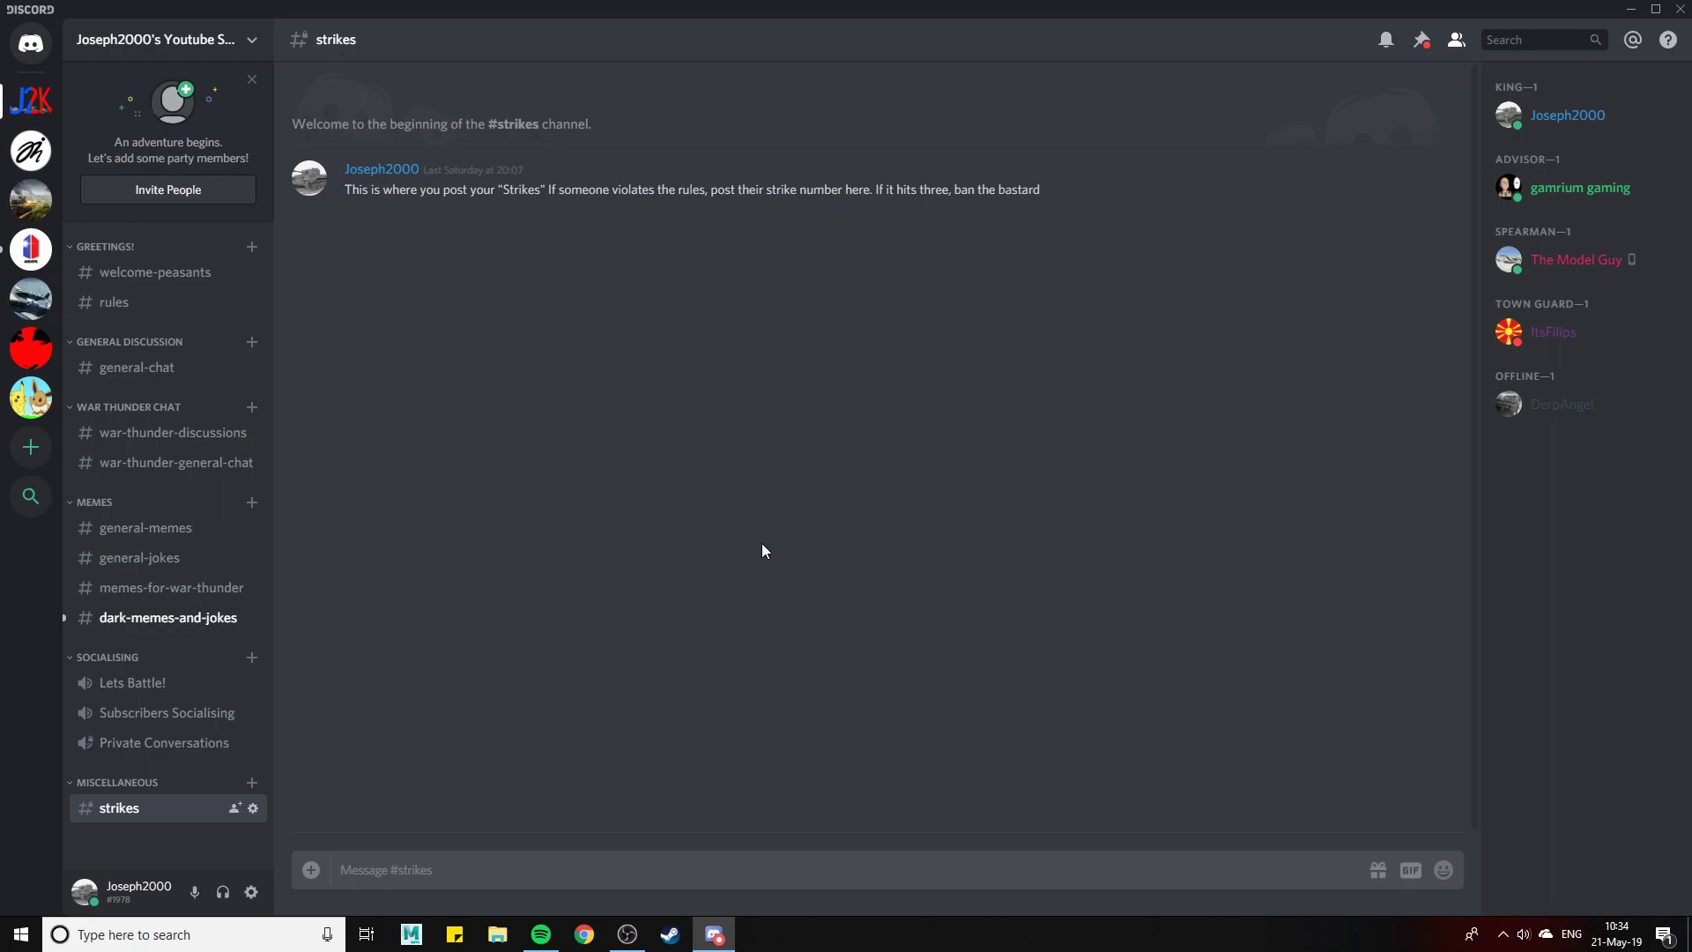
{"action": "mouse_move", "coordinate": [514, 630]}
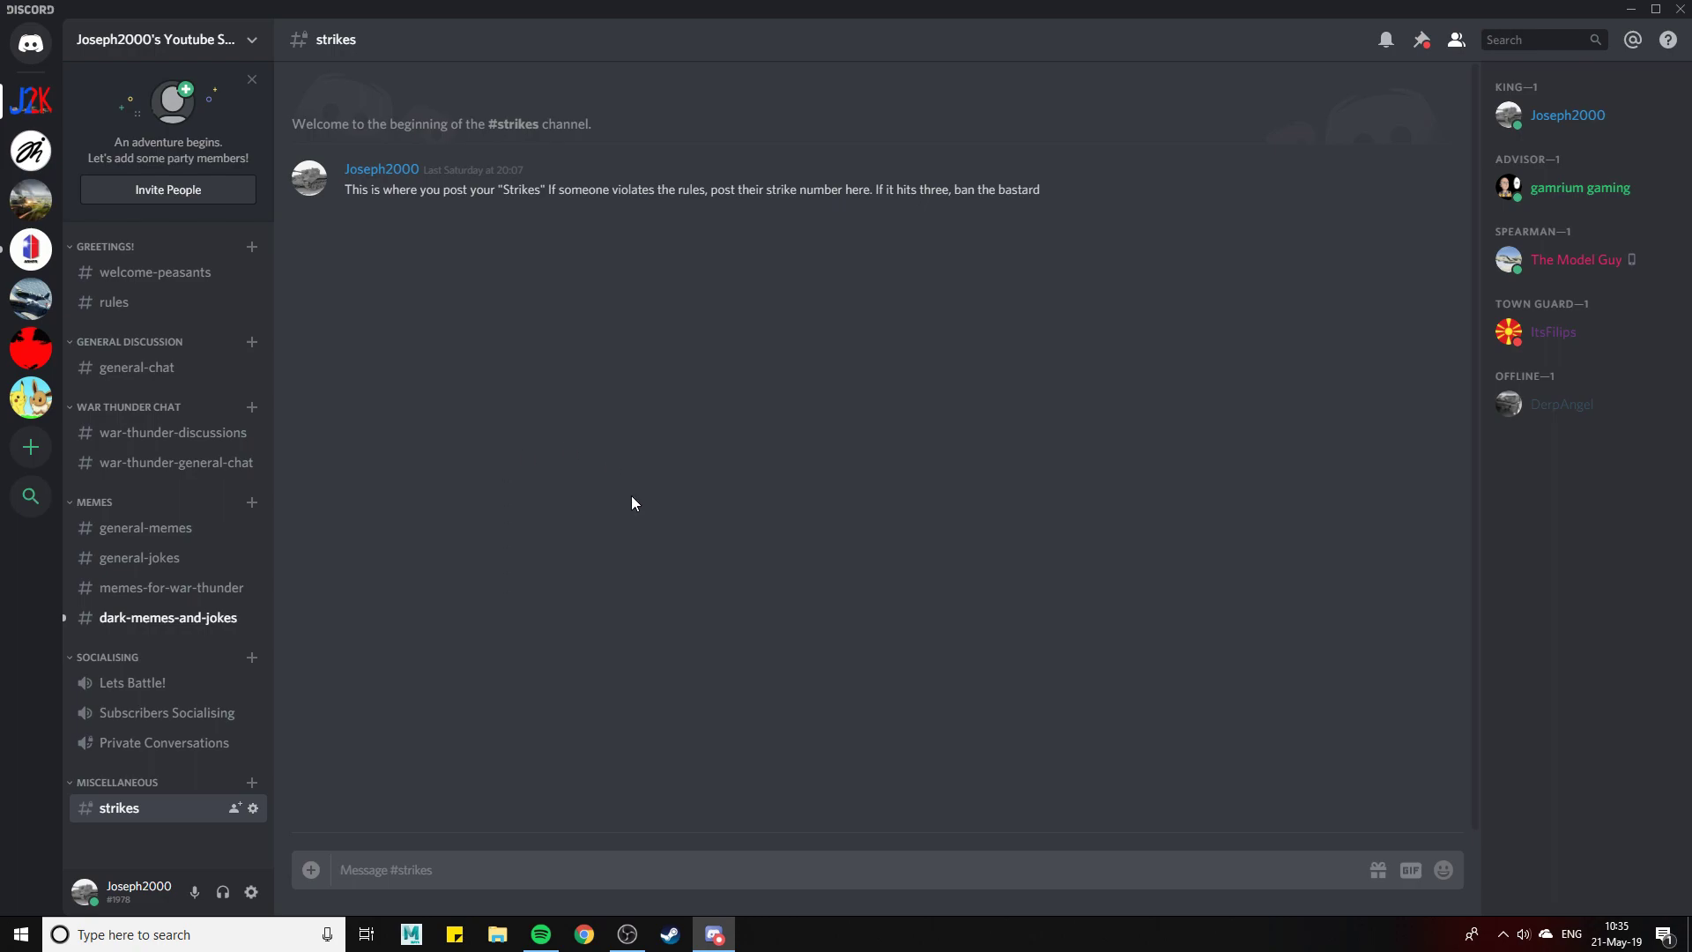
{"action": "mouse_move", "coordinate": [590, 458]}
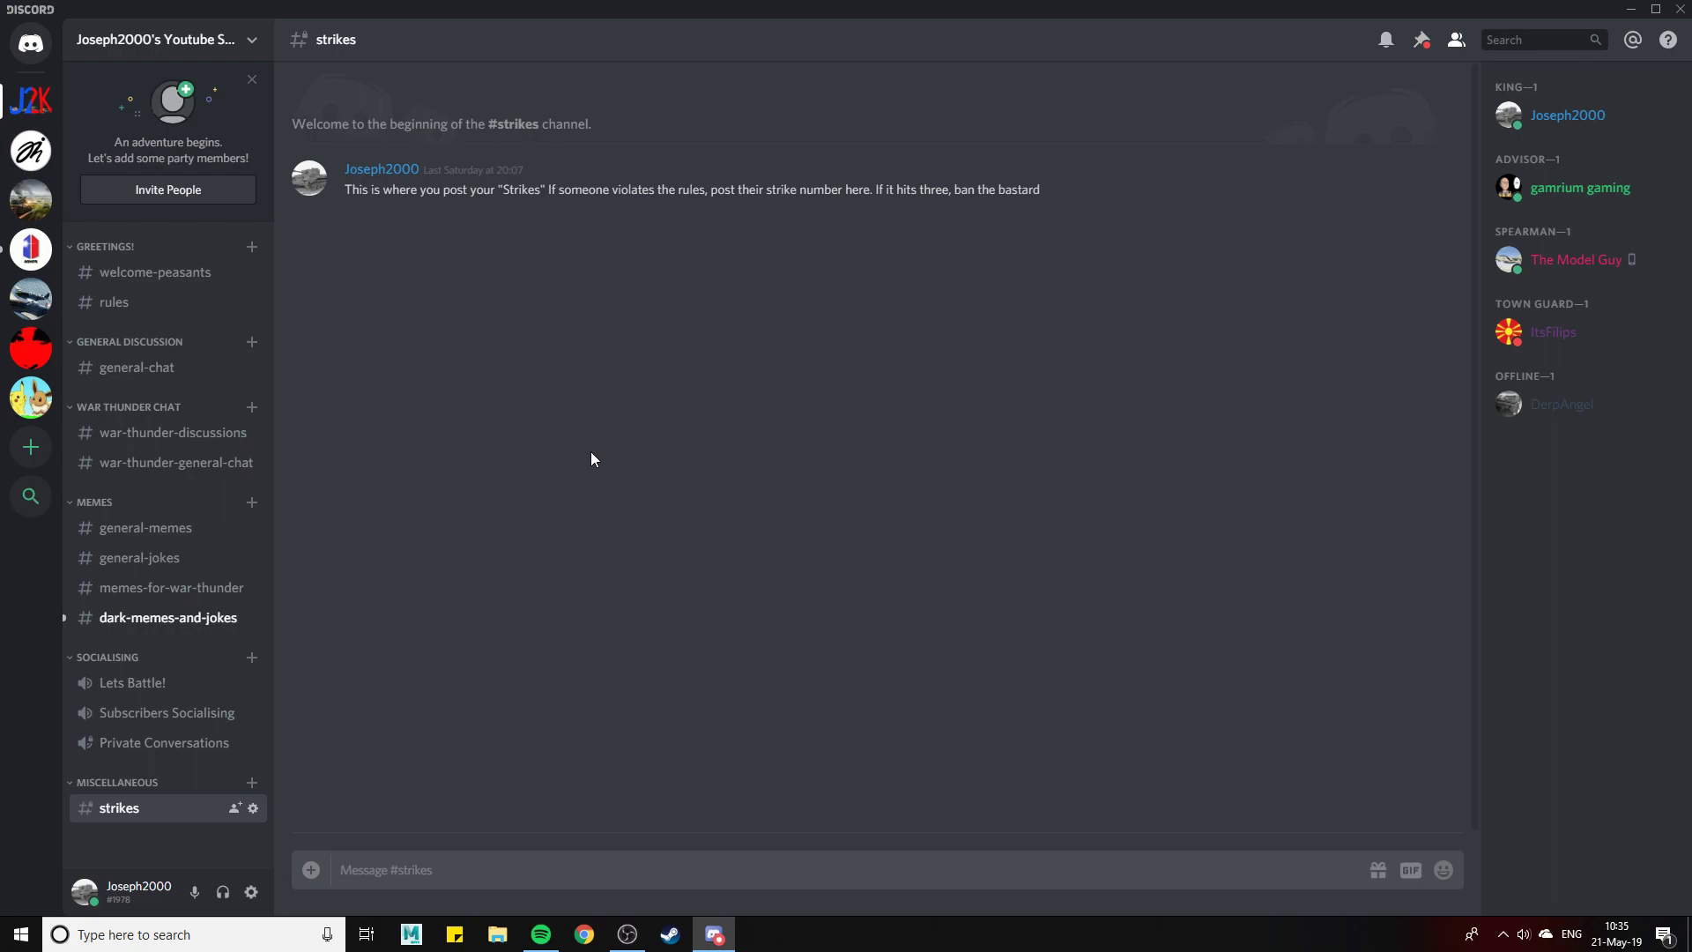
{"action": "mouse_move", "coordinate": [684, 644]}
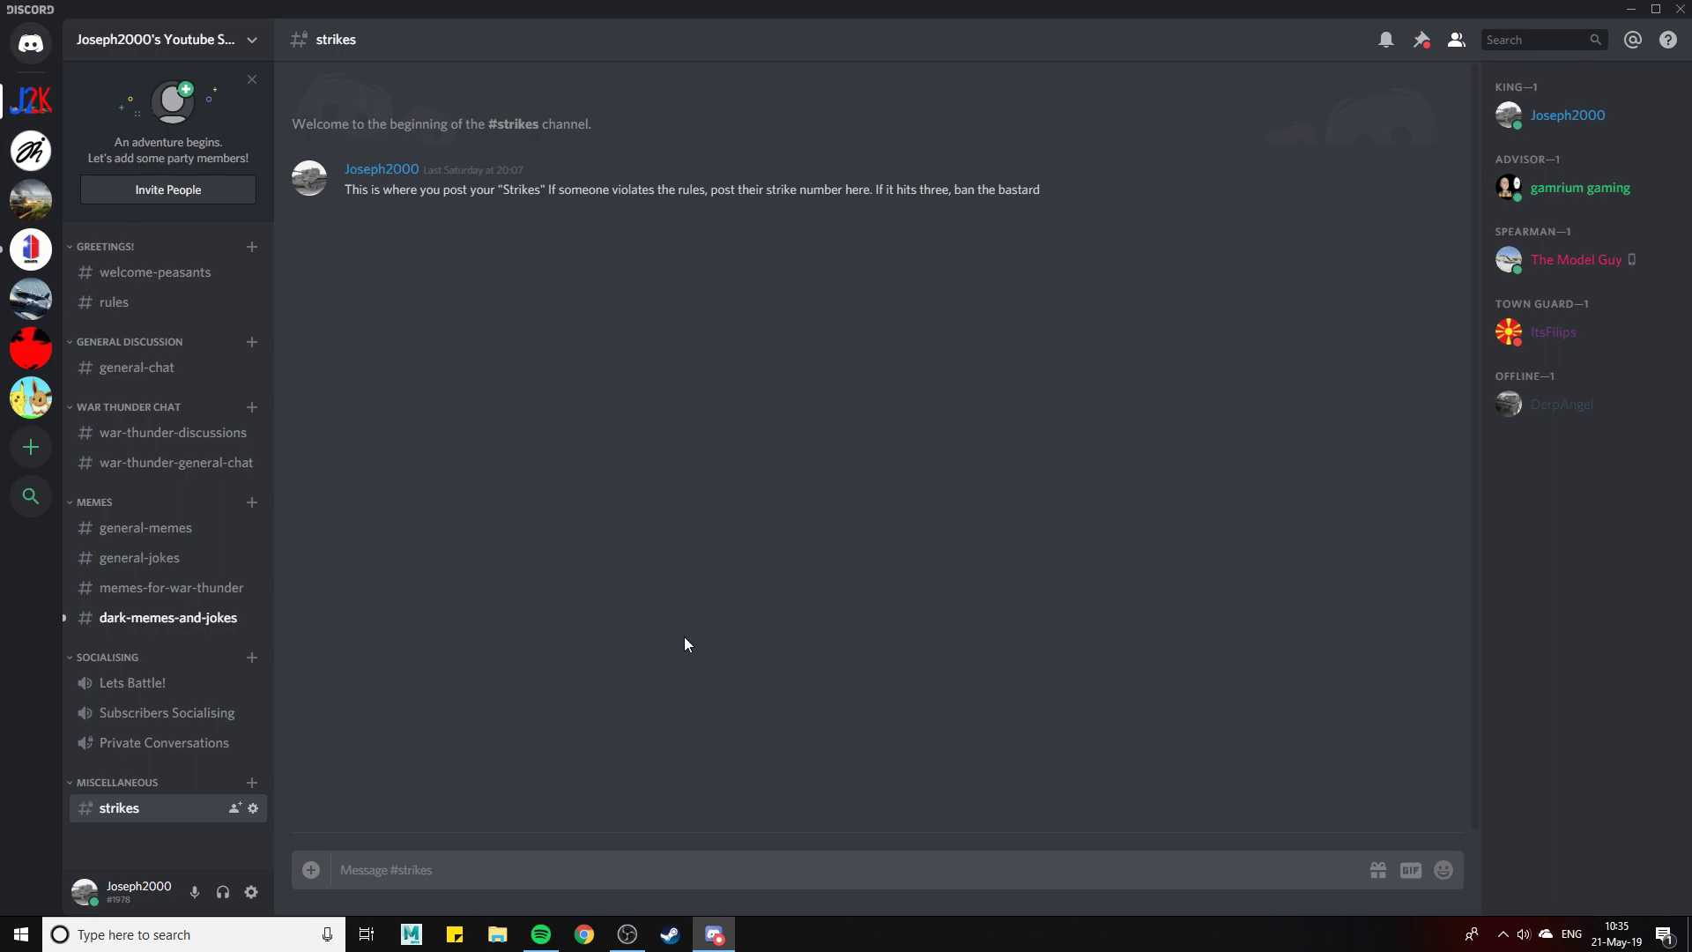
{"action": "mouse_move", "coordinate": [950, 694]}
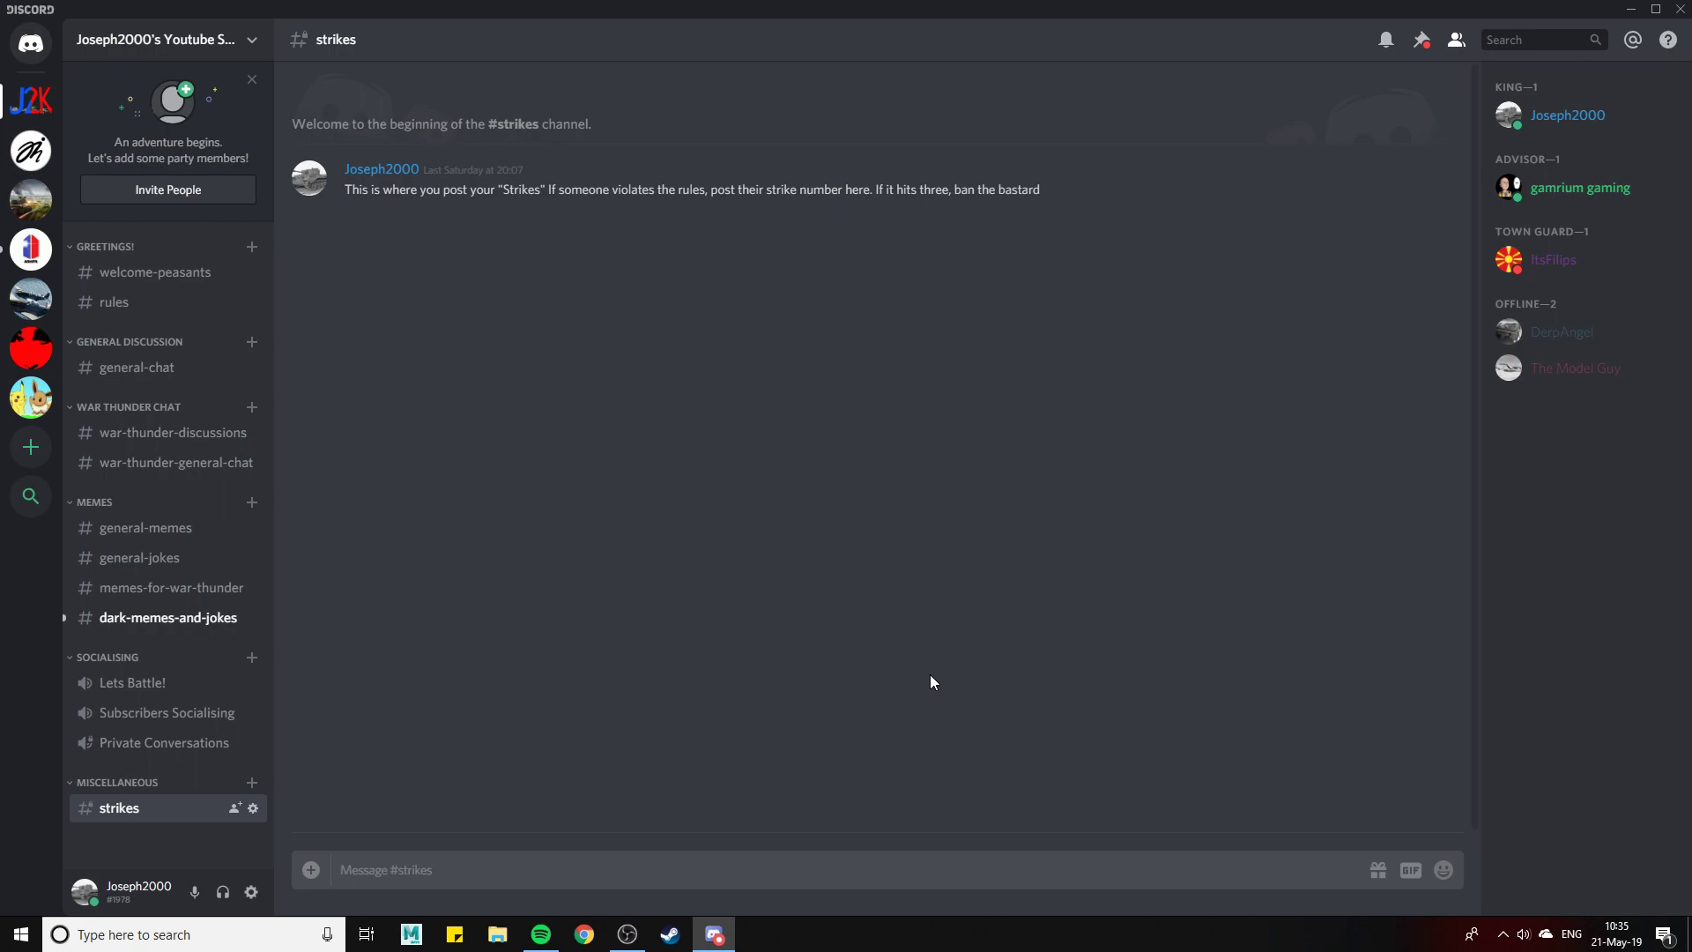
{"action": "mouse_move", "coordinate": [812, 711]}
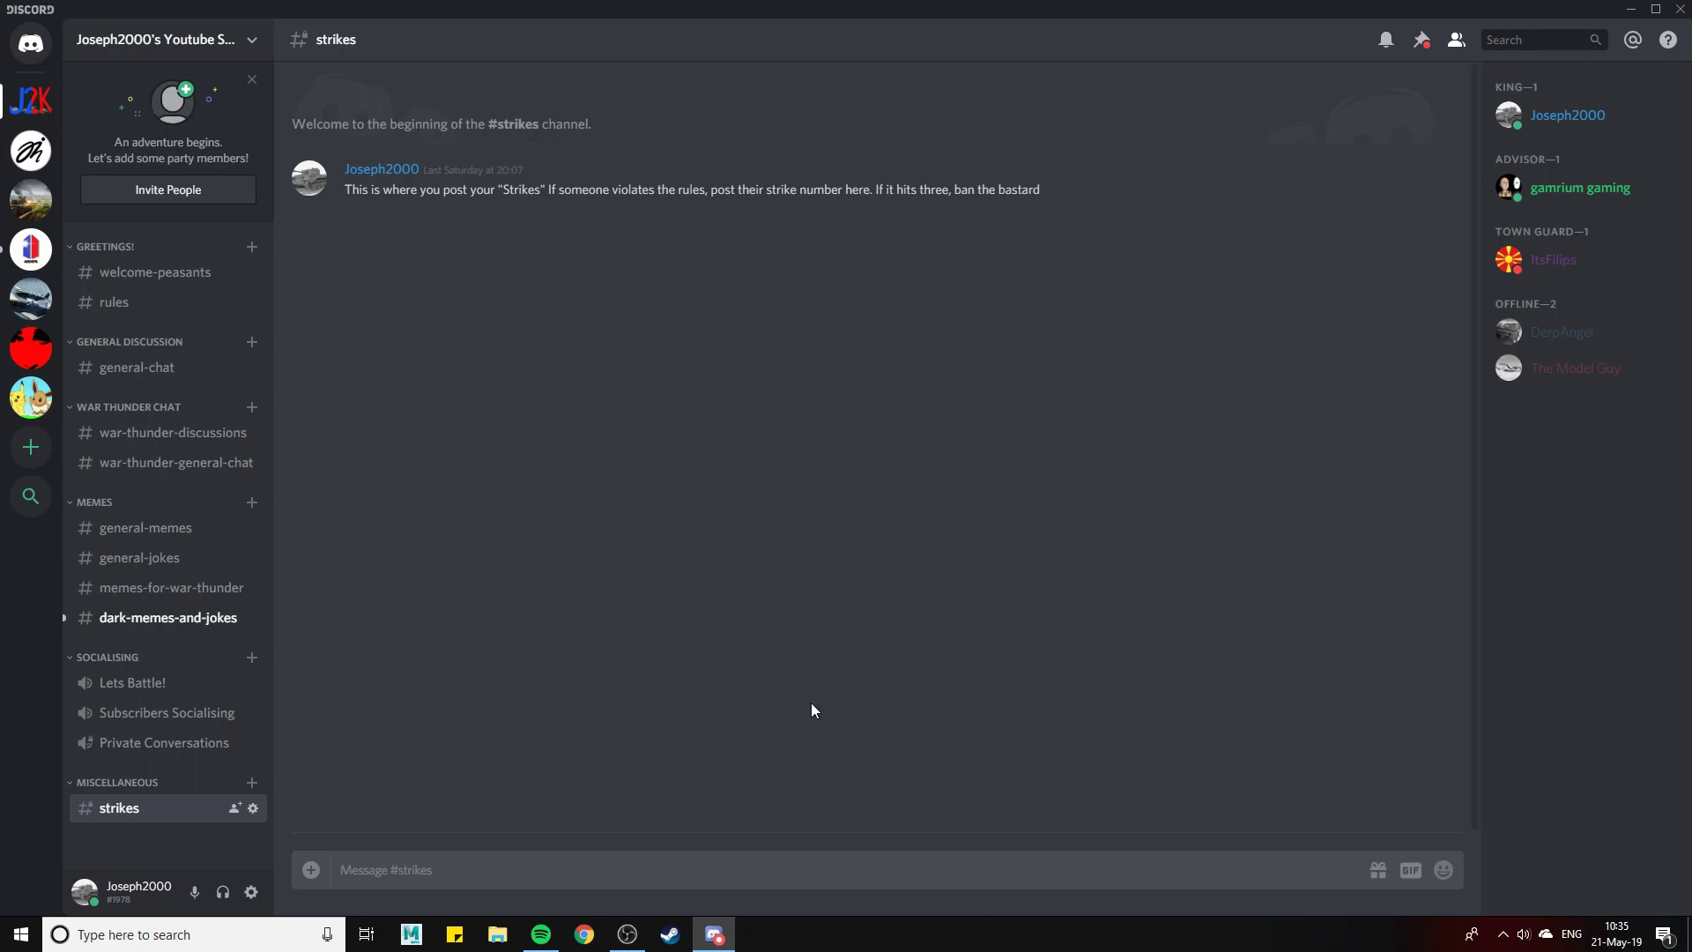
{"action": "mouse_move", "coordinate": [645, 821]}
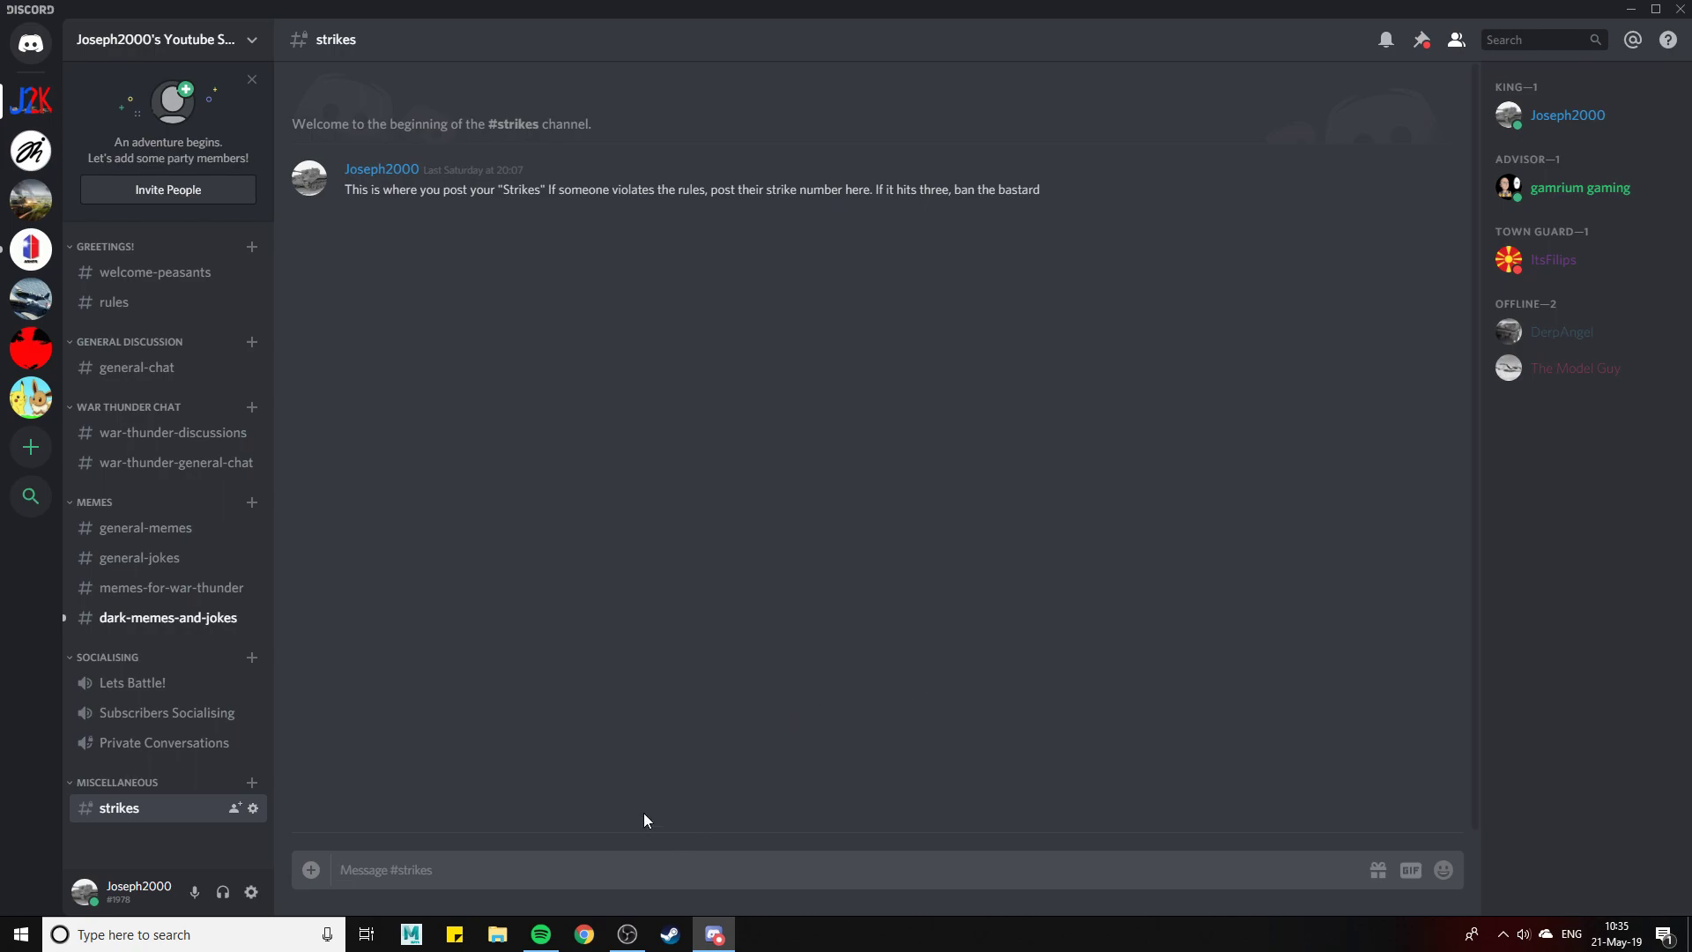
{"action": "left_click", "coordinate": [627, 934]}
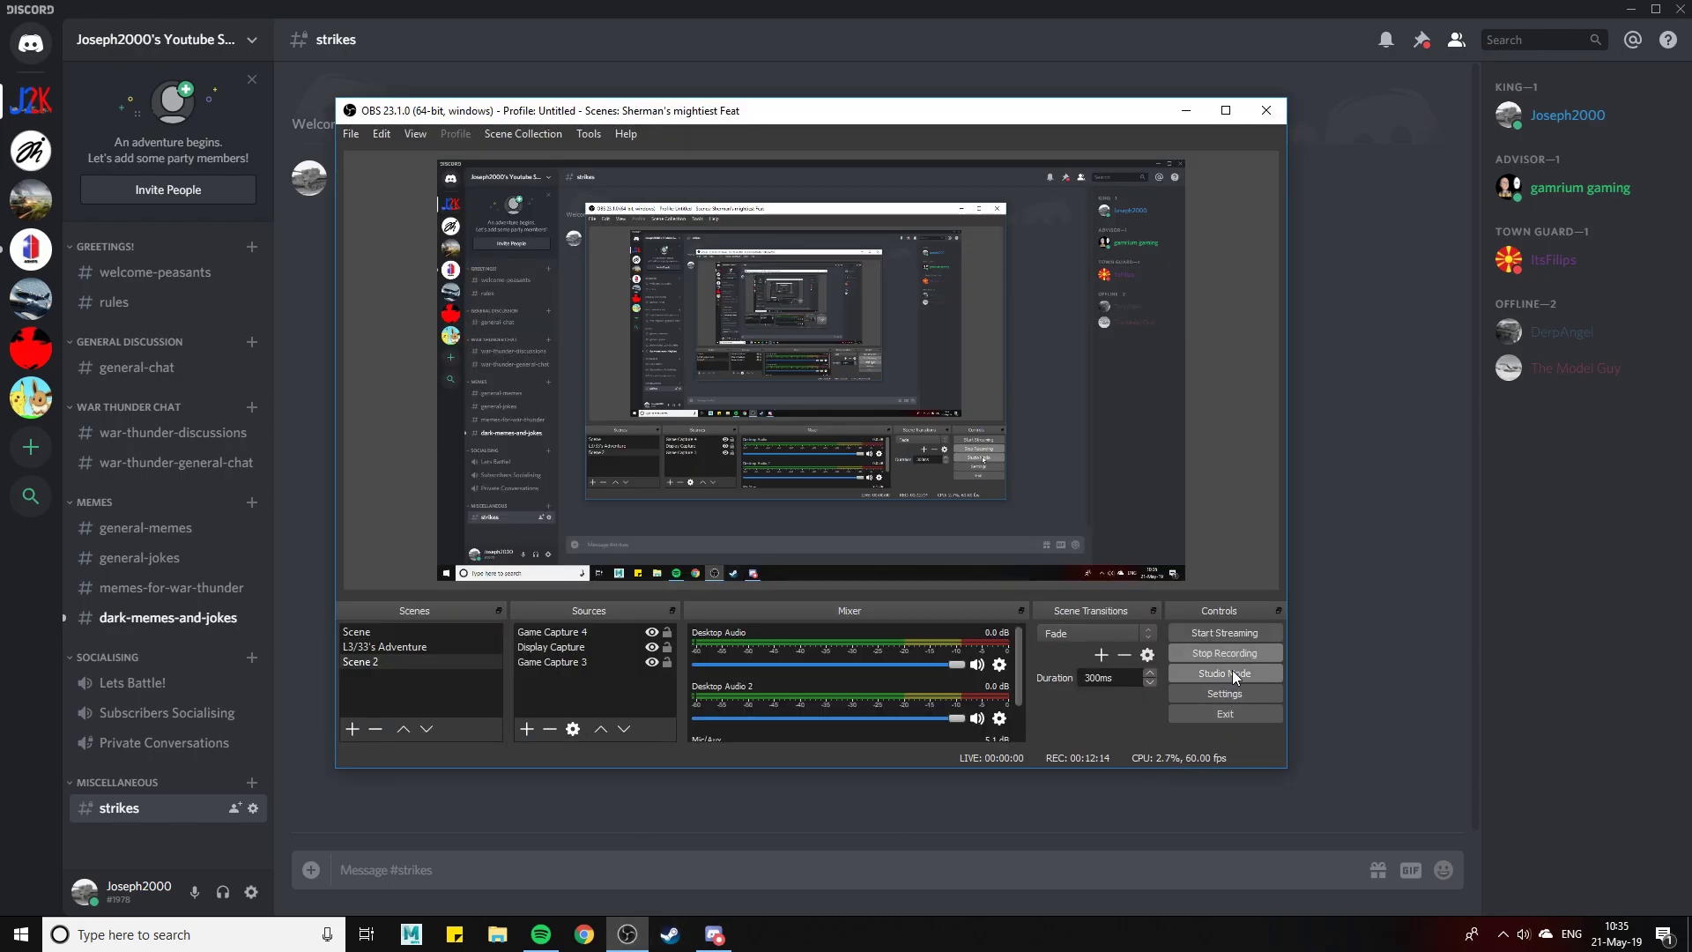